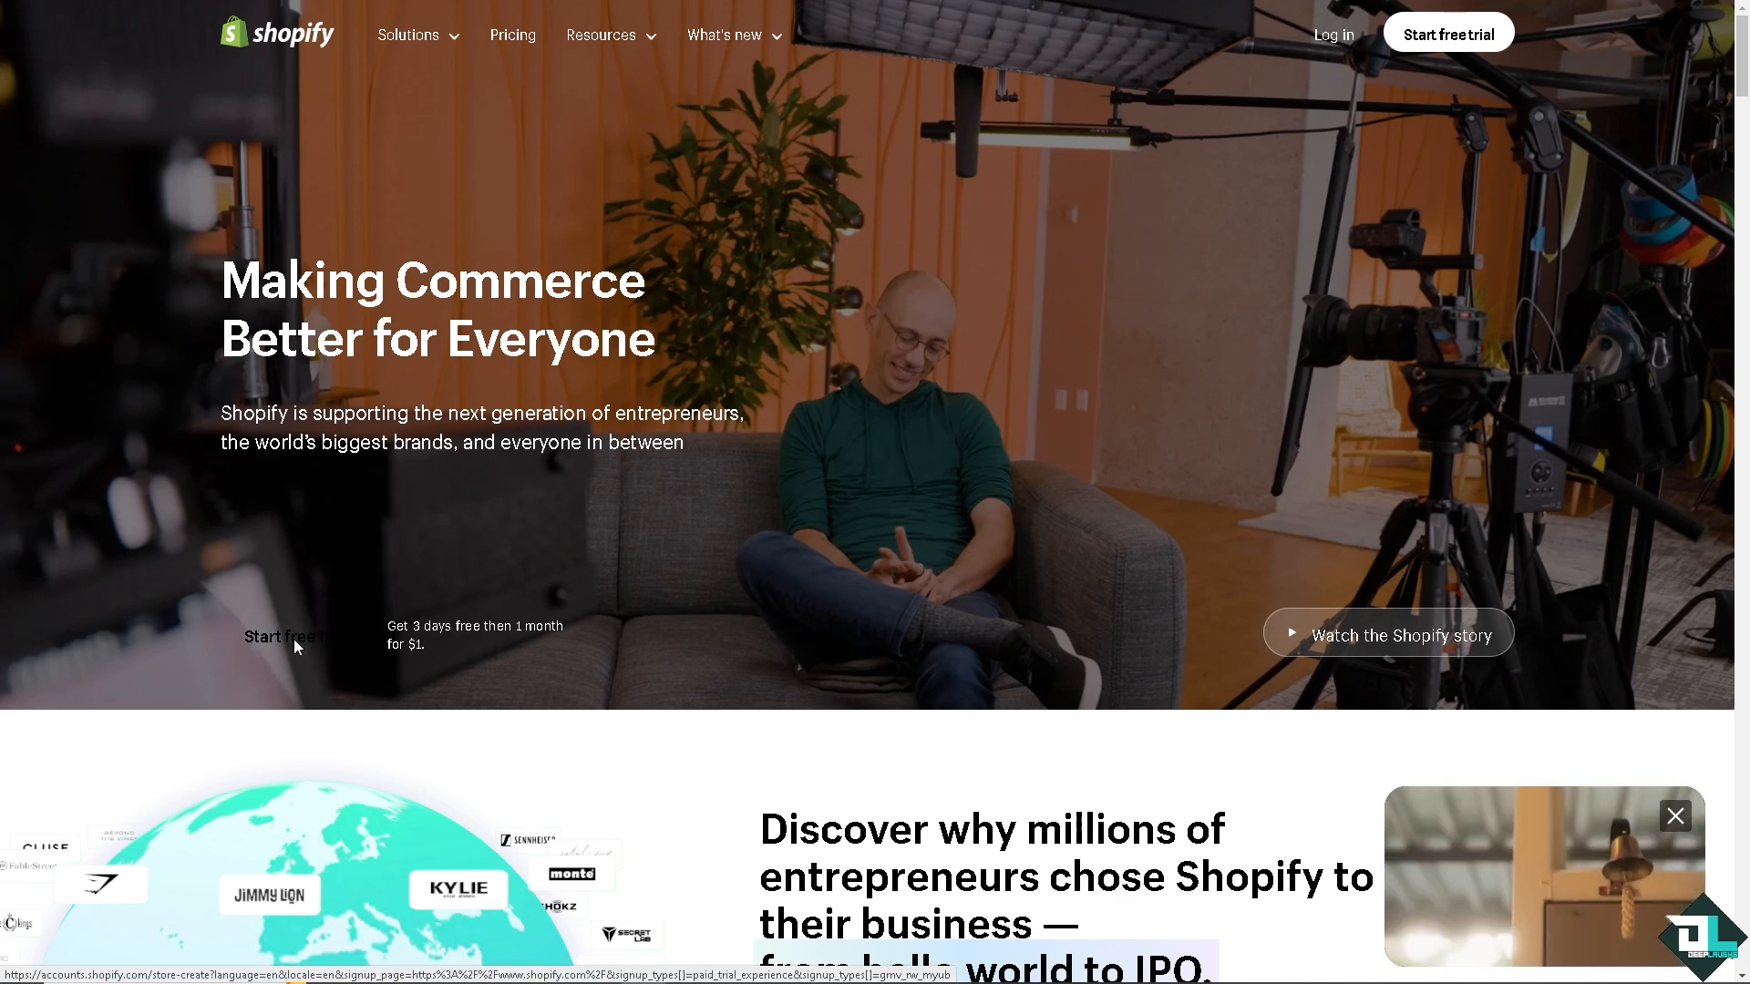
- Start a free trial and skip the business, where-to-sell and what-you-sell questions
left_click(282, 636)
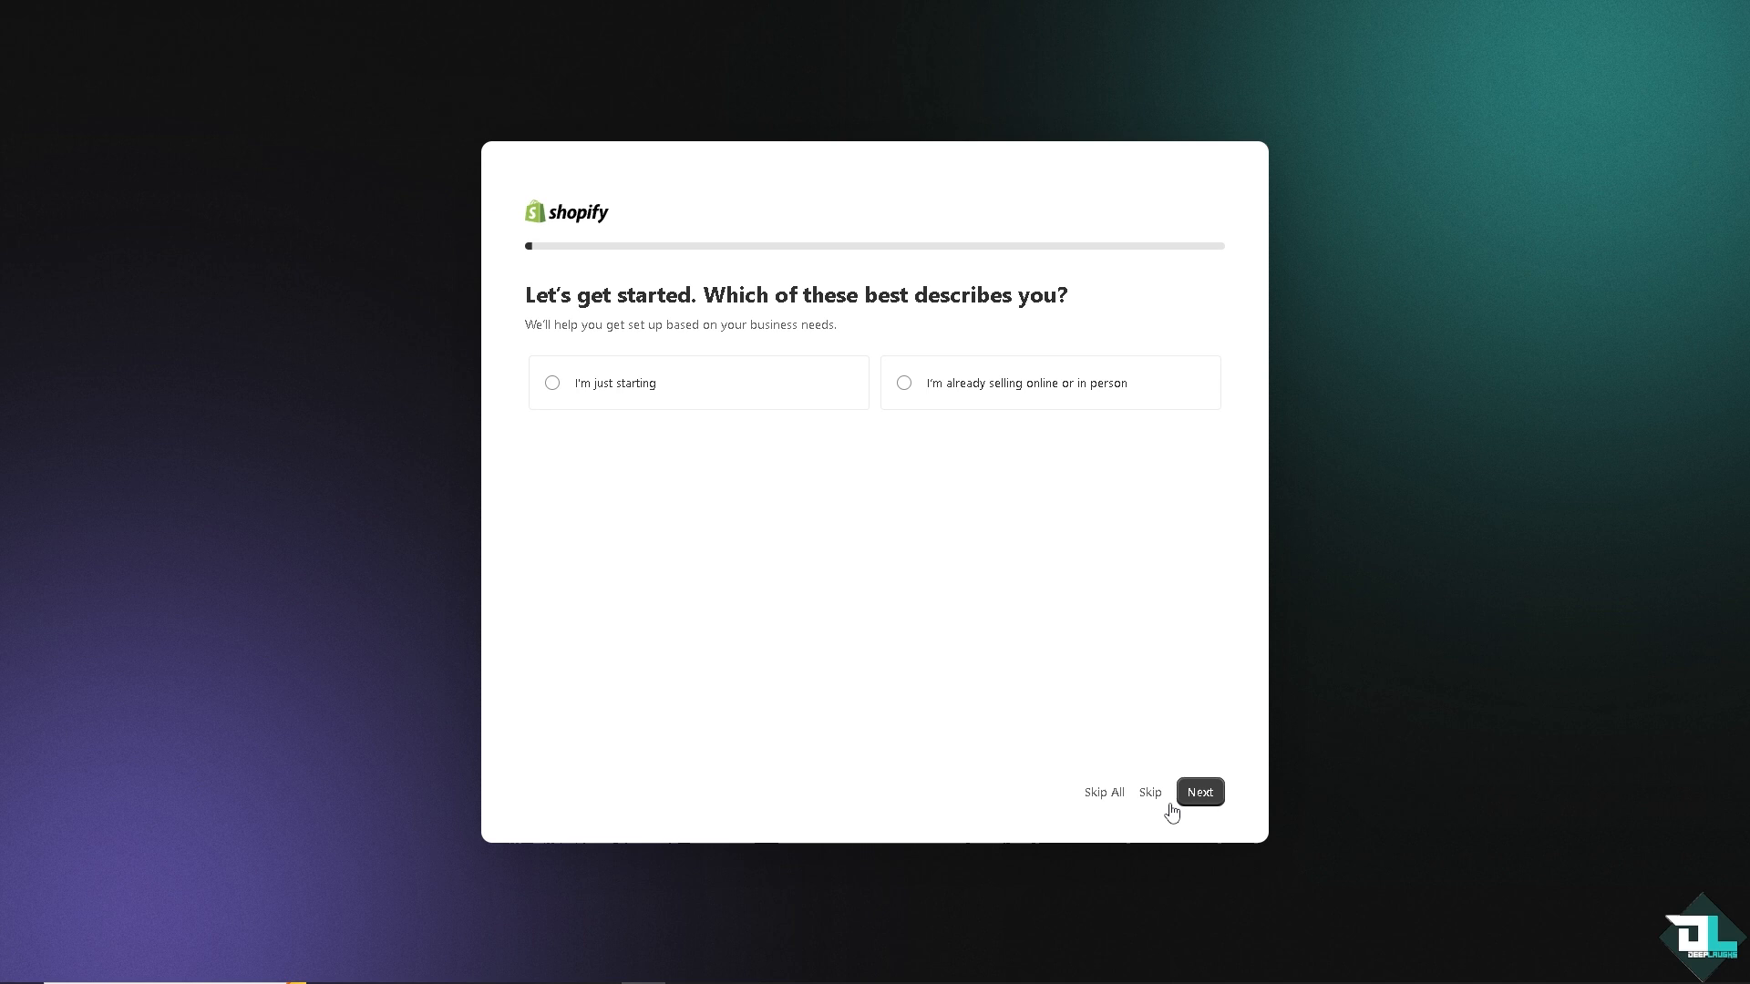
left_click(1199, 791)
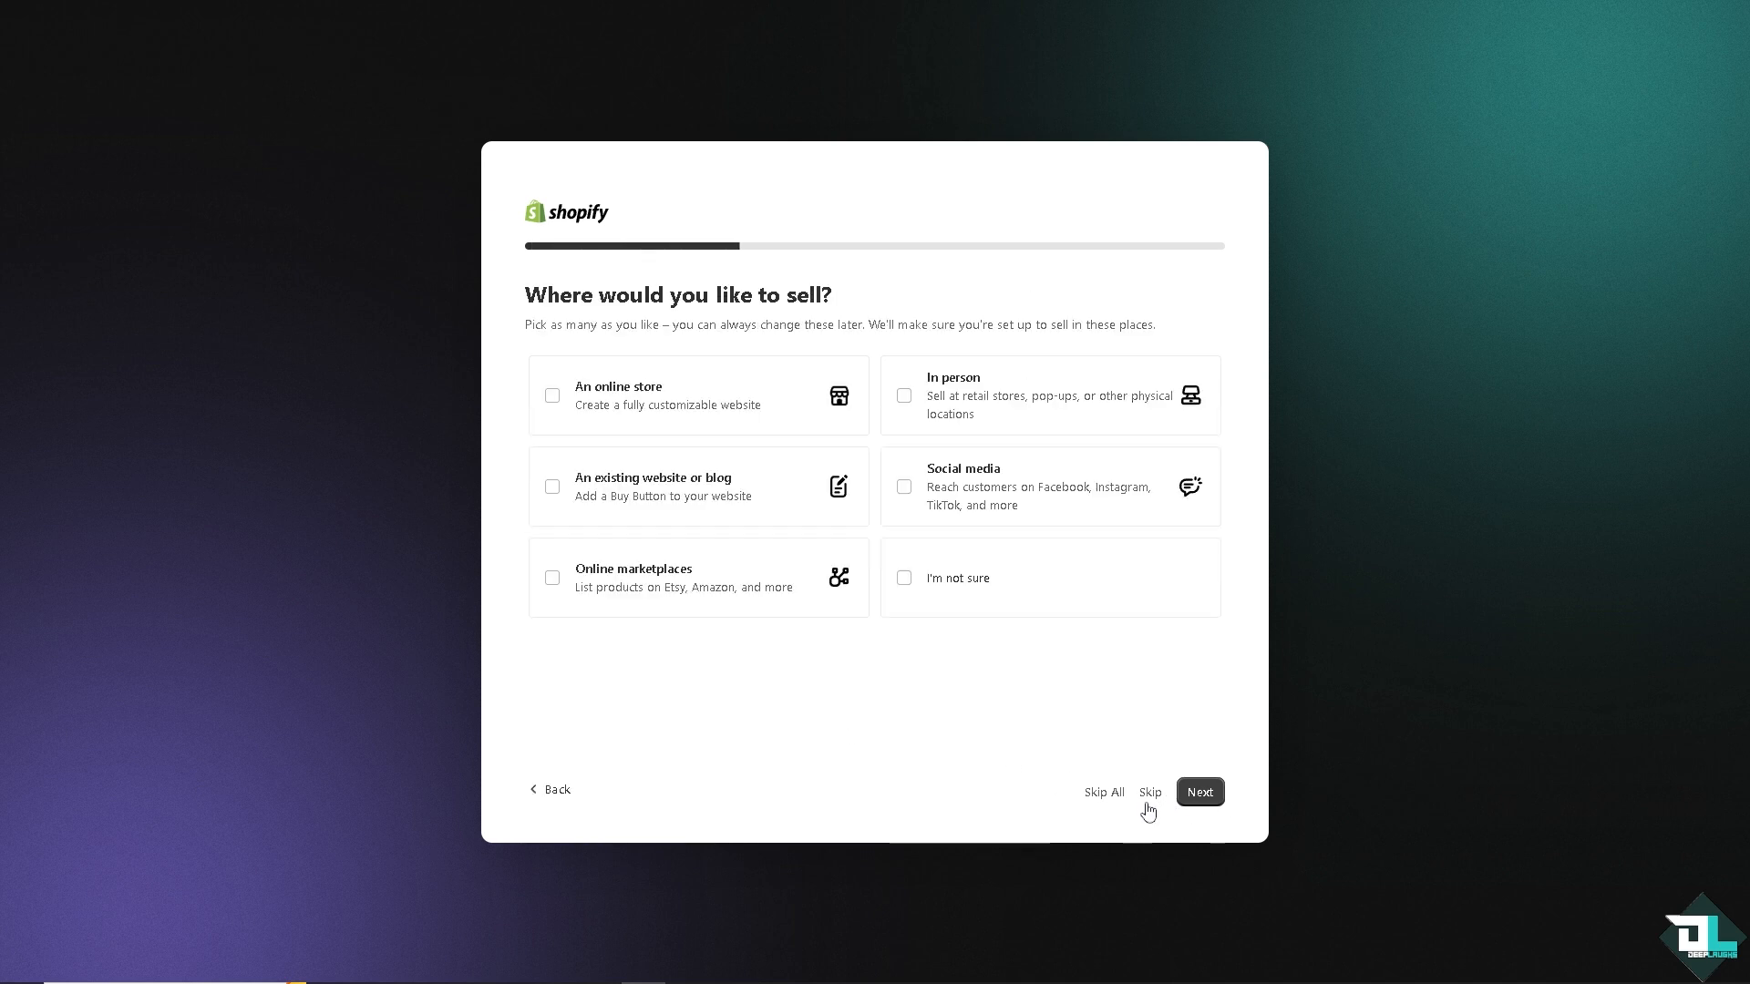
left_click(1150, 791)
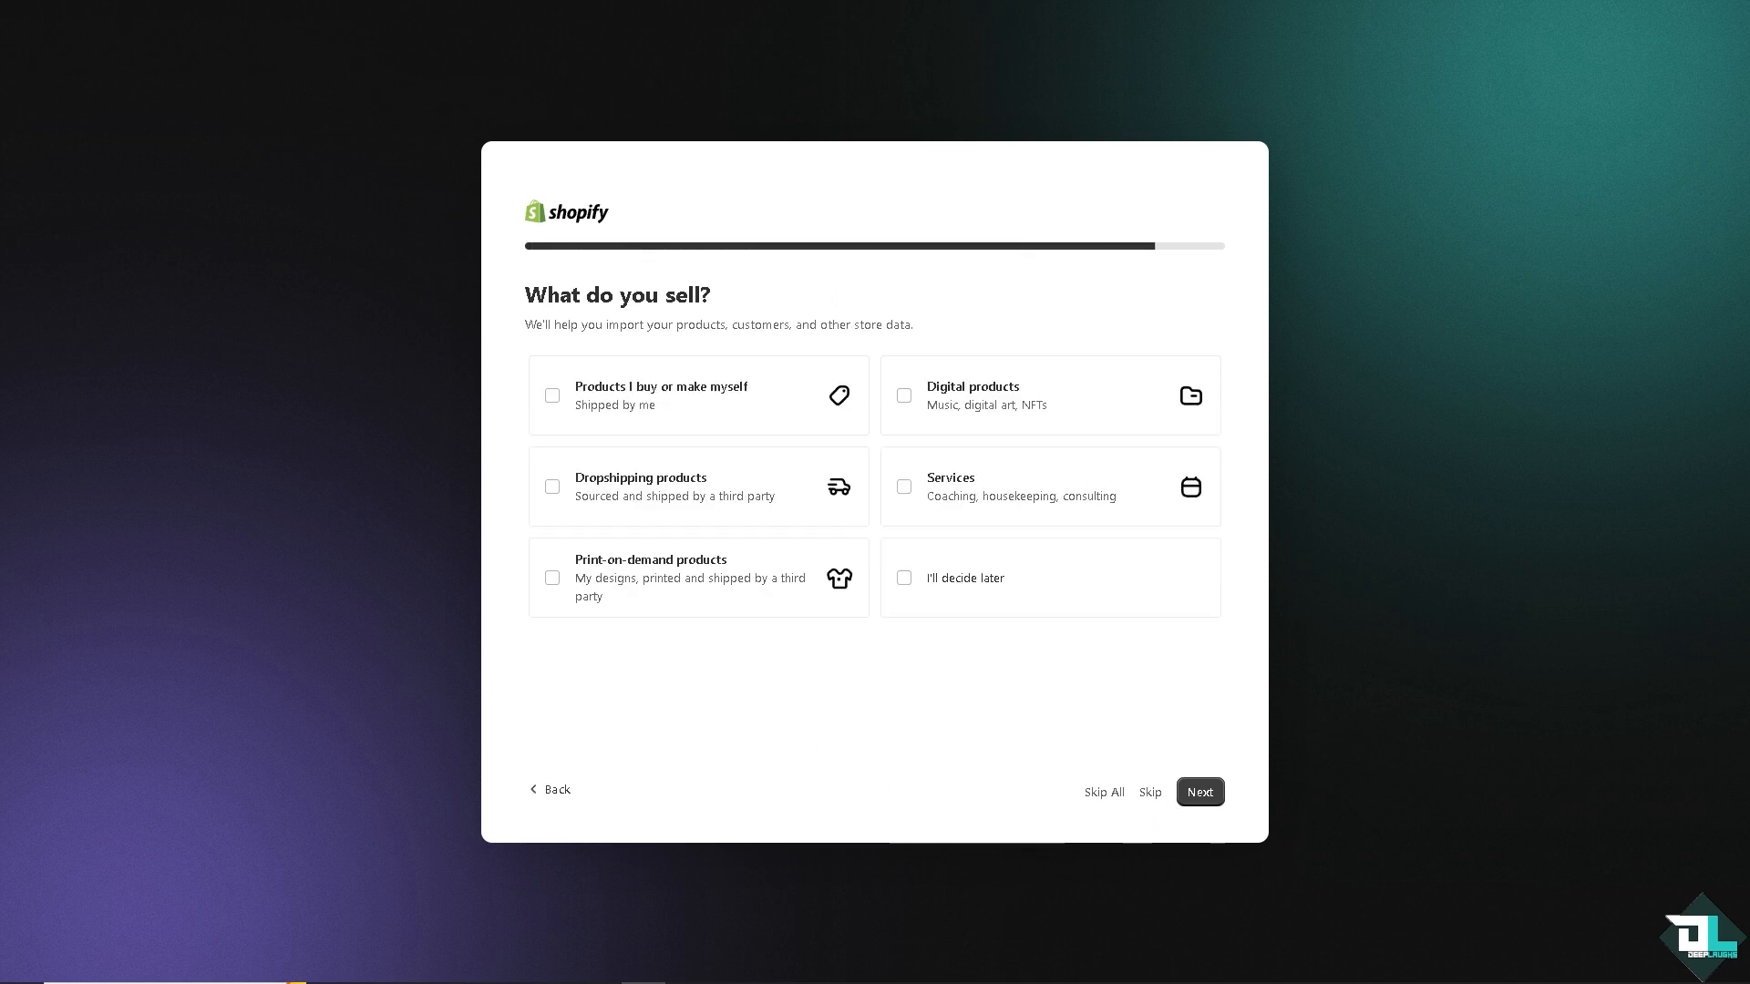
left_click(1199, 790)
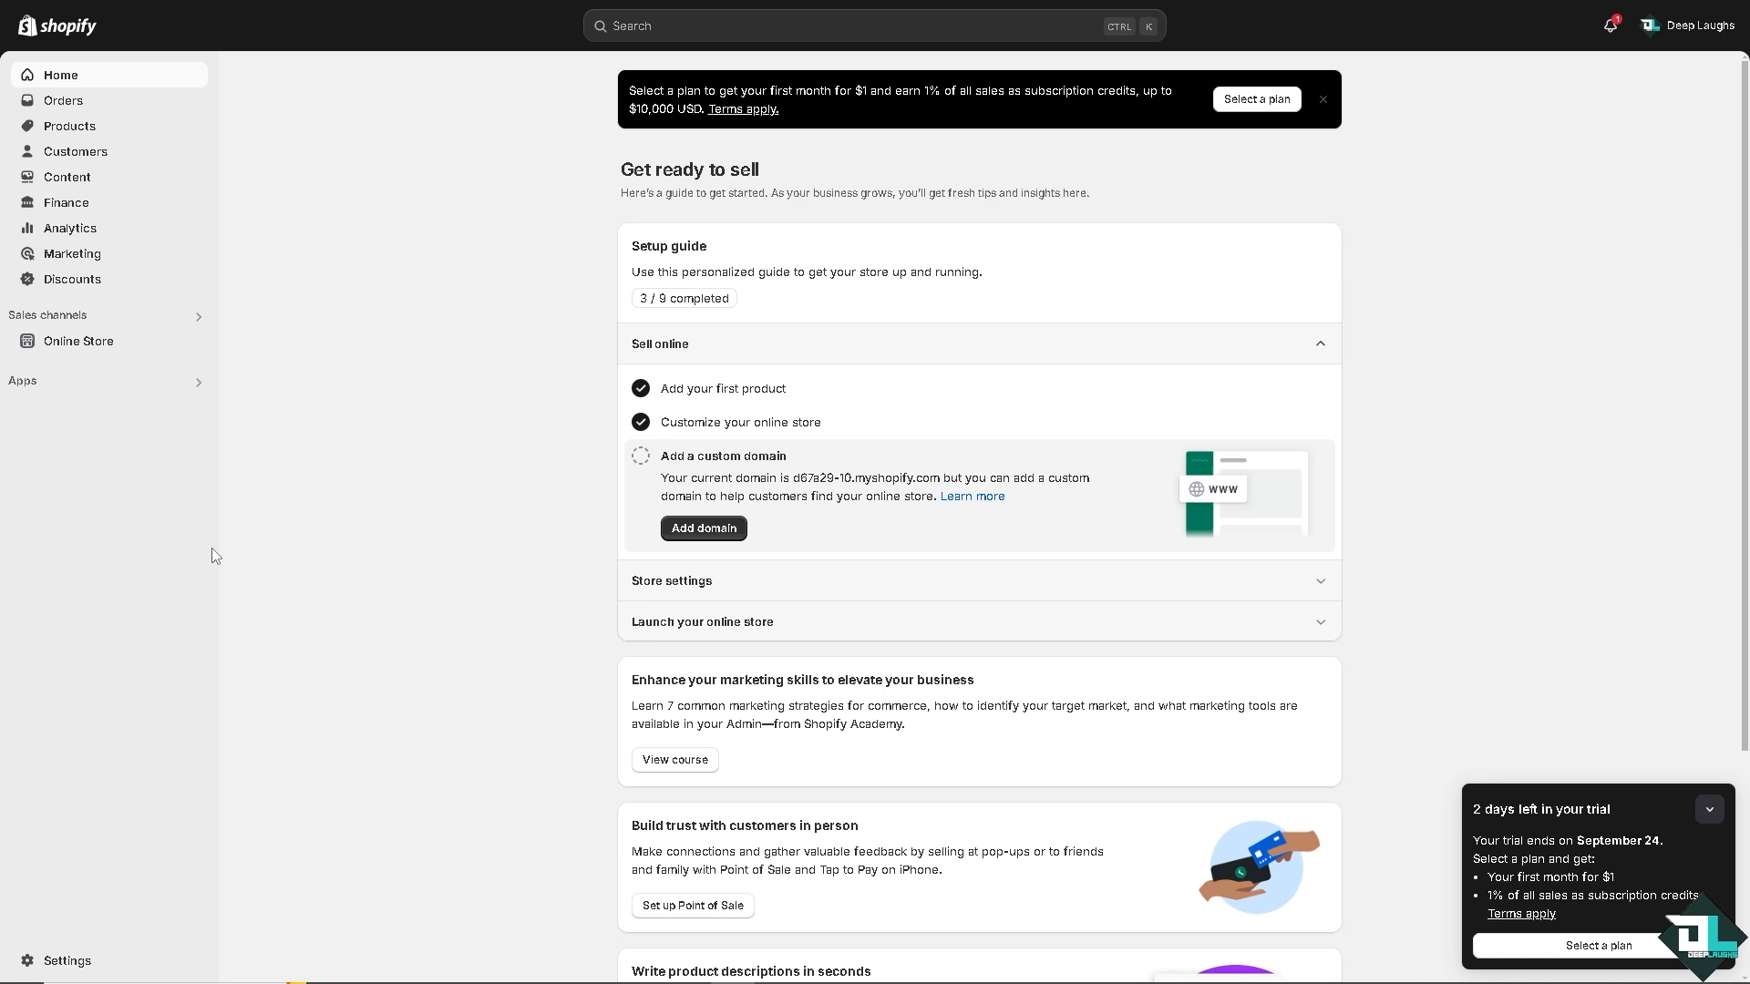
mouse_move(463, 283)
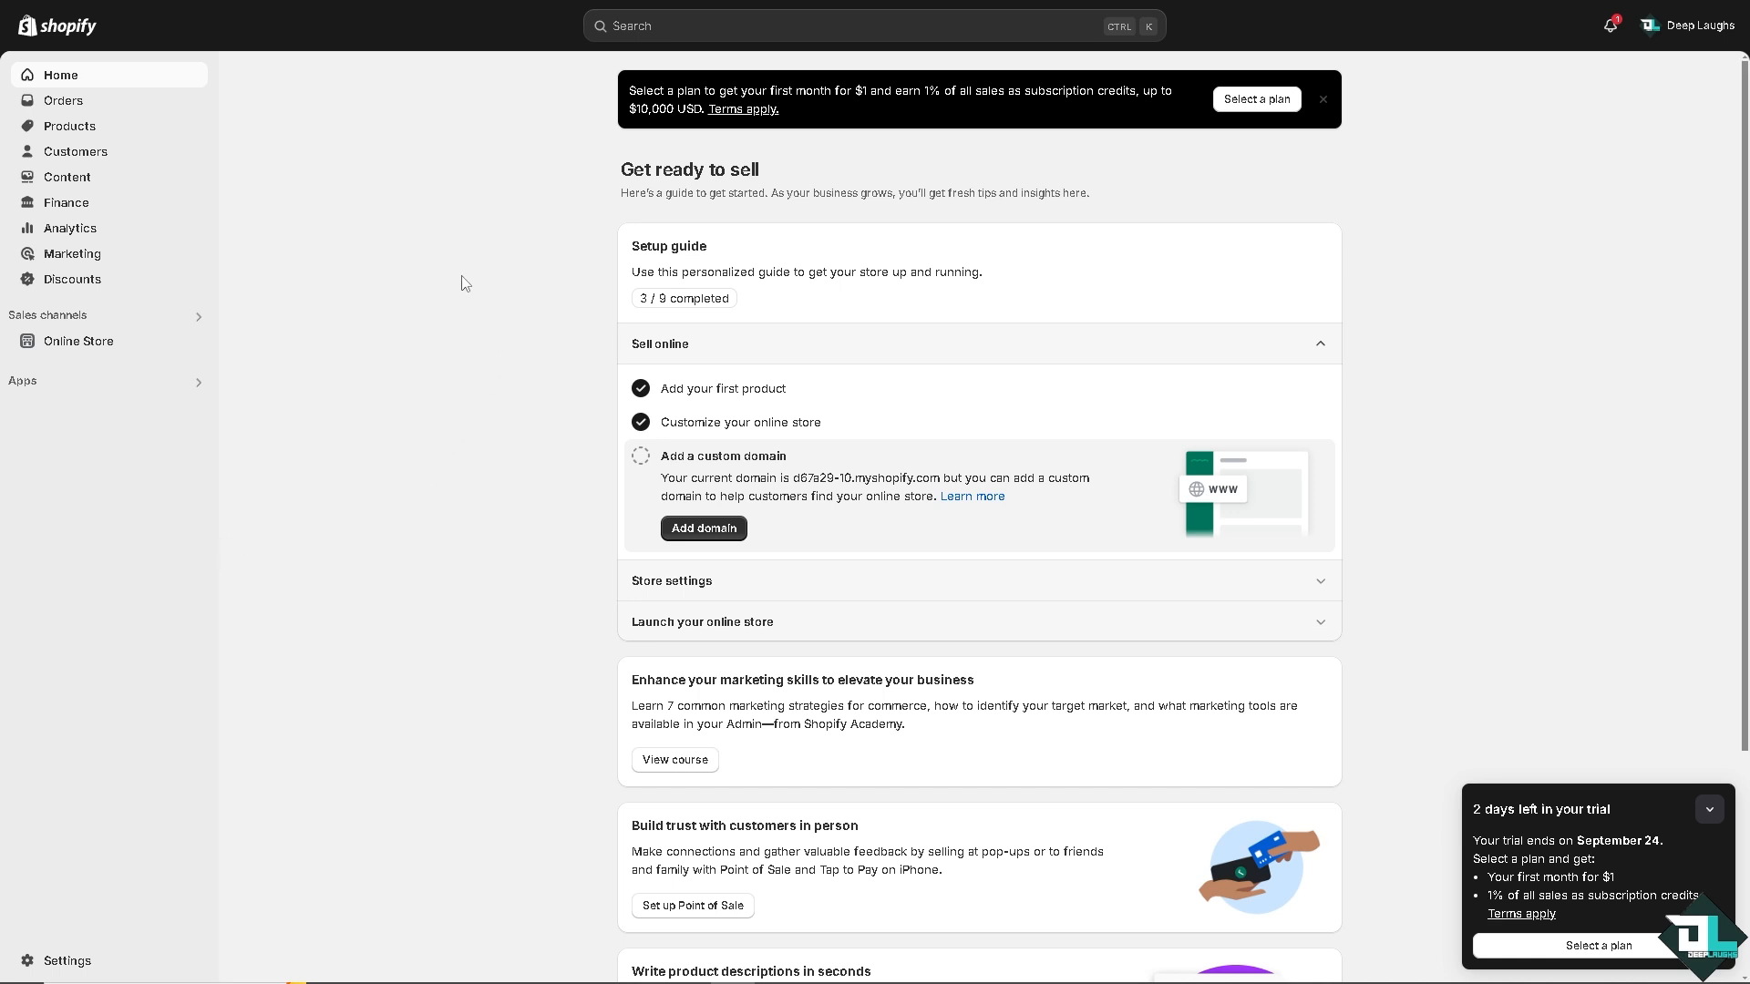
mouse_move(71, 394)
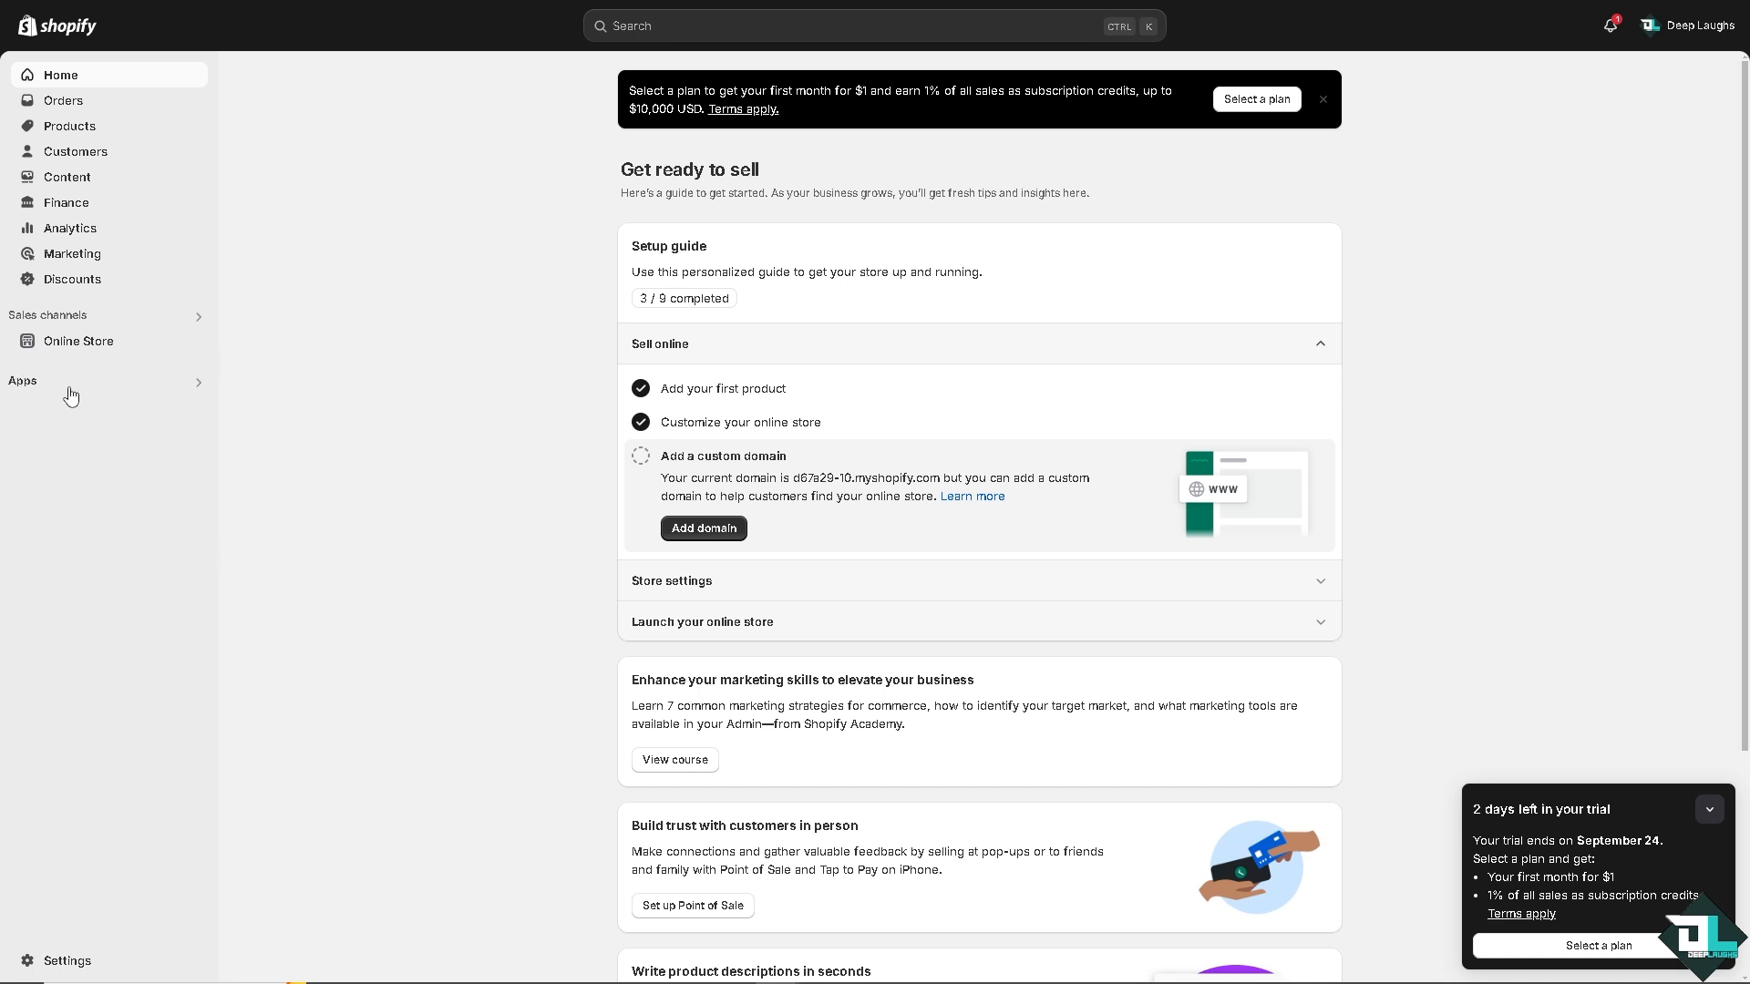
- Search installed apps for 'POS' and open the Point of Sale channel
left_click(18, 381)
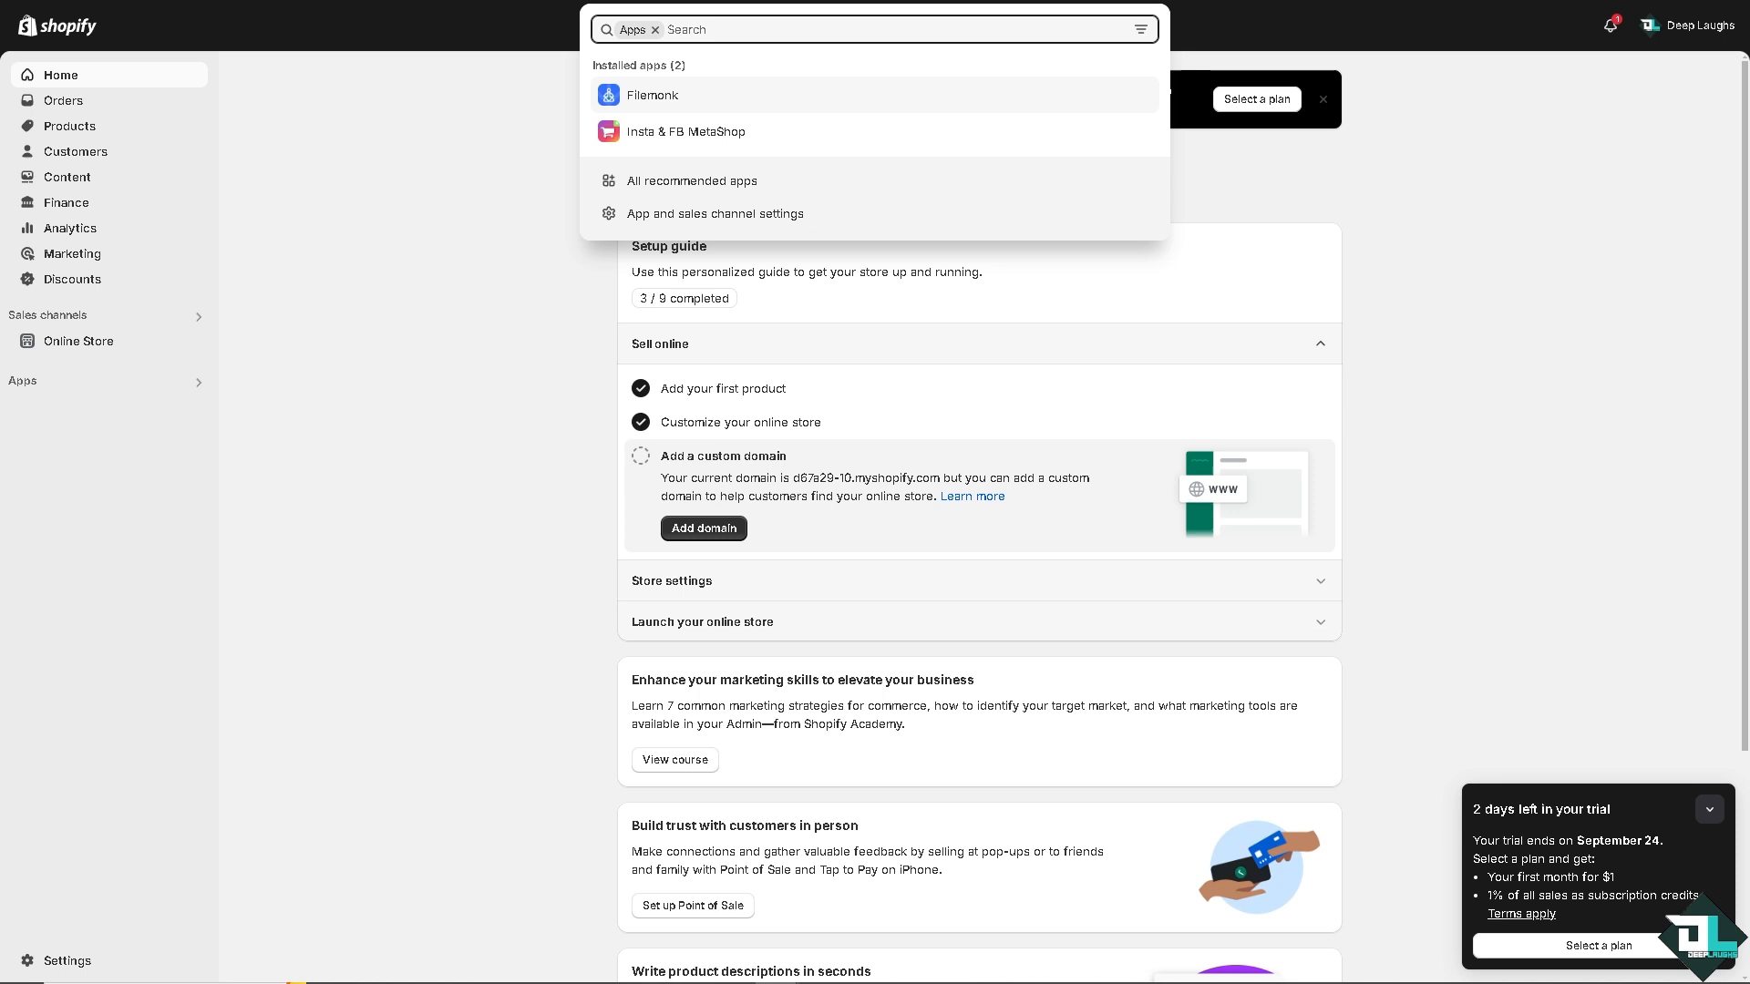
left_click(335, 310)
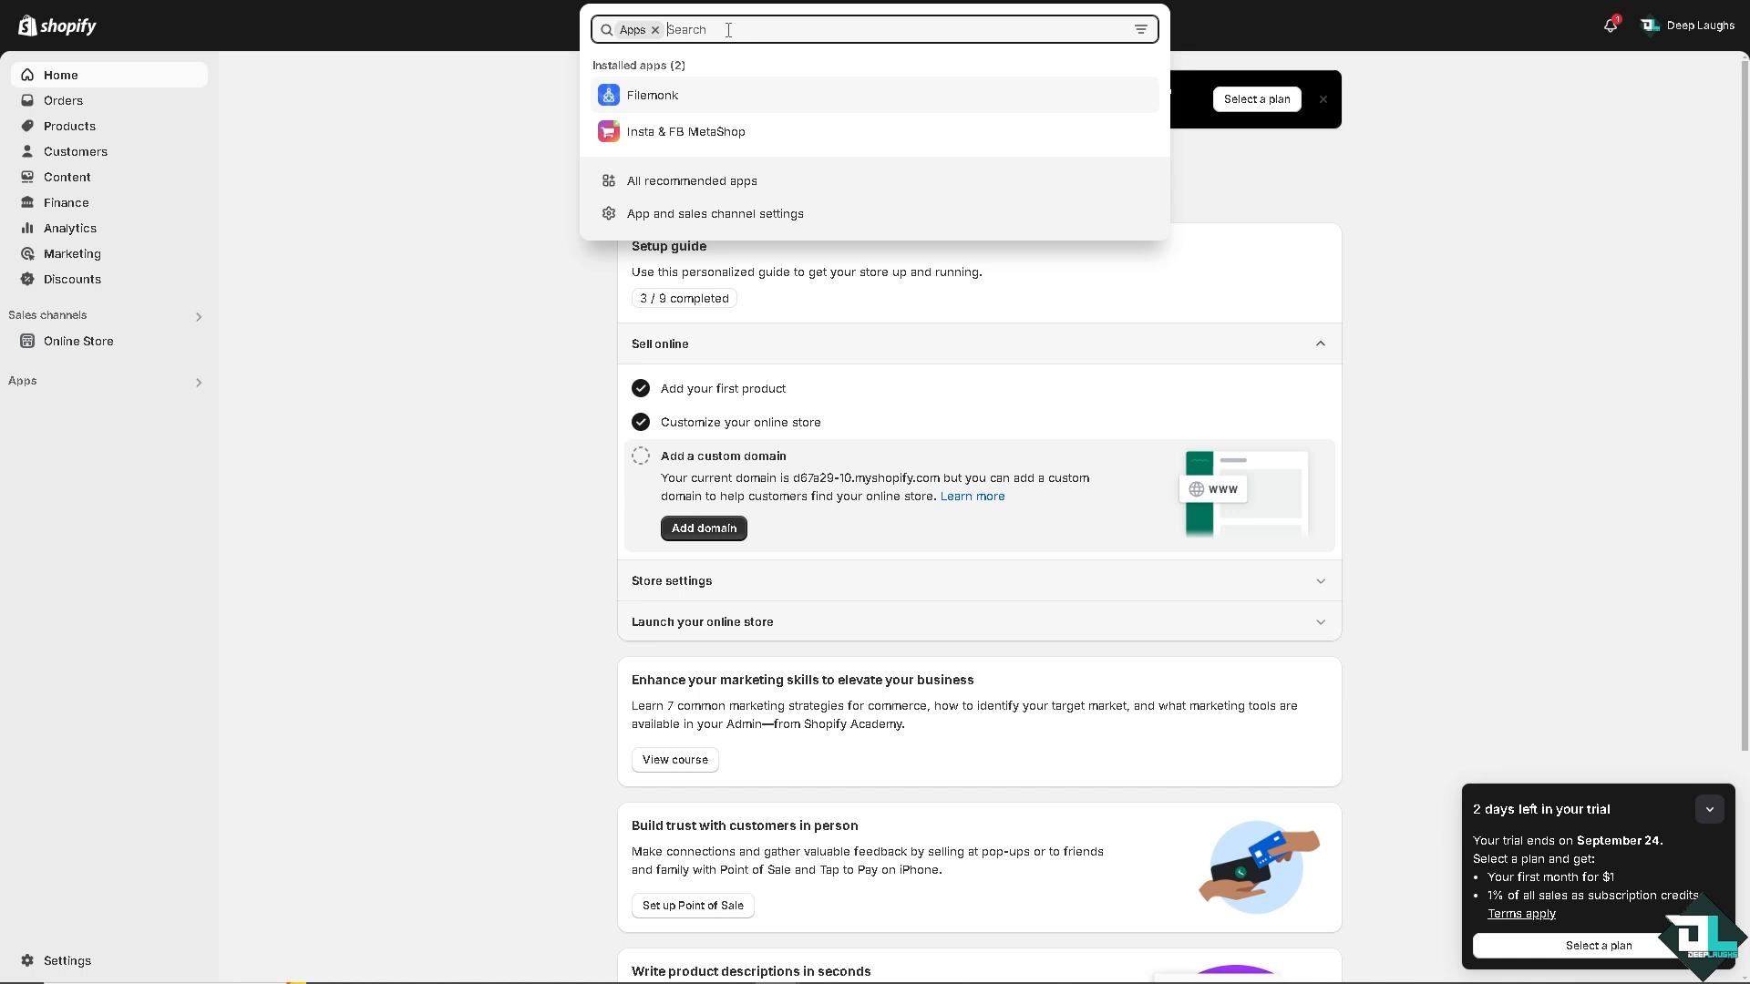
type("POS")
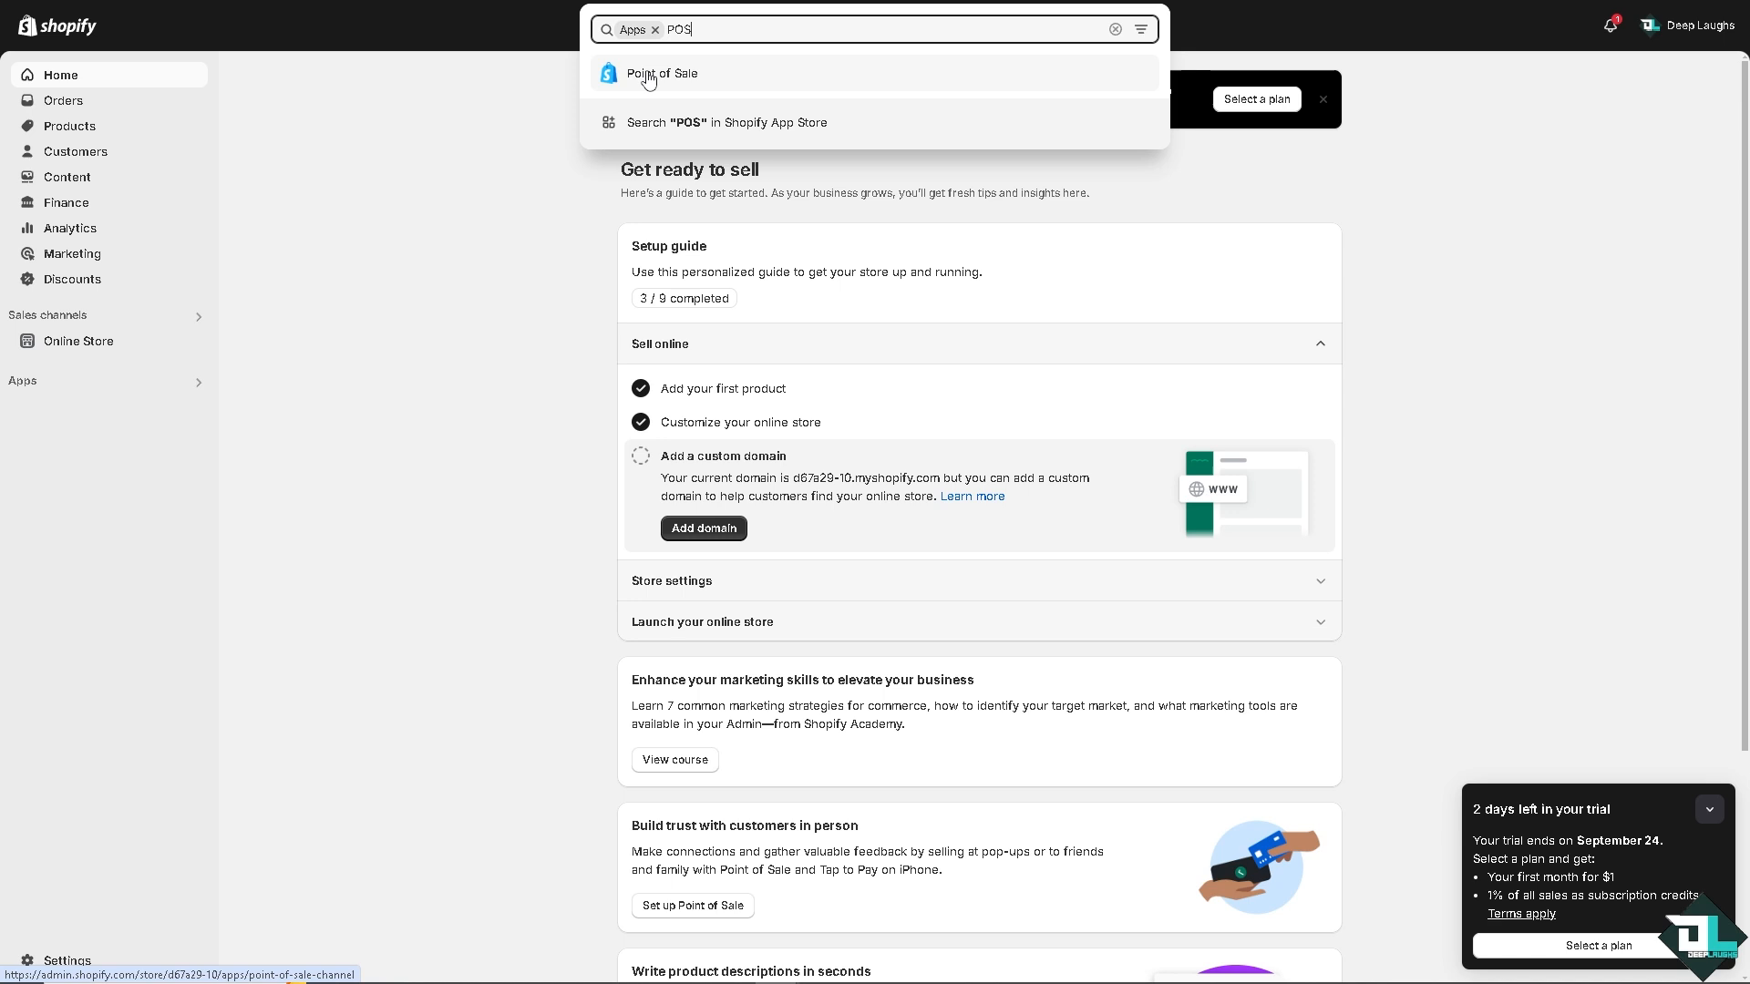
left_click(659, 72)
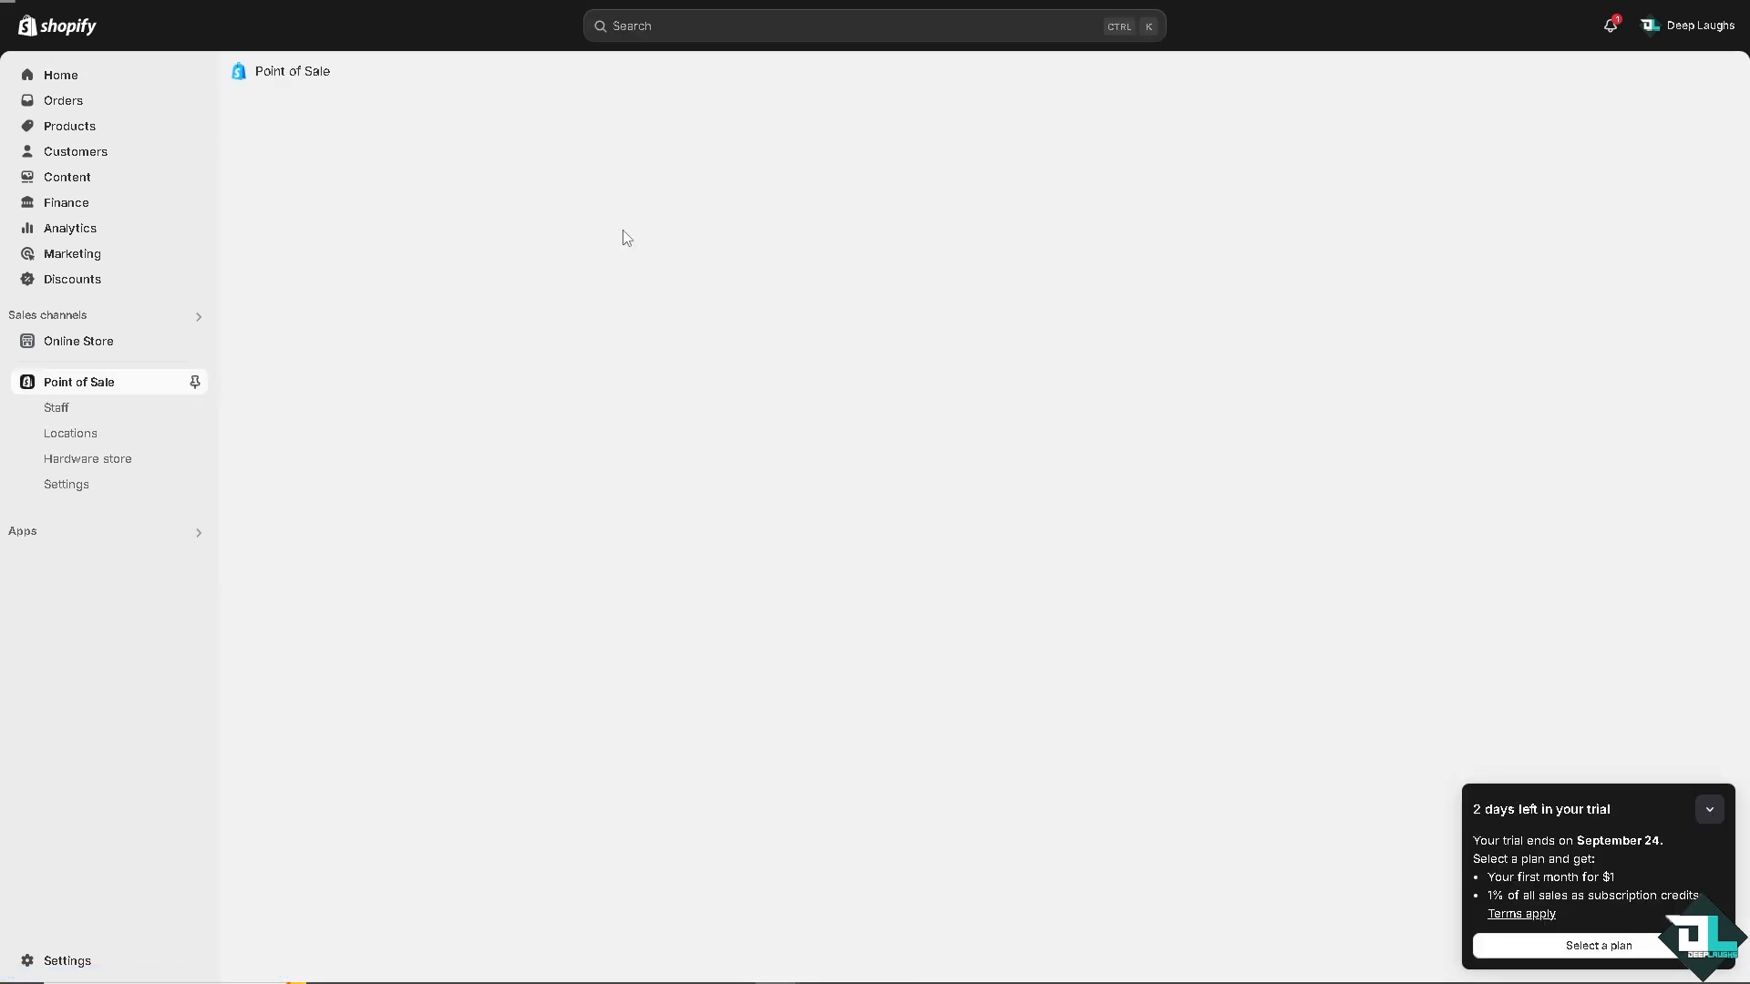
mouse_move(561, 415)
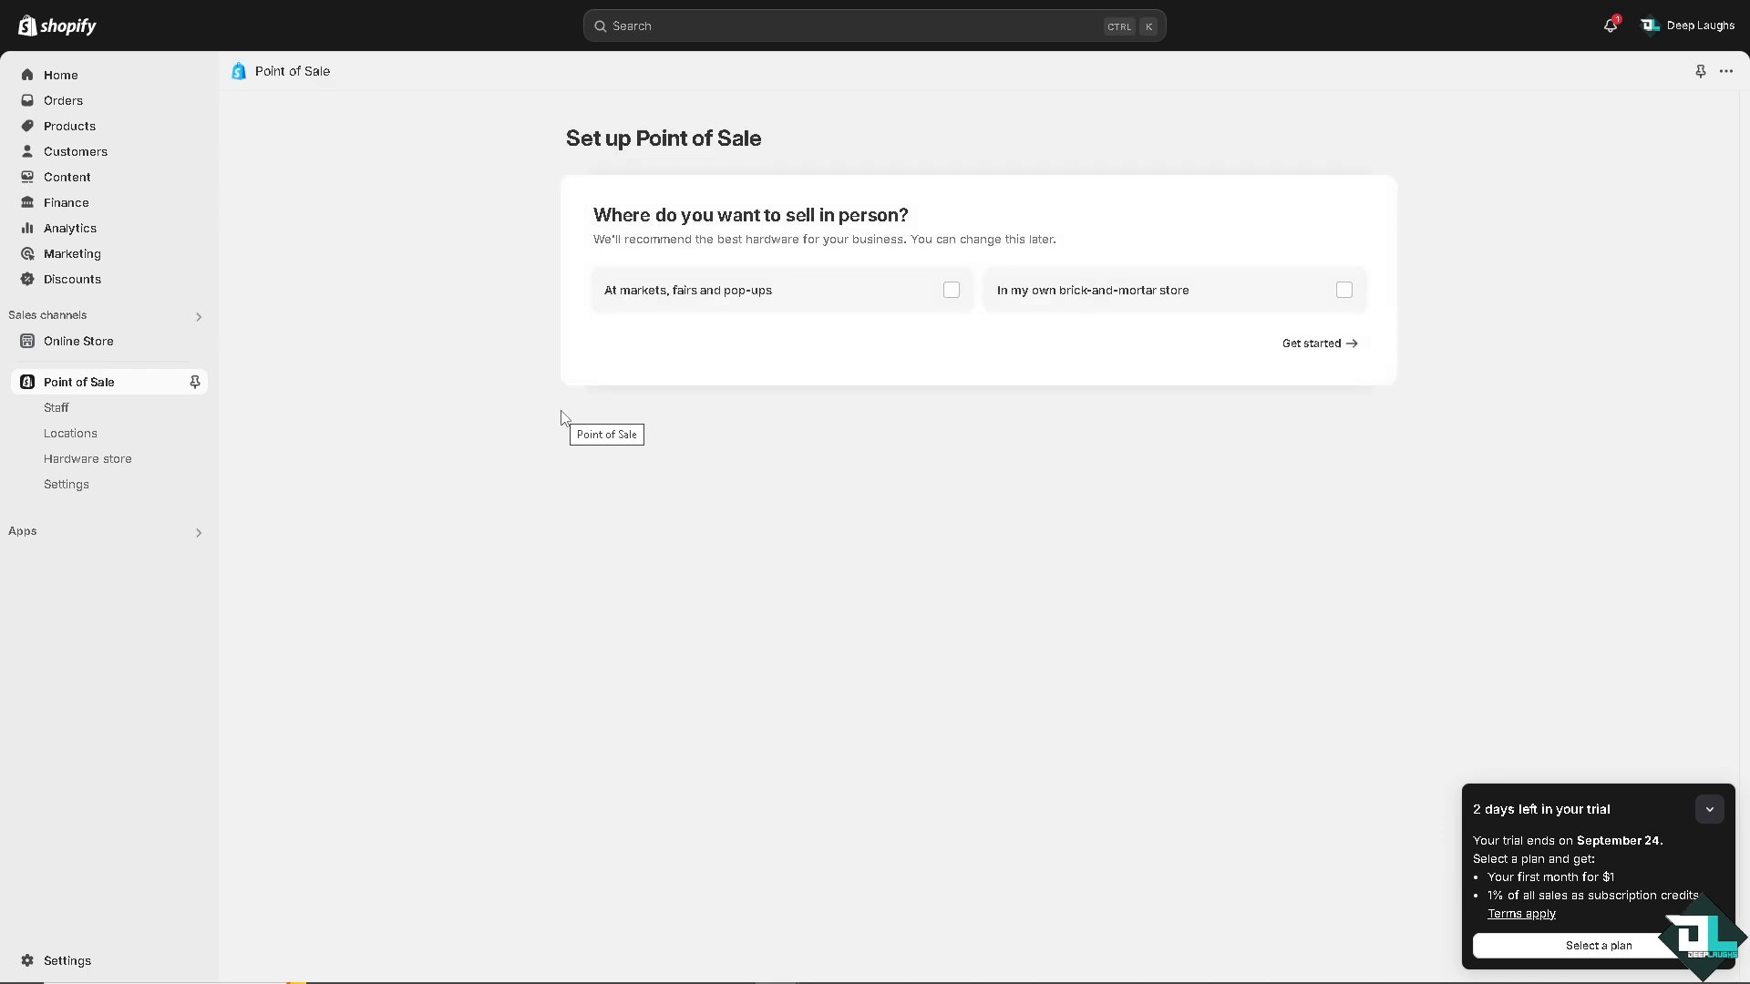
mouse_move(938, 505)
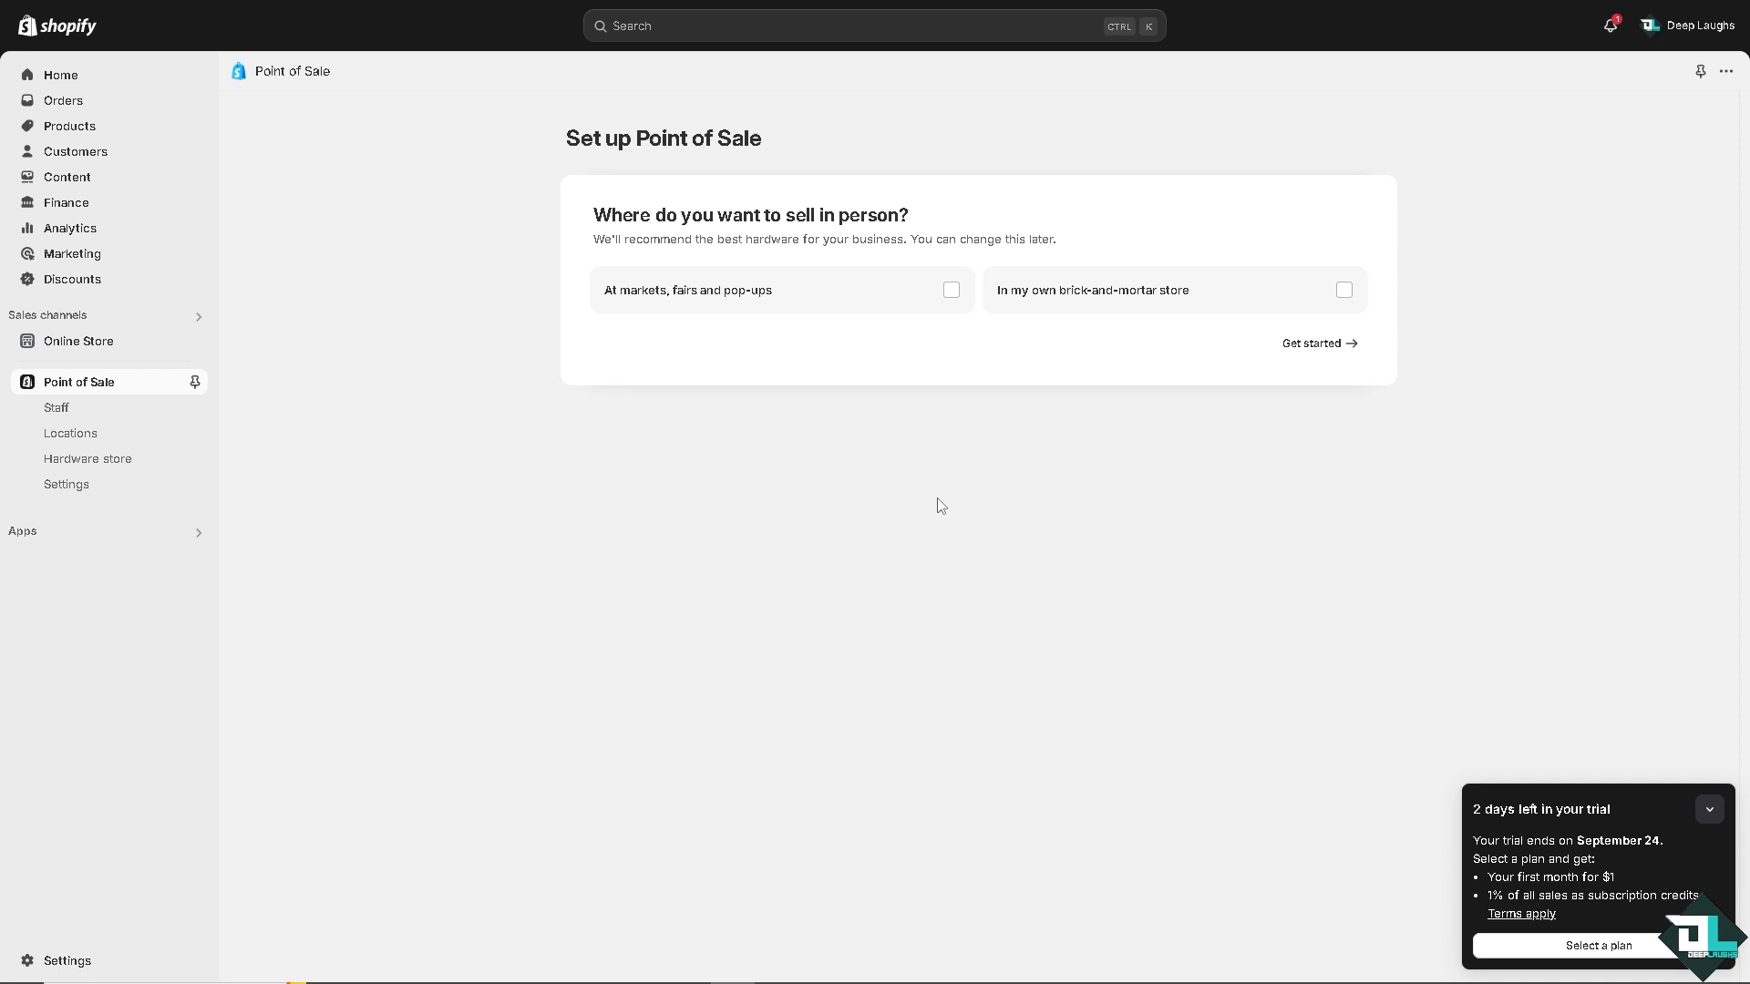
mouse_move(940, 353)
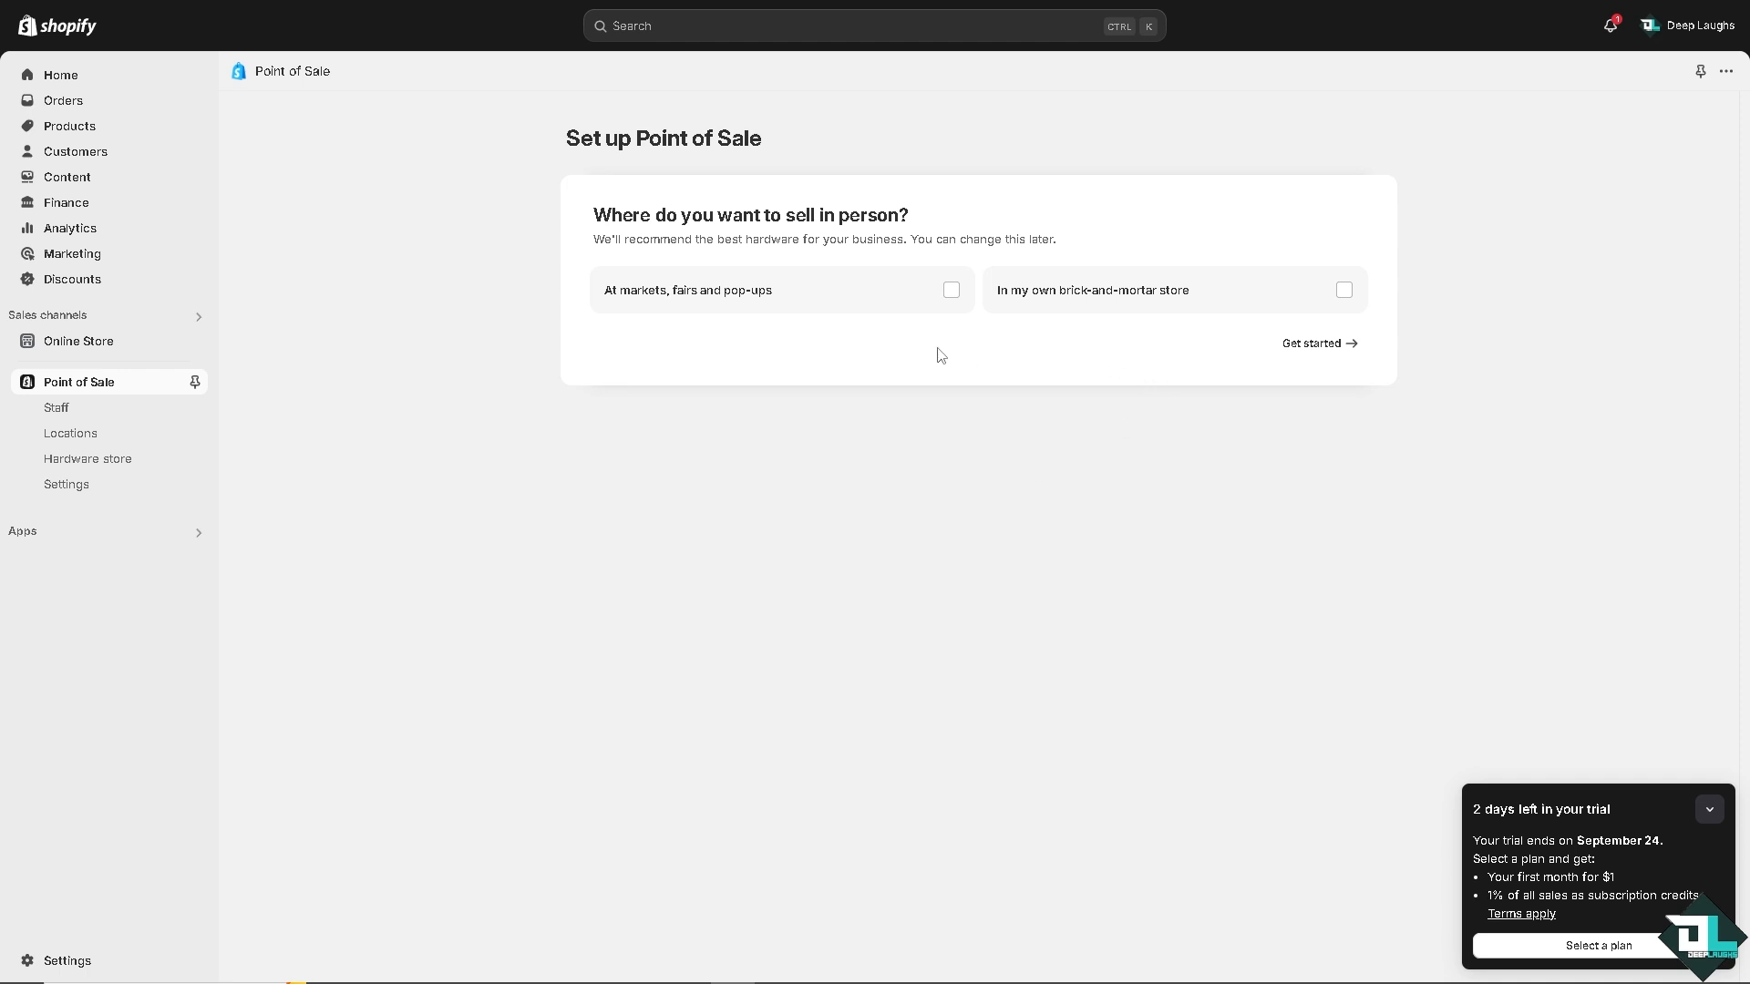
mouse_move(935, 348)
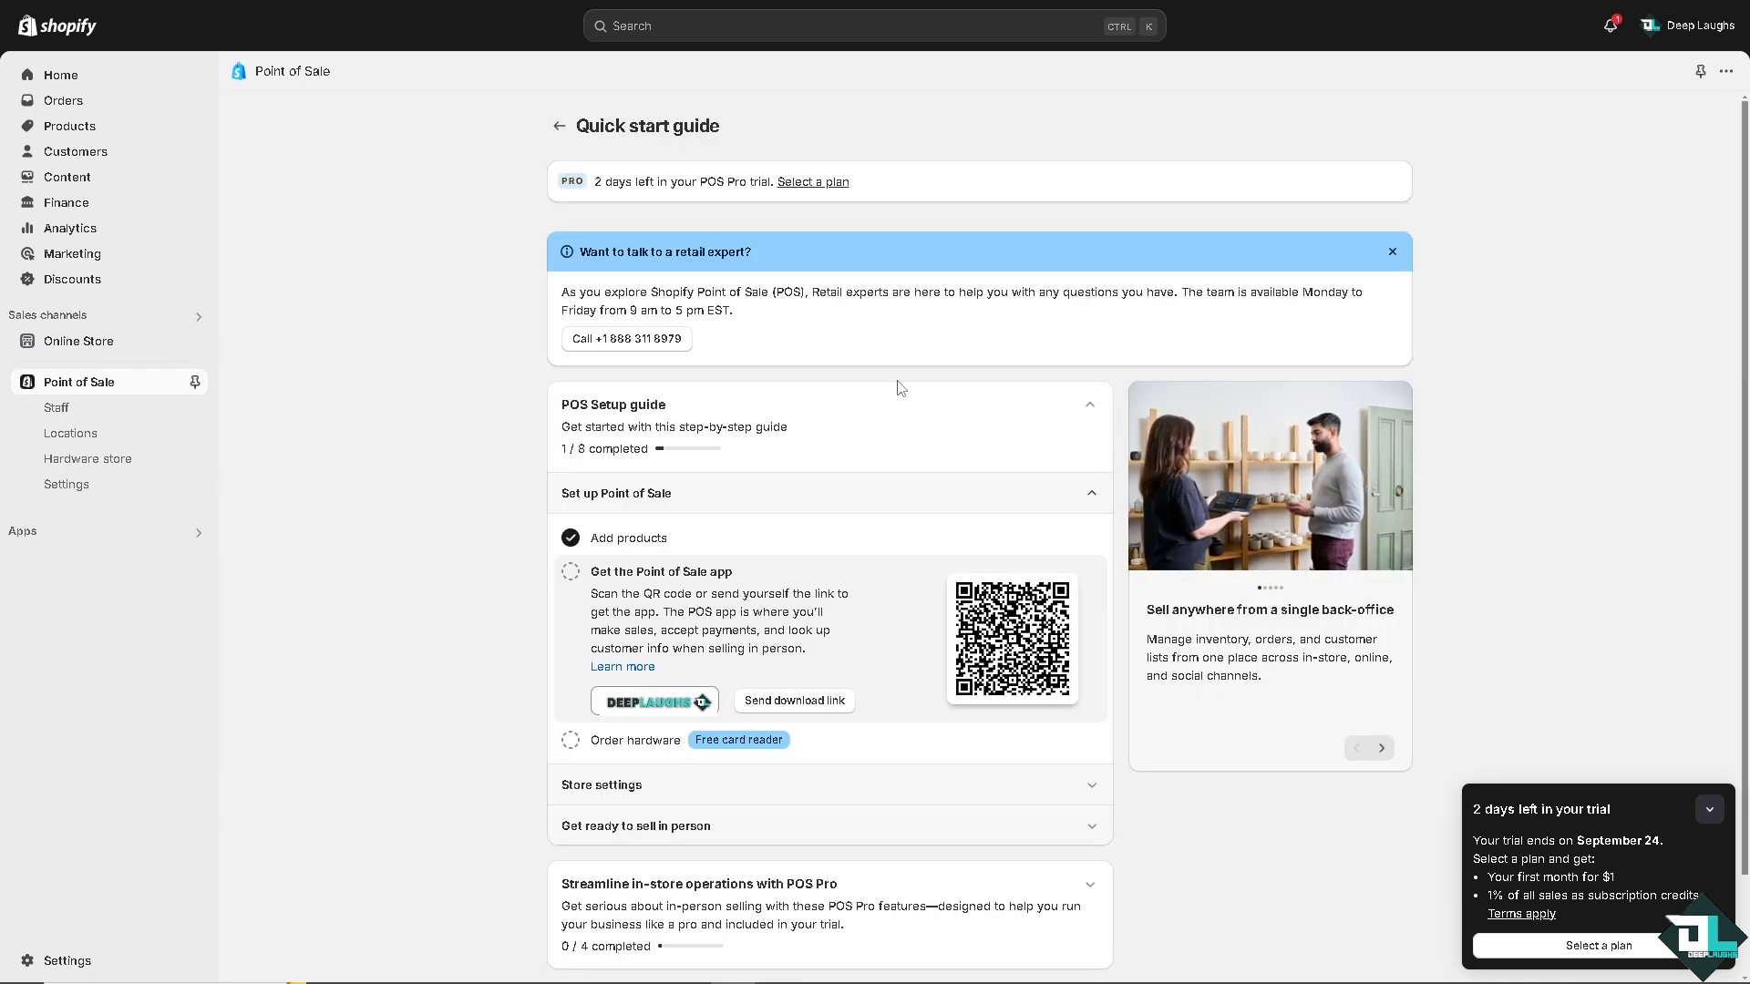
mouse_move(557, 442)
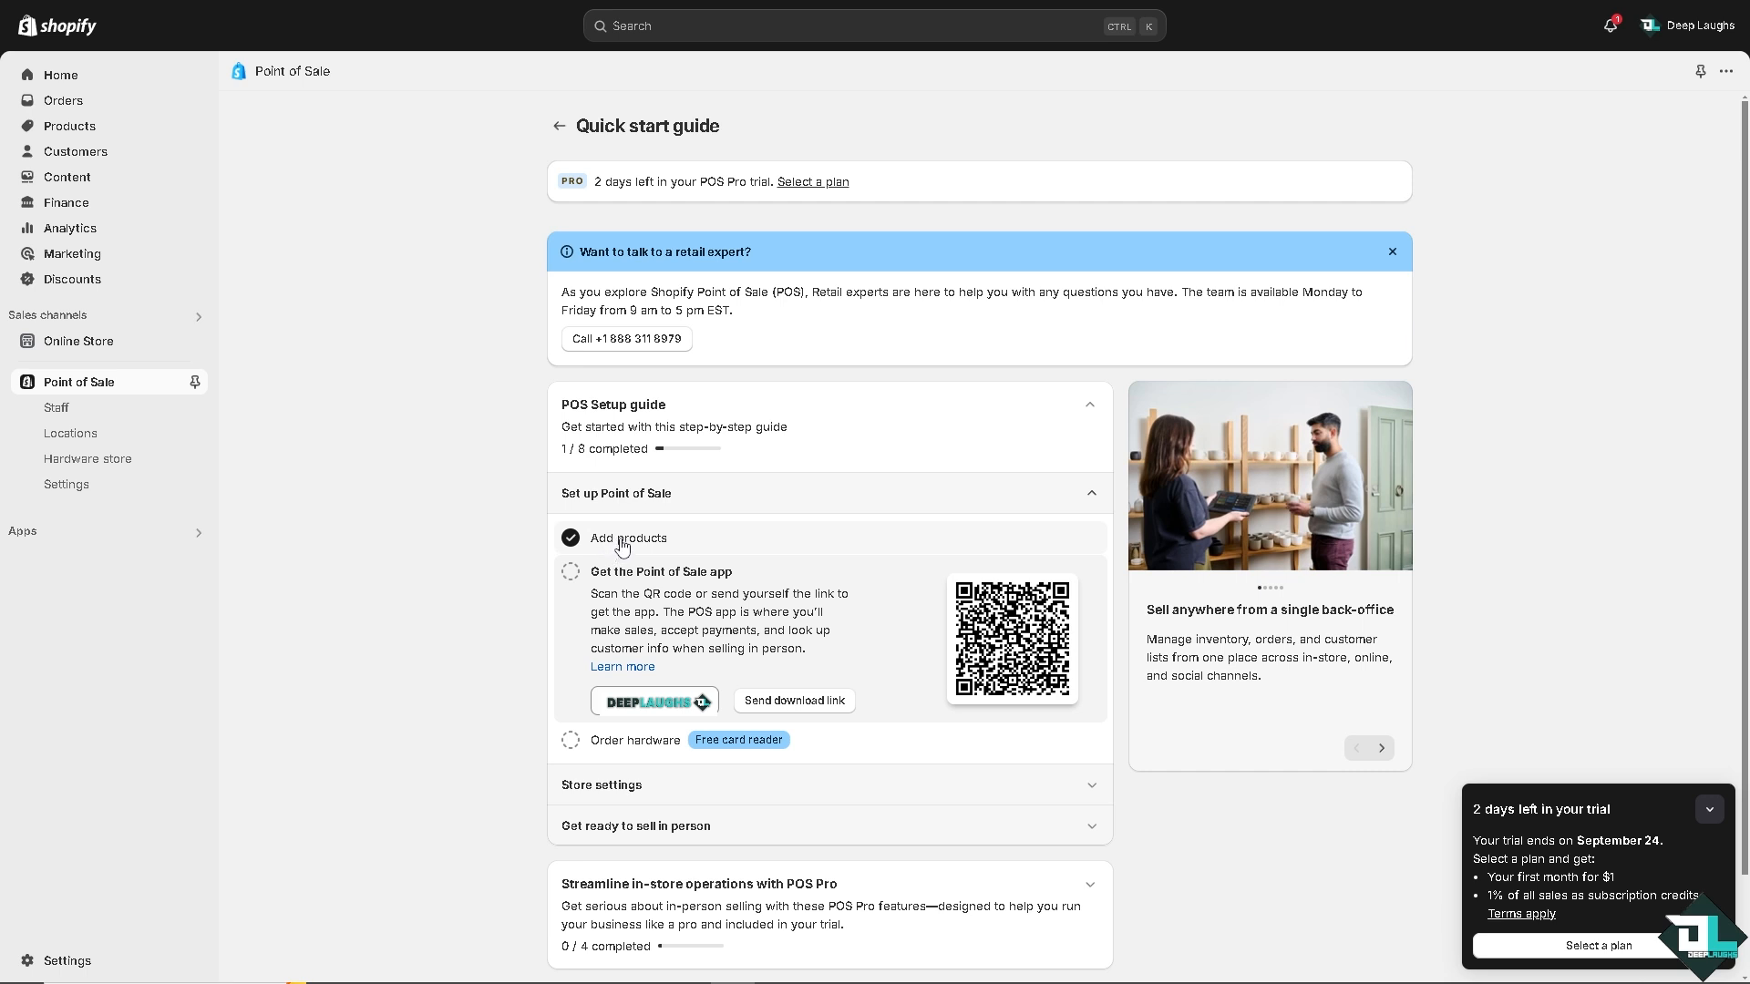
- Expand the Add products step of the Point of Sale setup guide
left_click(626, 538)
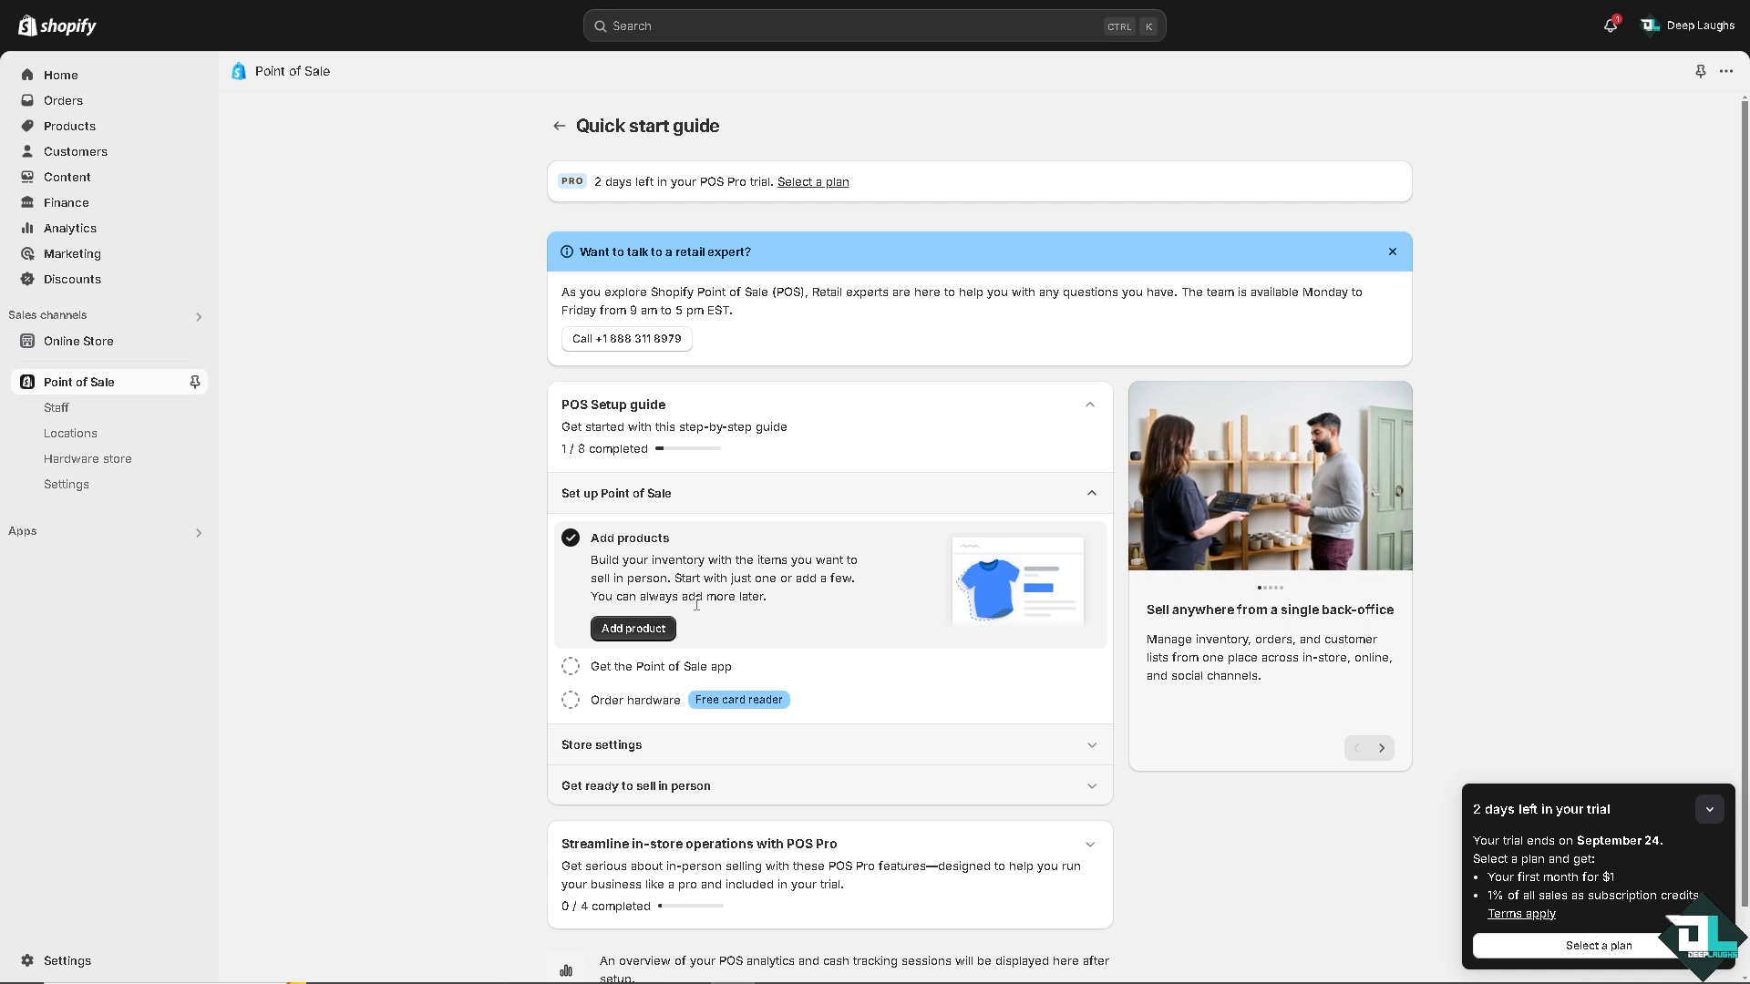
mouse_move(809, 594)
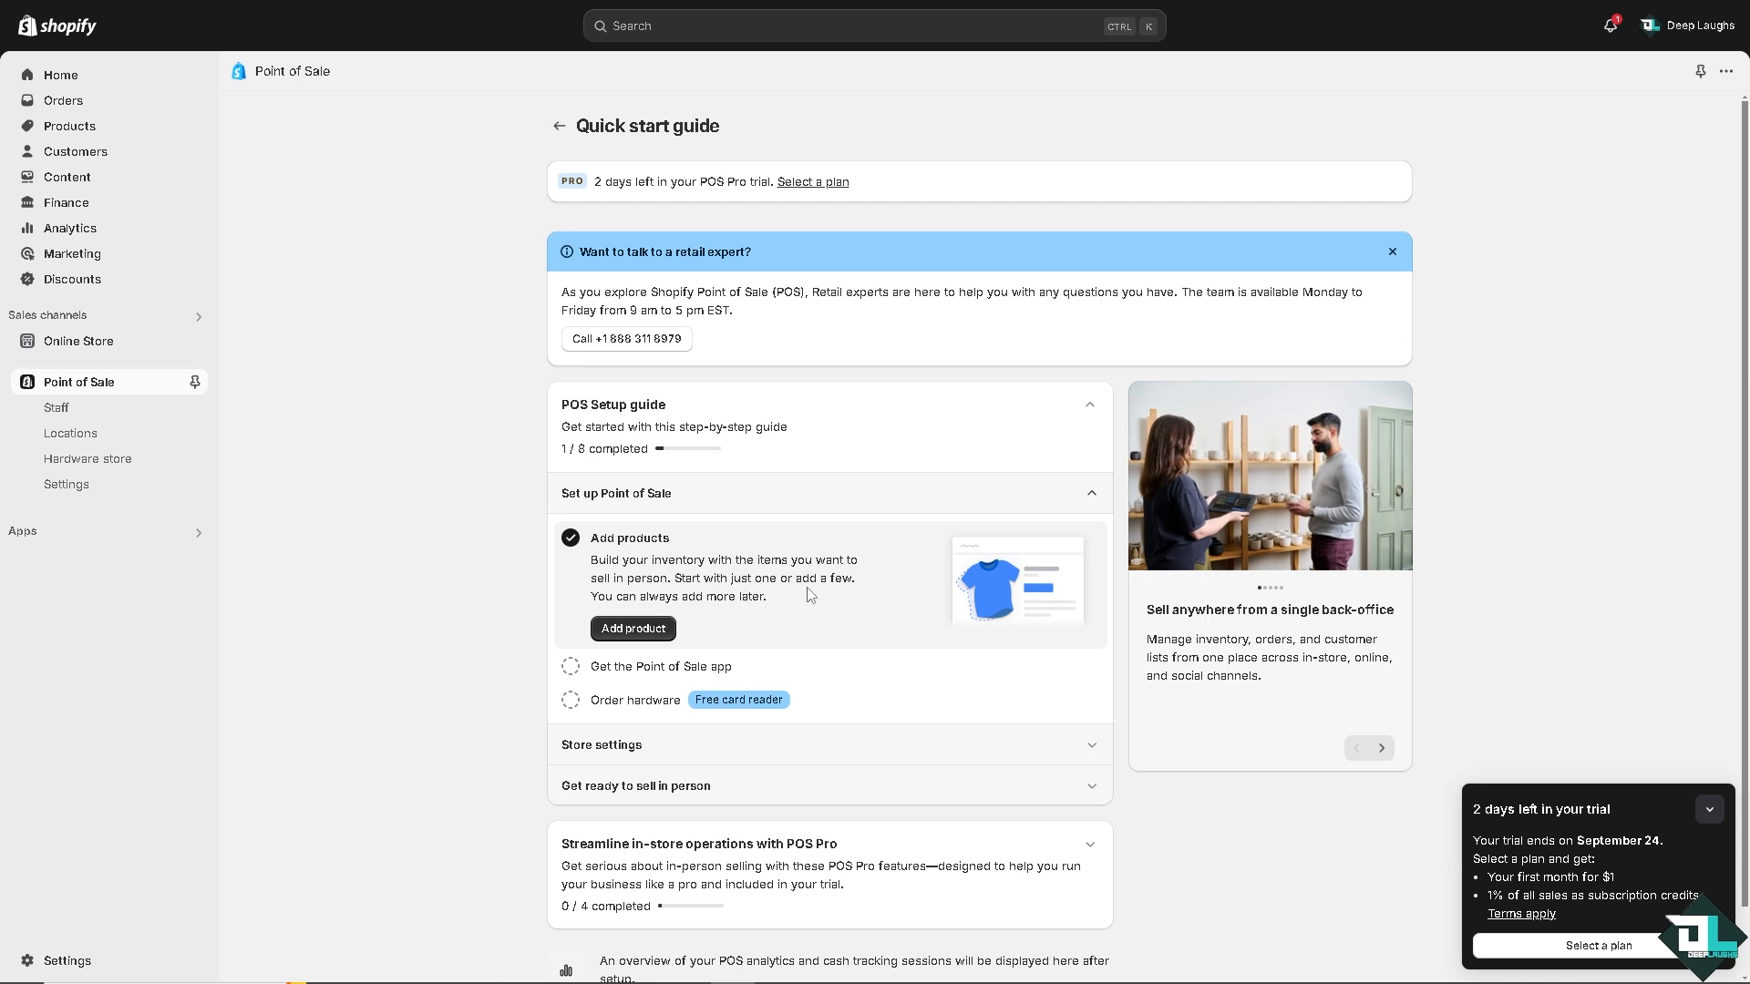
mouse_move(815, 616)
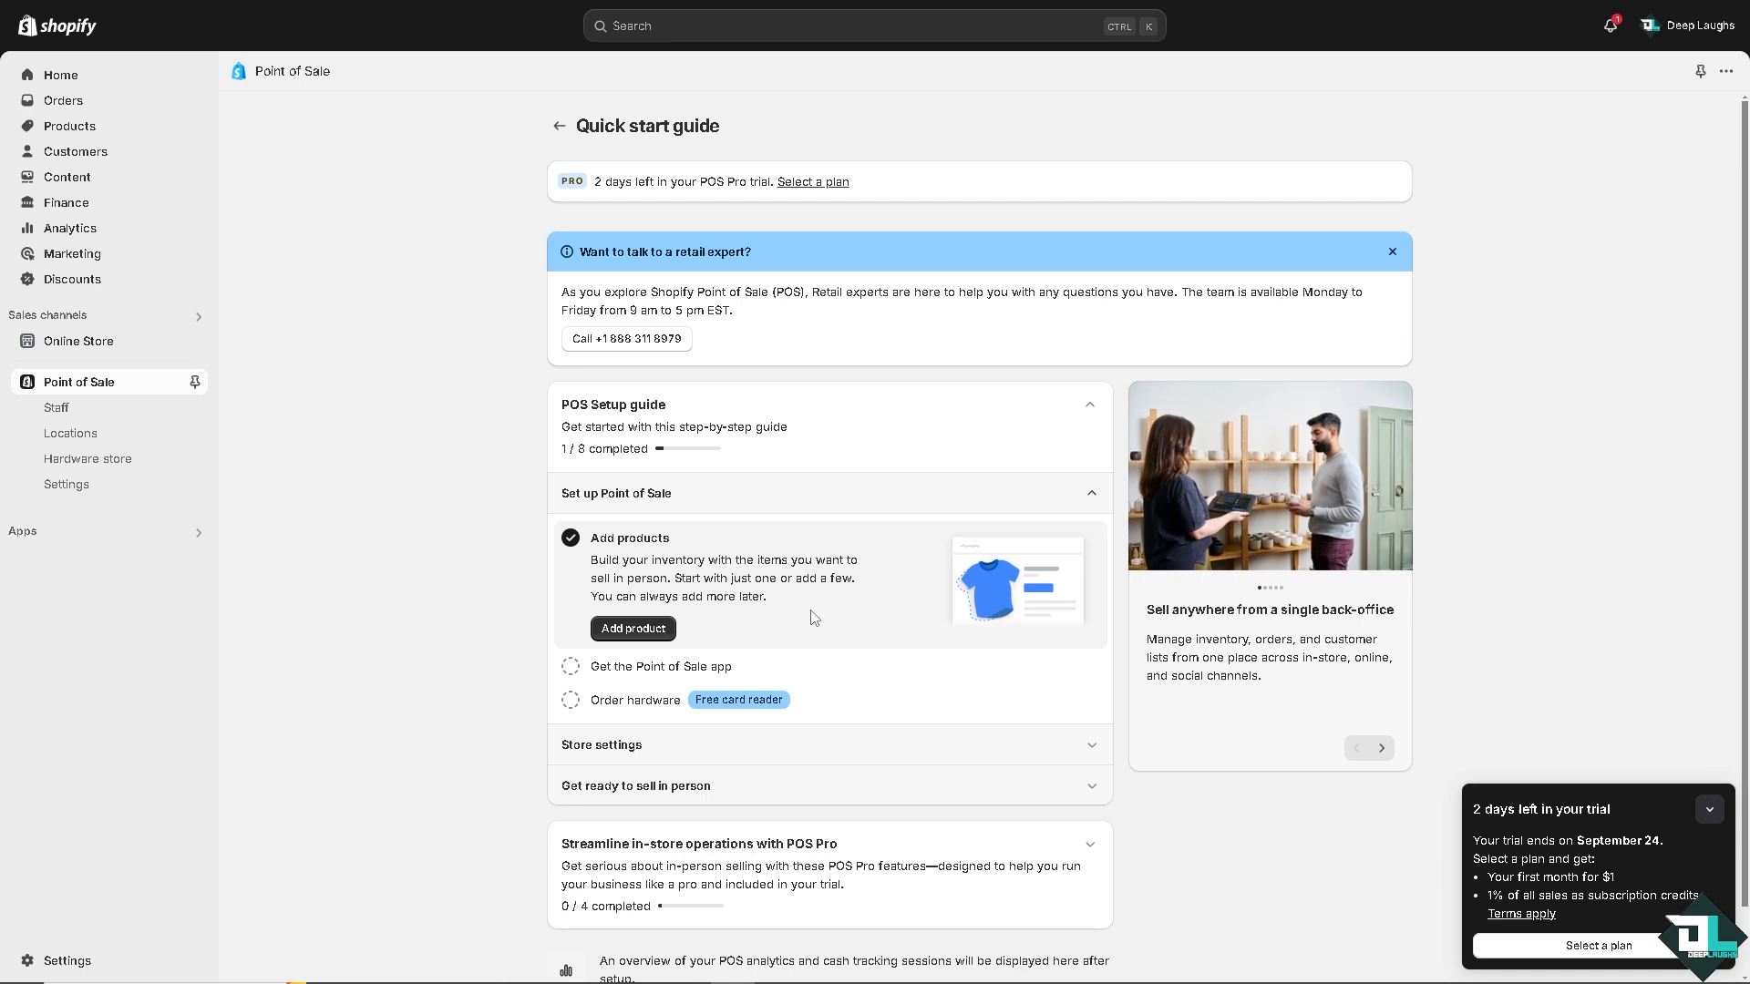
mouse_move(822, 612)
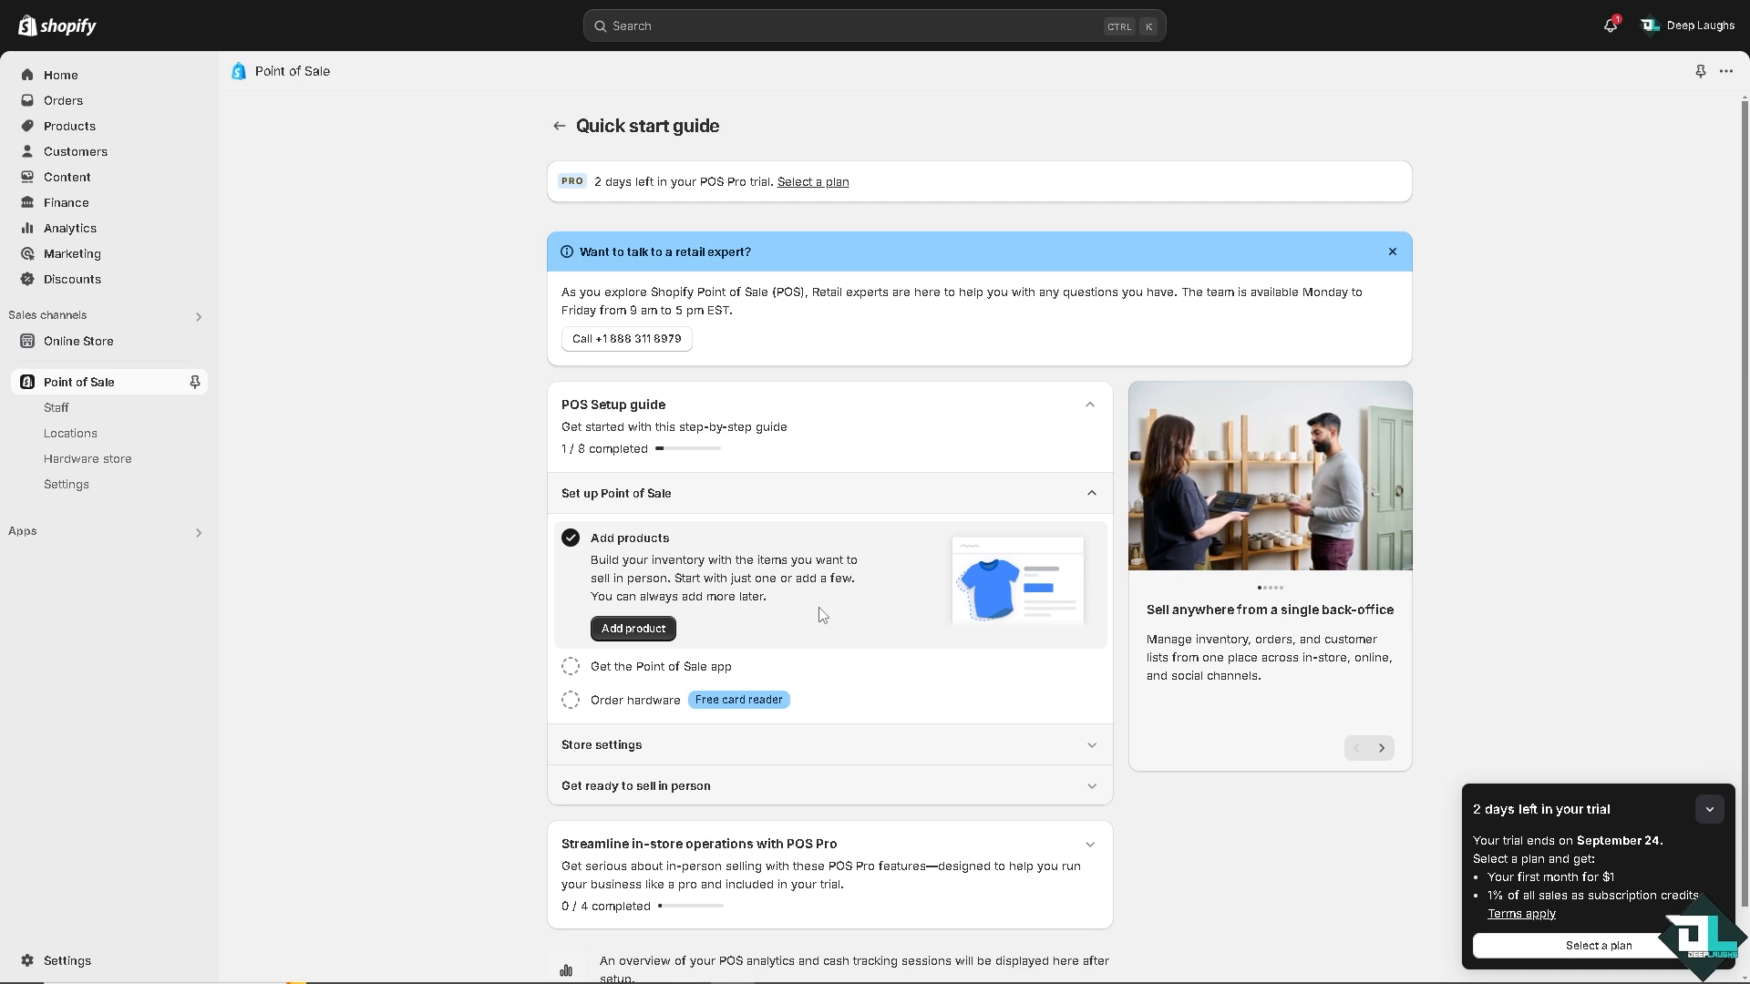
mouse_move(647, 632)
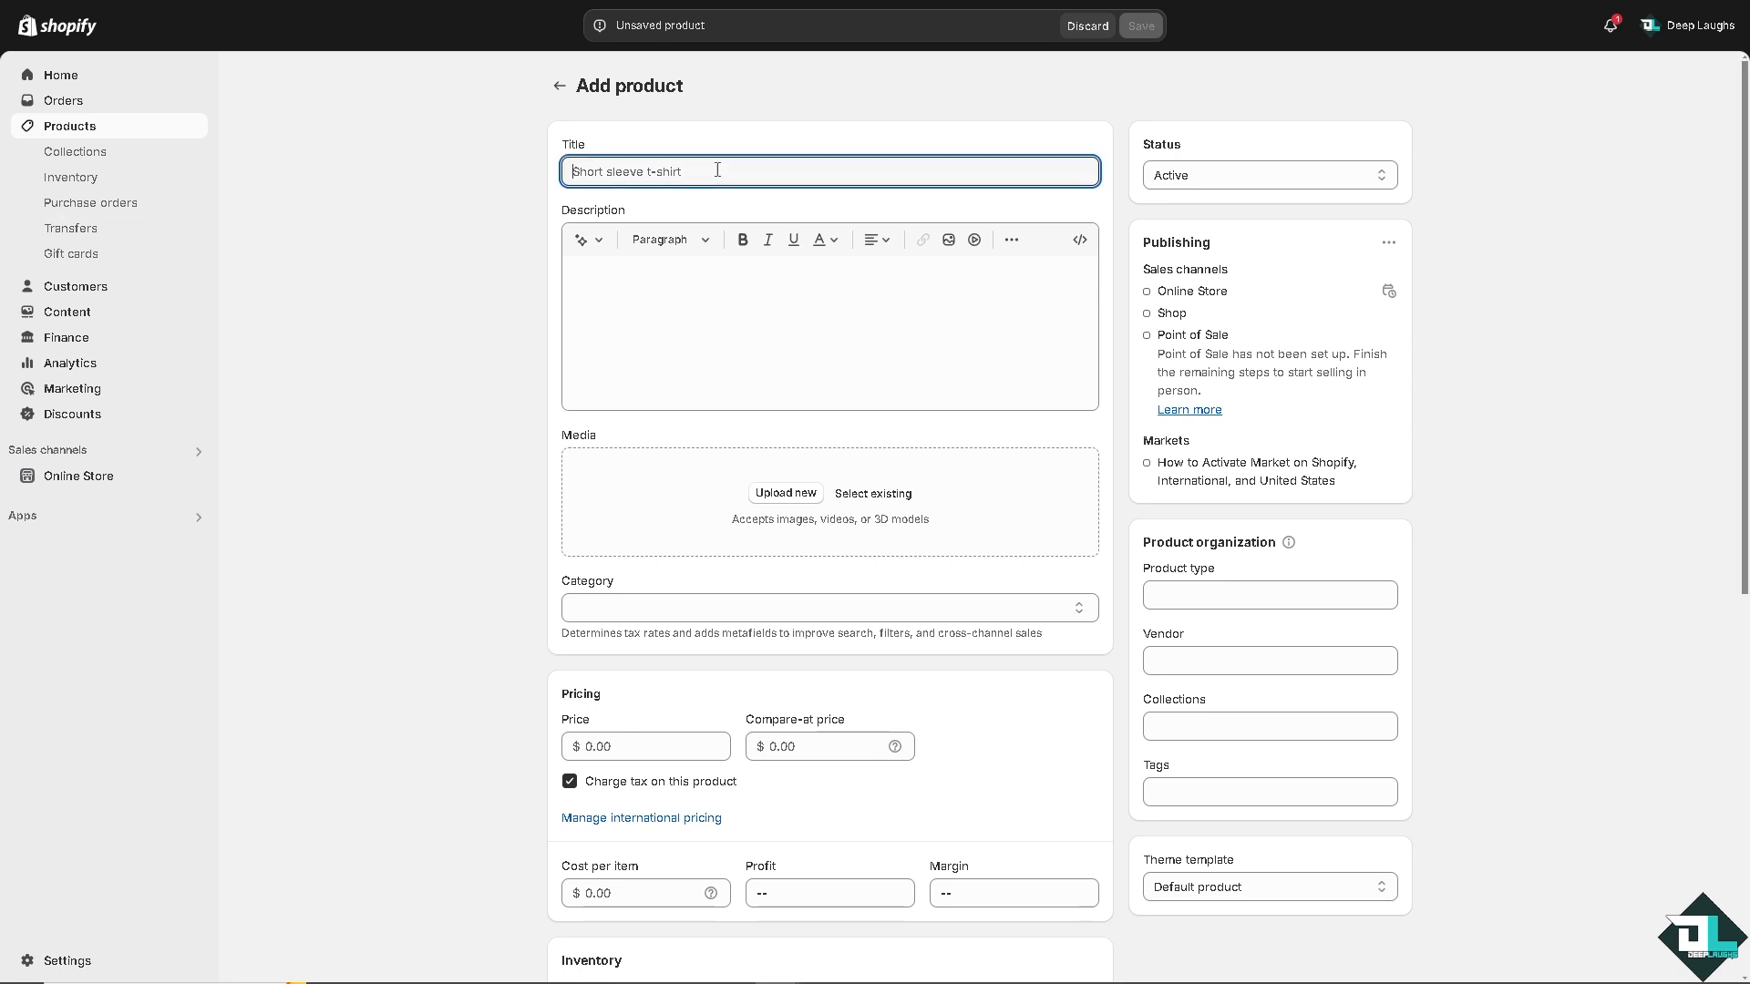
- Title the product 'how to add products to shopify pos', colour its description heading, insert a thumbnail, and upload a media image
type("how to add products to shopify pos")
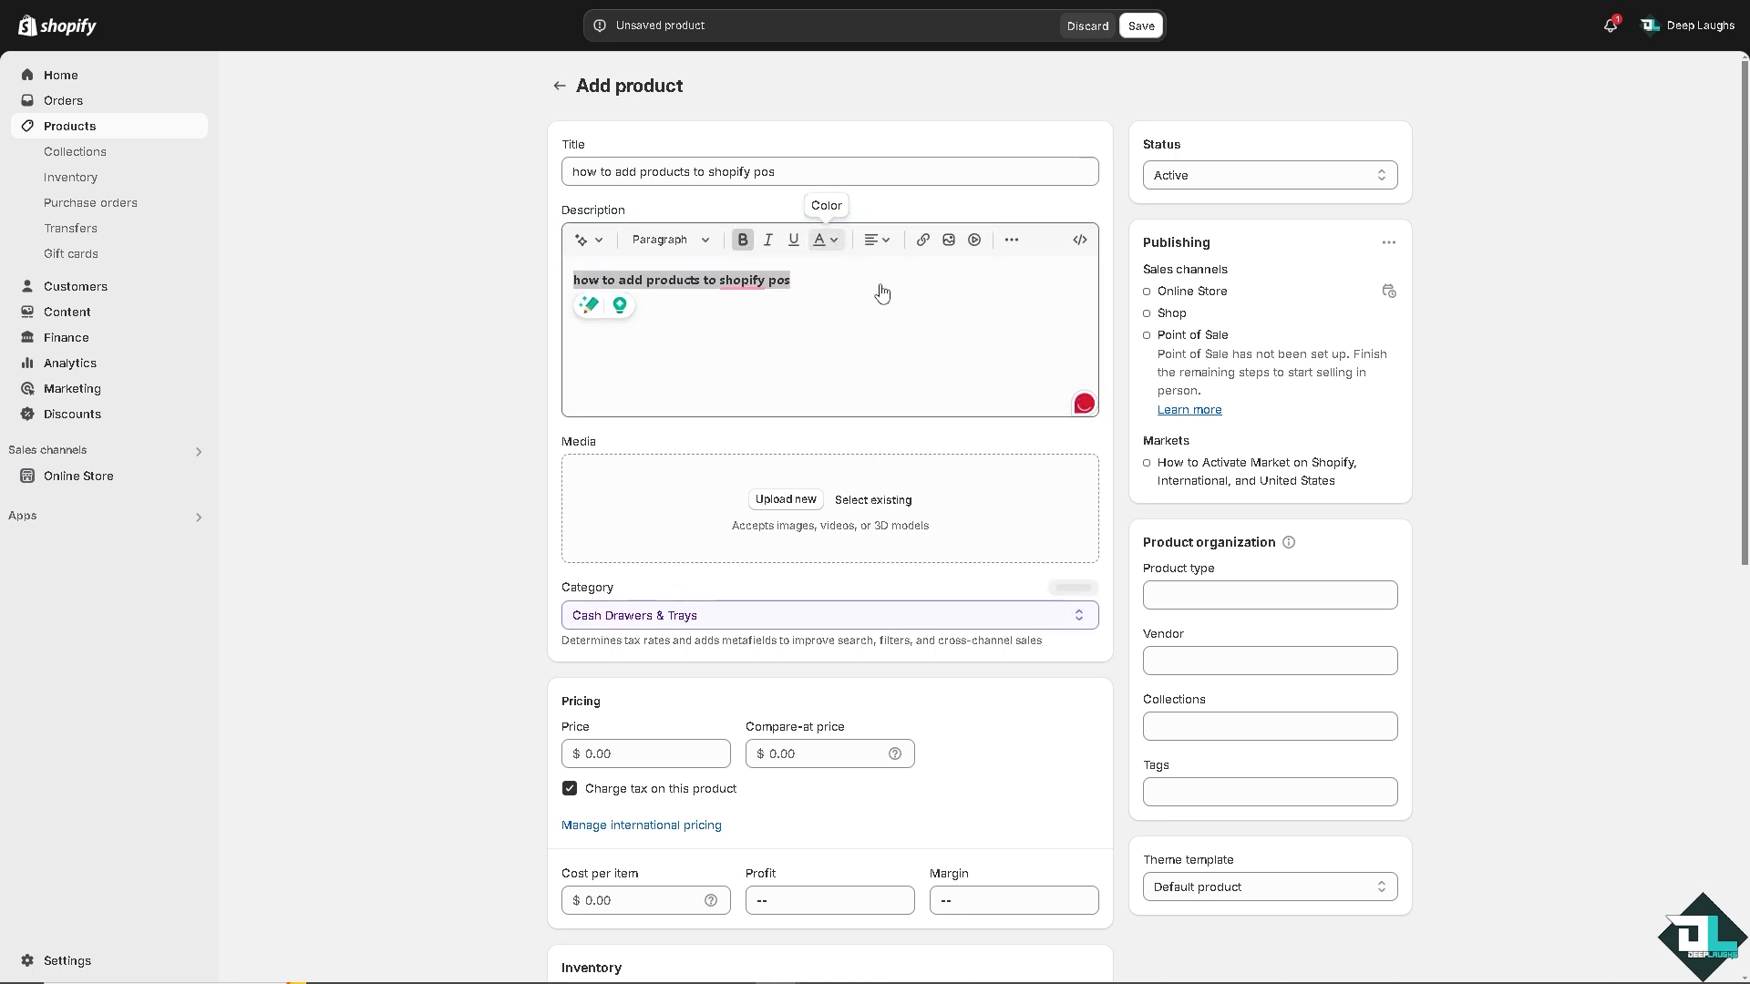
left_click(820, 240)
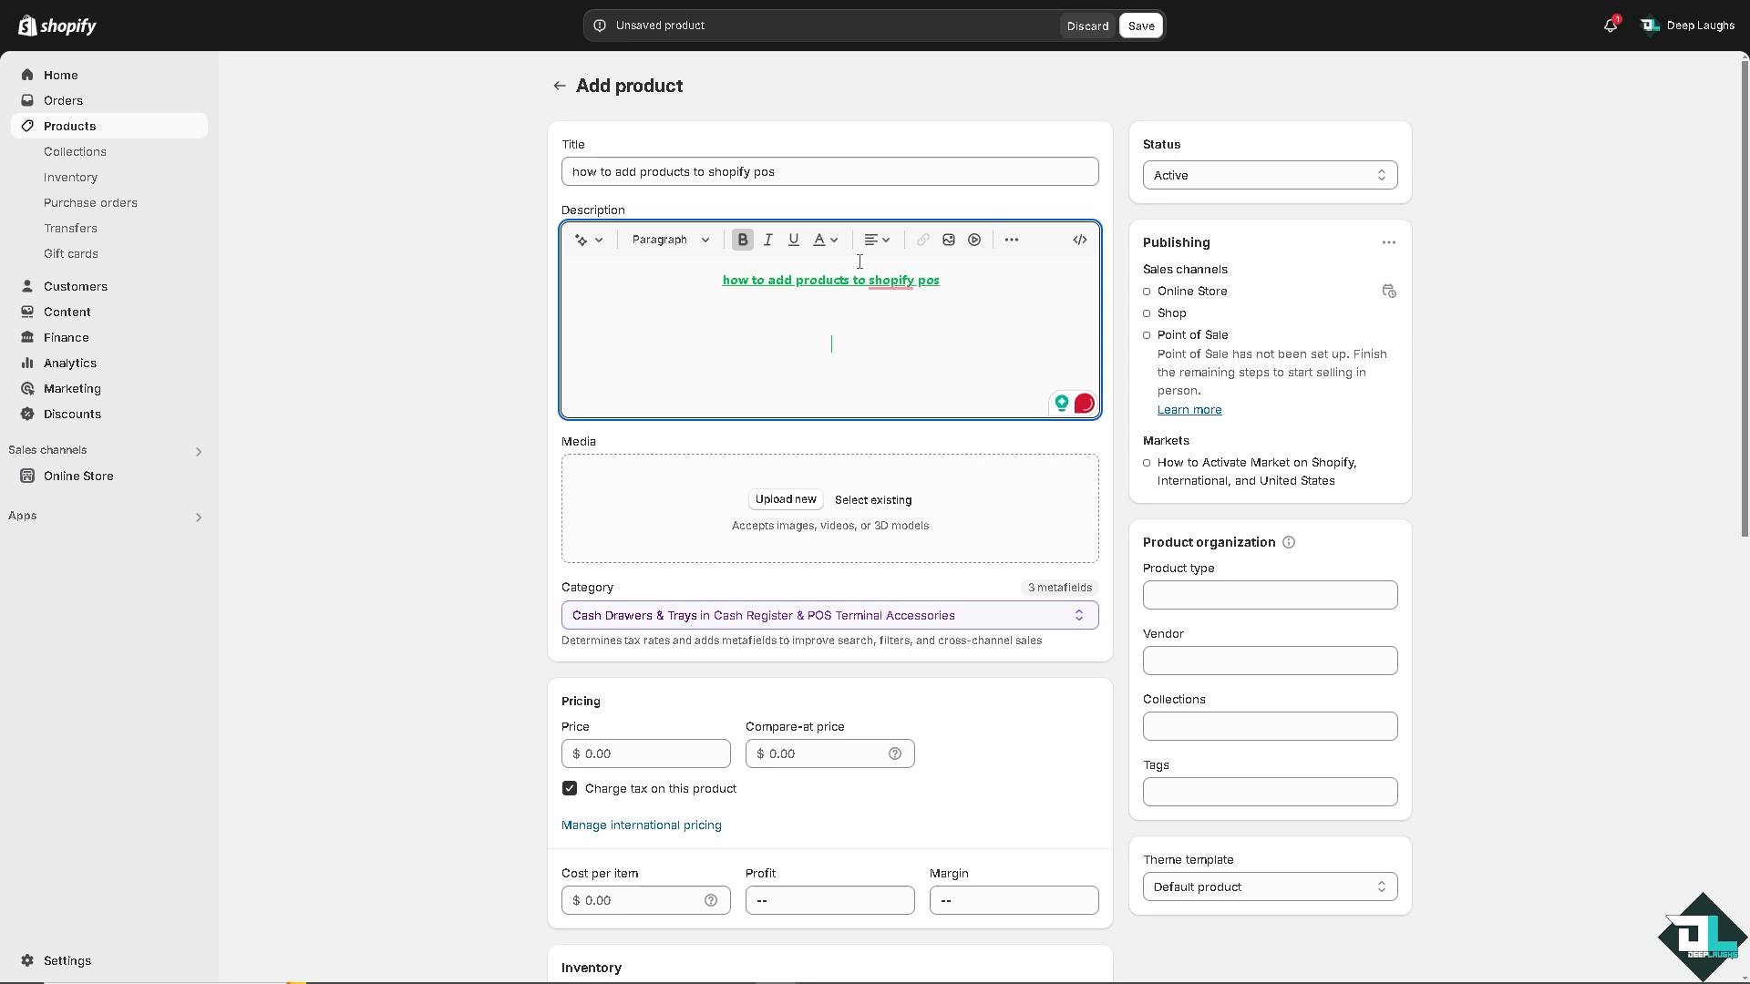
left_click(873, 500)
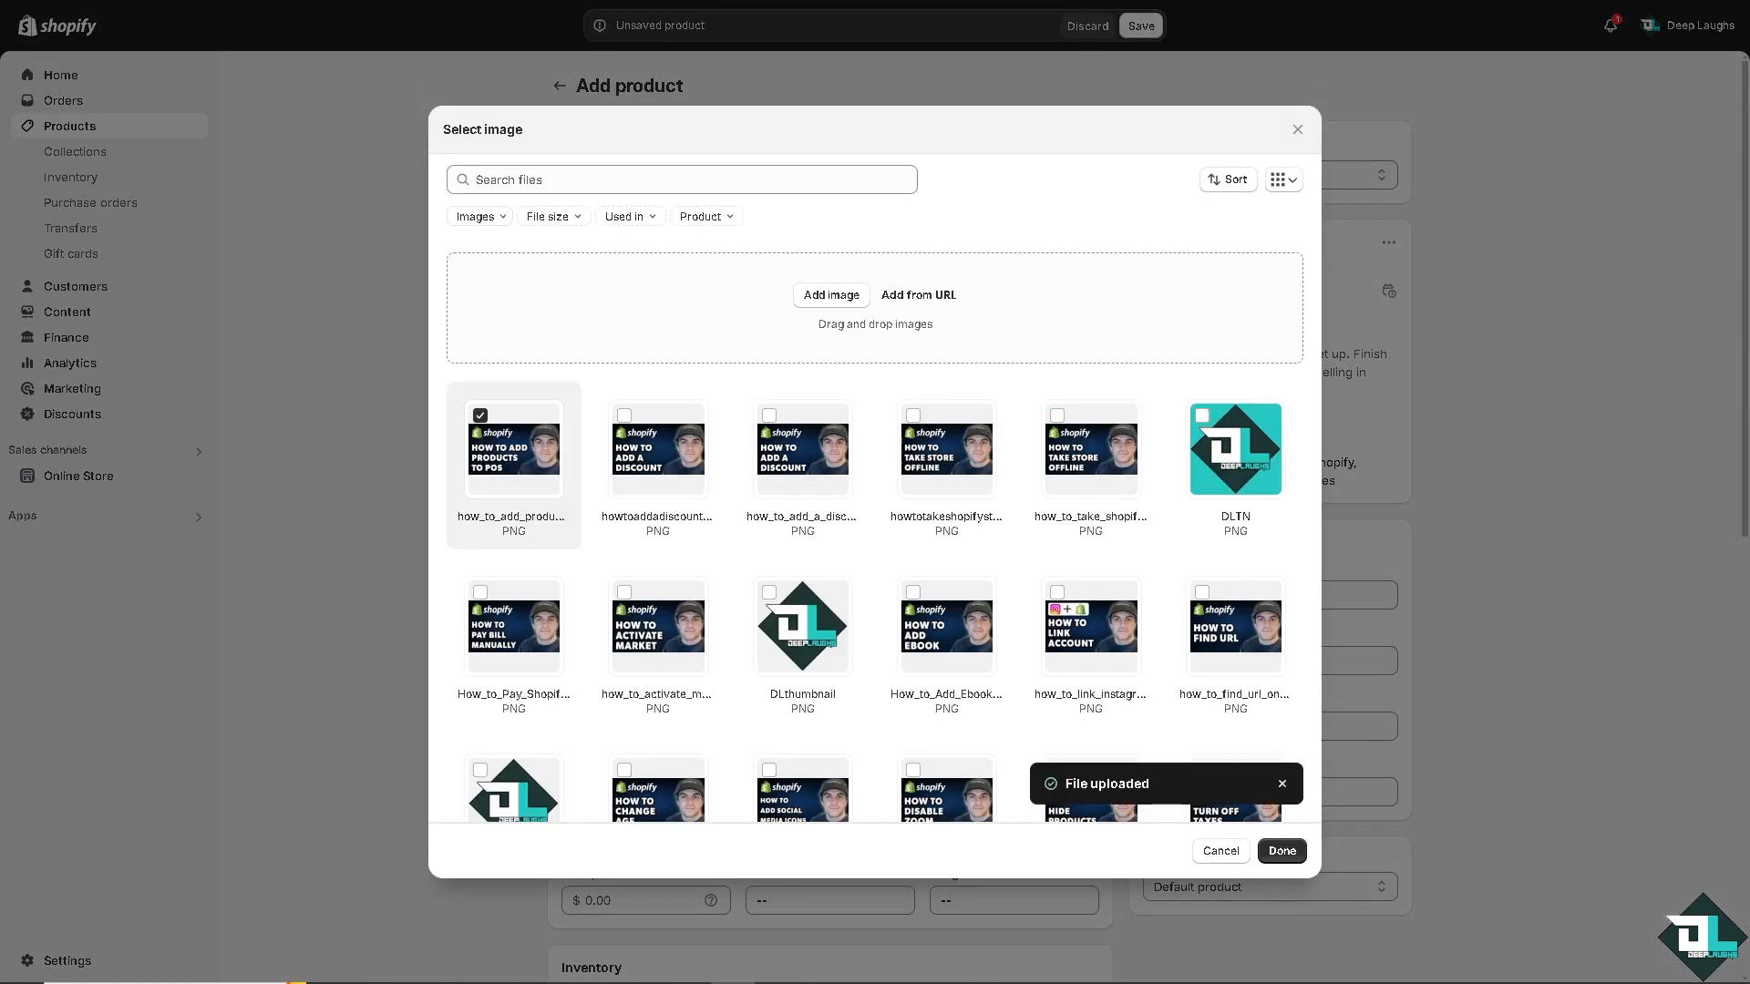
left_click(1281, 851)
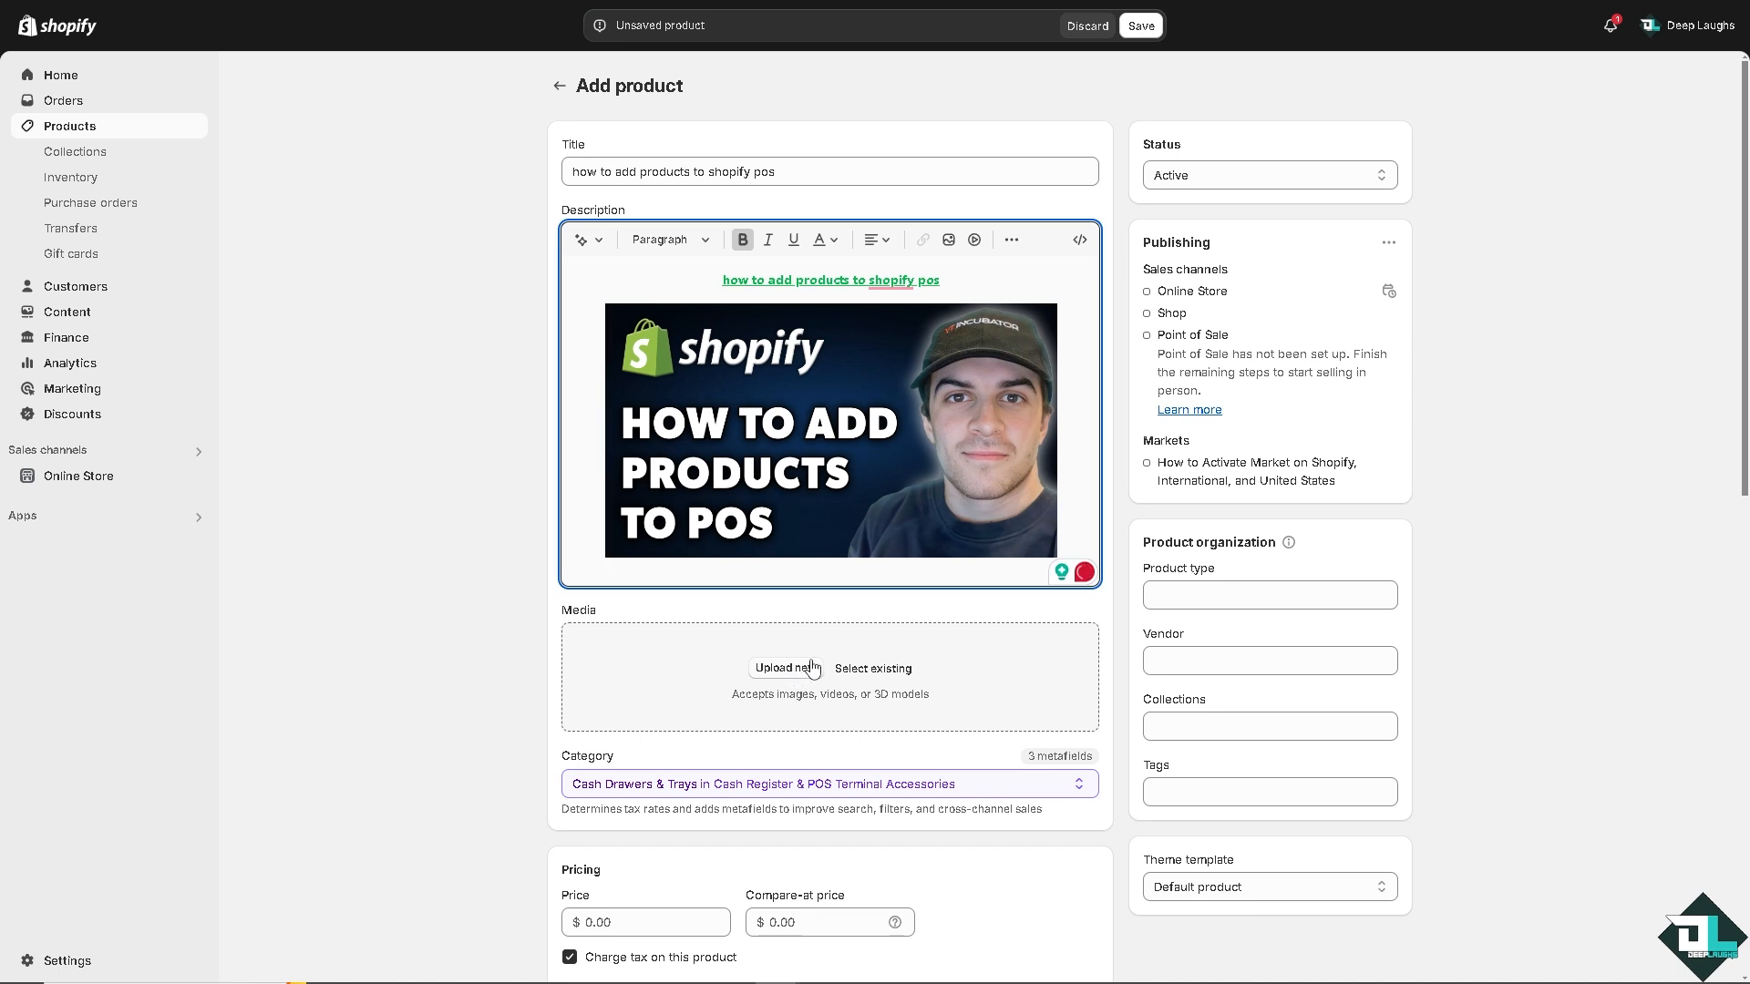
left_click(784, 667)
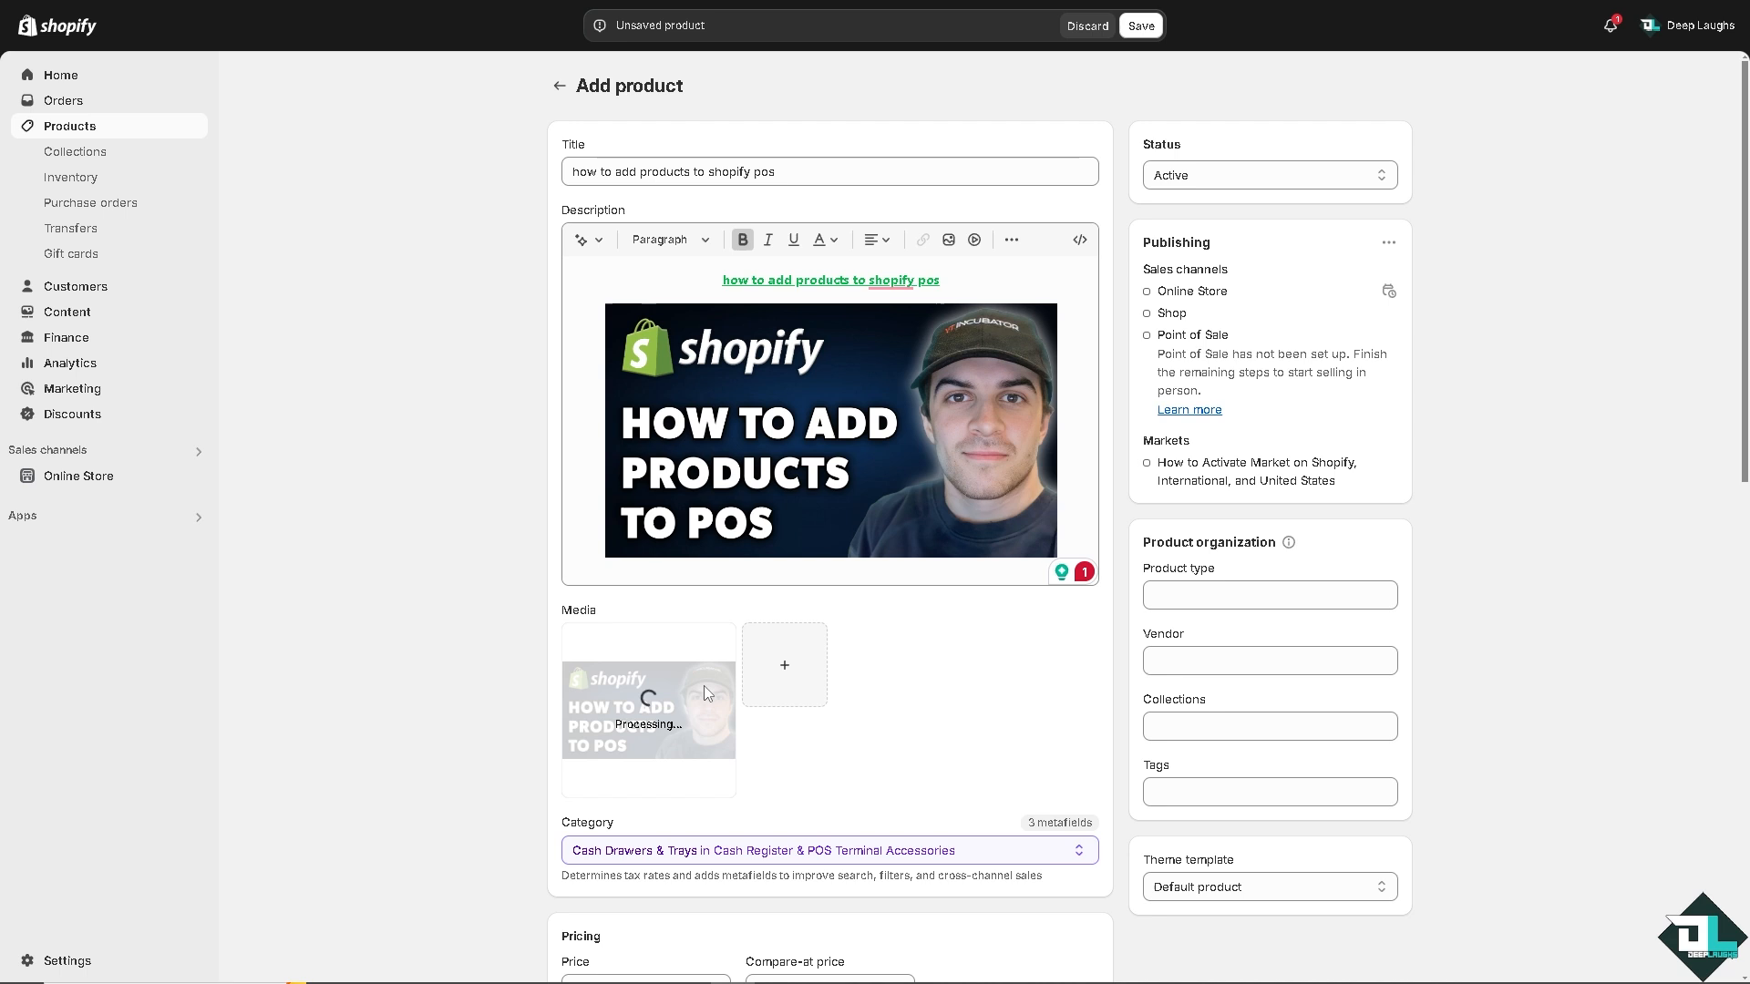
mouse_move(461, 559)
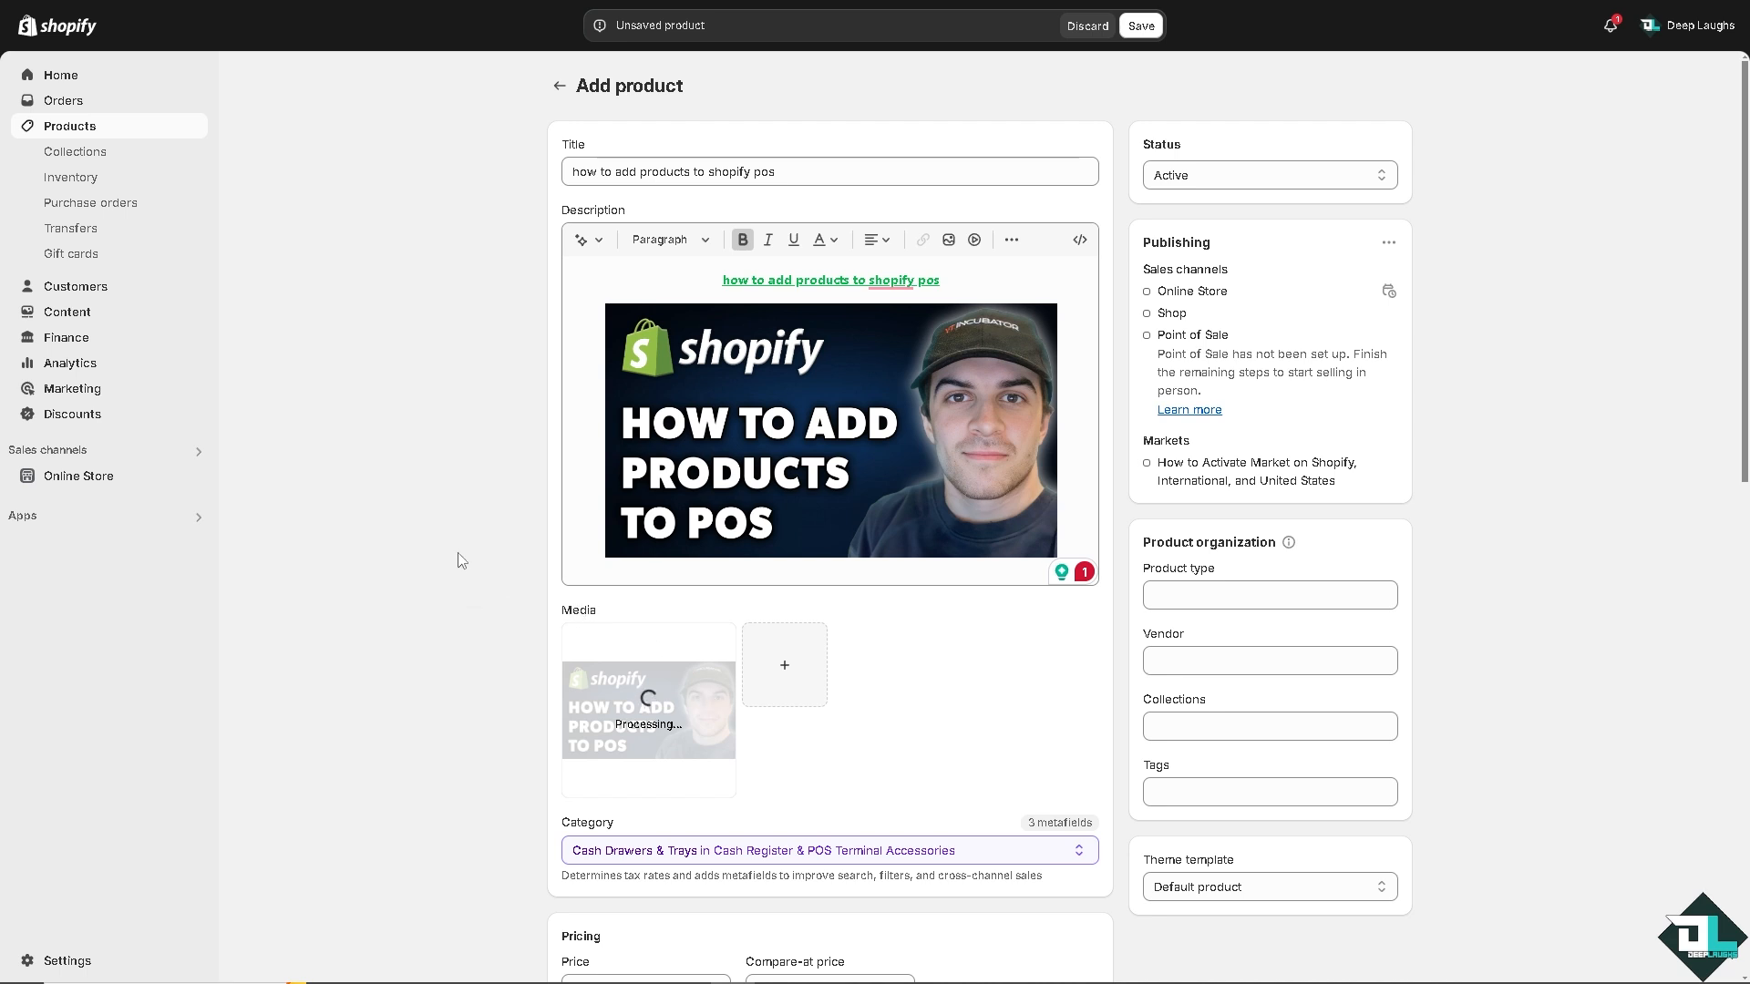
- Price the product at $69 and allow it to keep selling when out of stock
scroll("down", 3)
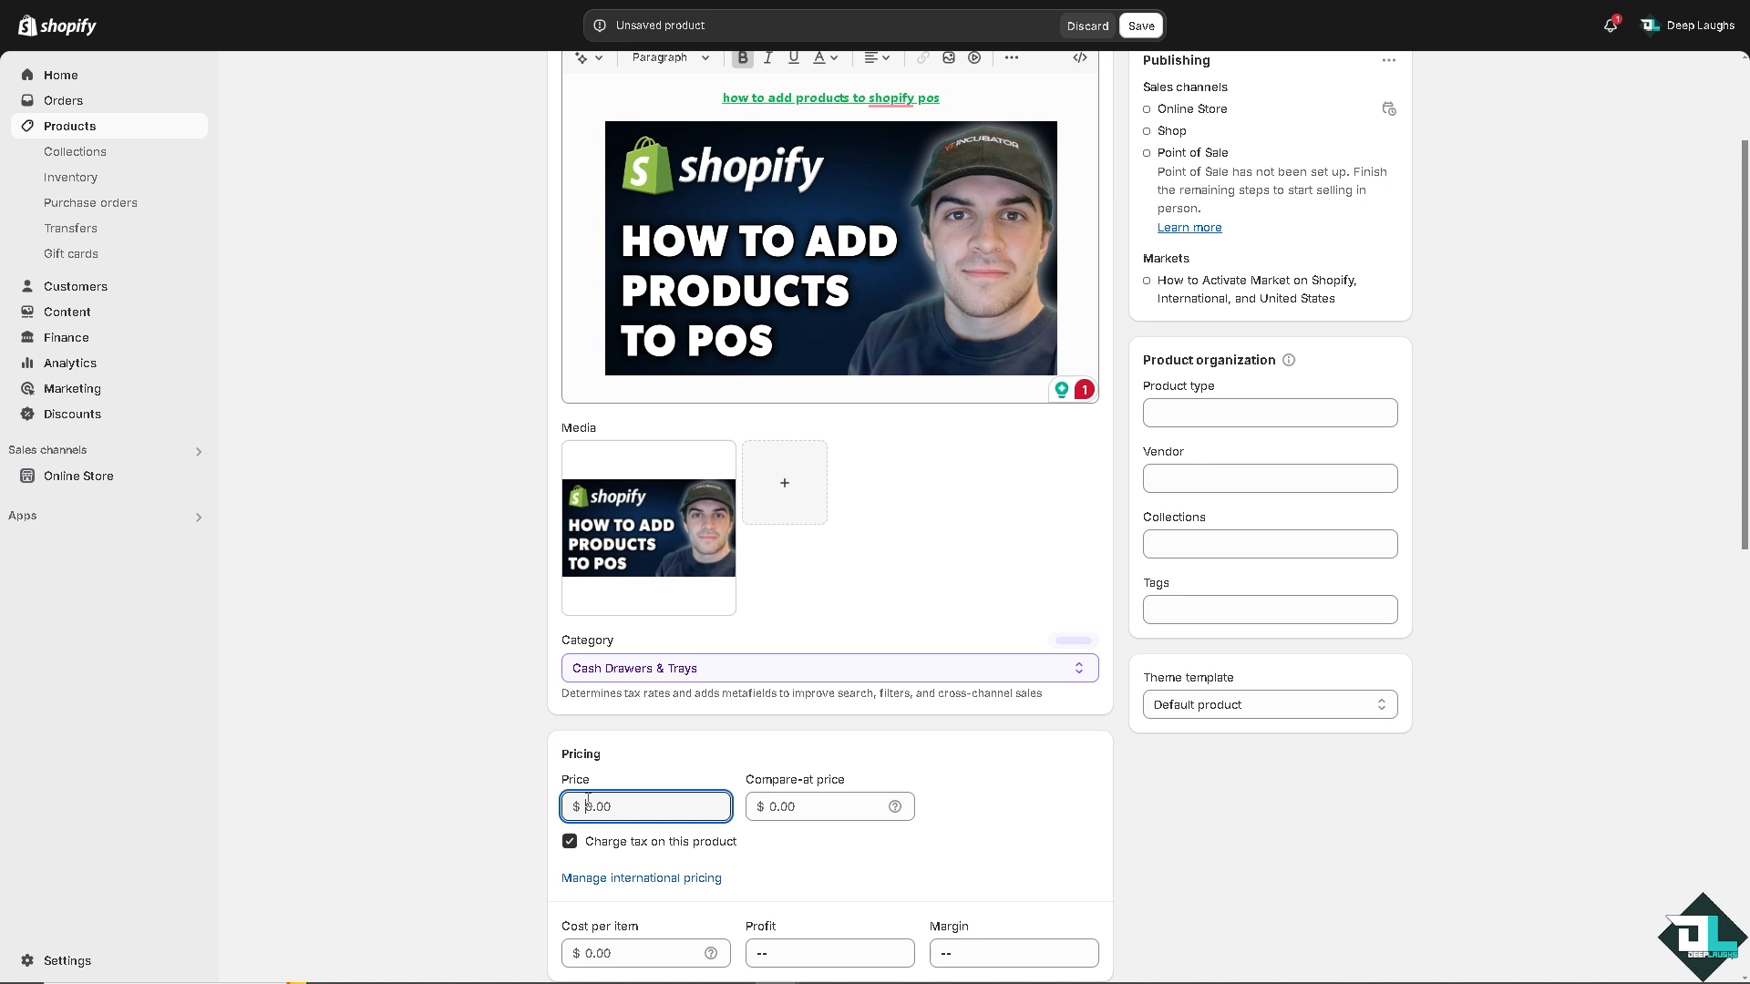
type("6")
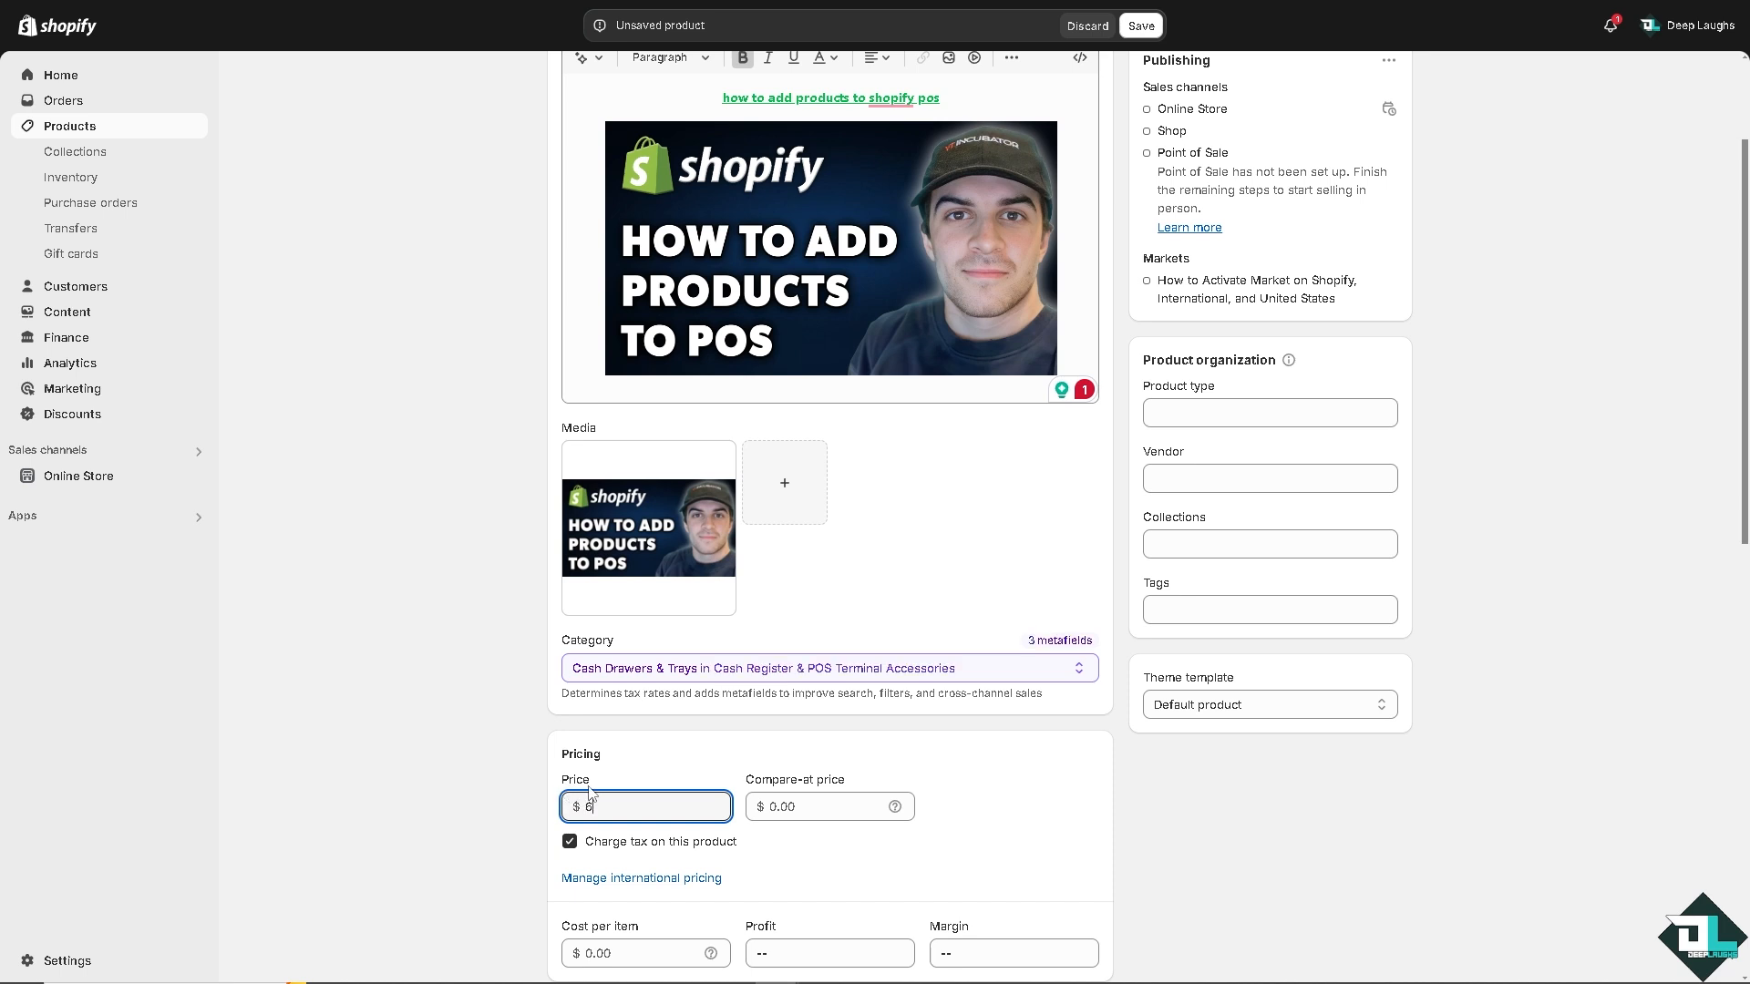
type("9")
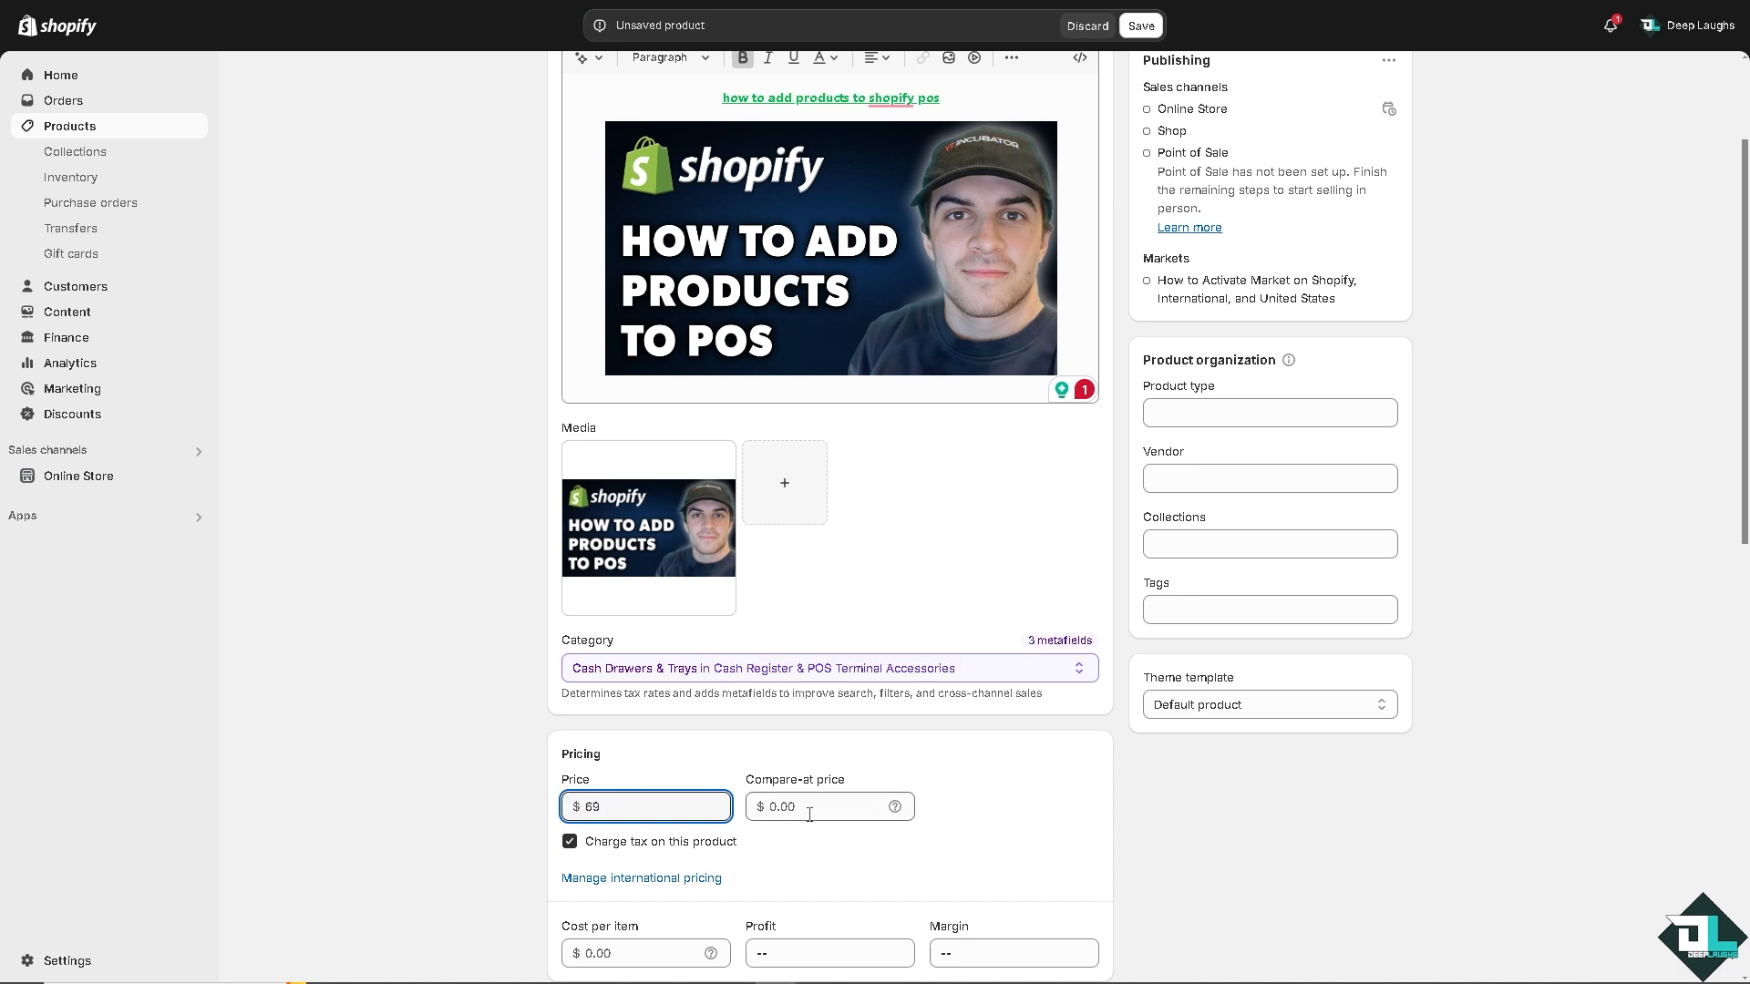
scroll("down", 3)
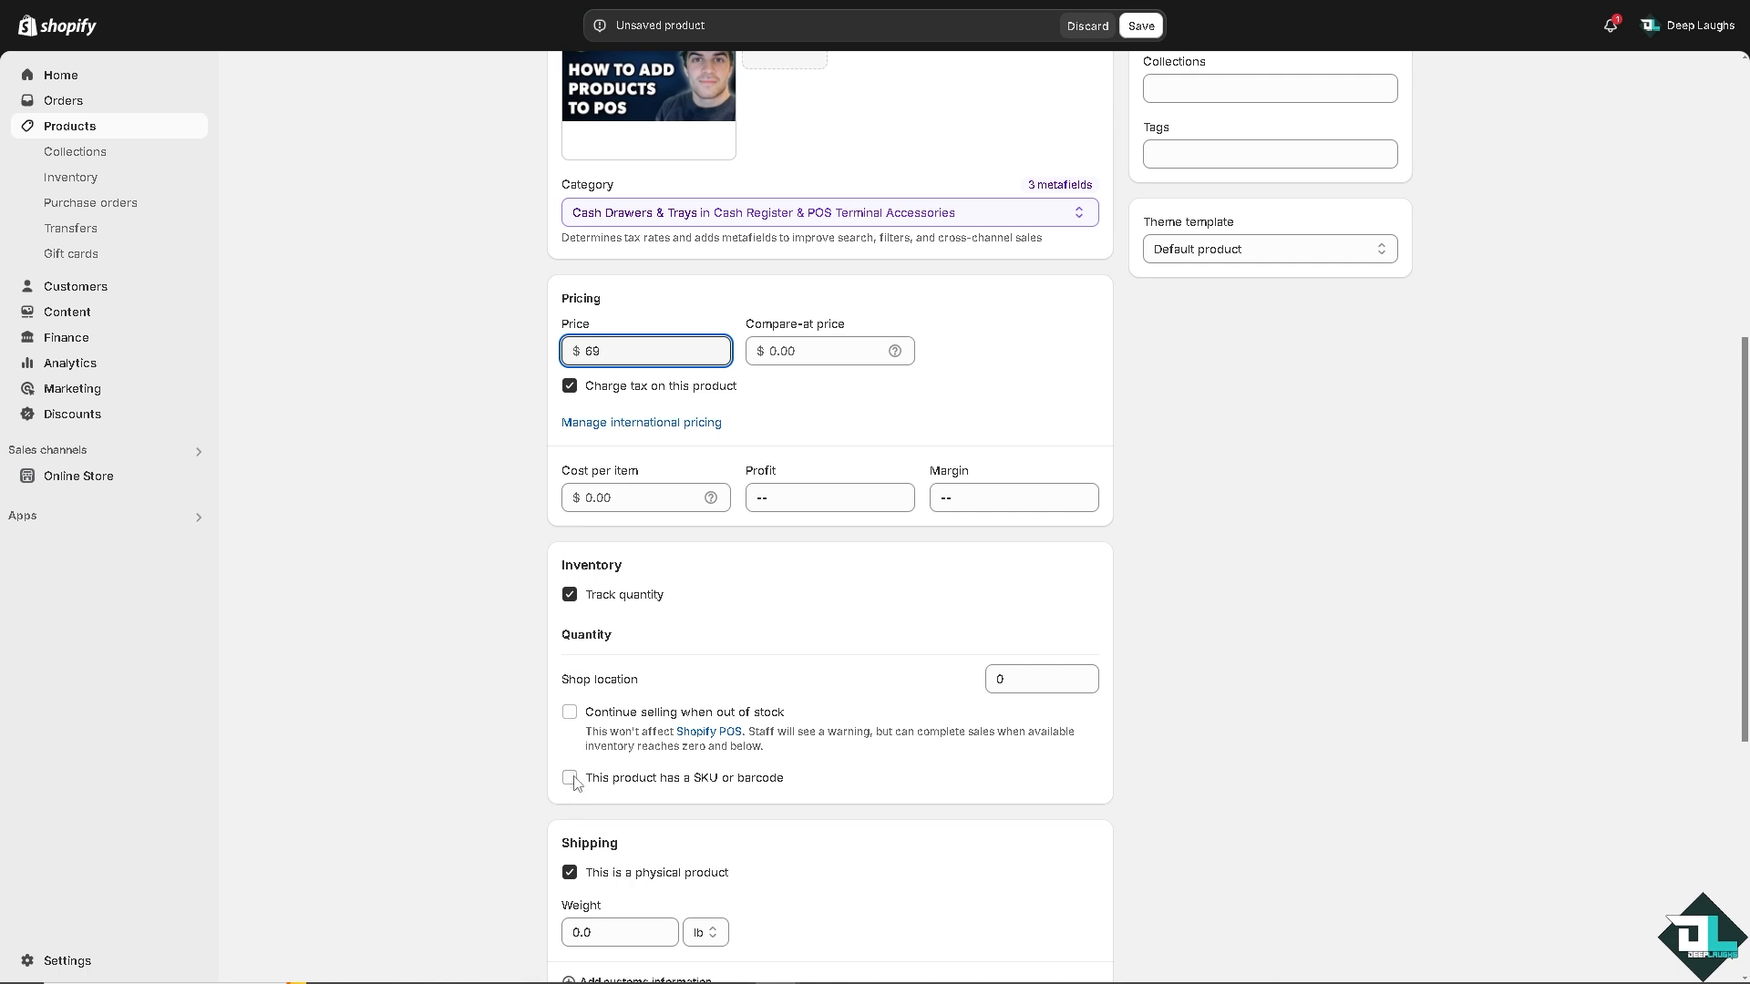
left_click(569, 712)
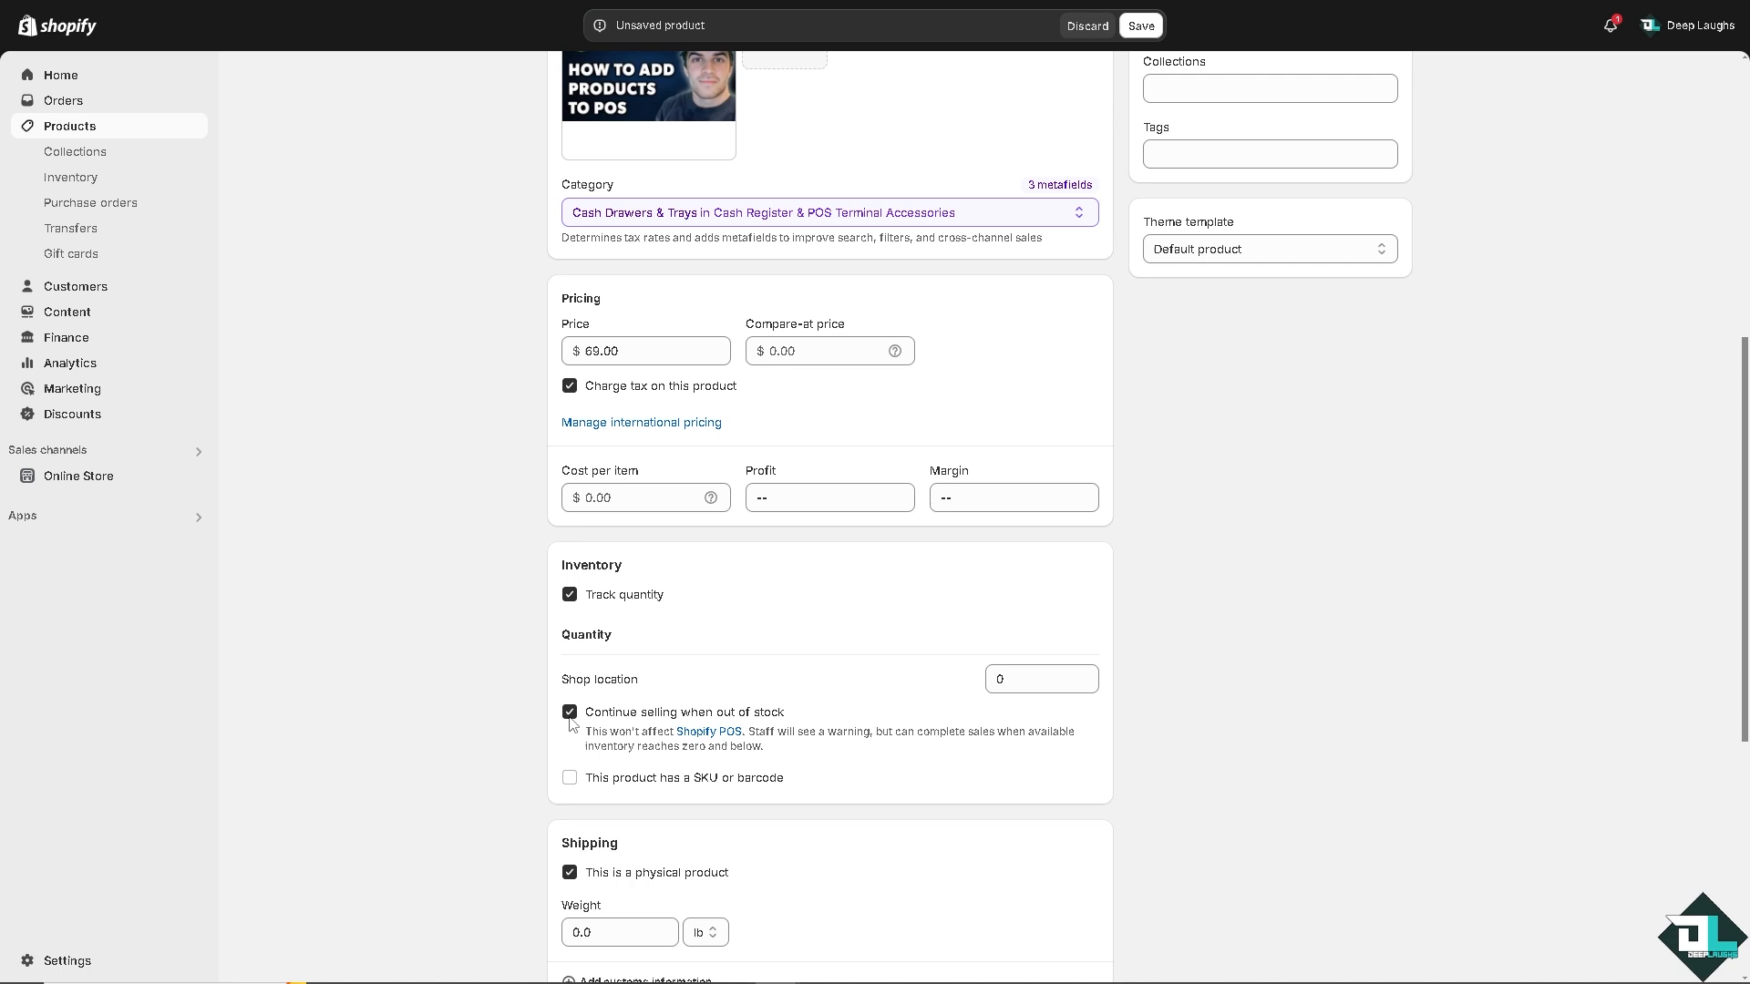
scroll("down", 3)
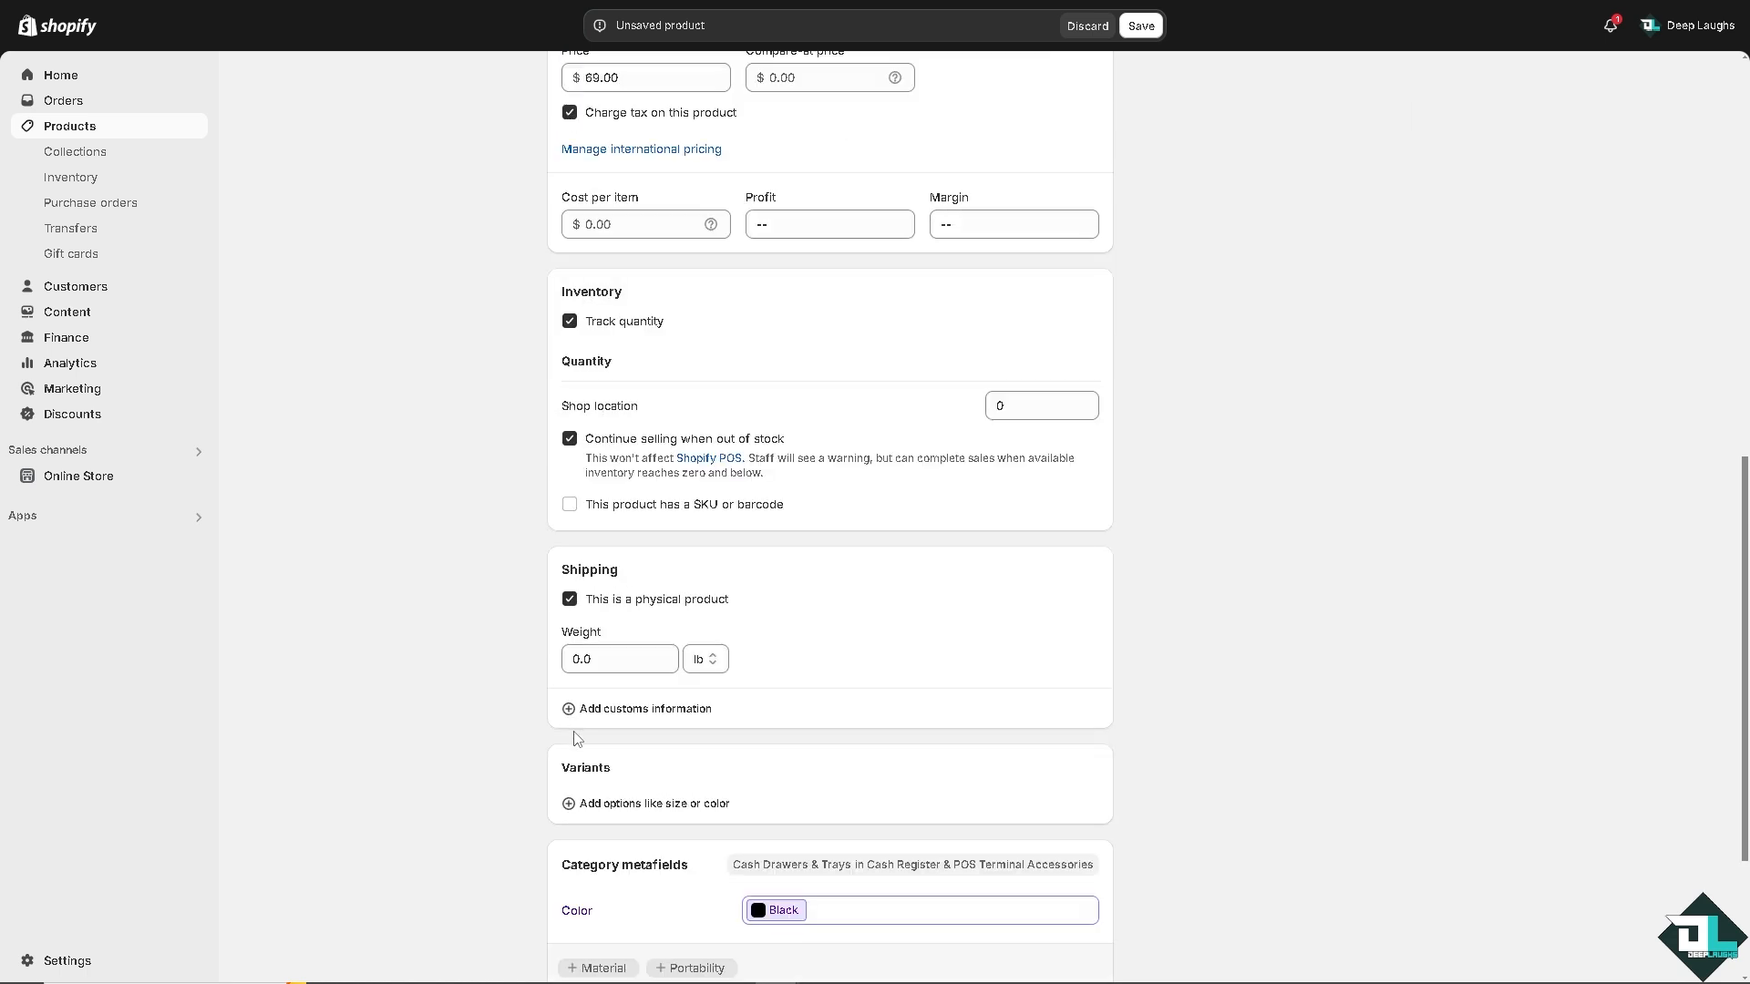
mouse_move(573, 580)
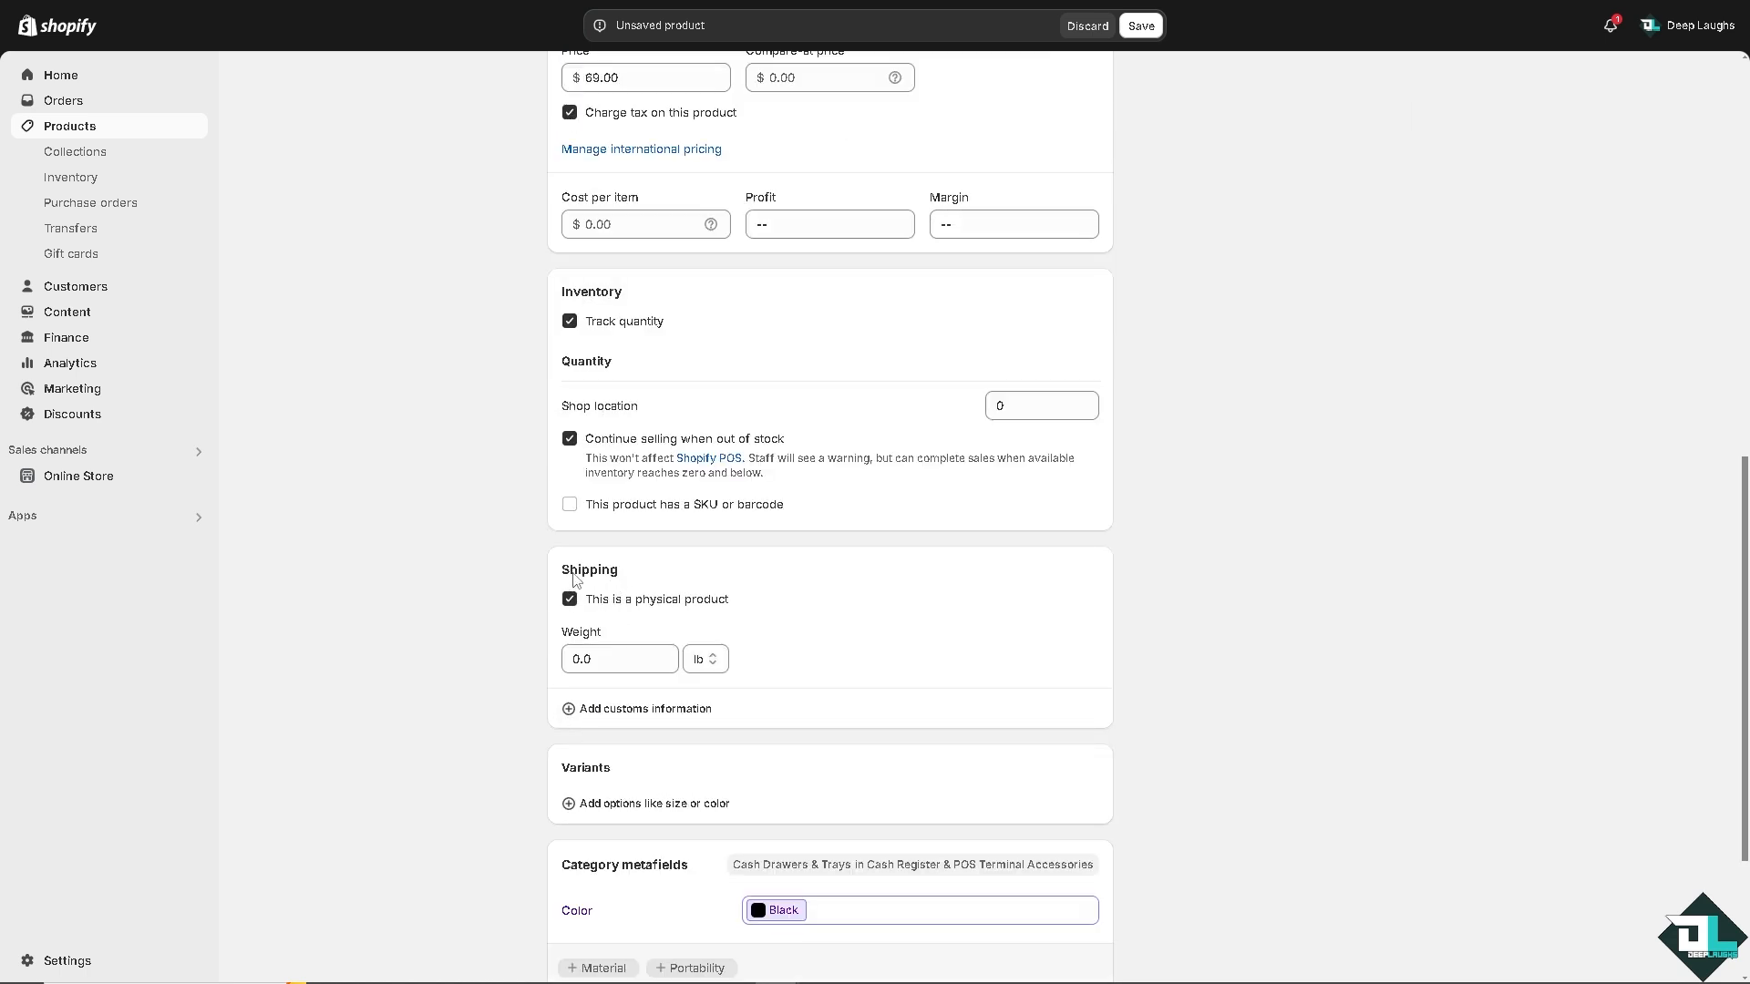
mouse_move(594, 603)
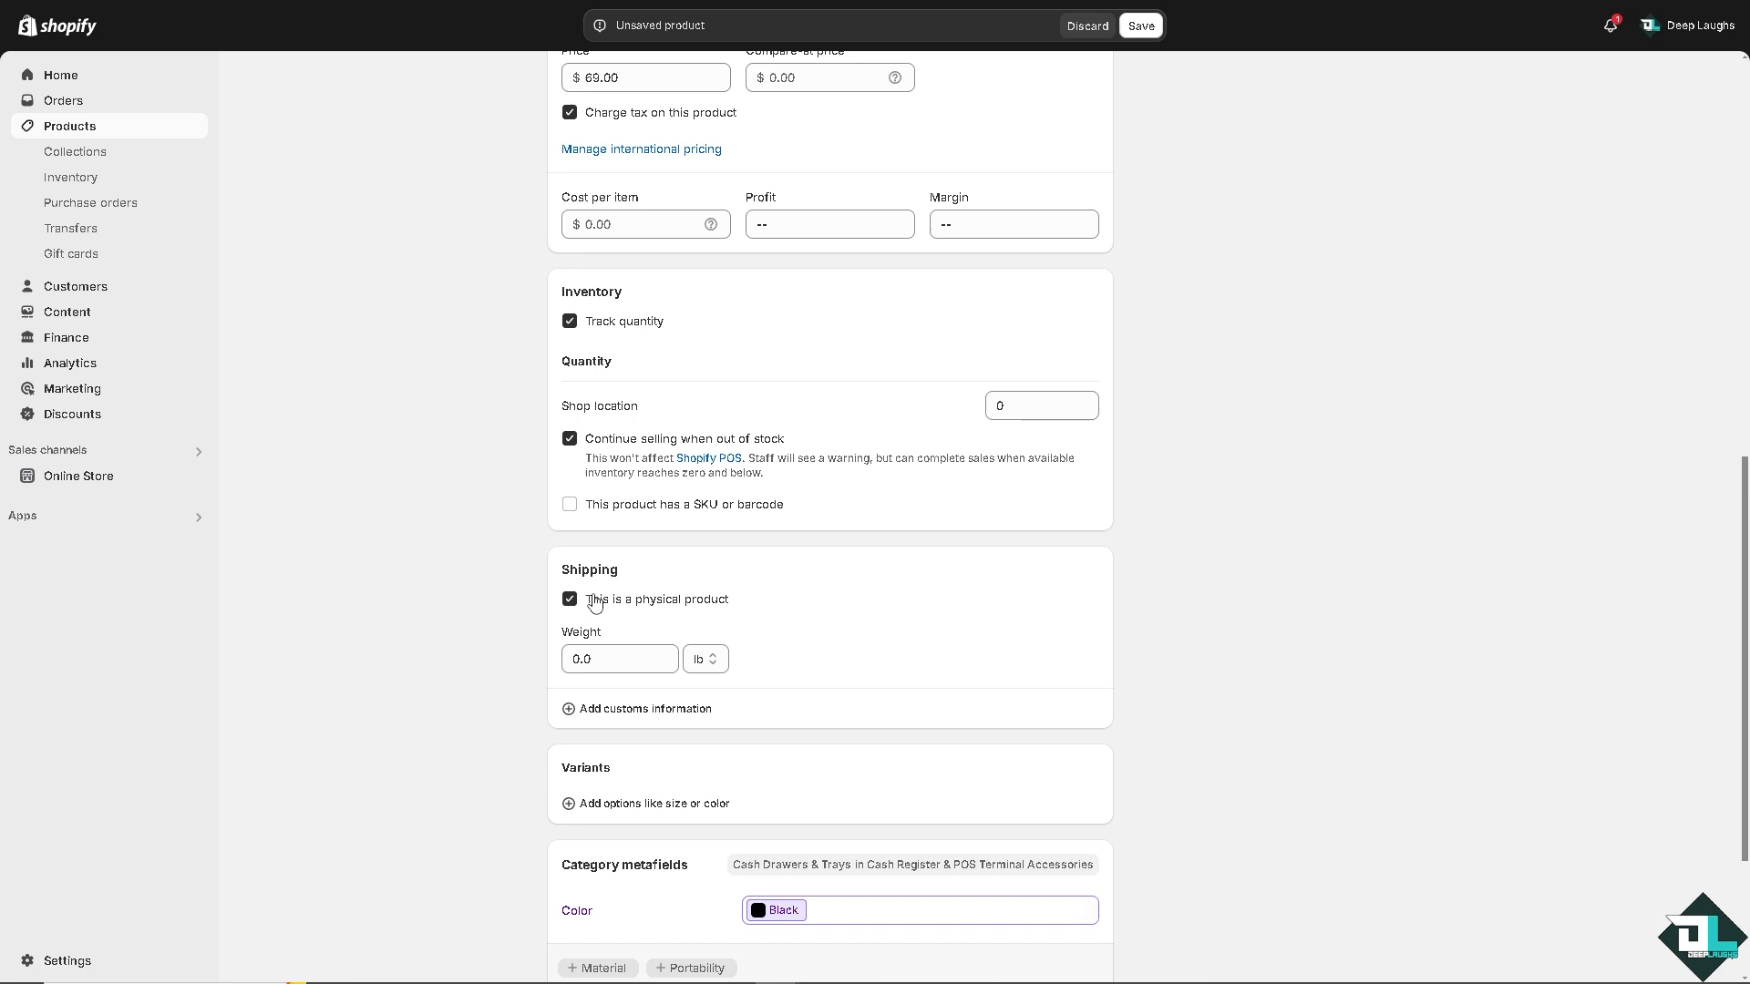
mouse_move(603, 615)
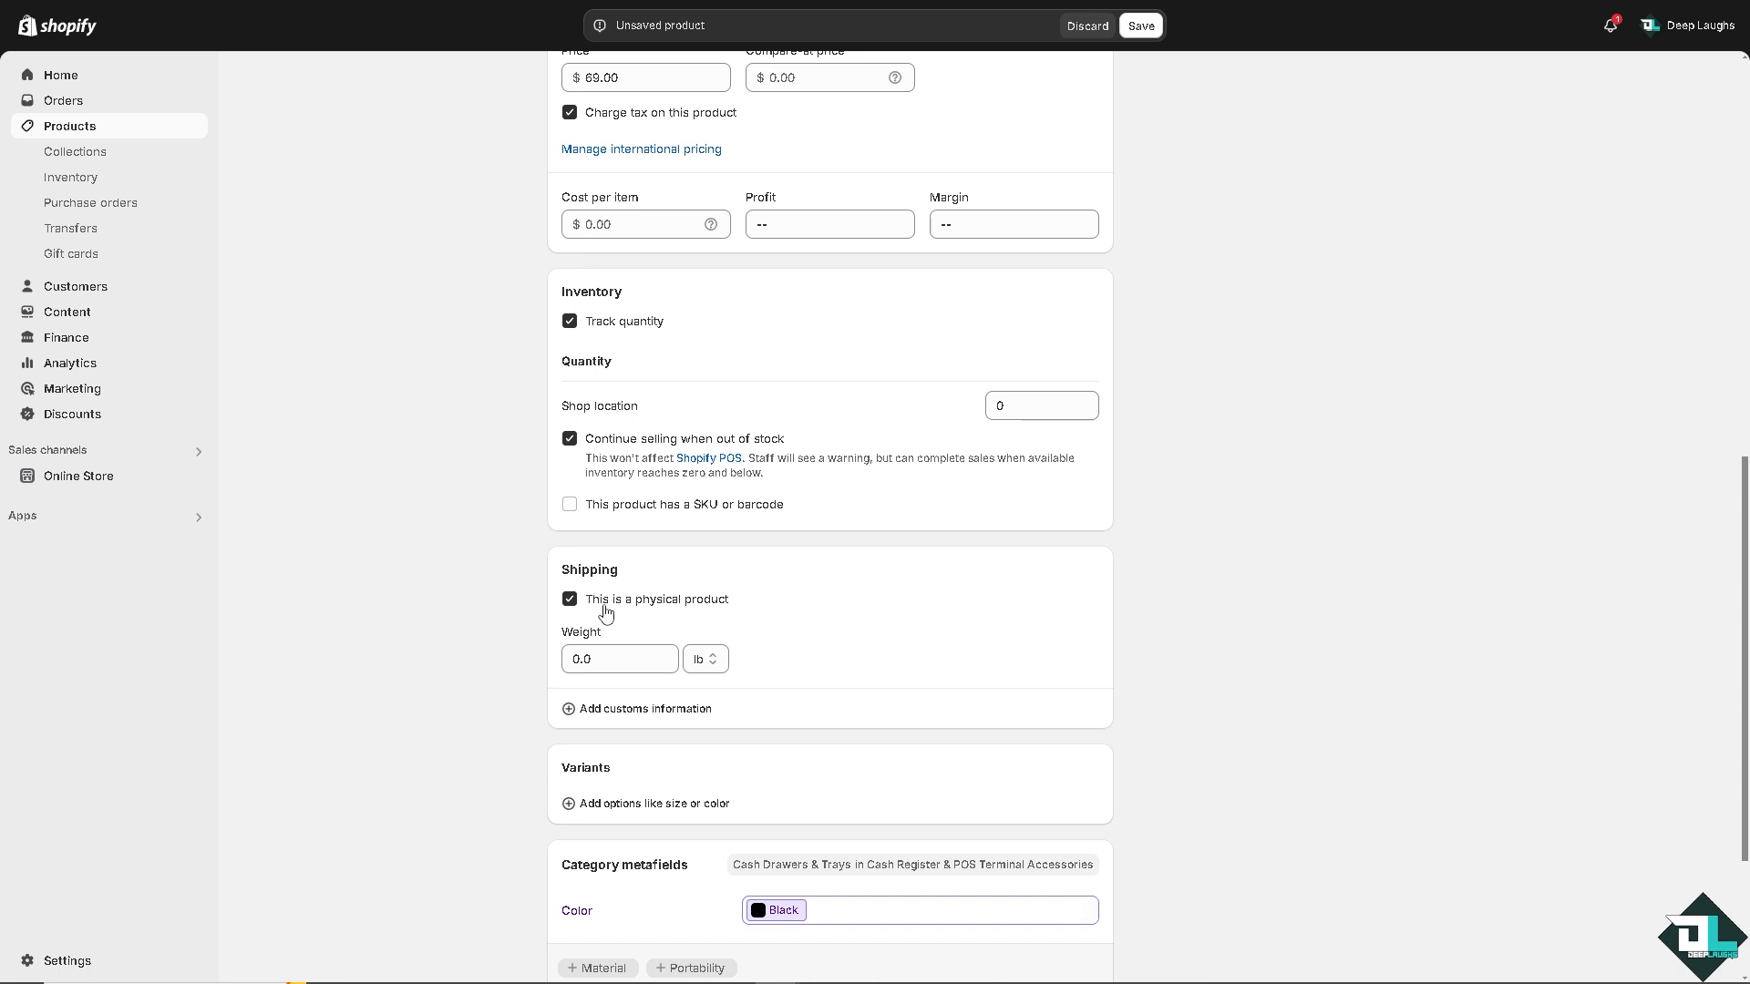
scroll("down", 3)
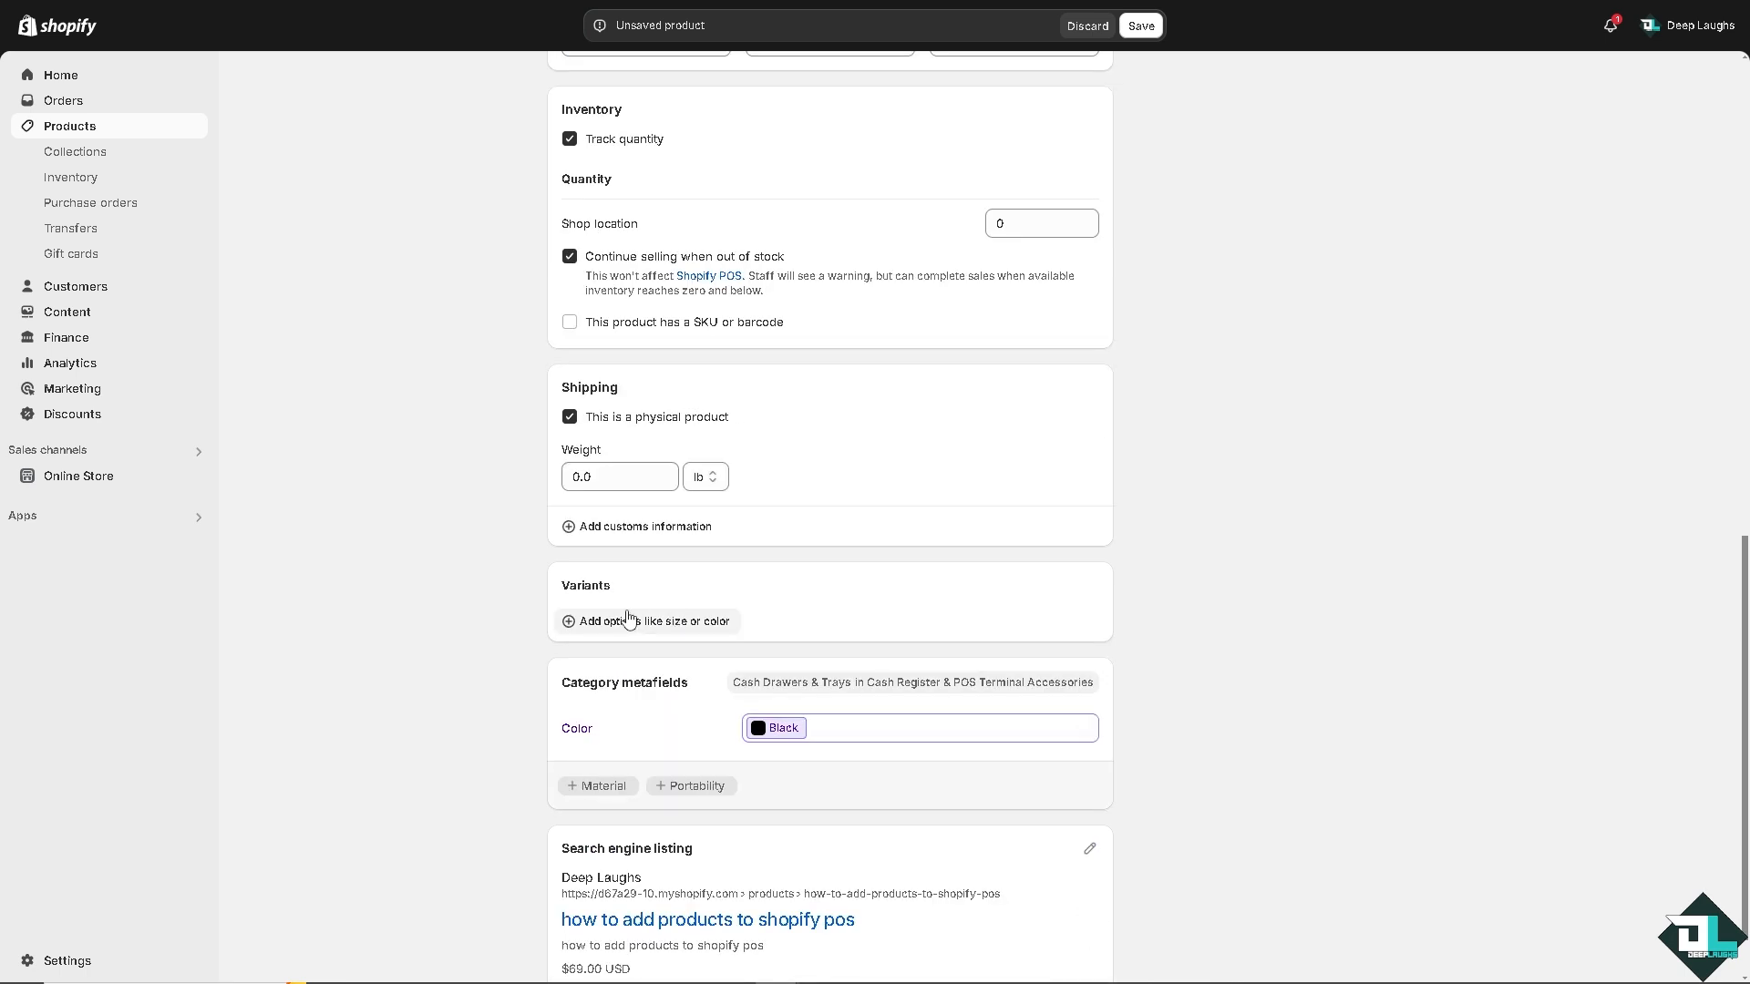
- Add variant options: a colour option plus a custom option named Red with value R
left_click(647, 621)
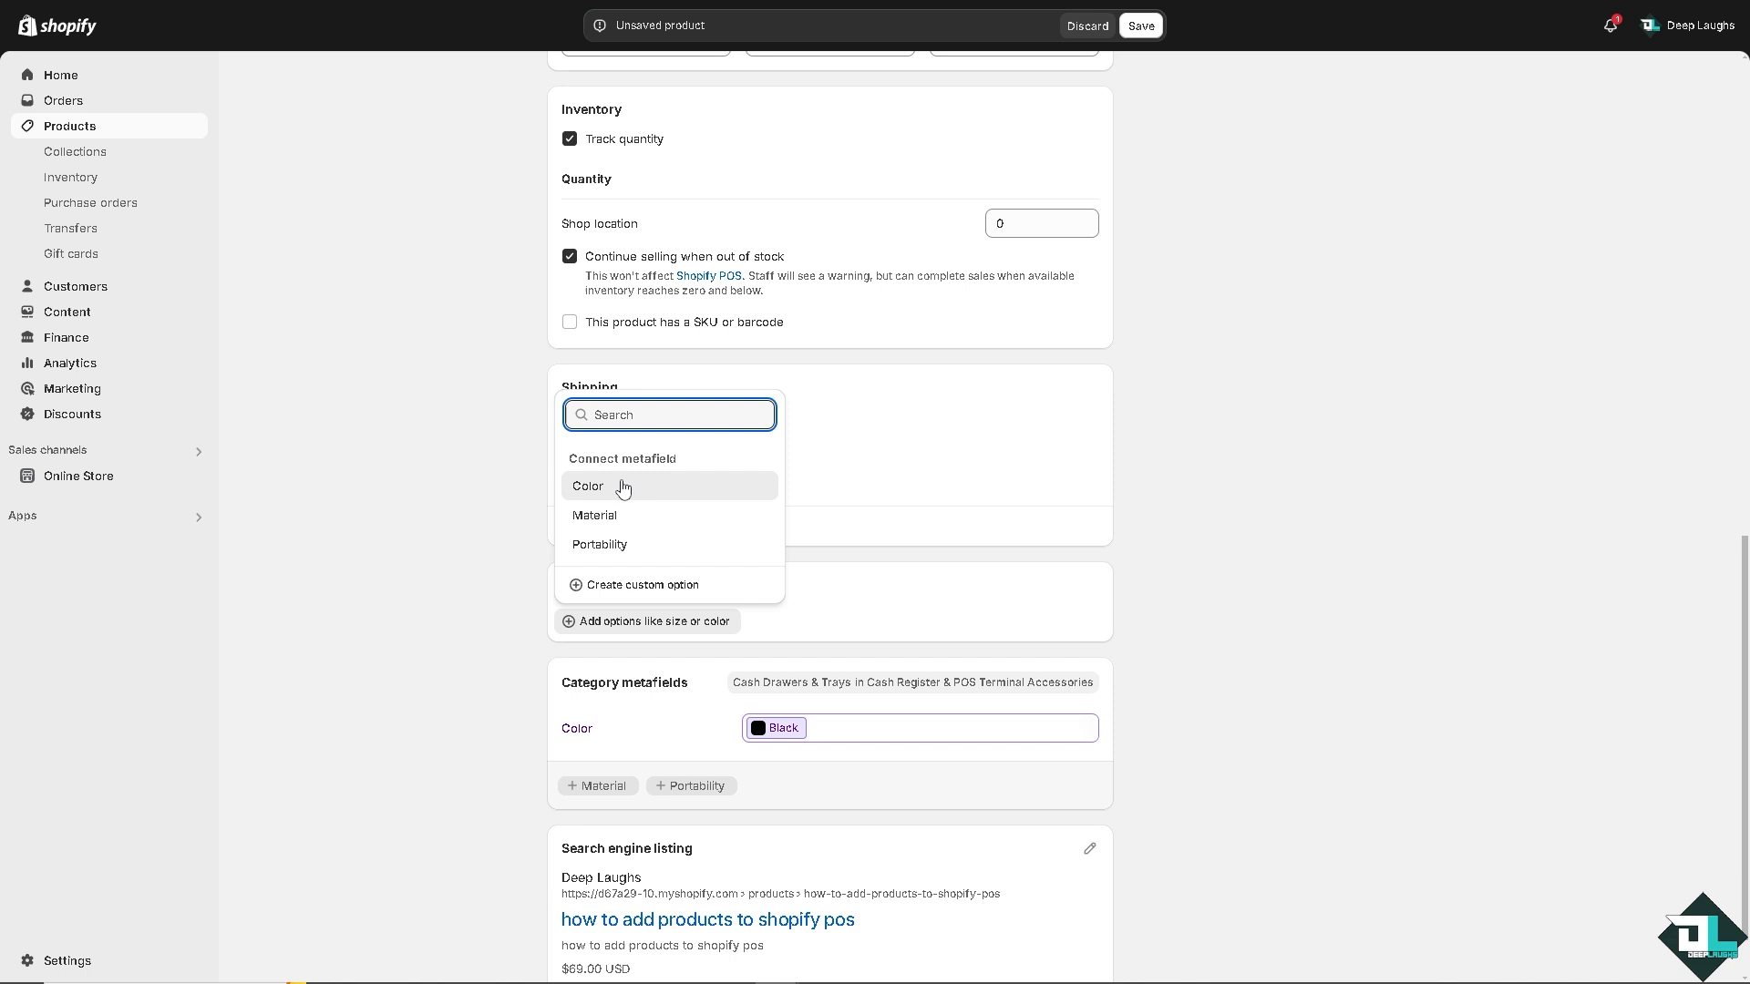
mouse_move(605, 517)
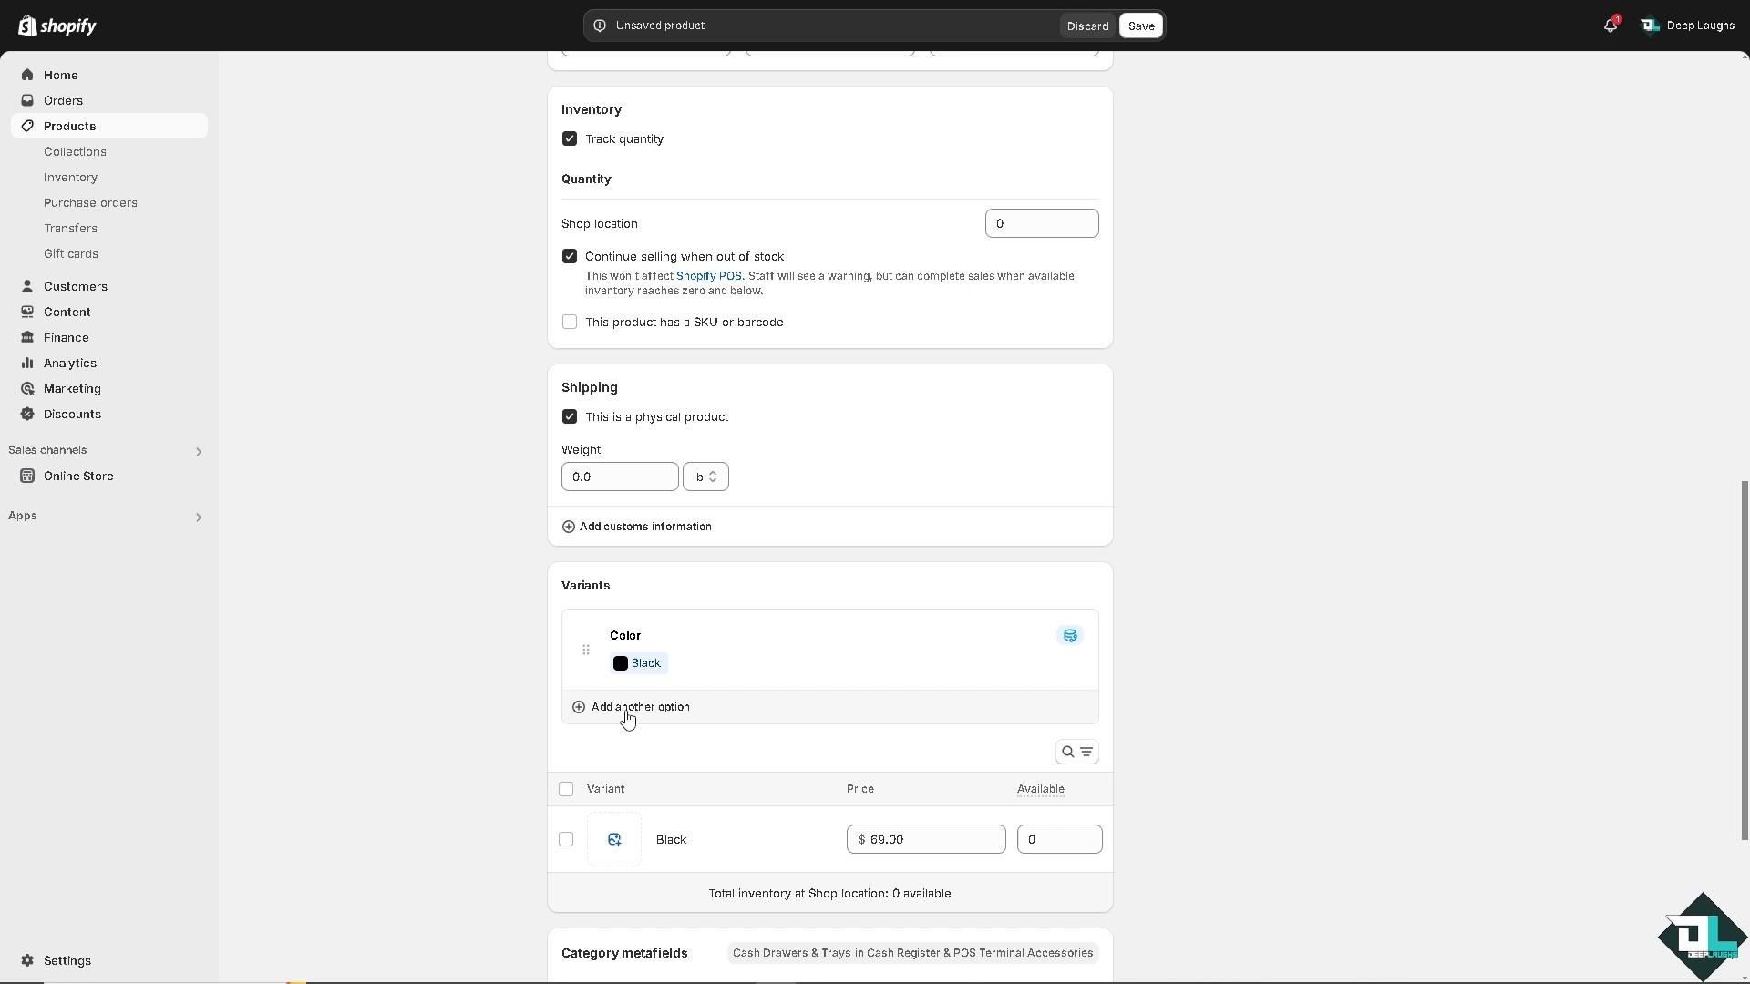
left_click(638, 707)
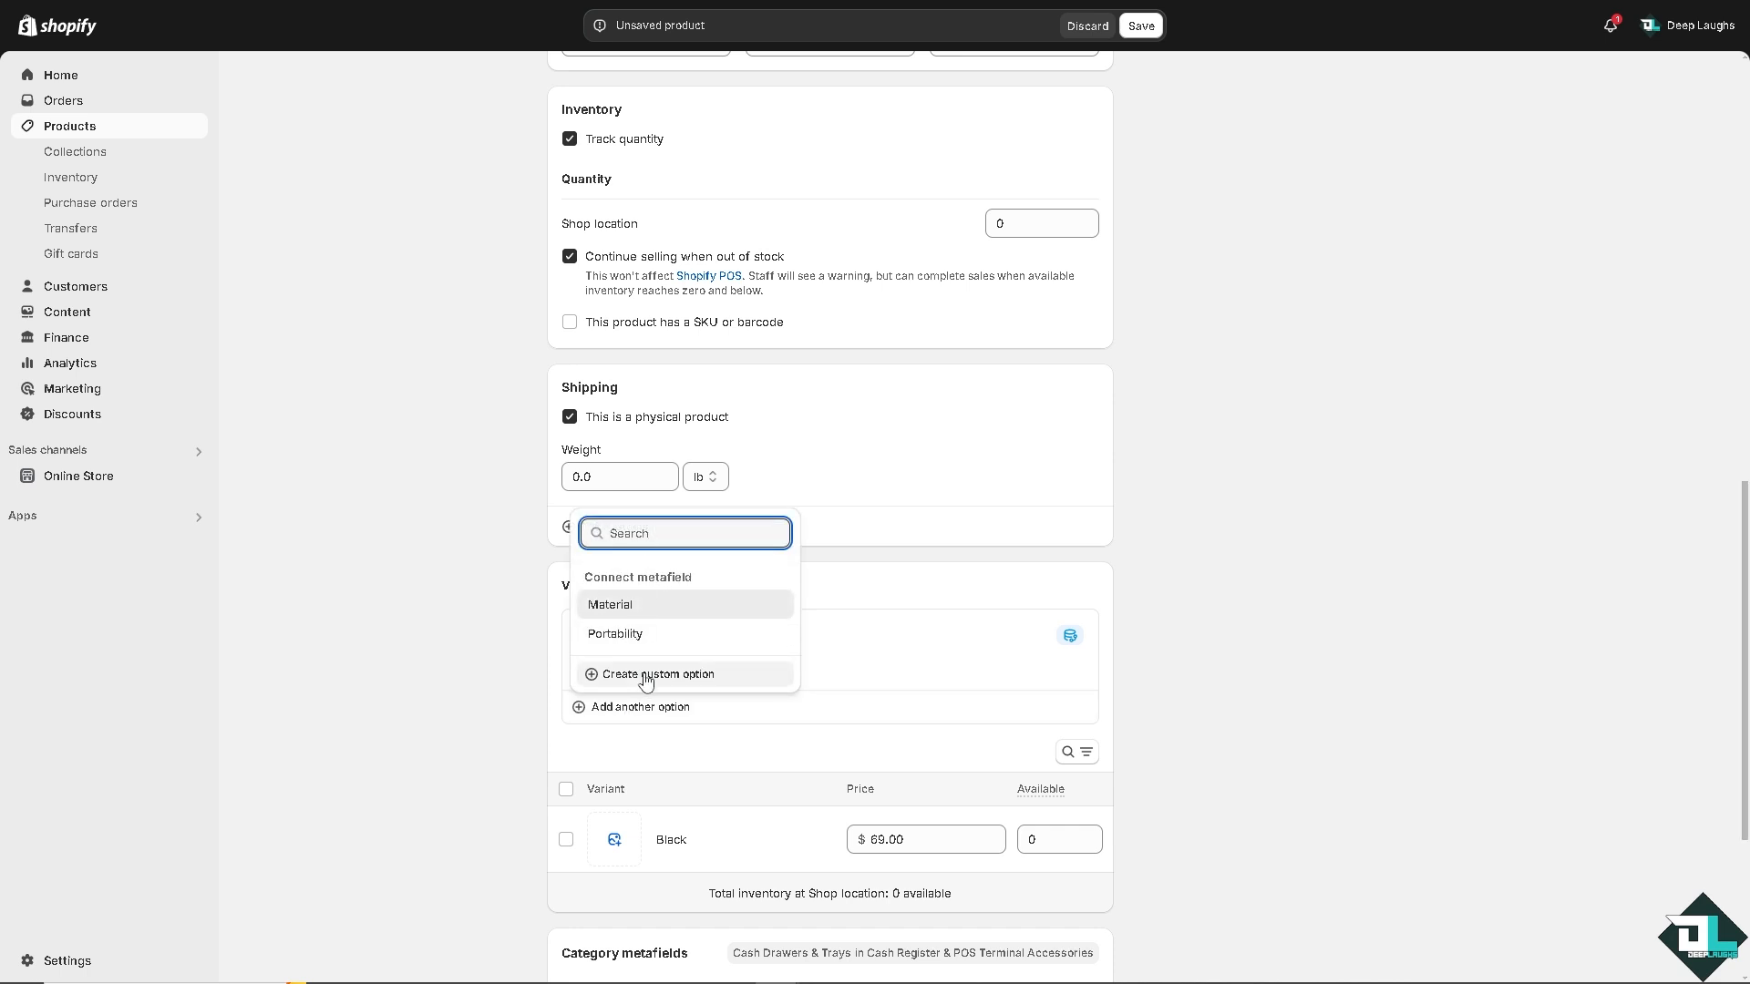
left_click(658, 674)
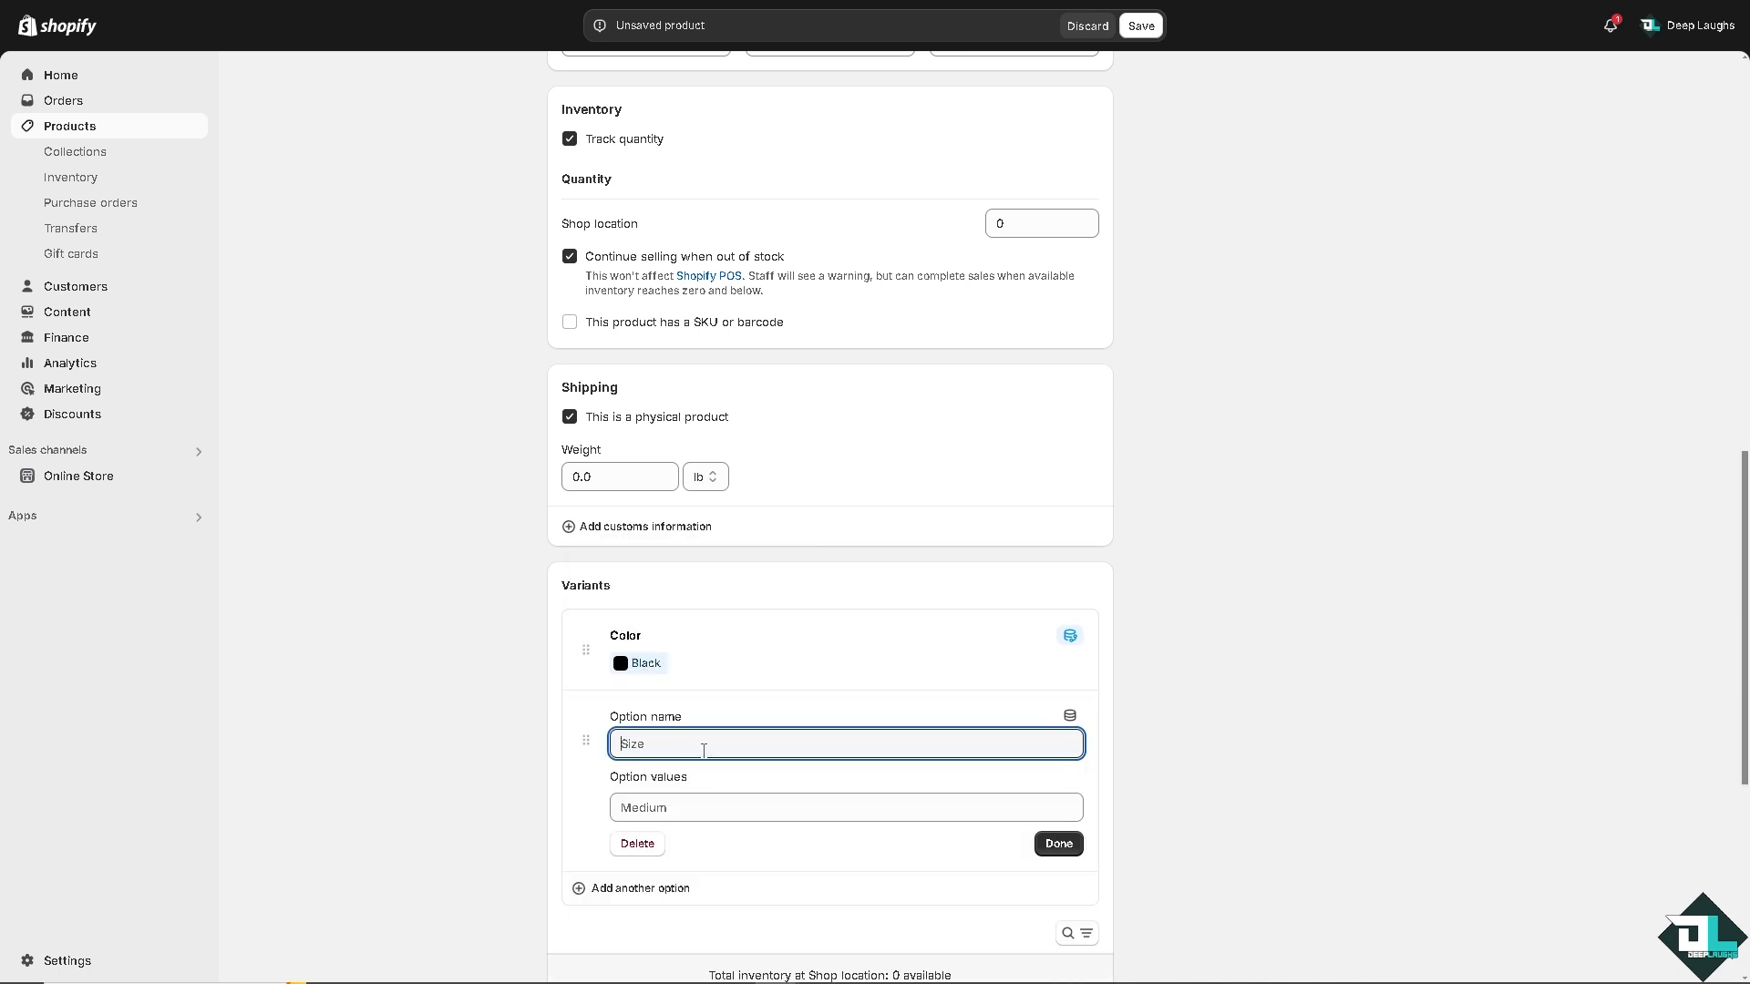
type("Red")
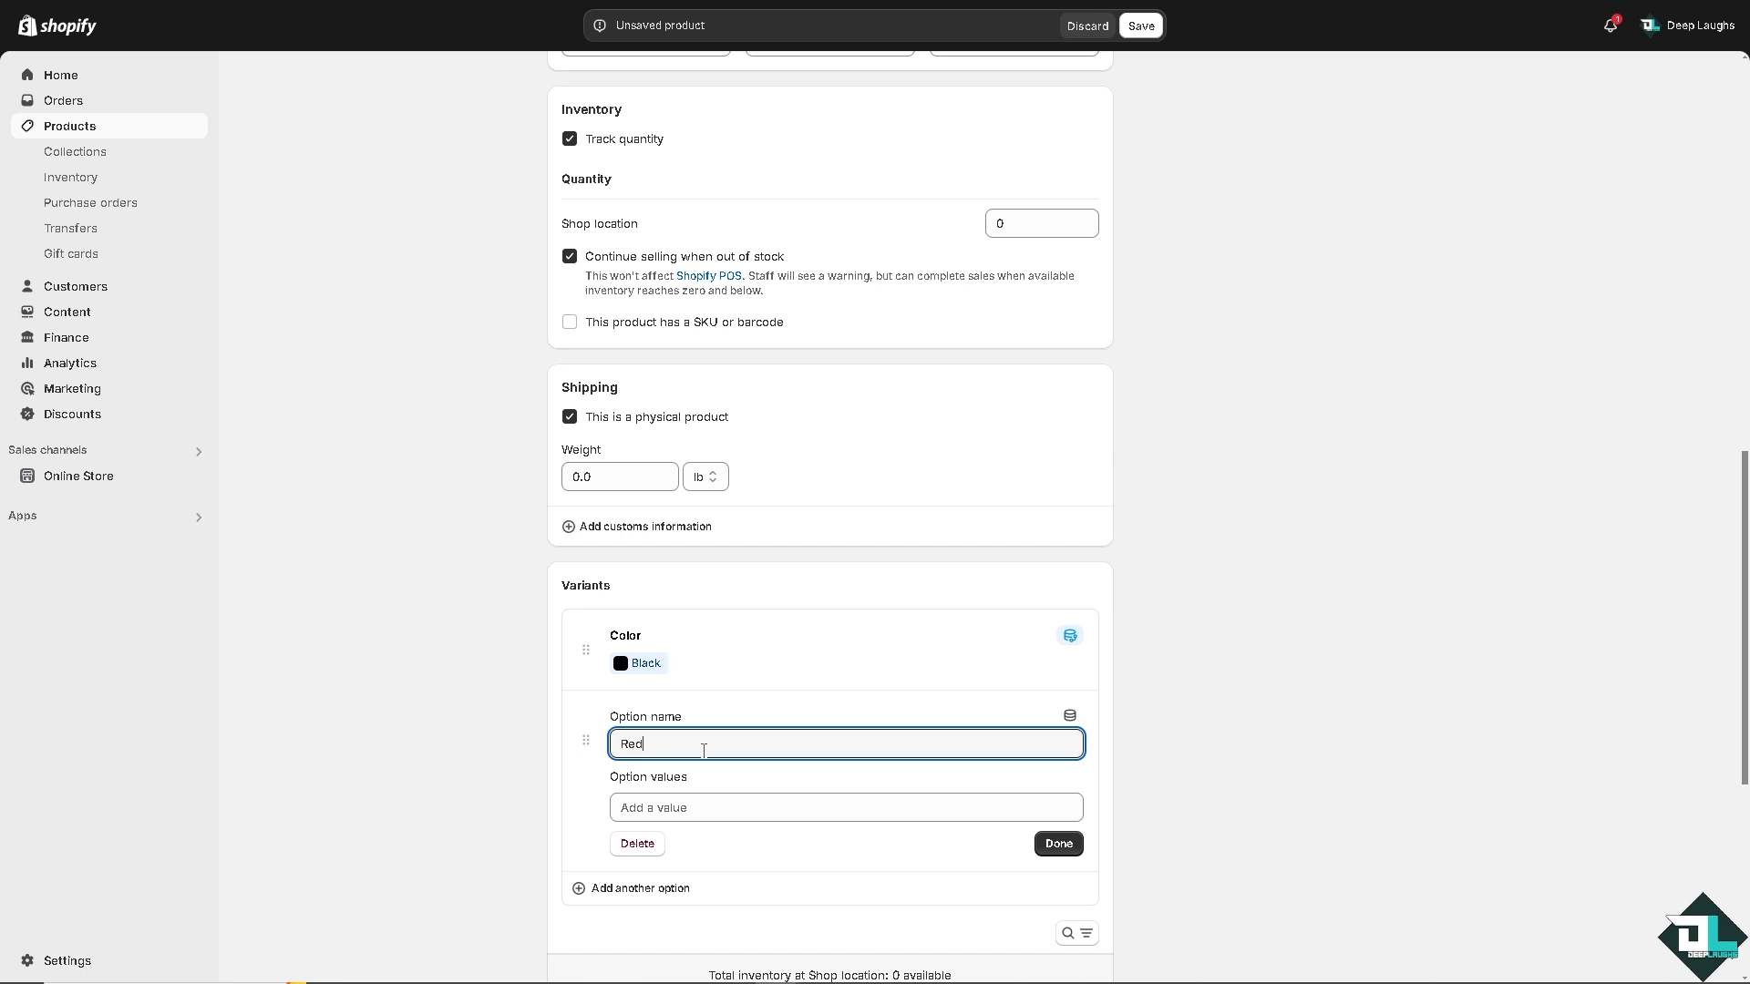
left_click(845, 808)
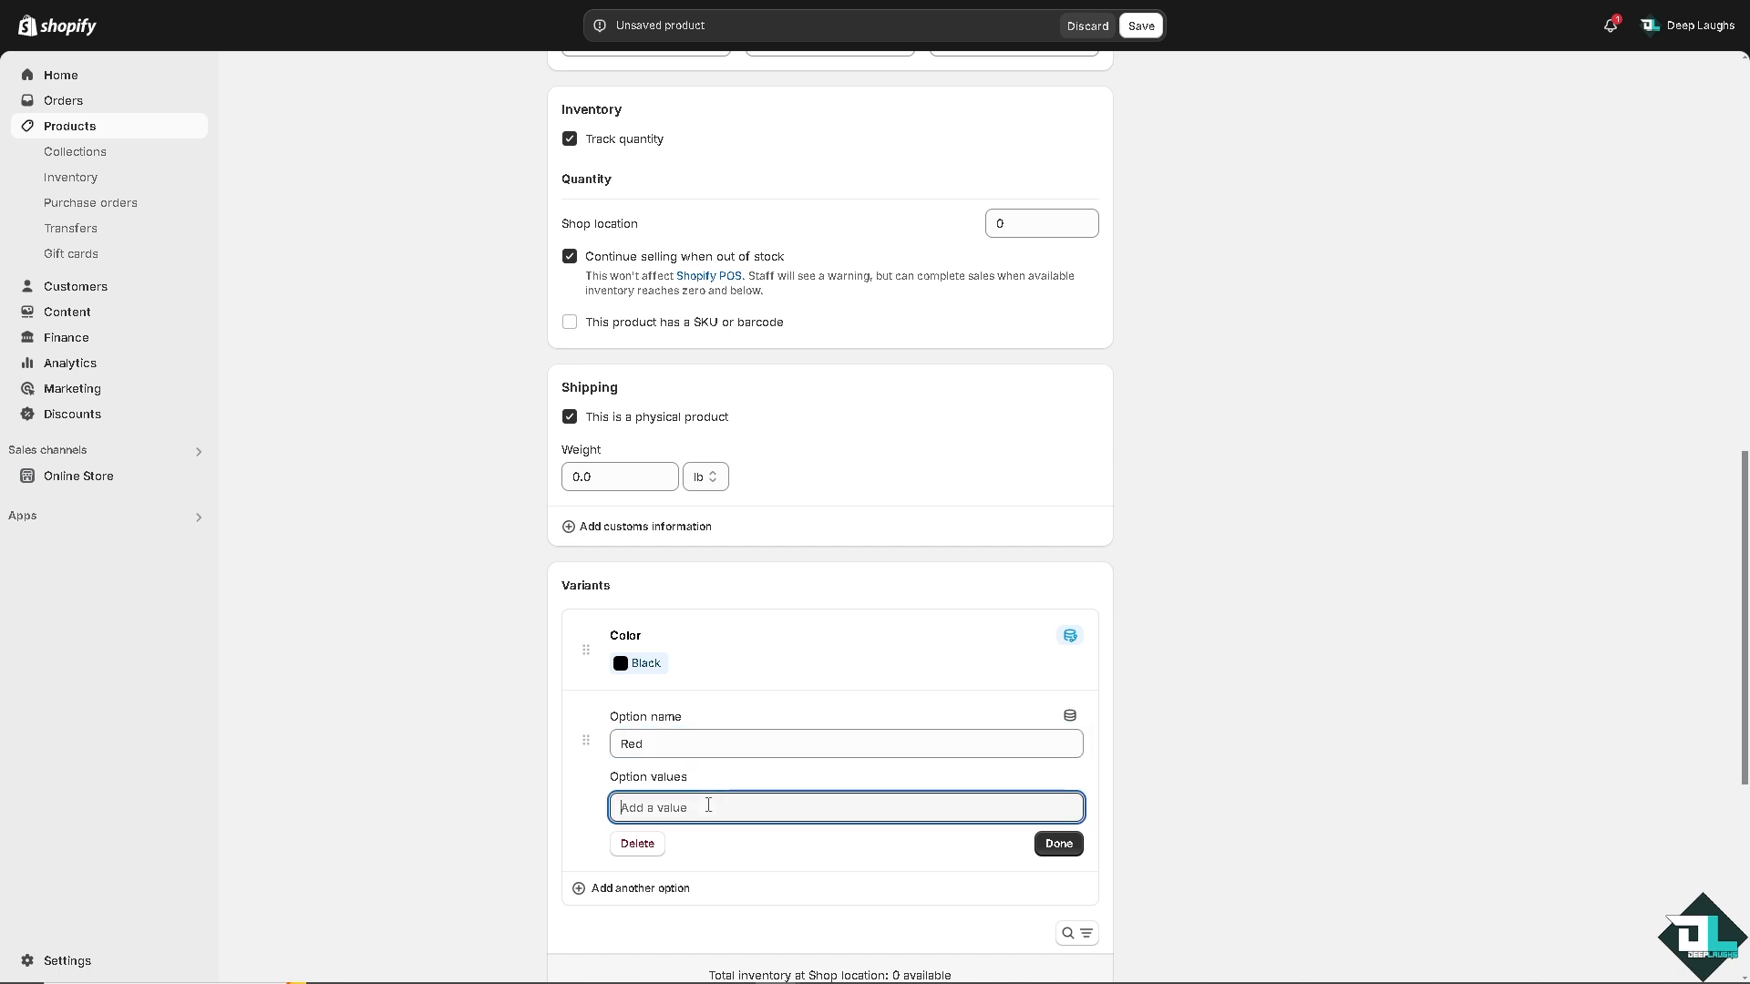
left_click(1057, 842)
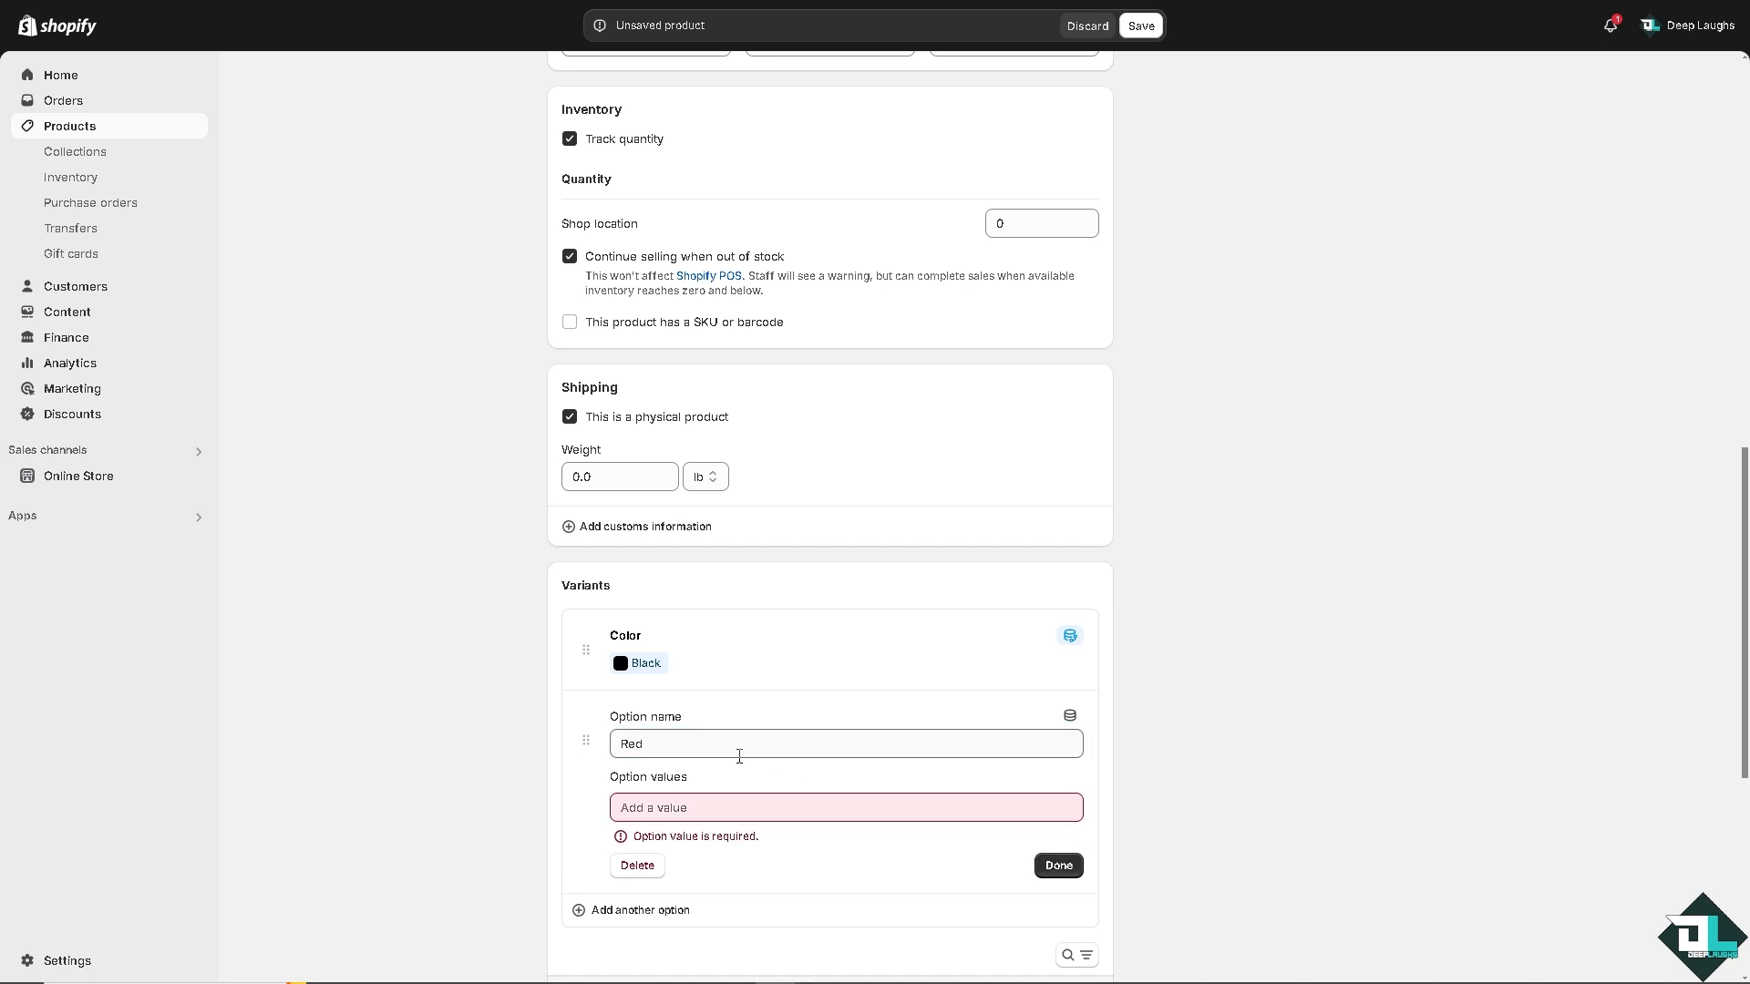
type("R")
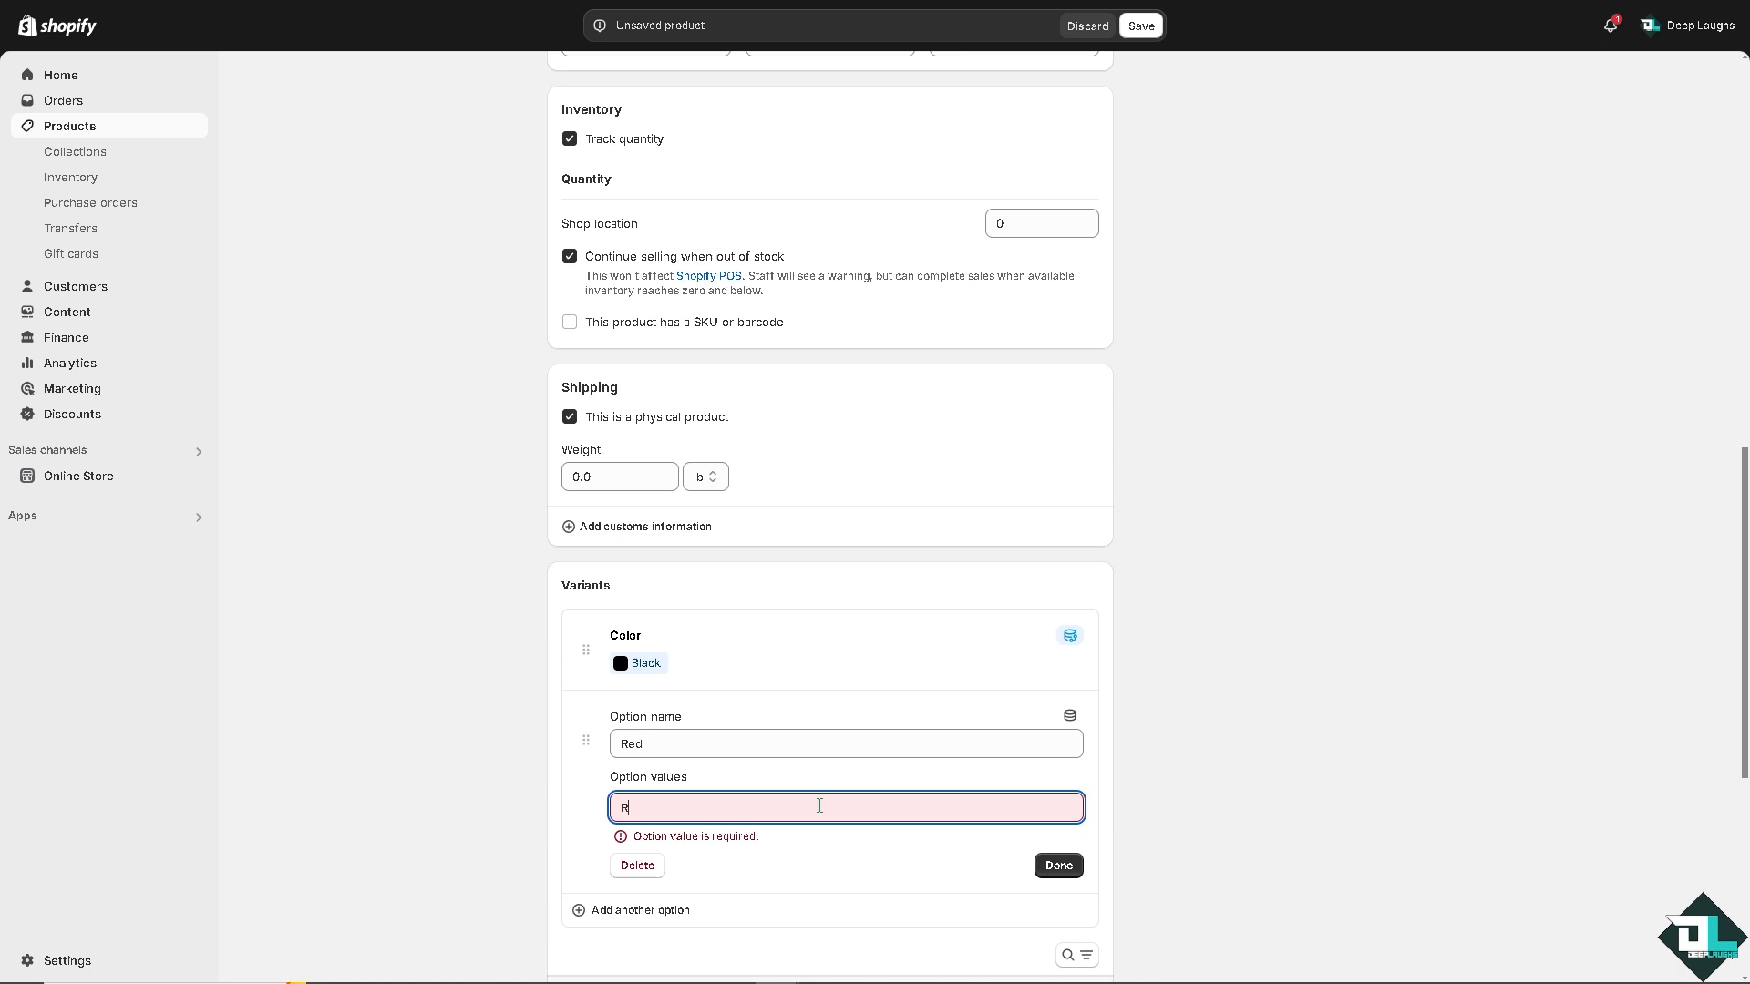
left_click(1057, 863)
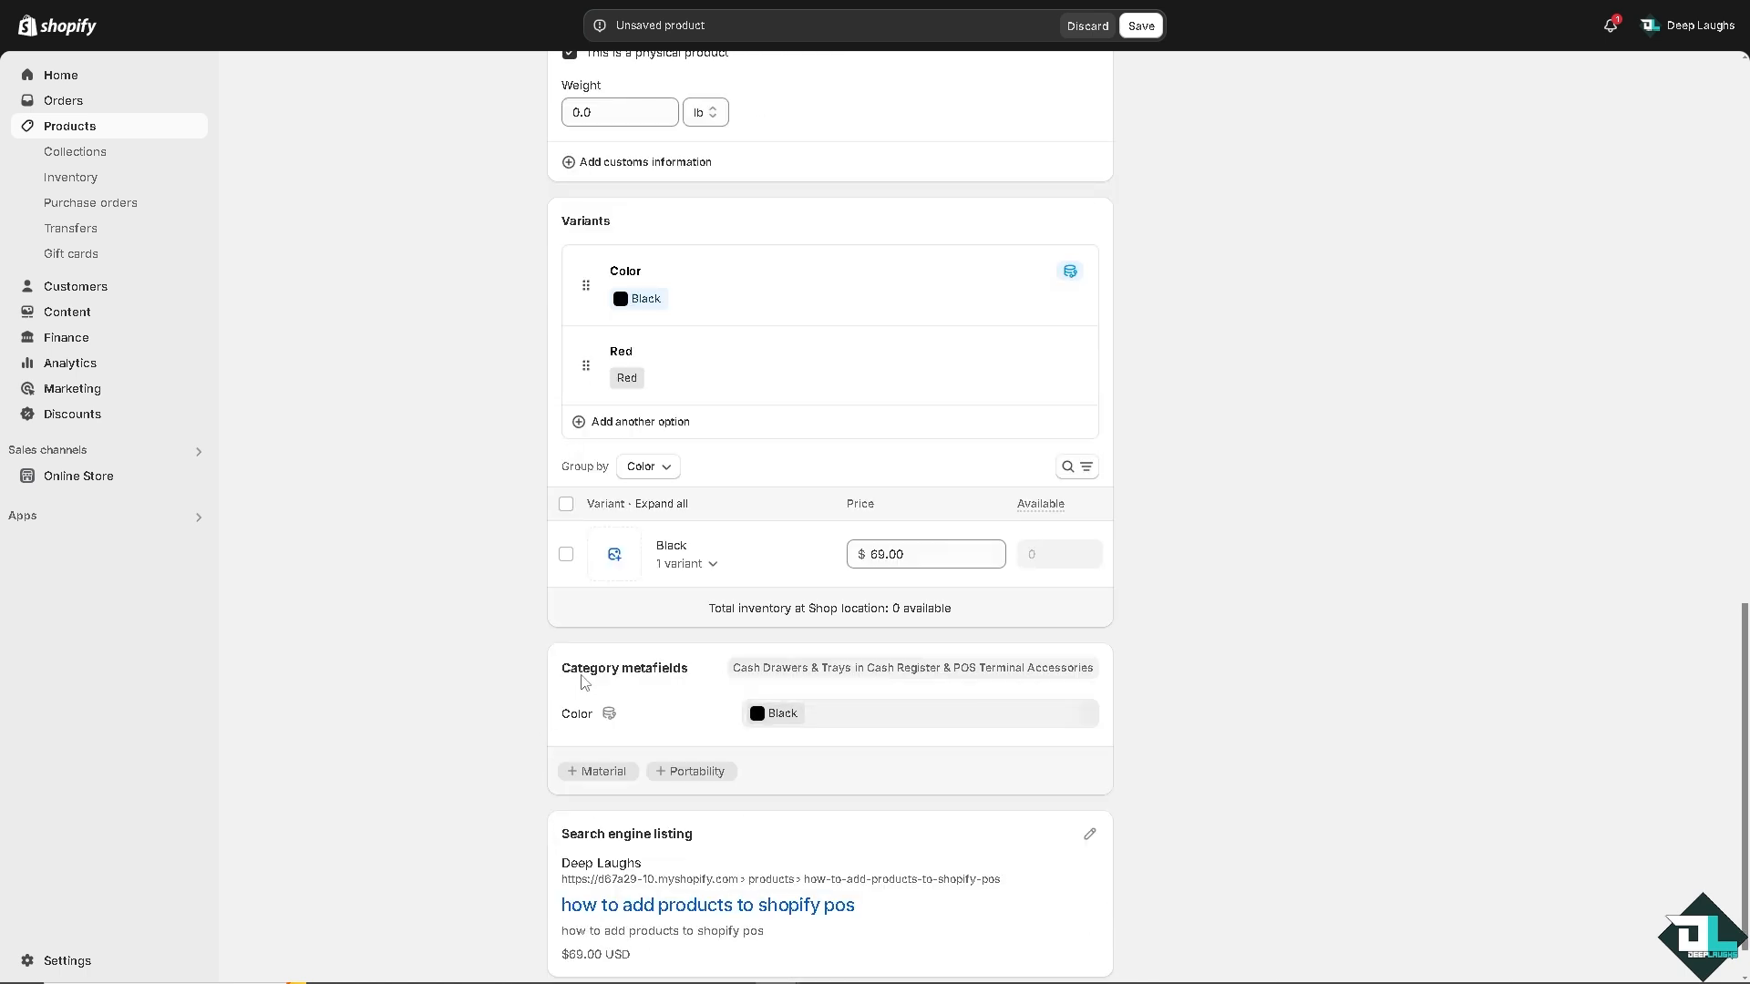
scroll("down", 3)
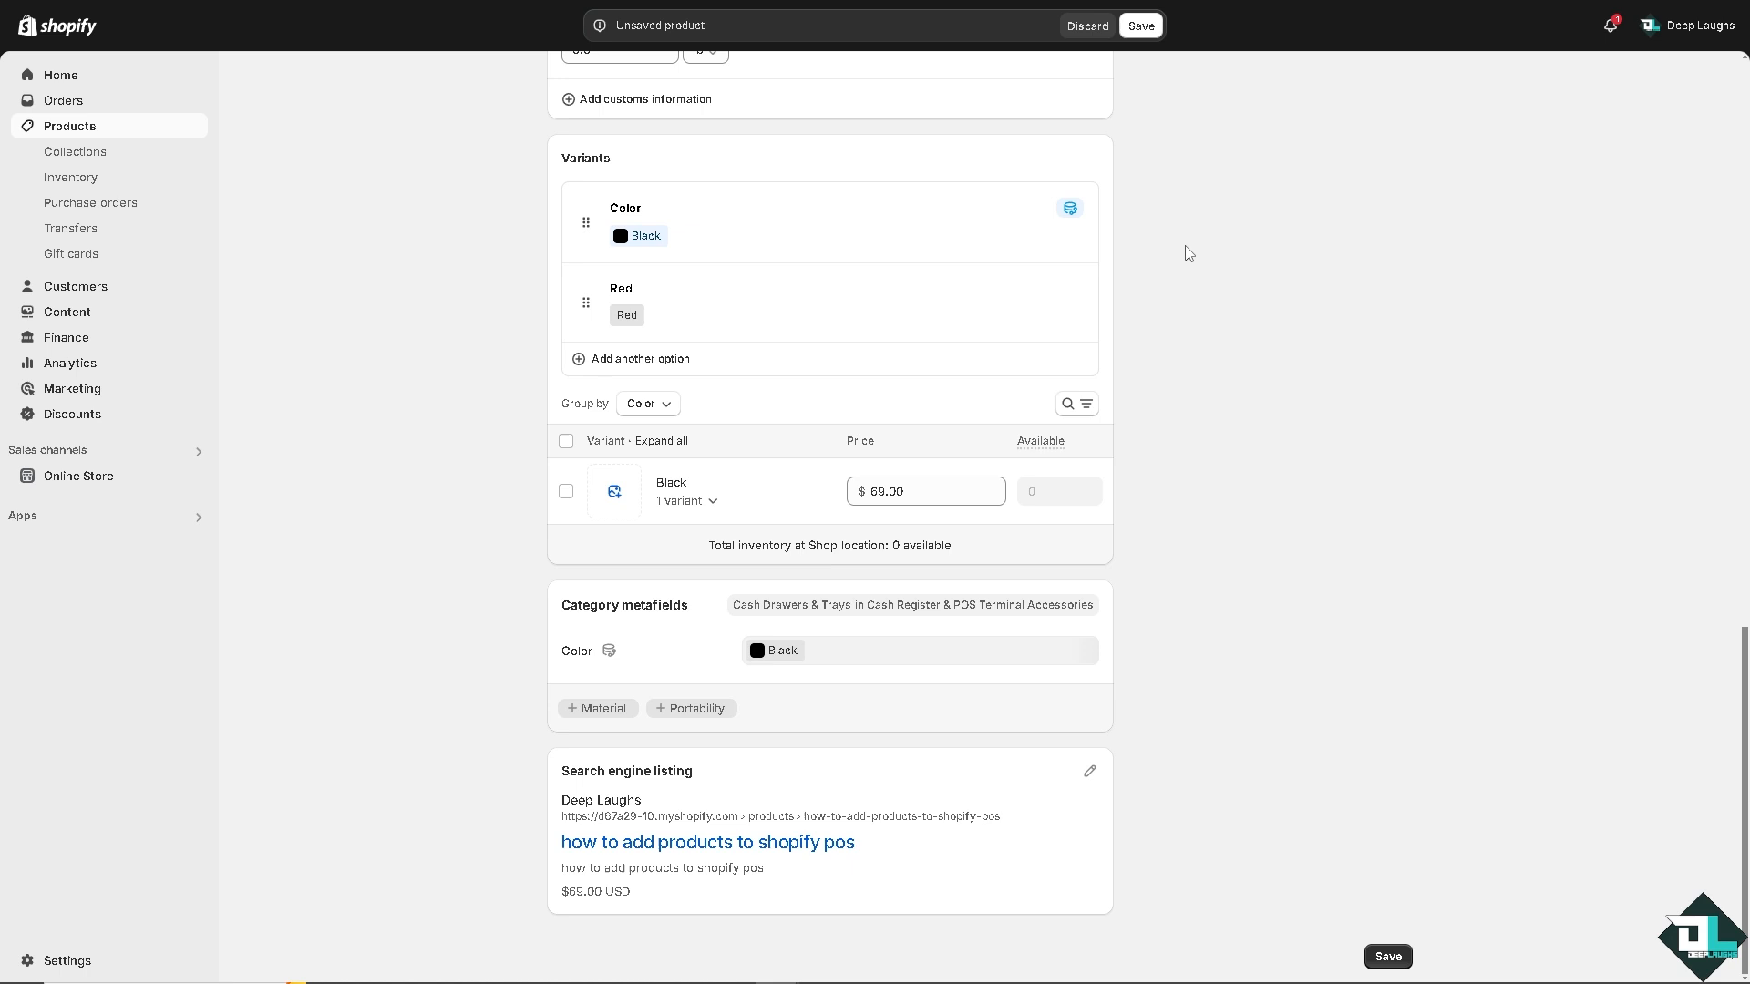
mouse_move(1165, 73)
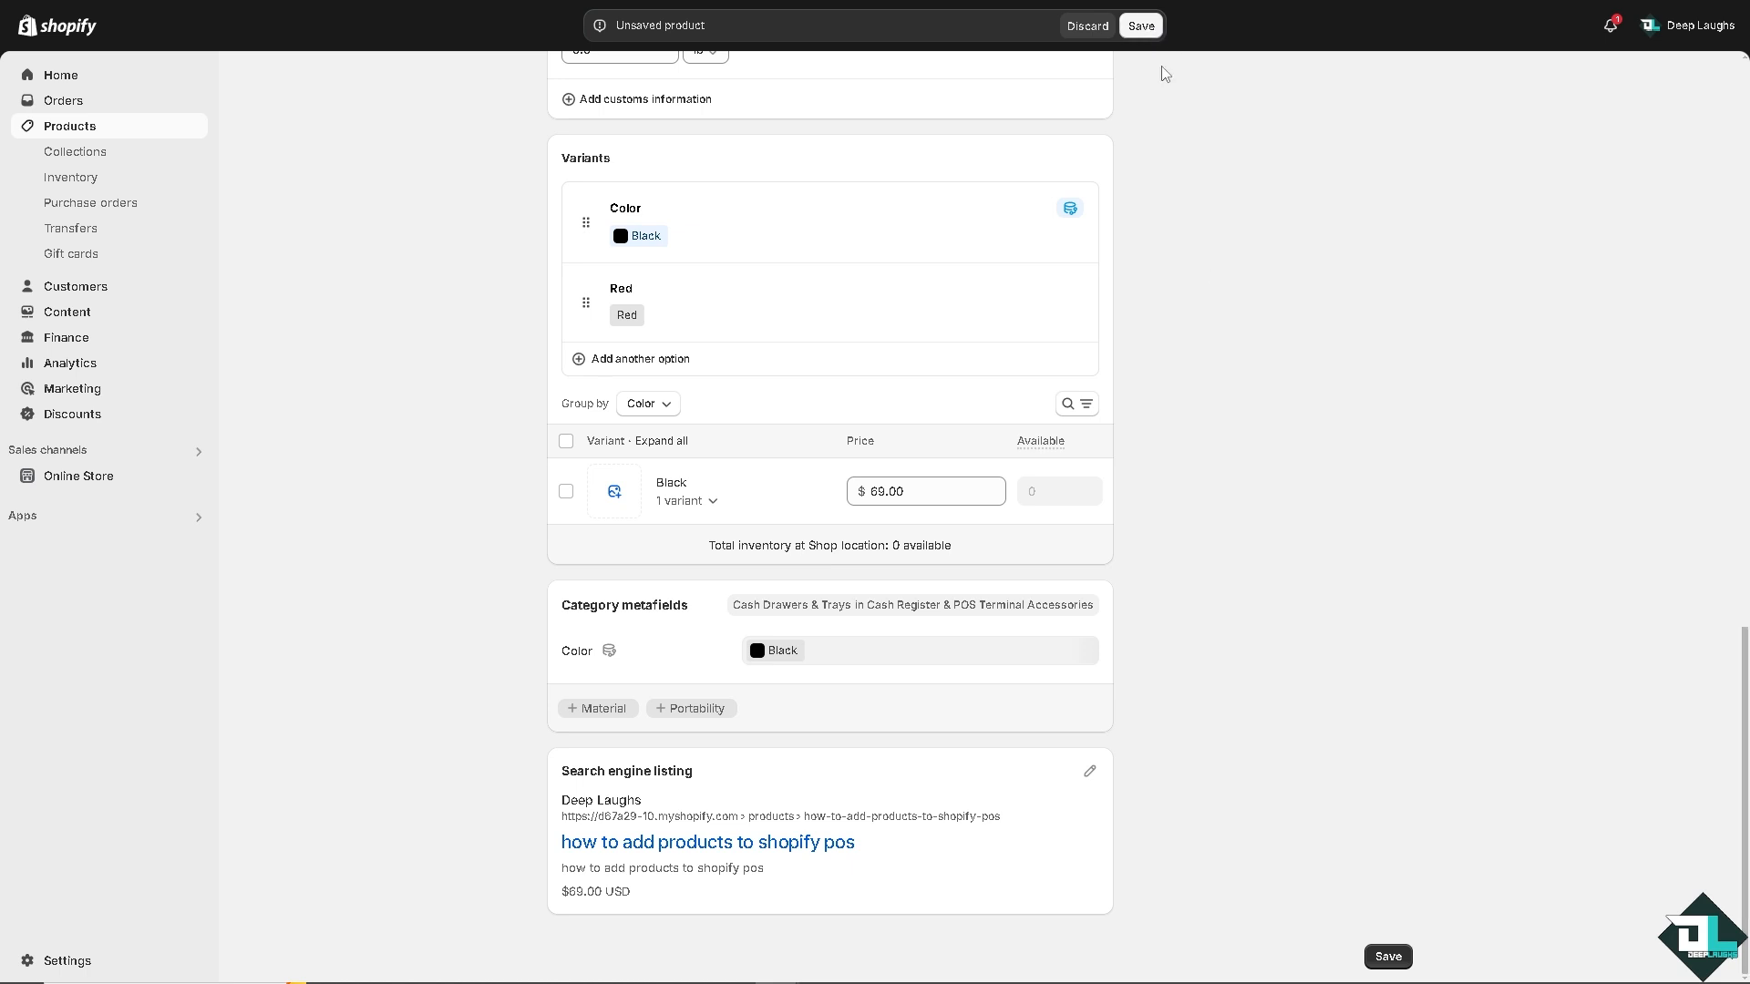
- Save the new product so it becomes active
left_click(1141, 25)
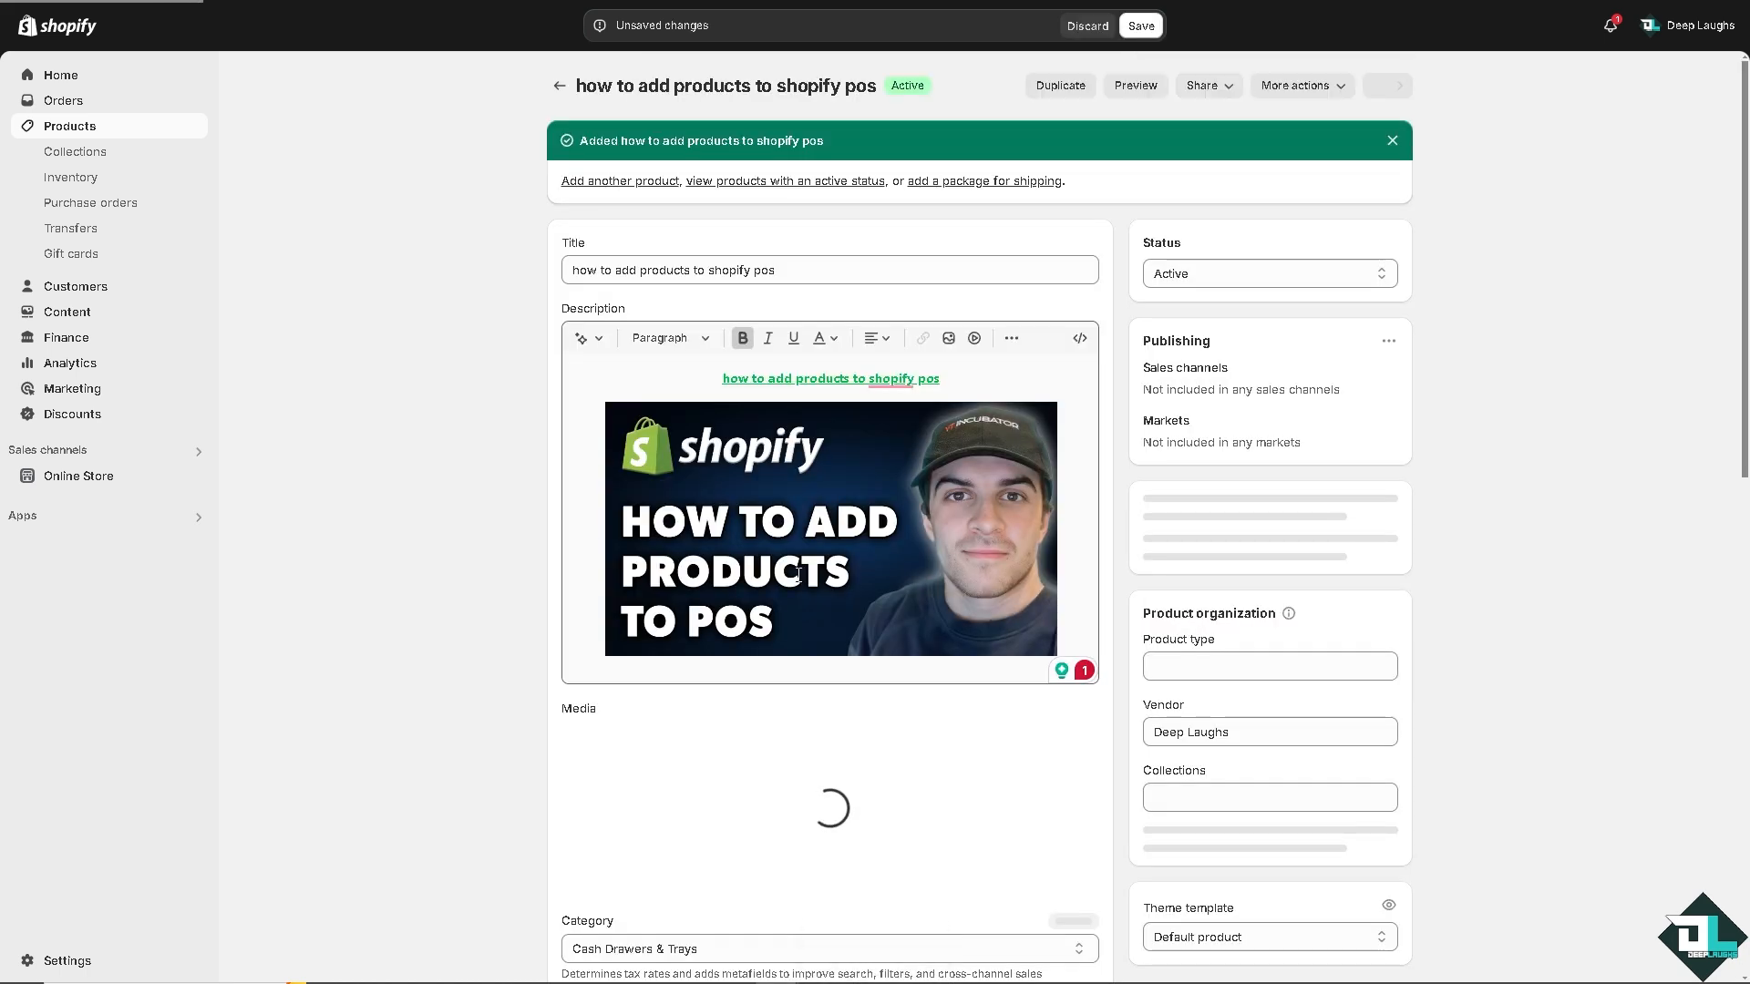
left_click(1139, 25)
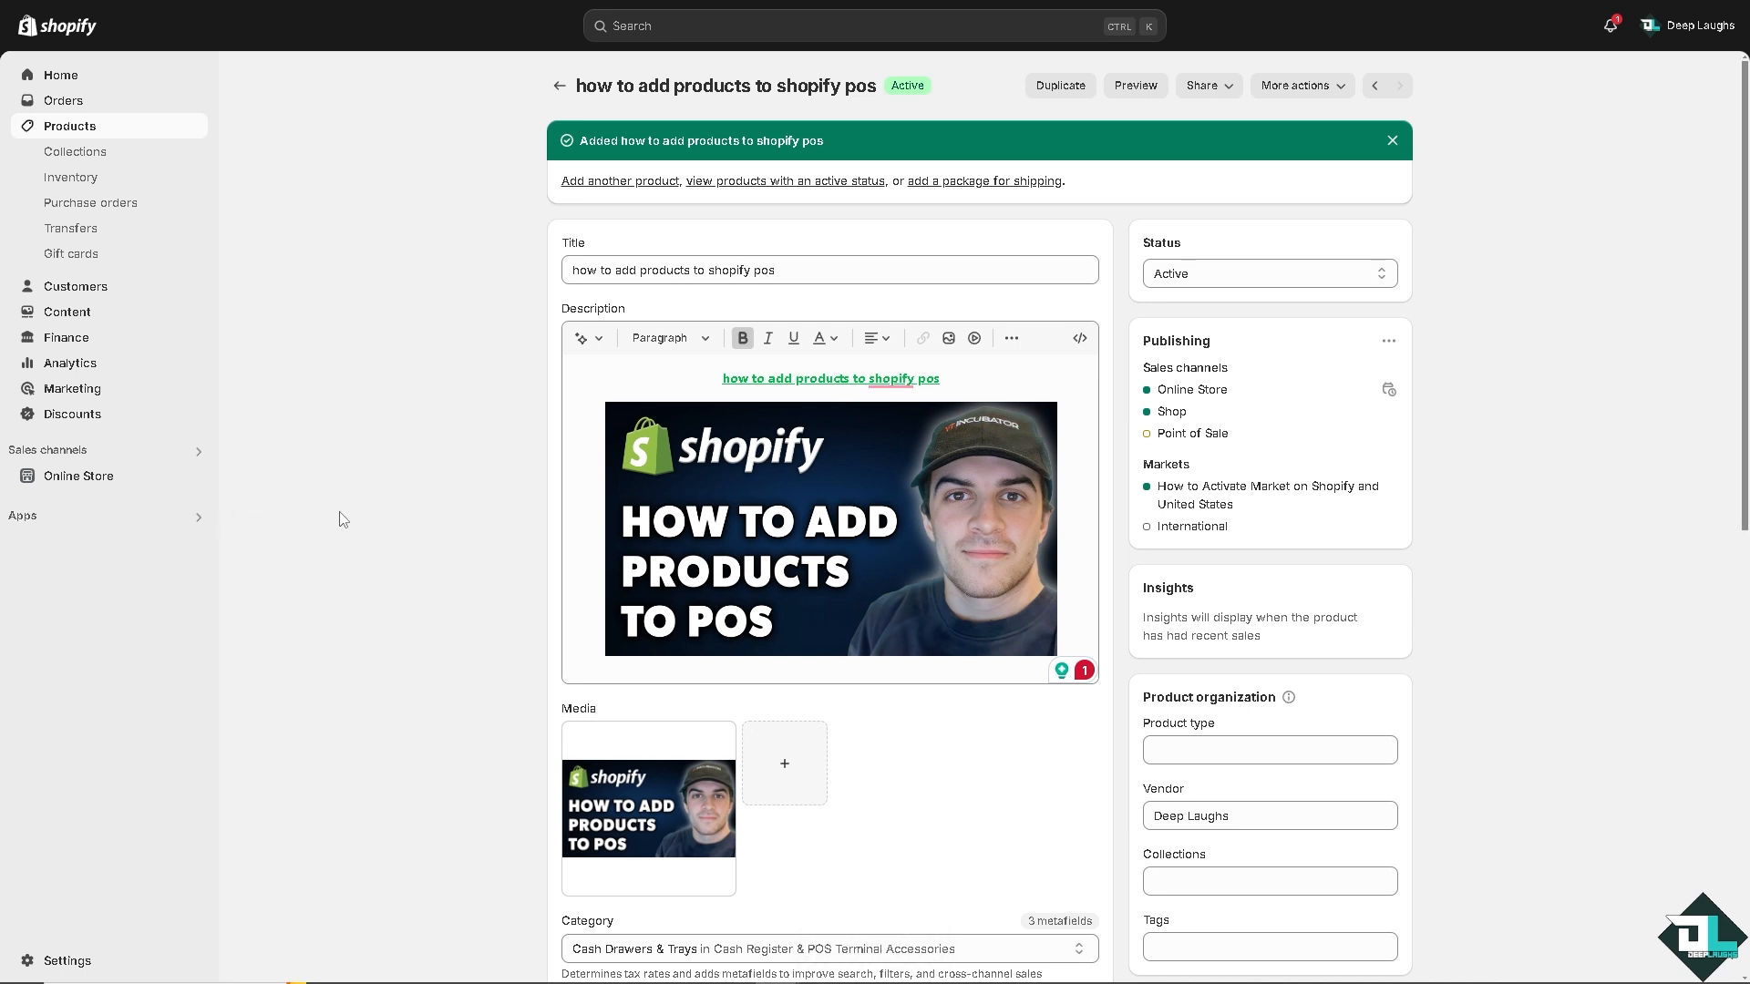
mouse_move(434, 357)
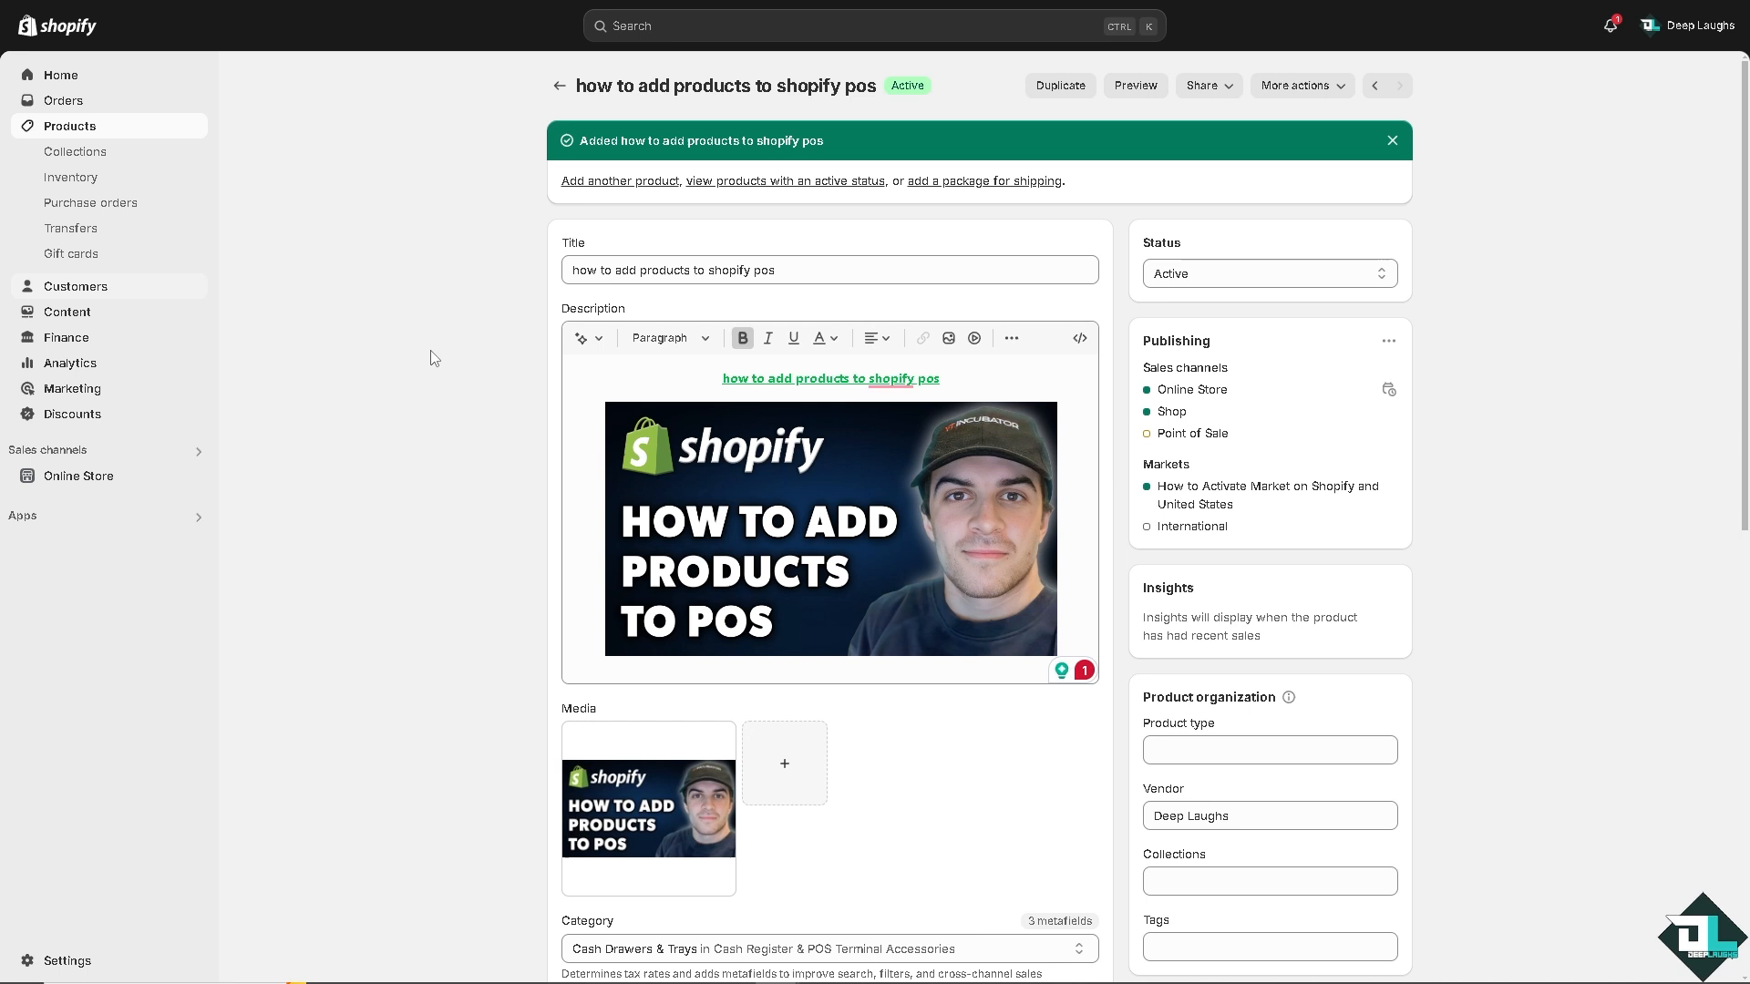
mouse_move(343, 175)
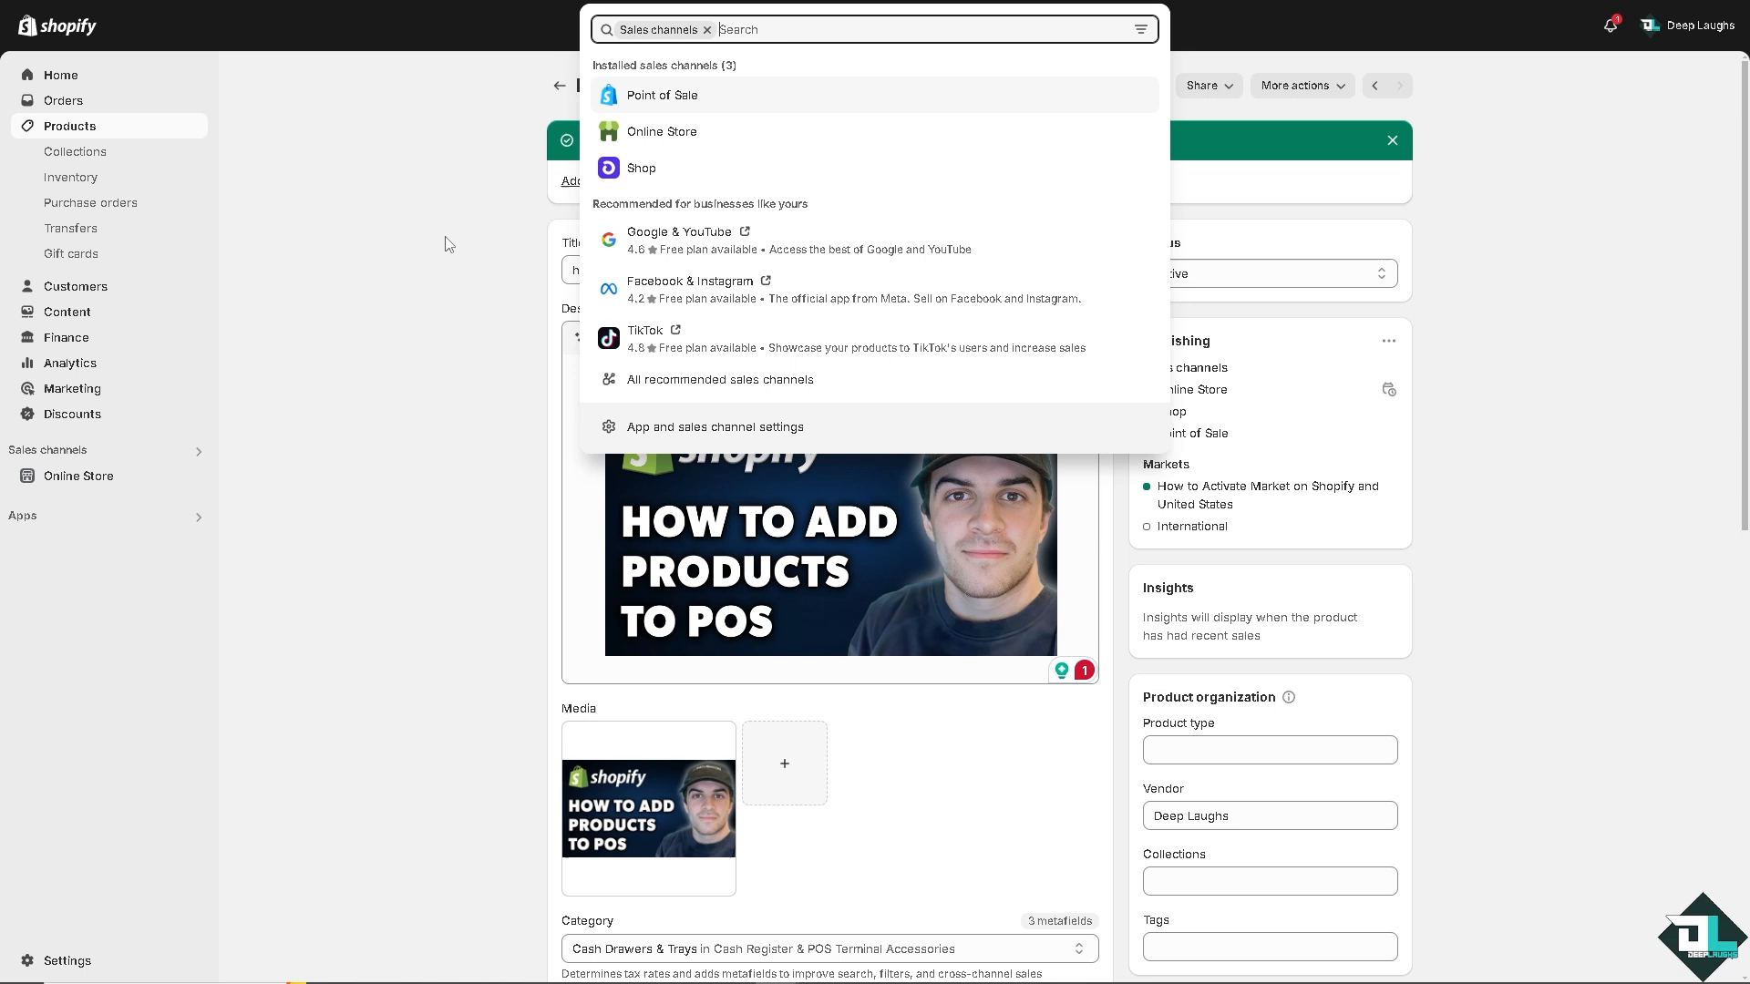
- Open the Point of Sale overview and browse its hardware store of card readers and terminals
left_click(663, 95)
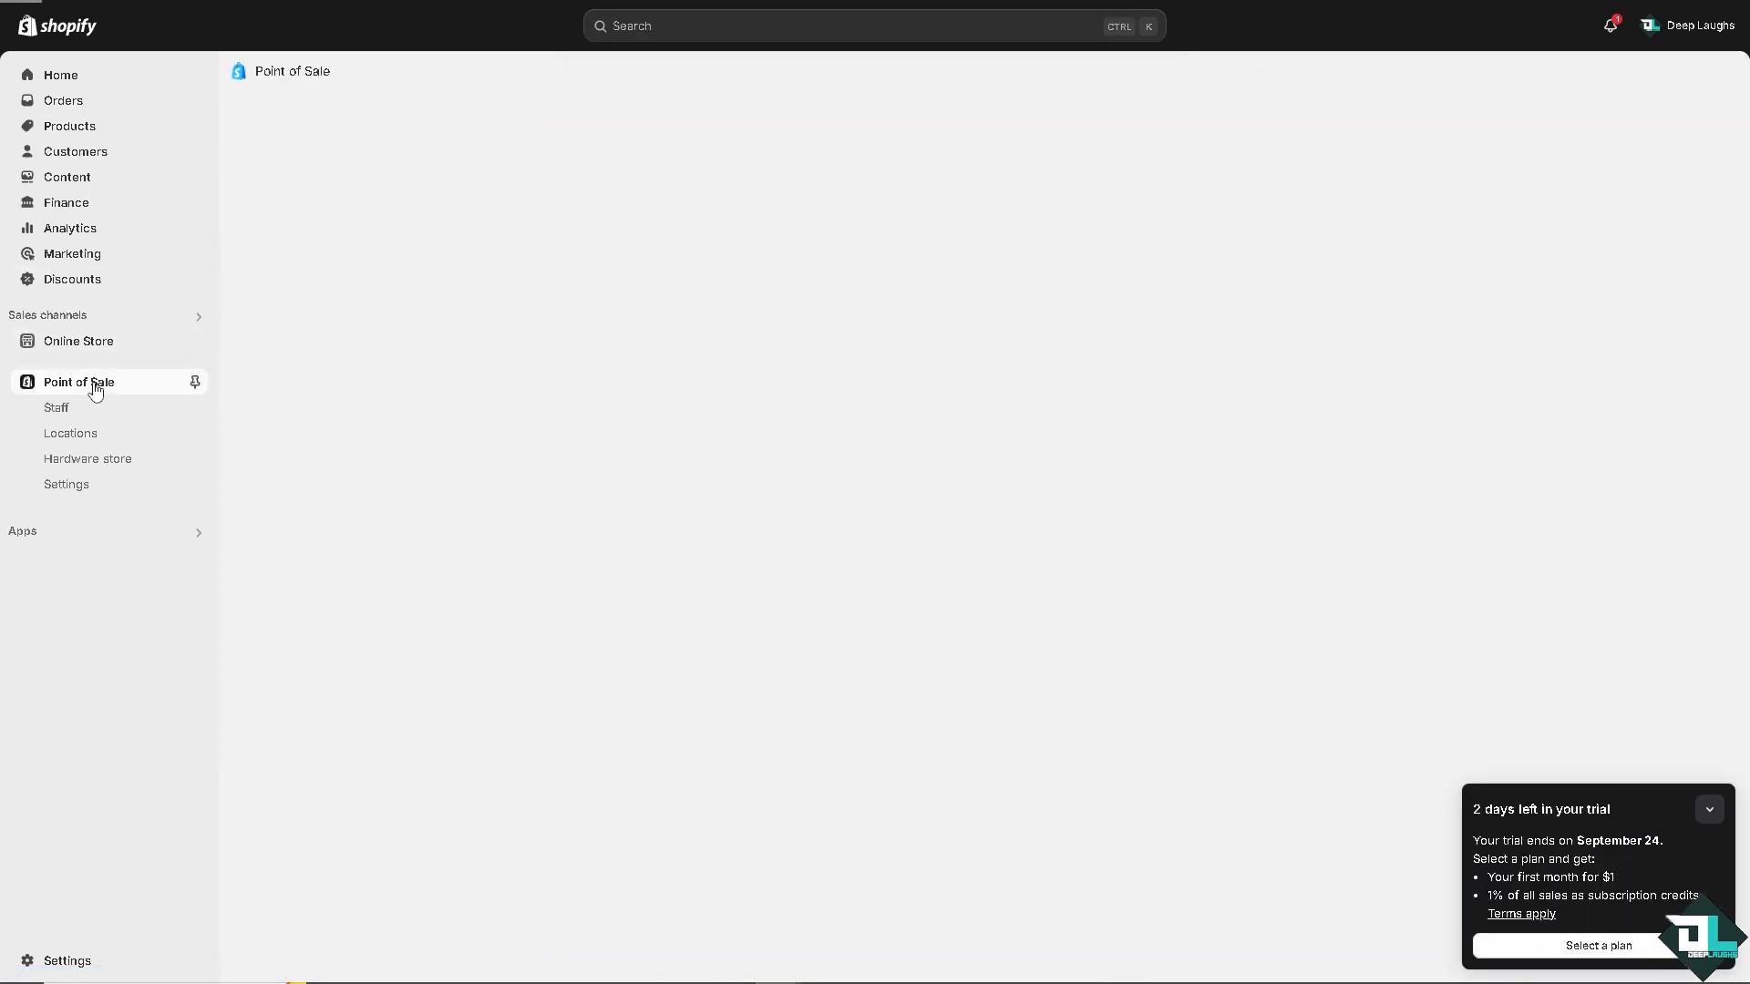
left_click(55, 409)
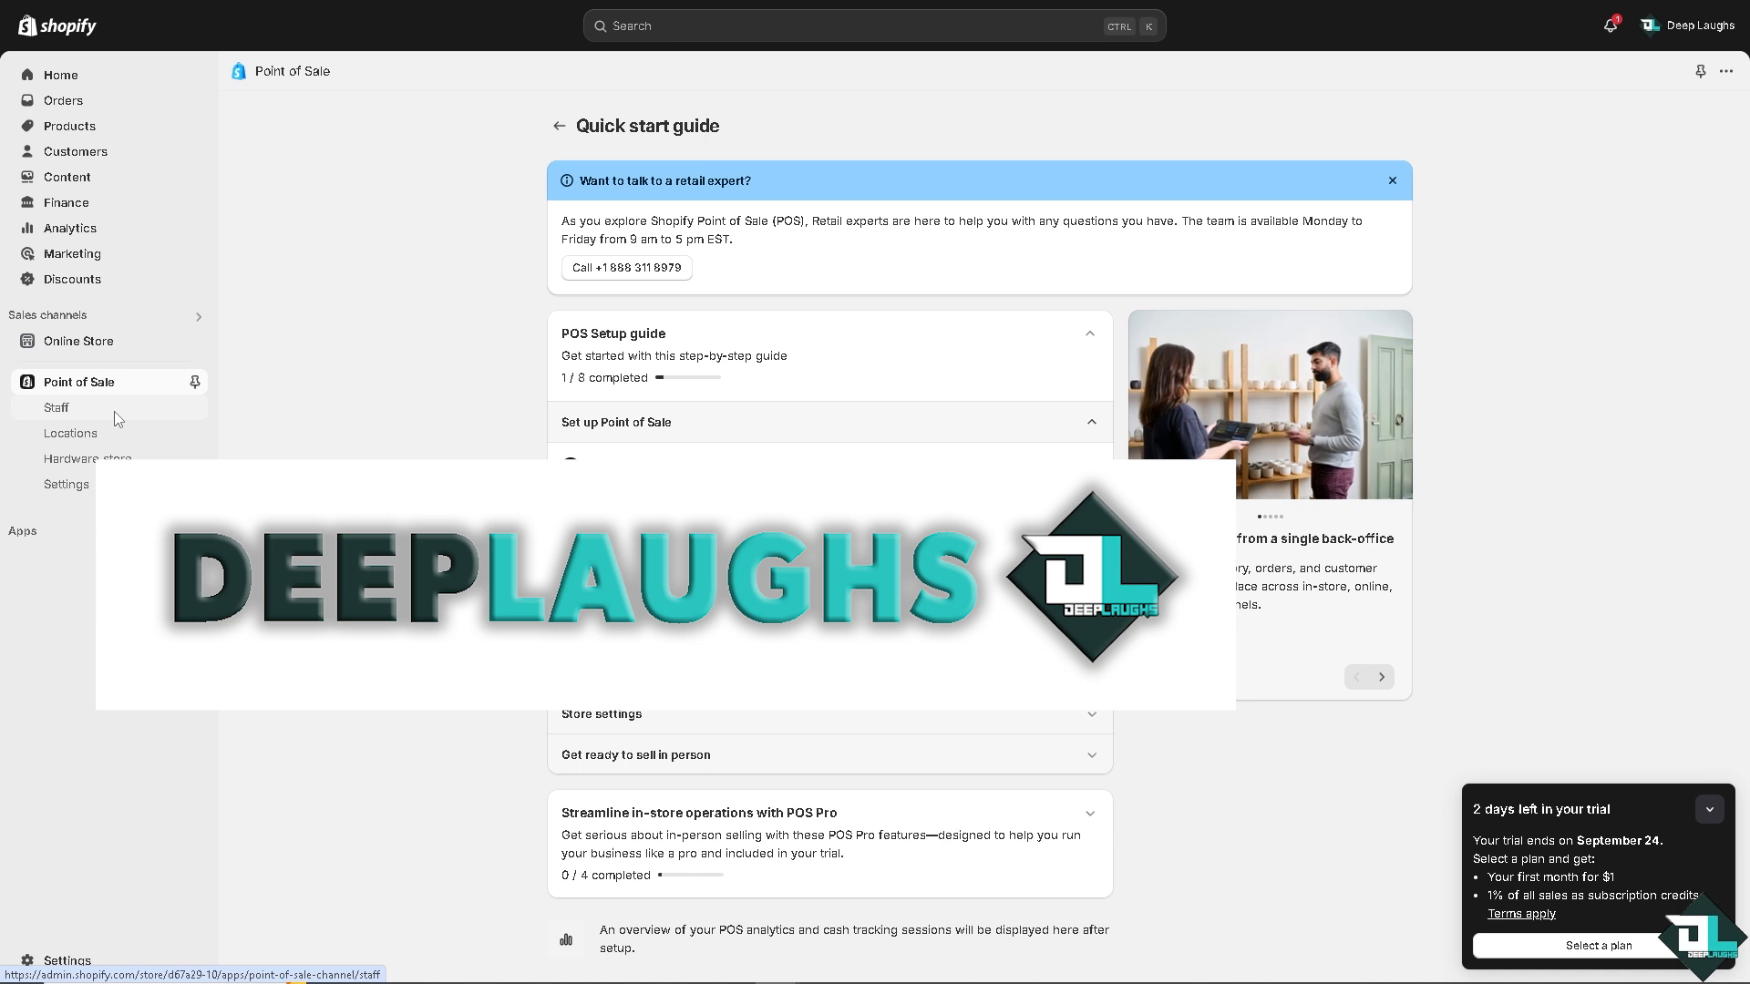
left_click(88, 459)
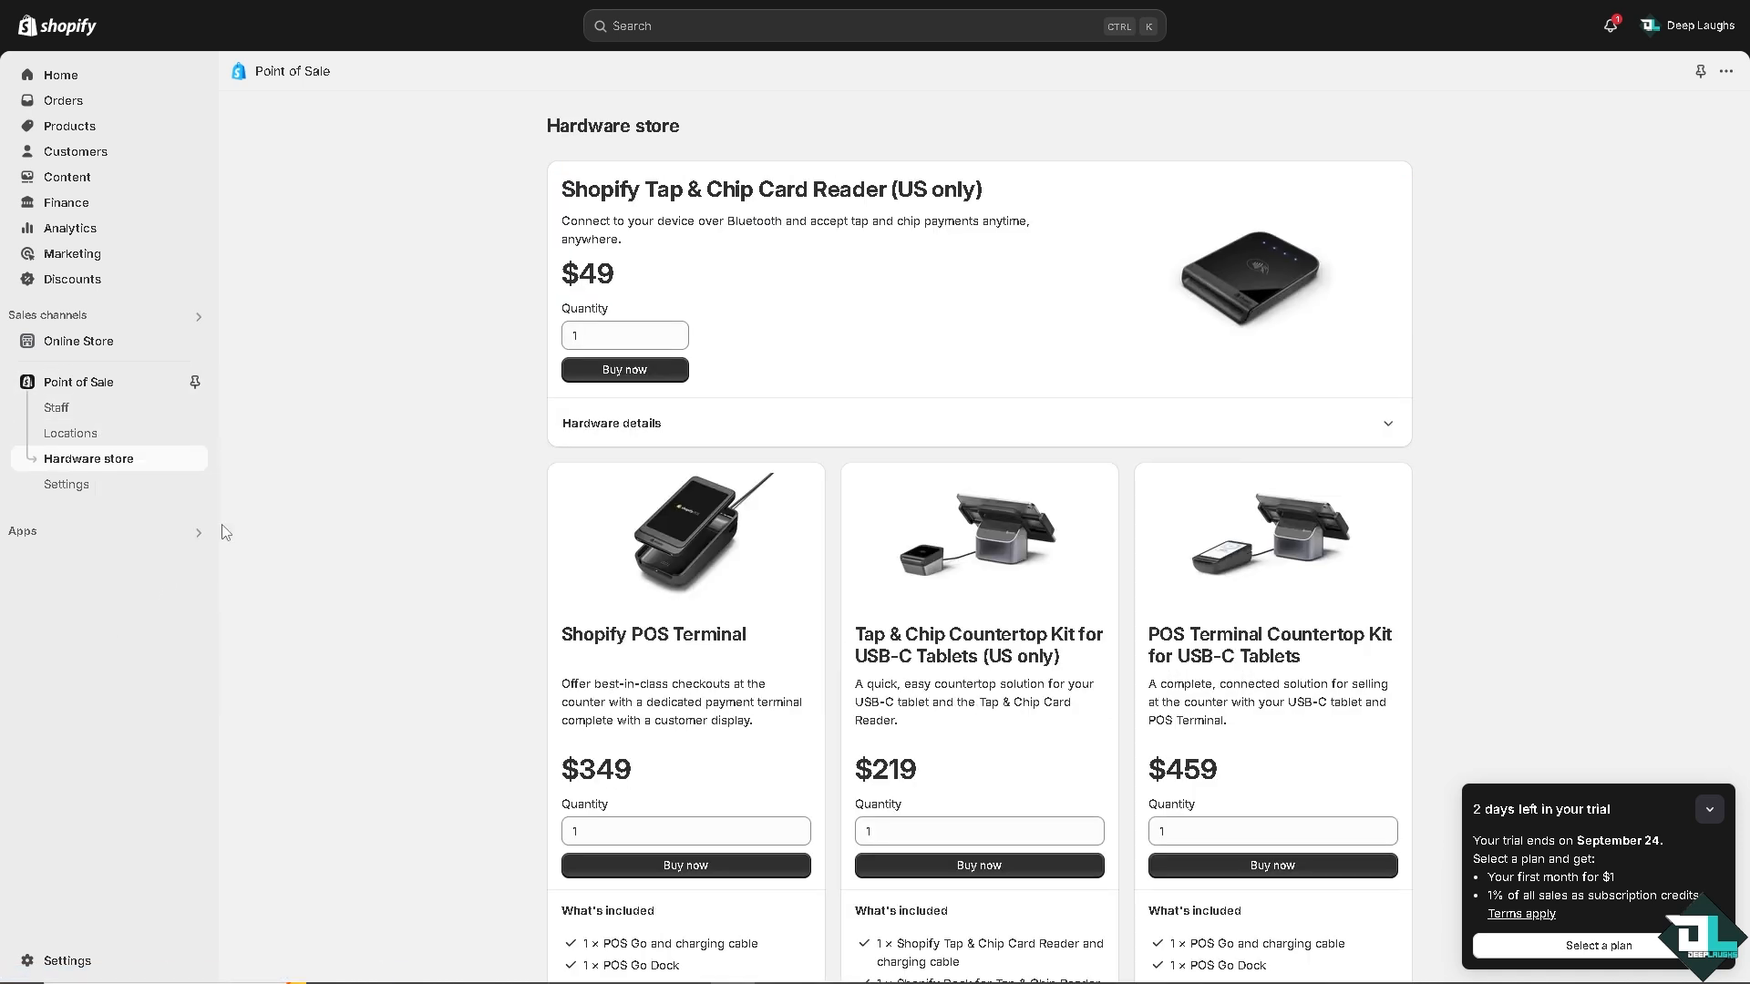
mouse_move(529, 368)
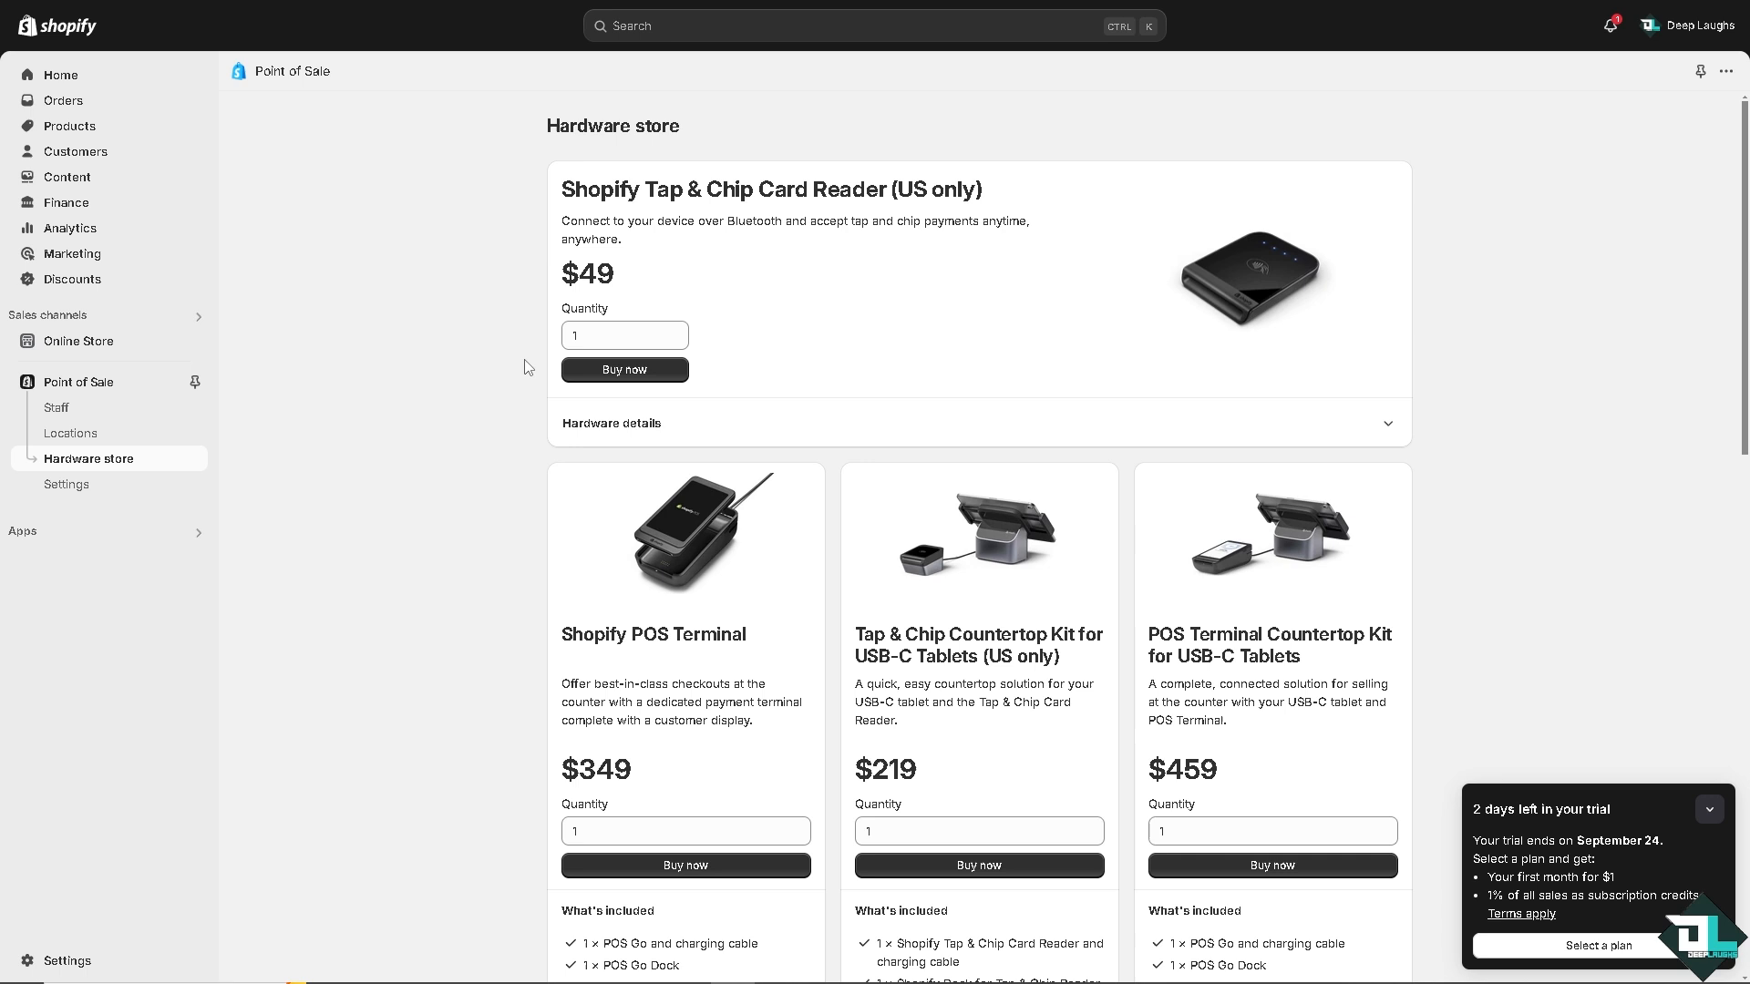
mouse_move(686, 277)
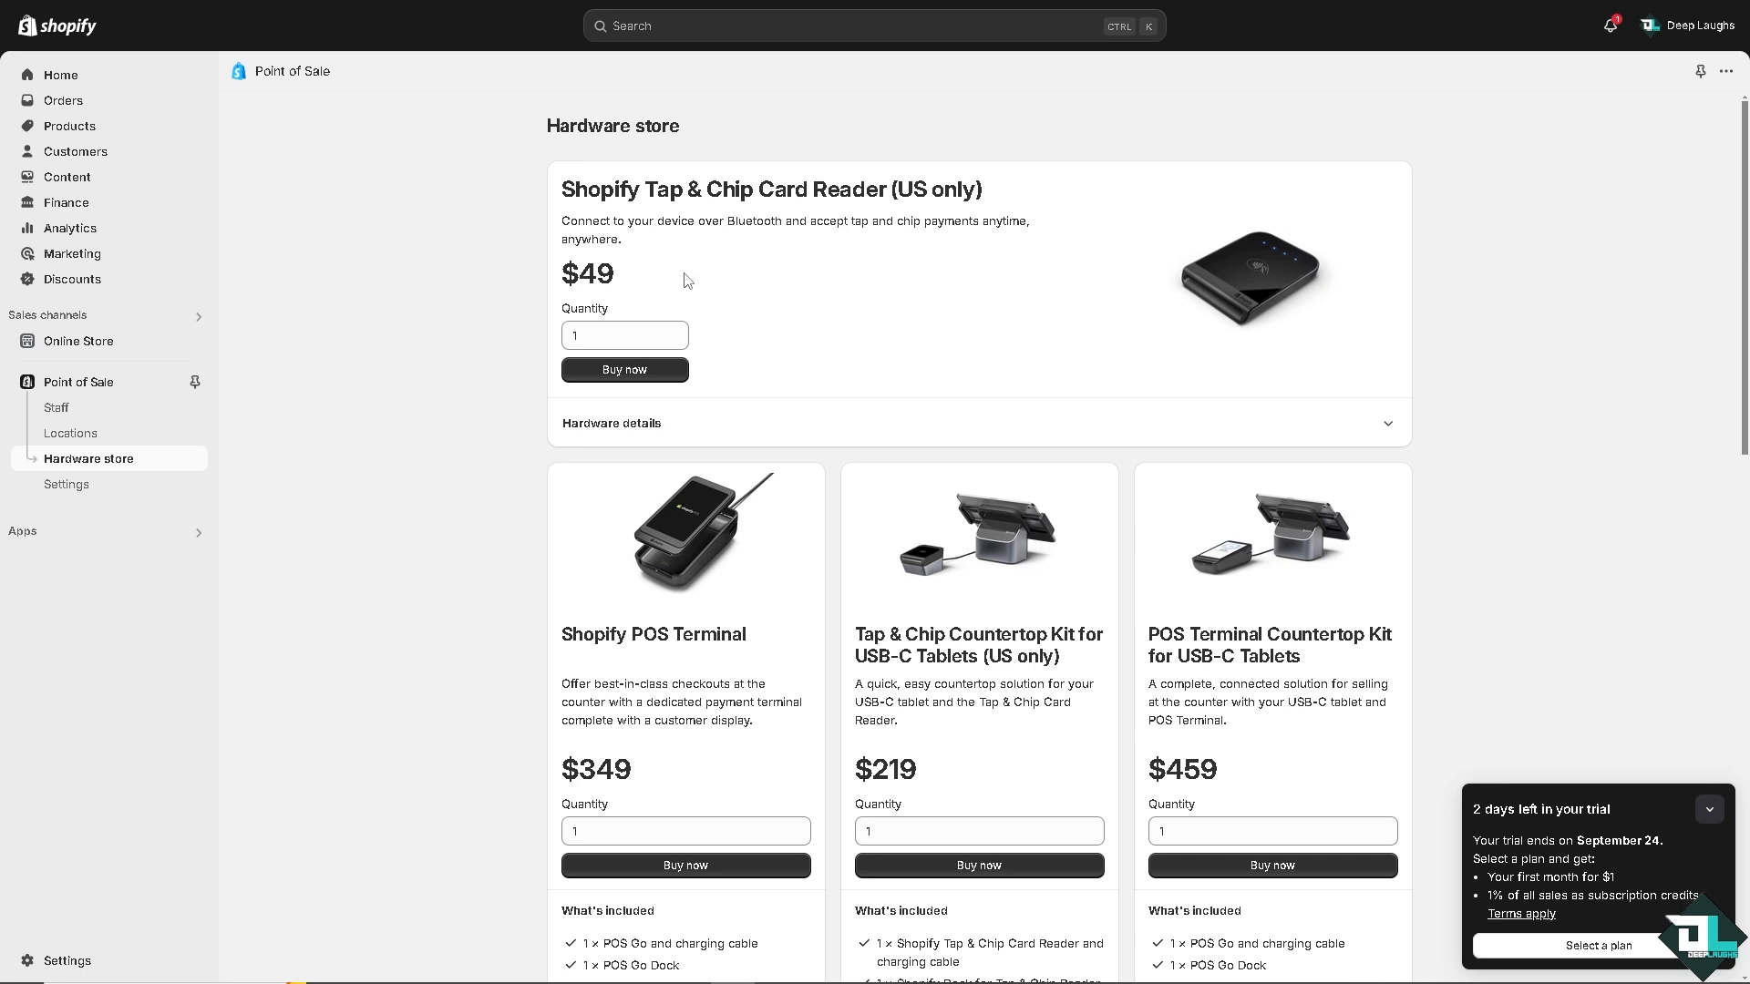
mouse_move(828, 261)
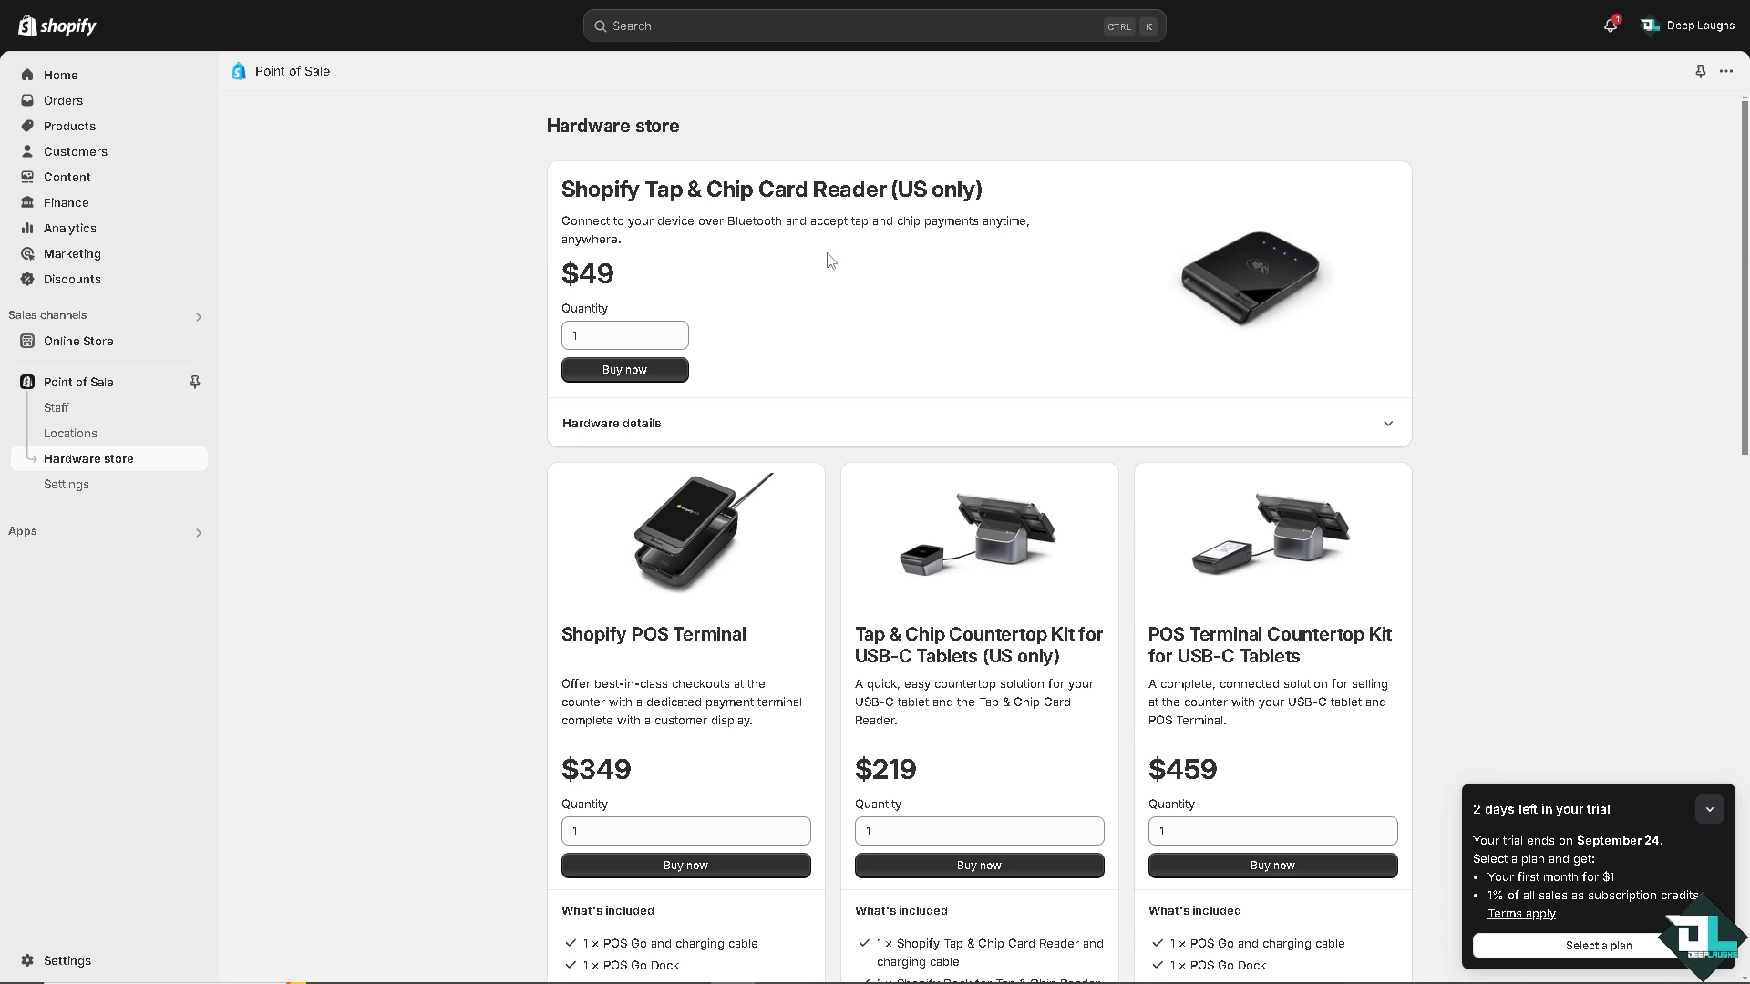
mouse_move(982, 250)
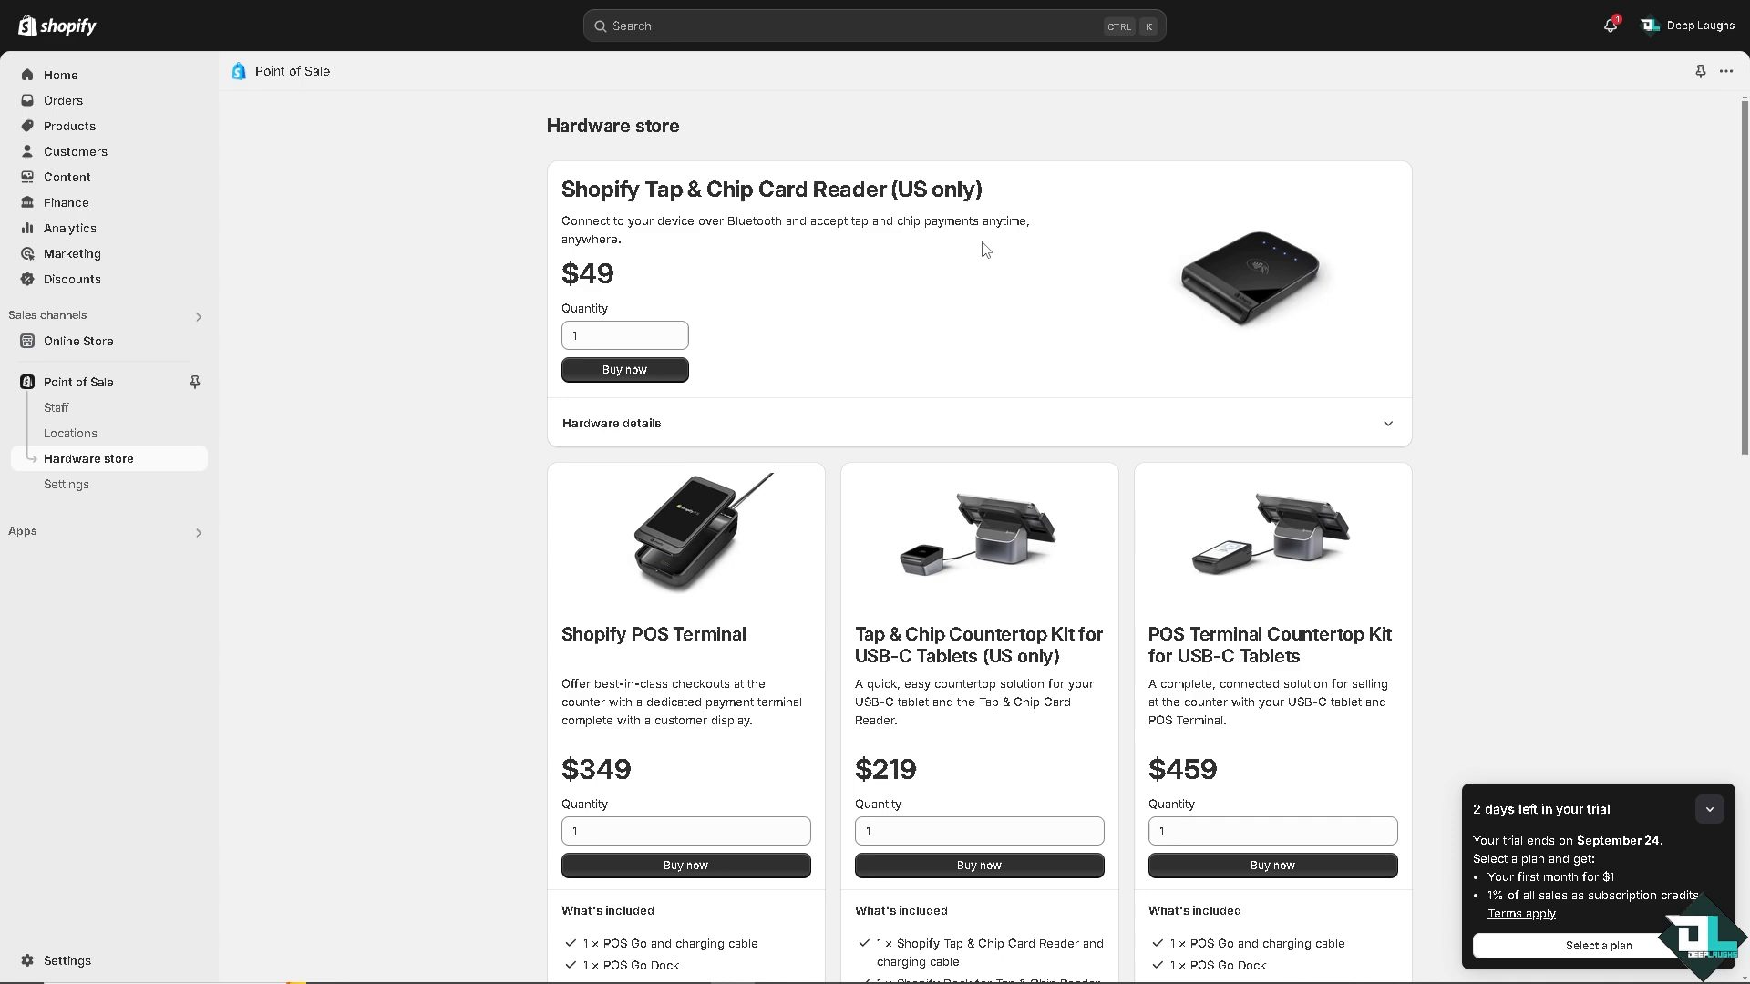
scroll("down", 3)
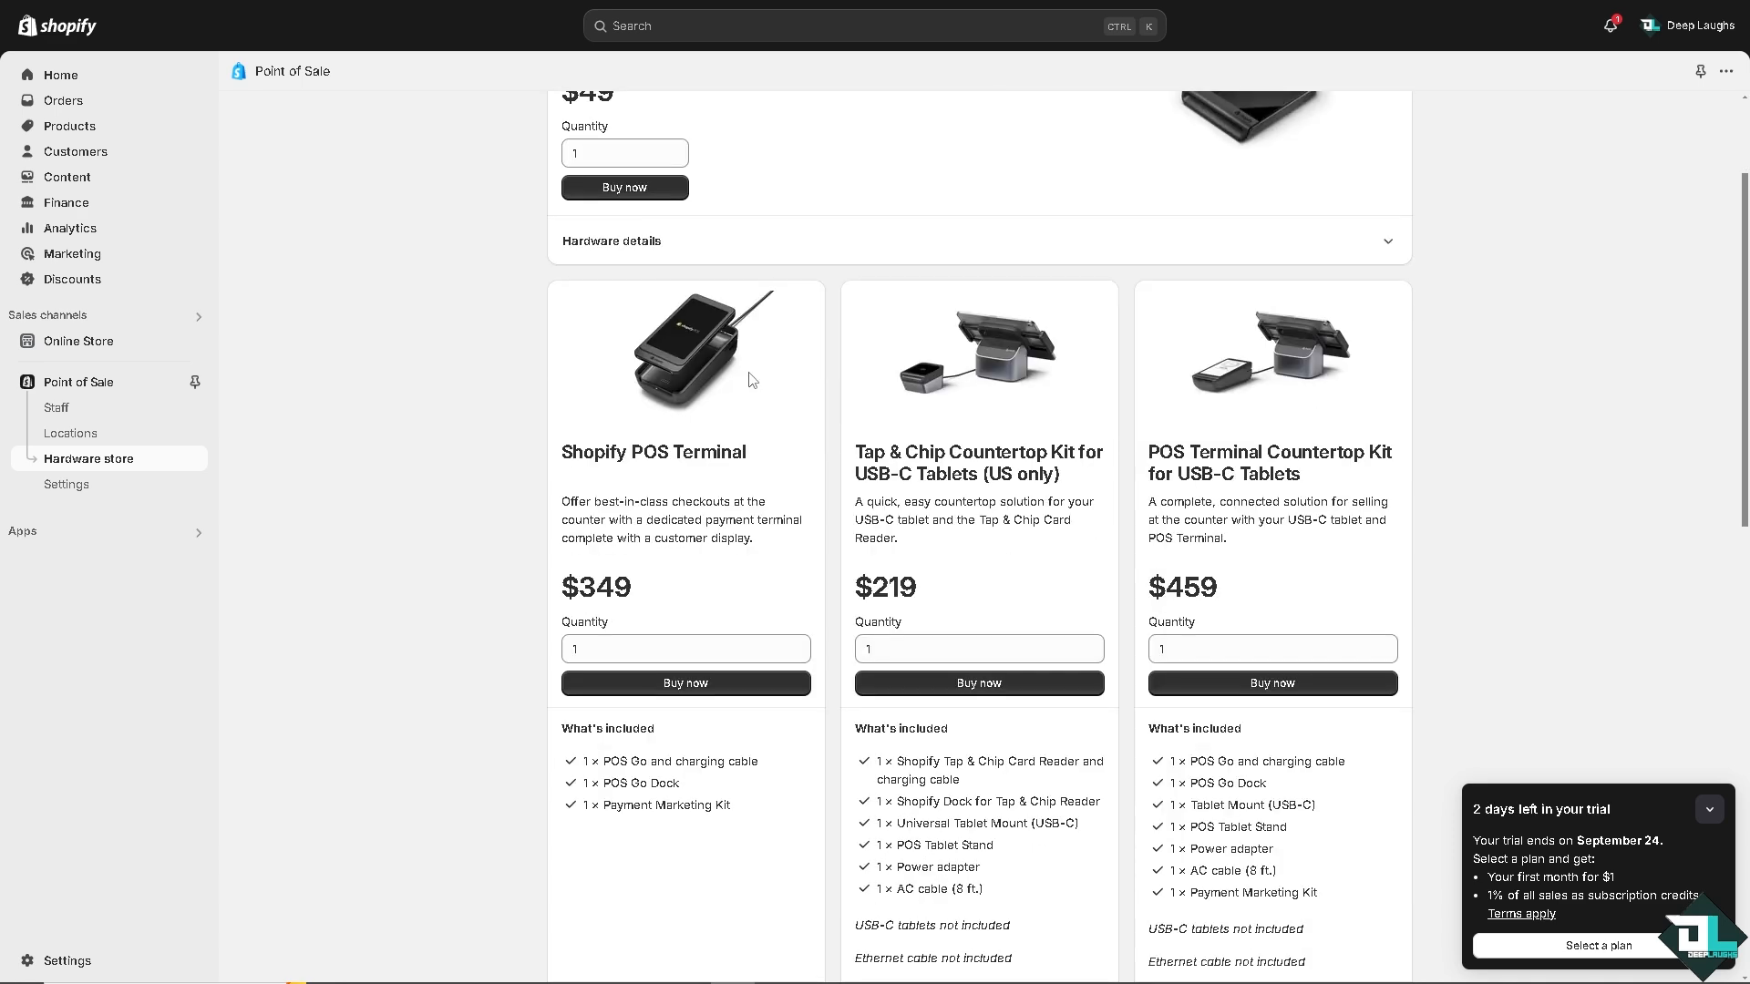
scroll("down", 3)
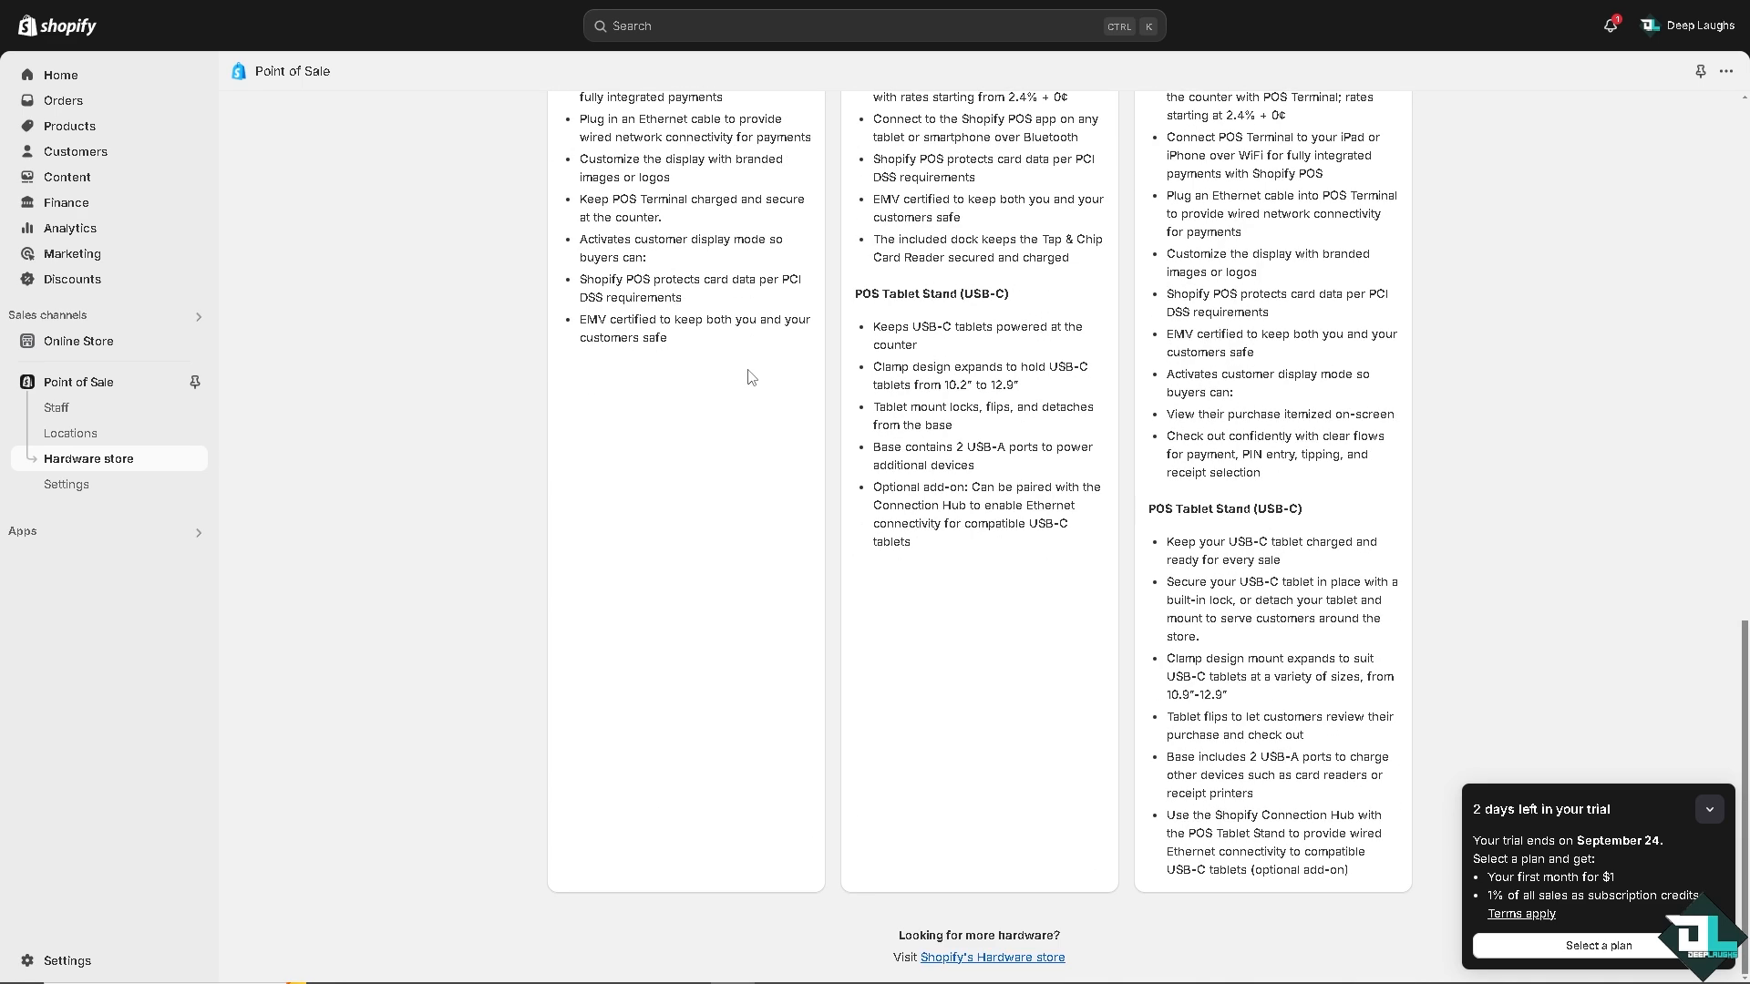
mouse_move(63, 126)
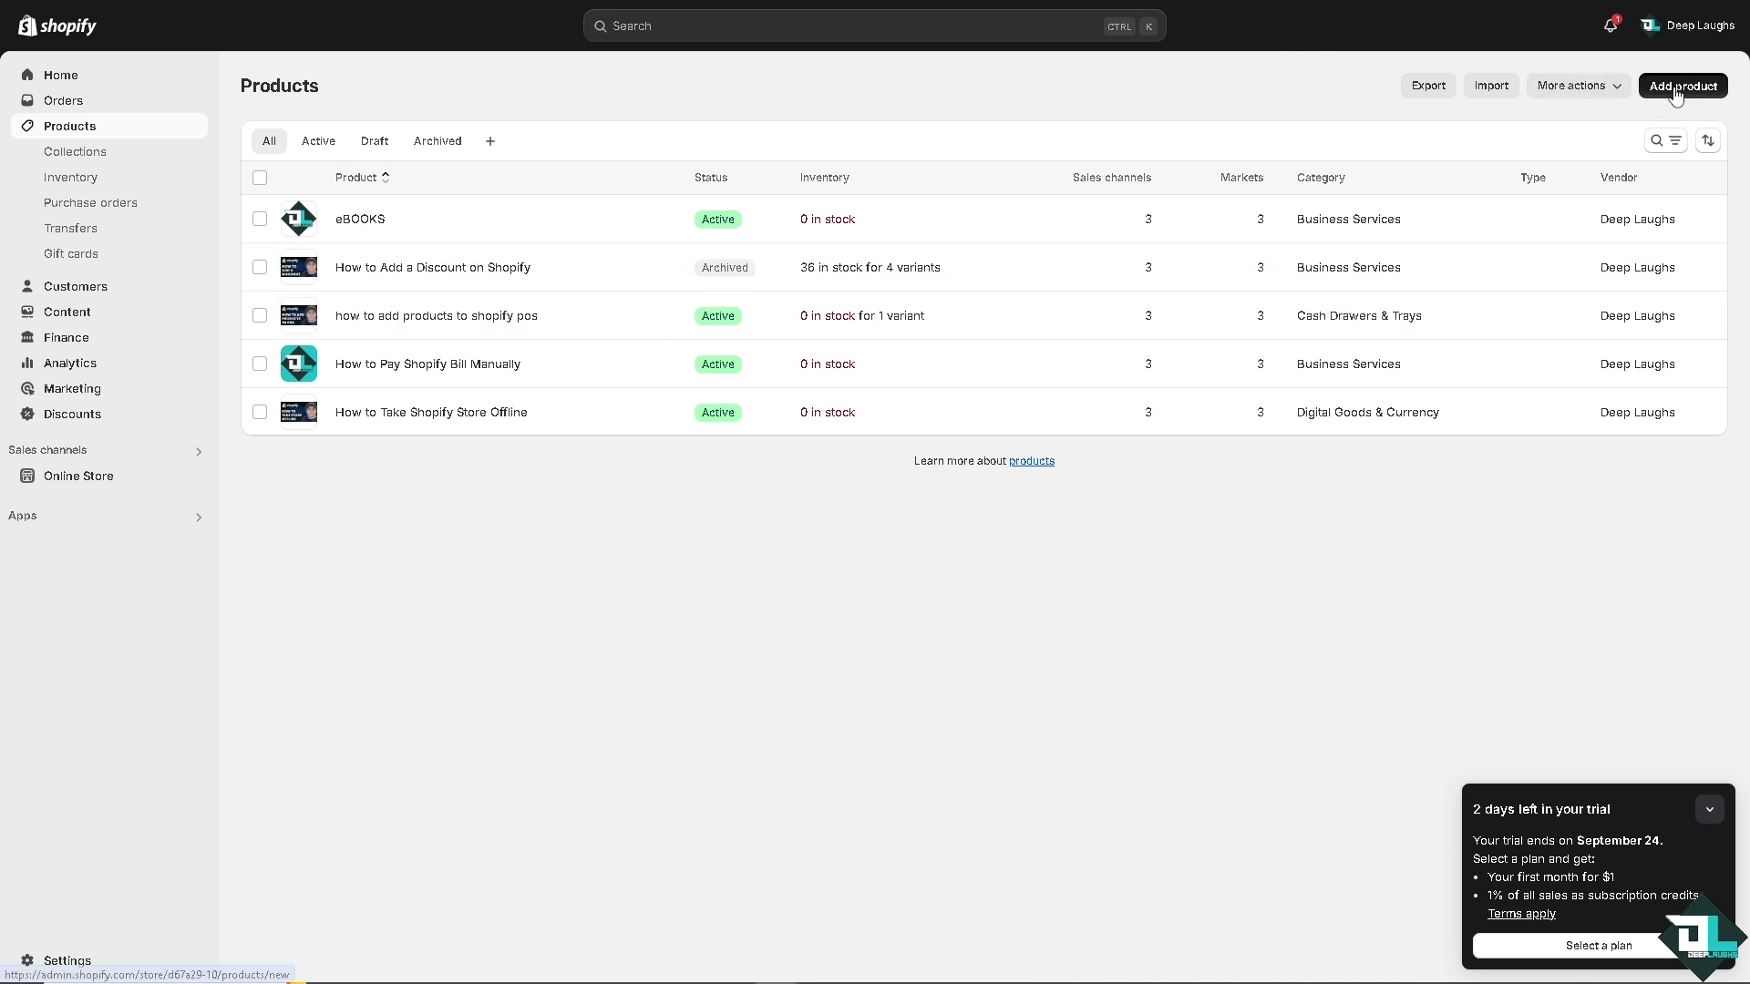
- Start a second product titled 'how to add products to shopify pos' with description, media and category
left_click(1677, 86)
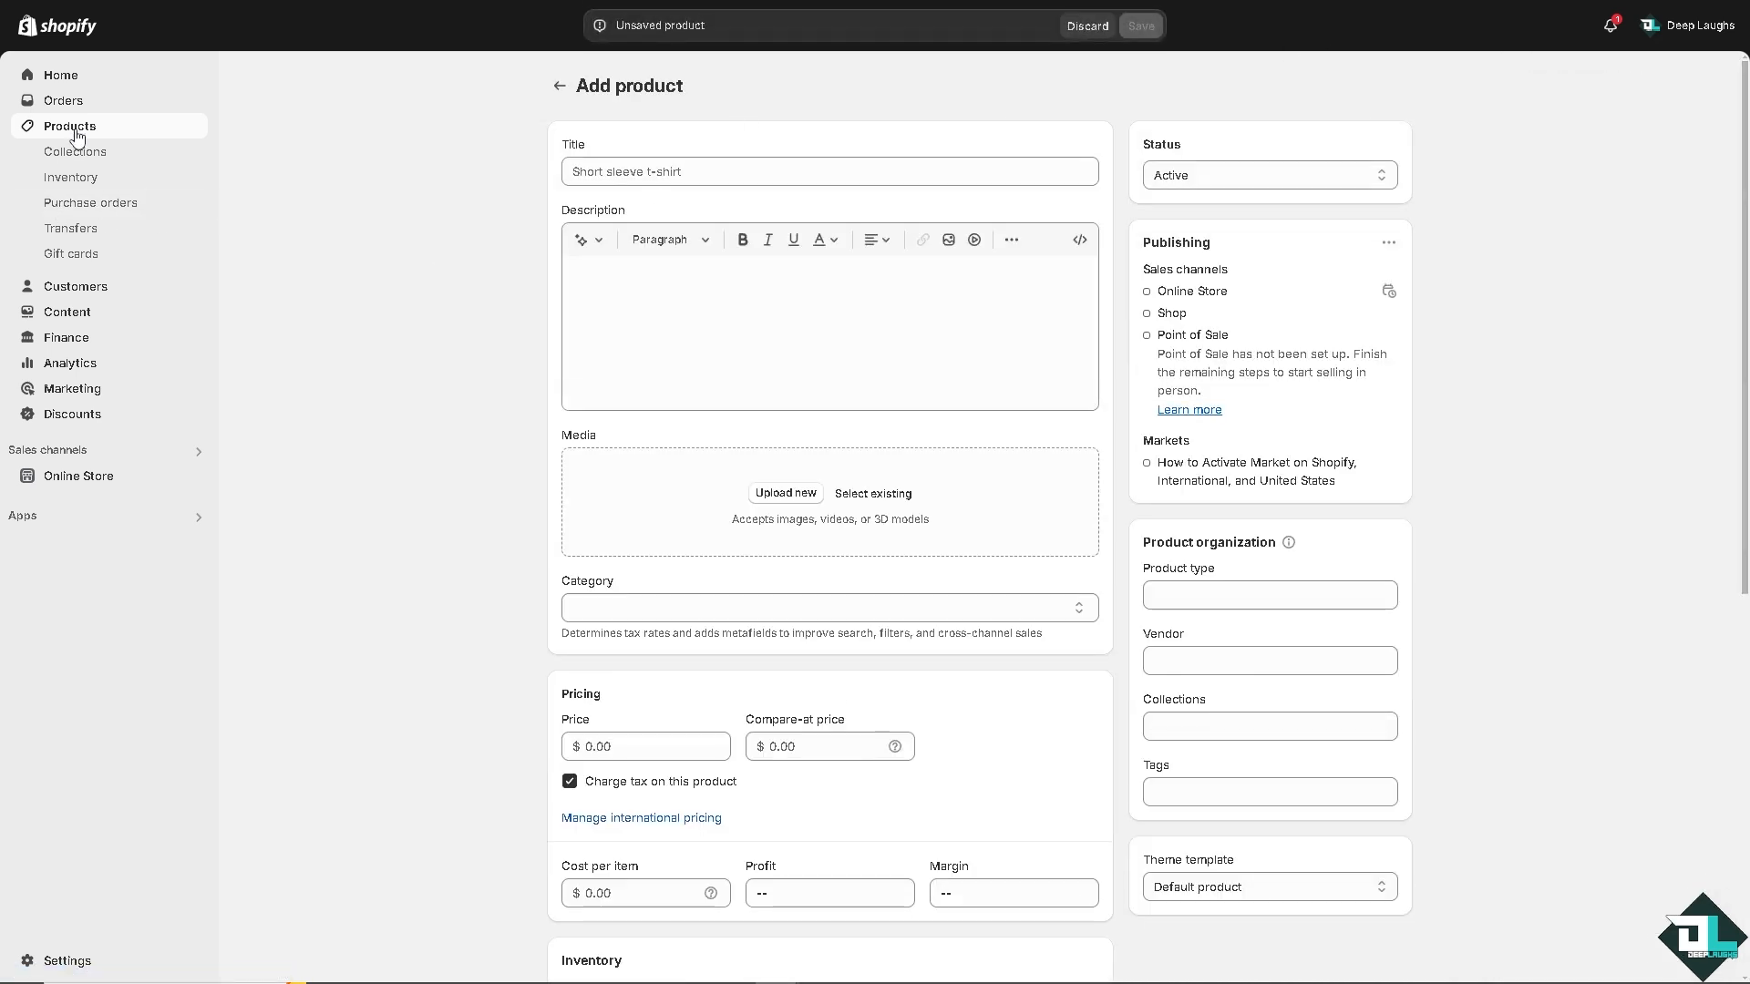
mouse_move(87, 421)
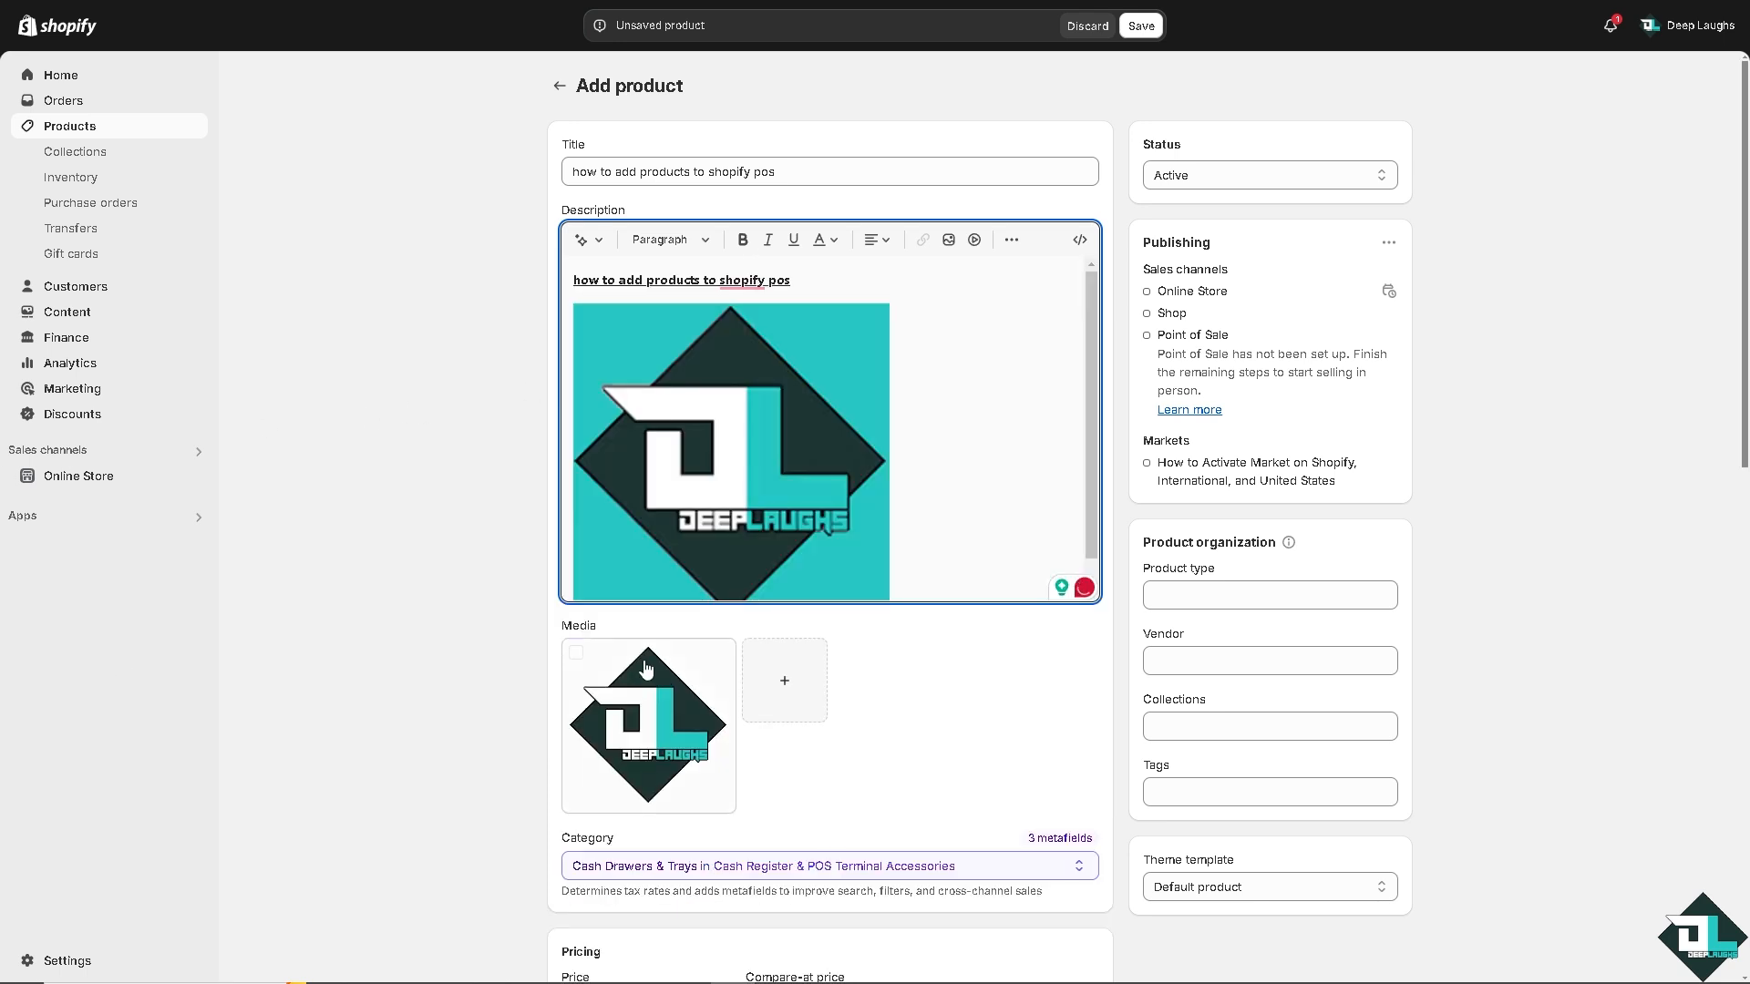
scroll("down", 3)
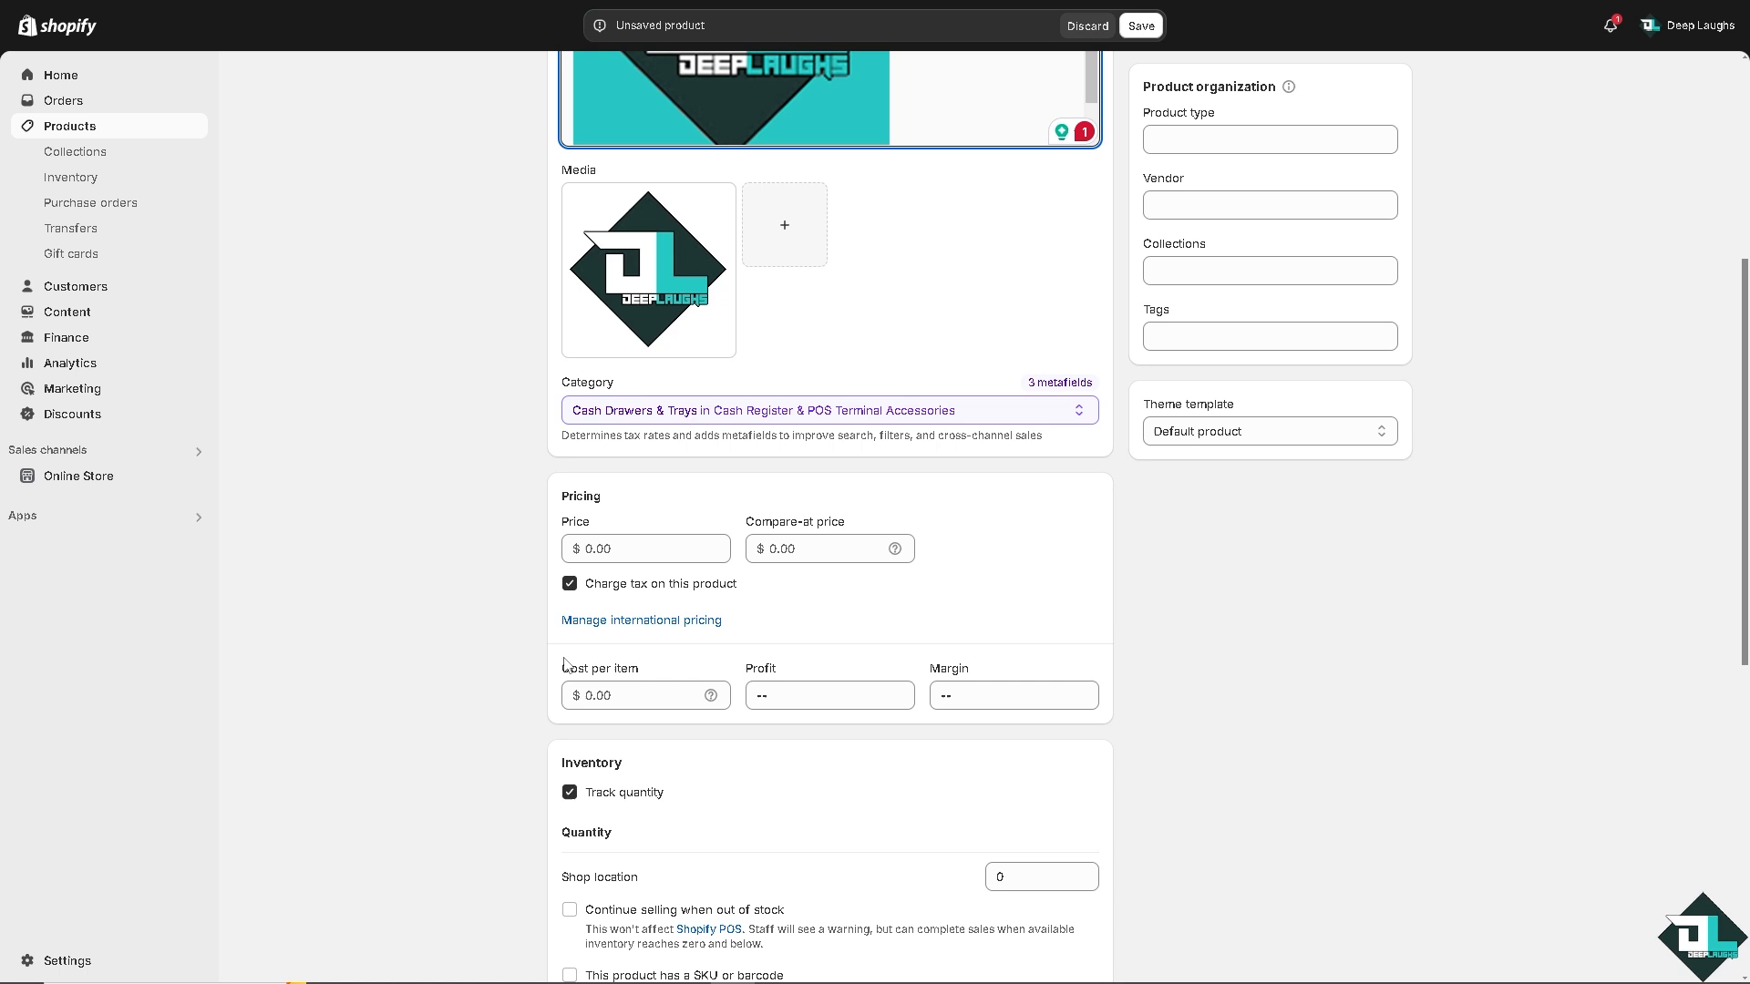
- Set the price to $6, mark the product as having a SKU or barcode, and enter 69 for both
left_click(645, 549)
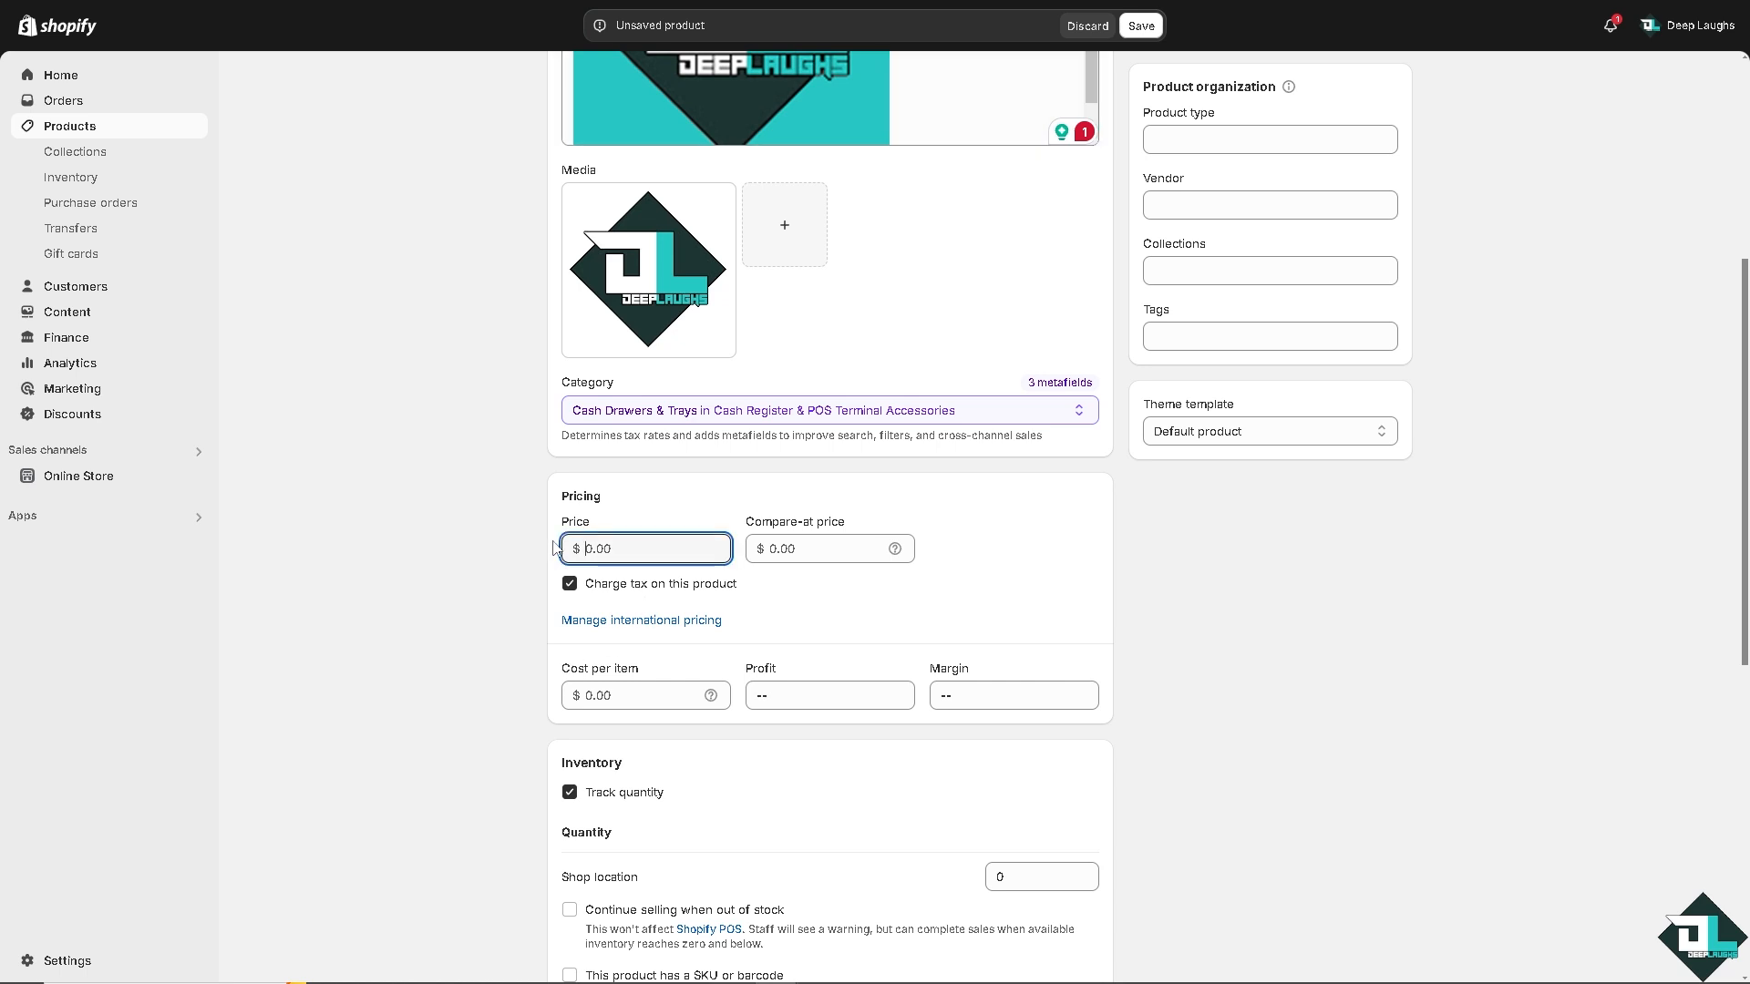
type("6.00")
left_click(829, 547)
type("9")
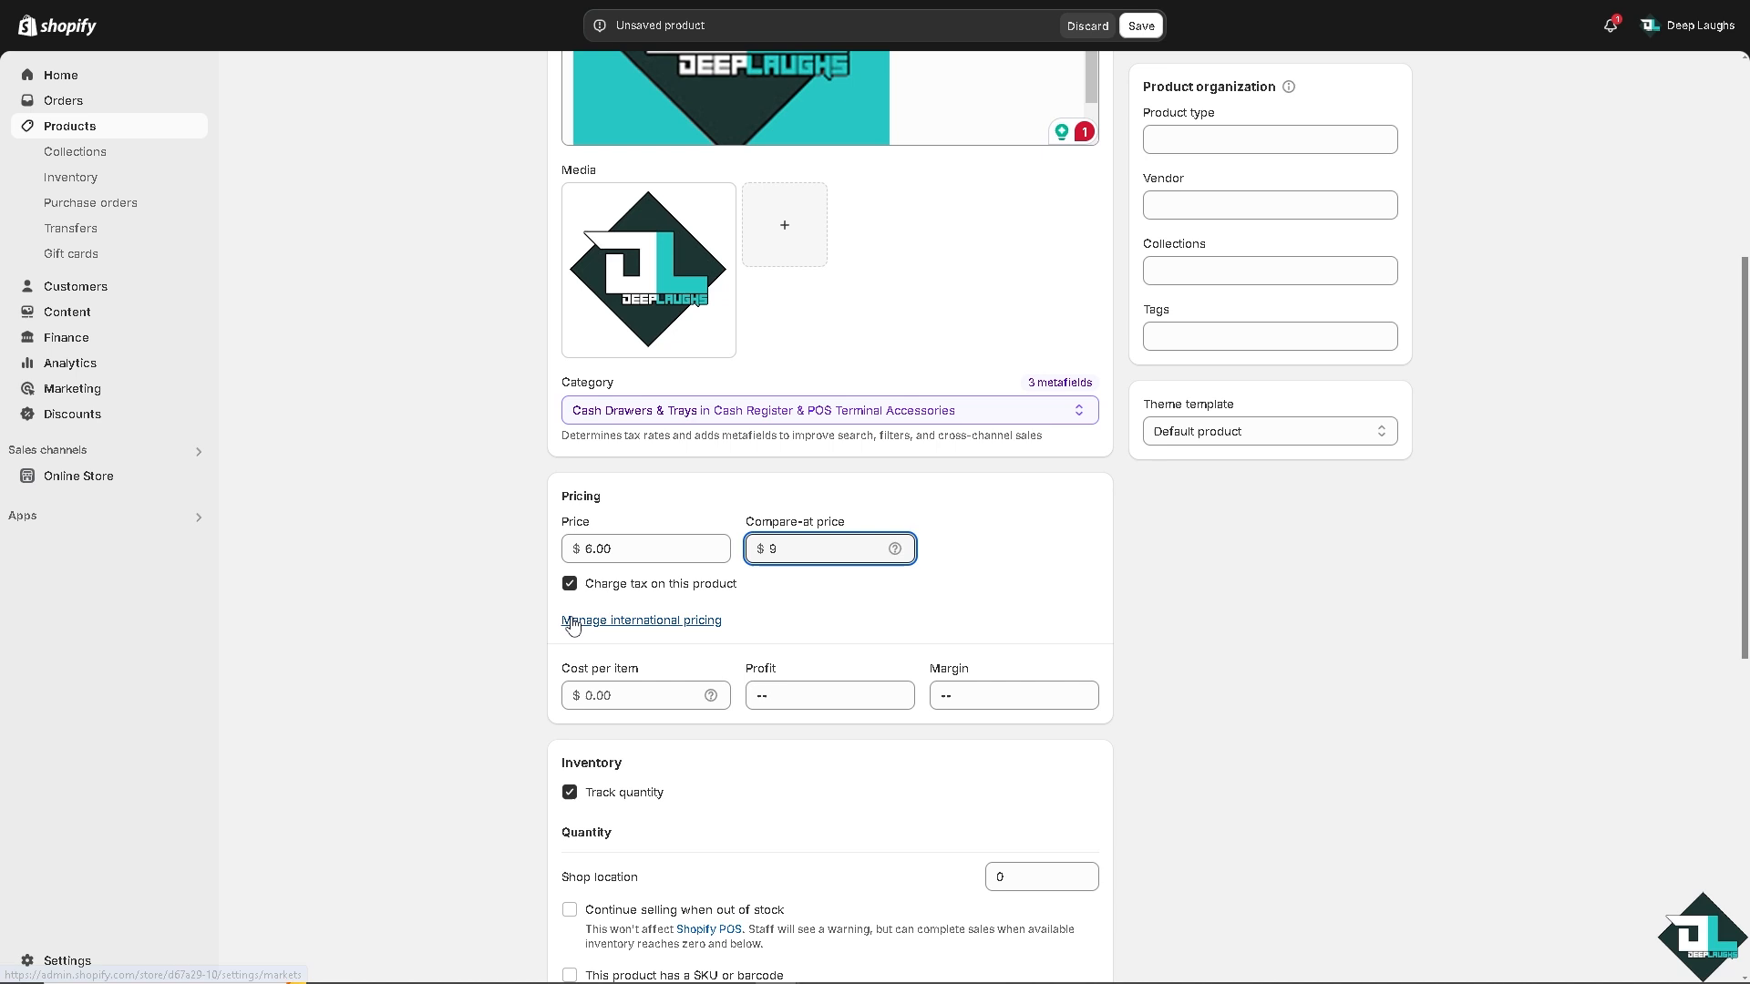
scroll("down", 3)
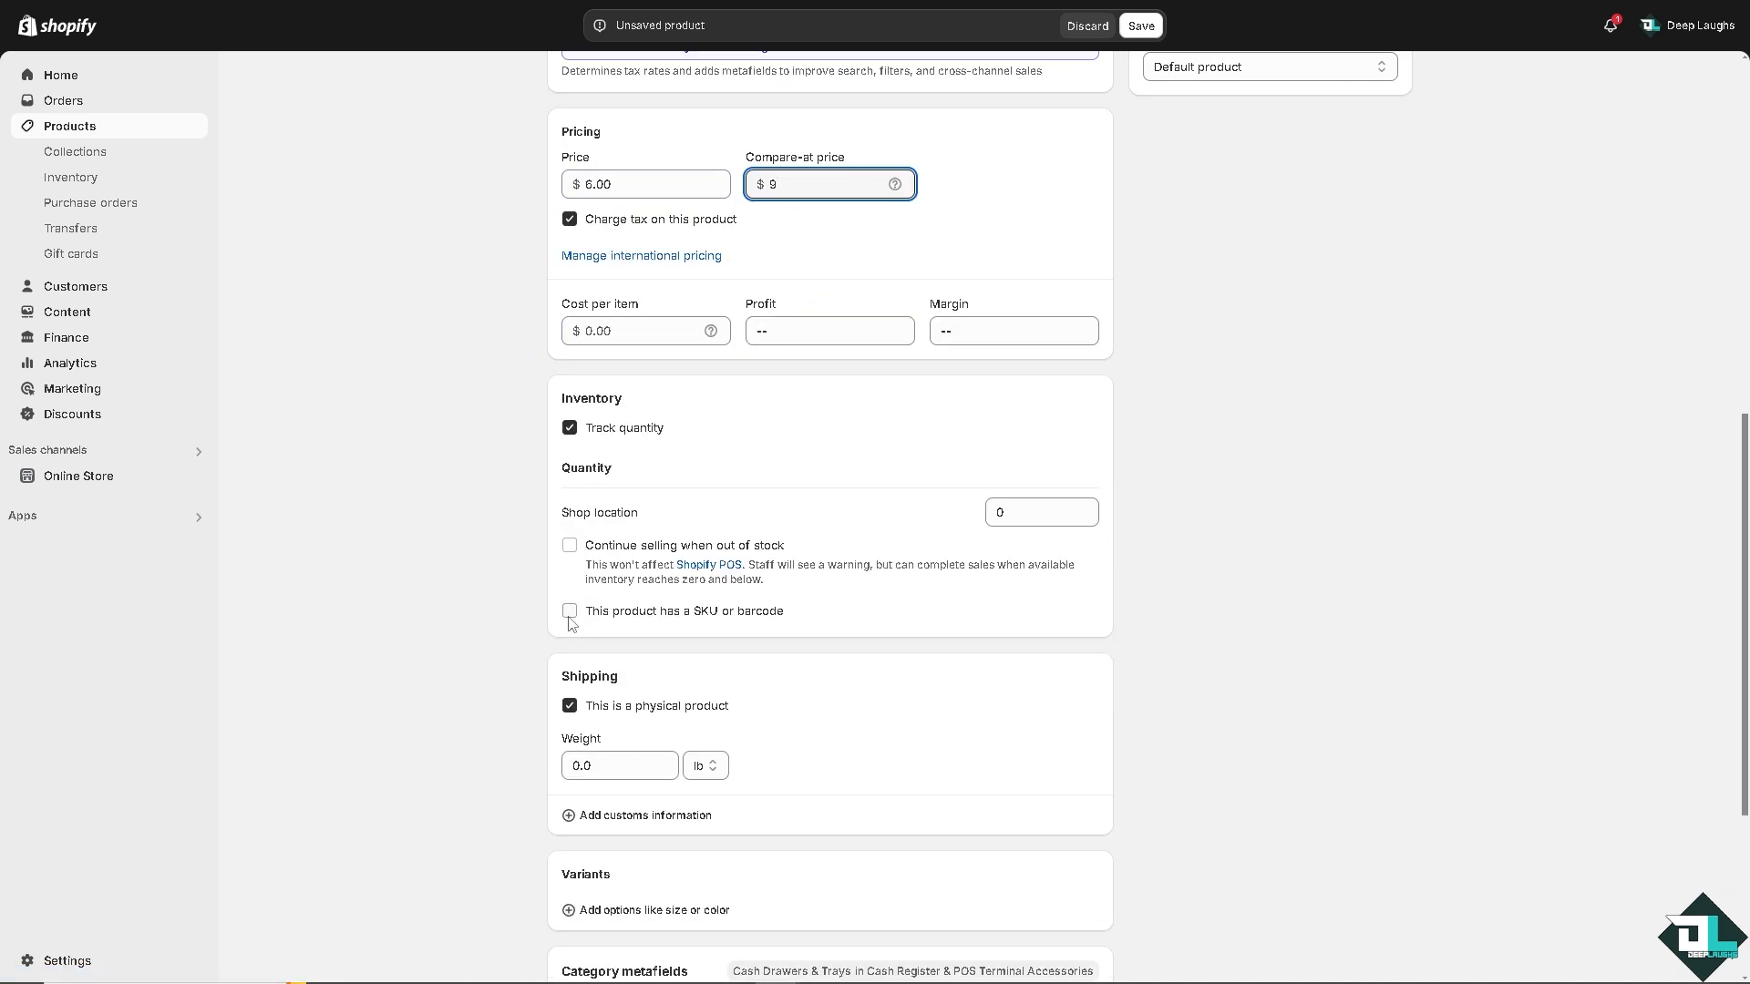
left_click(568, 610)
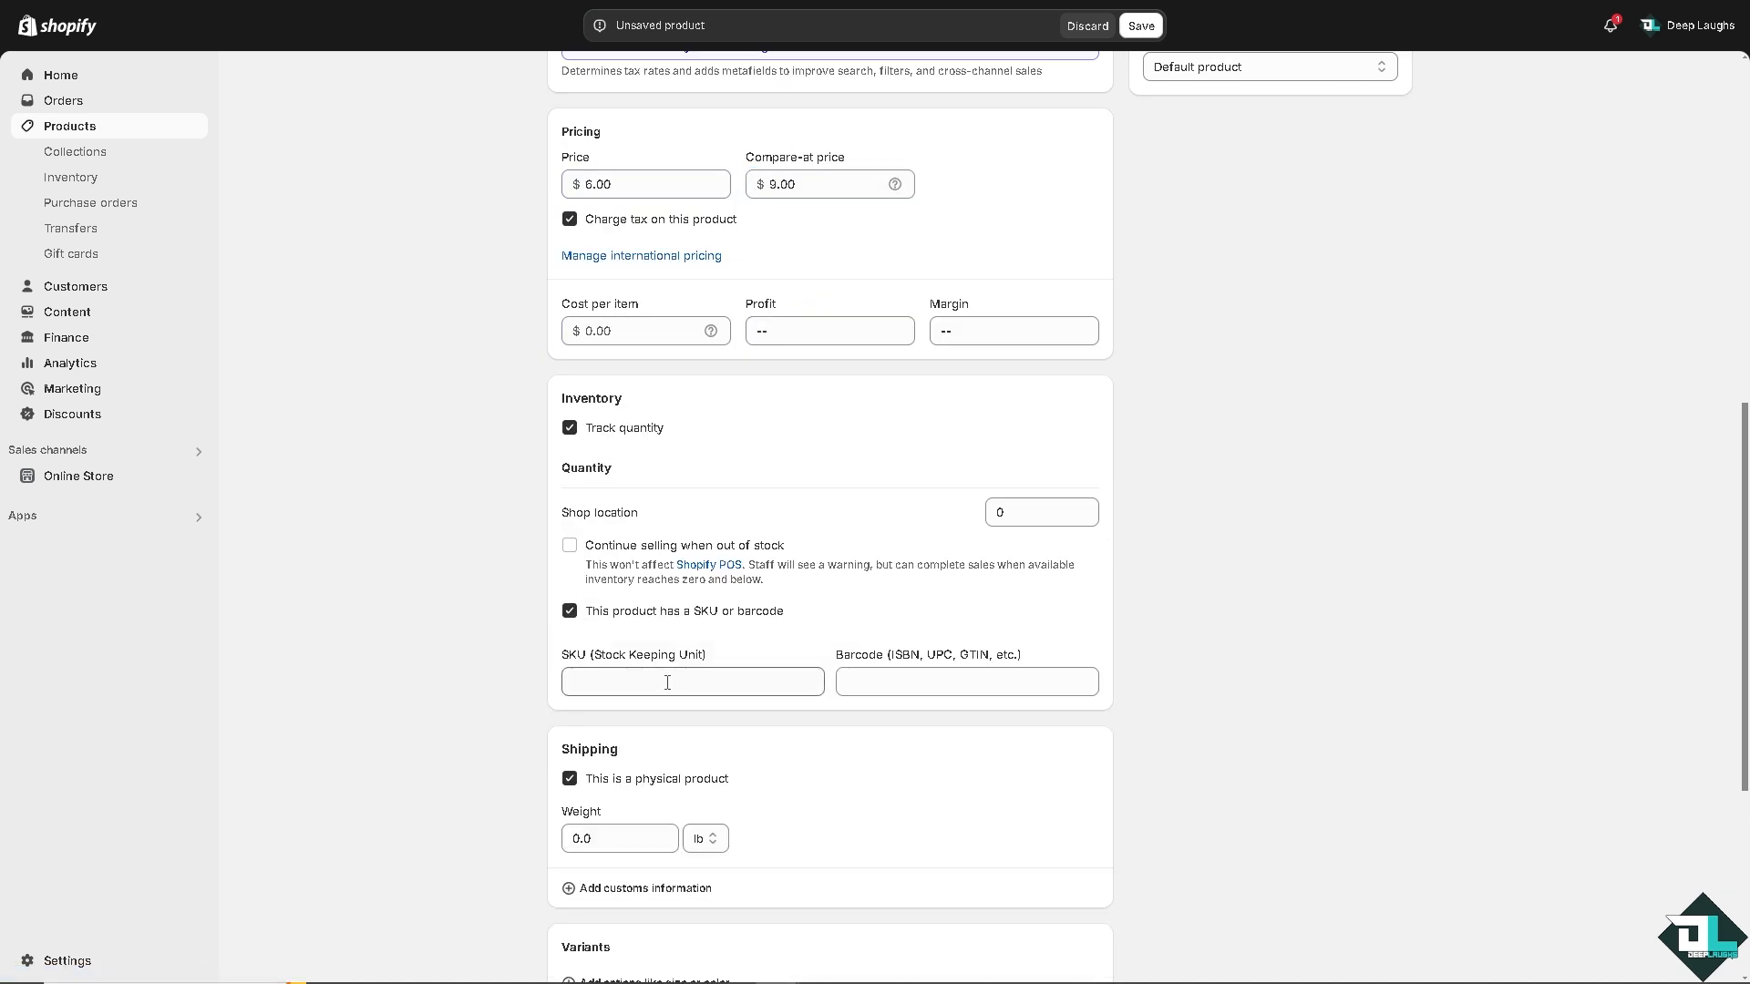
type("69")
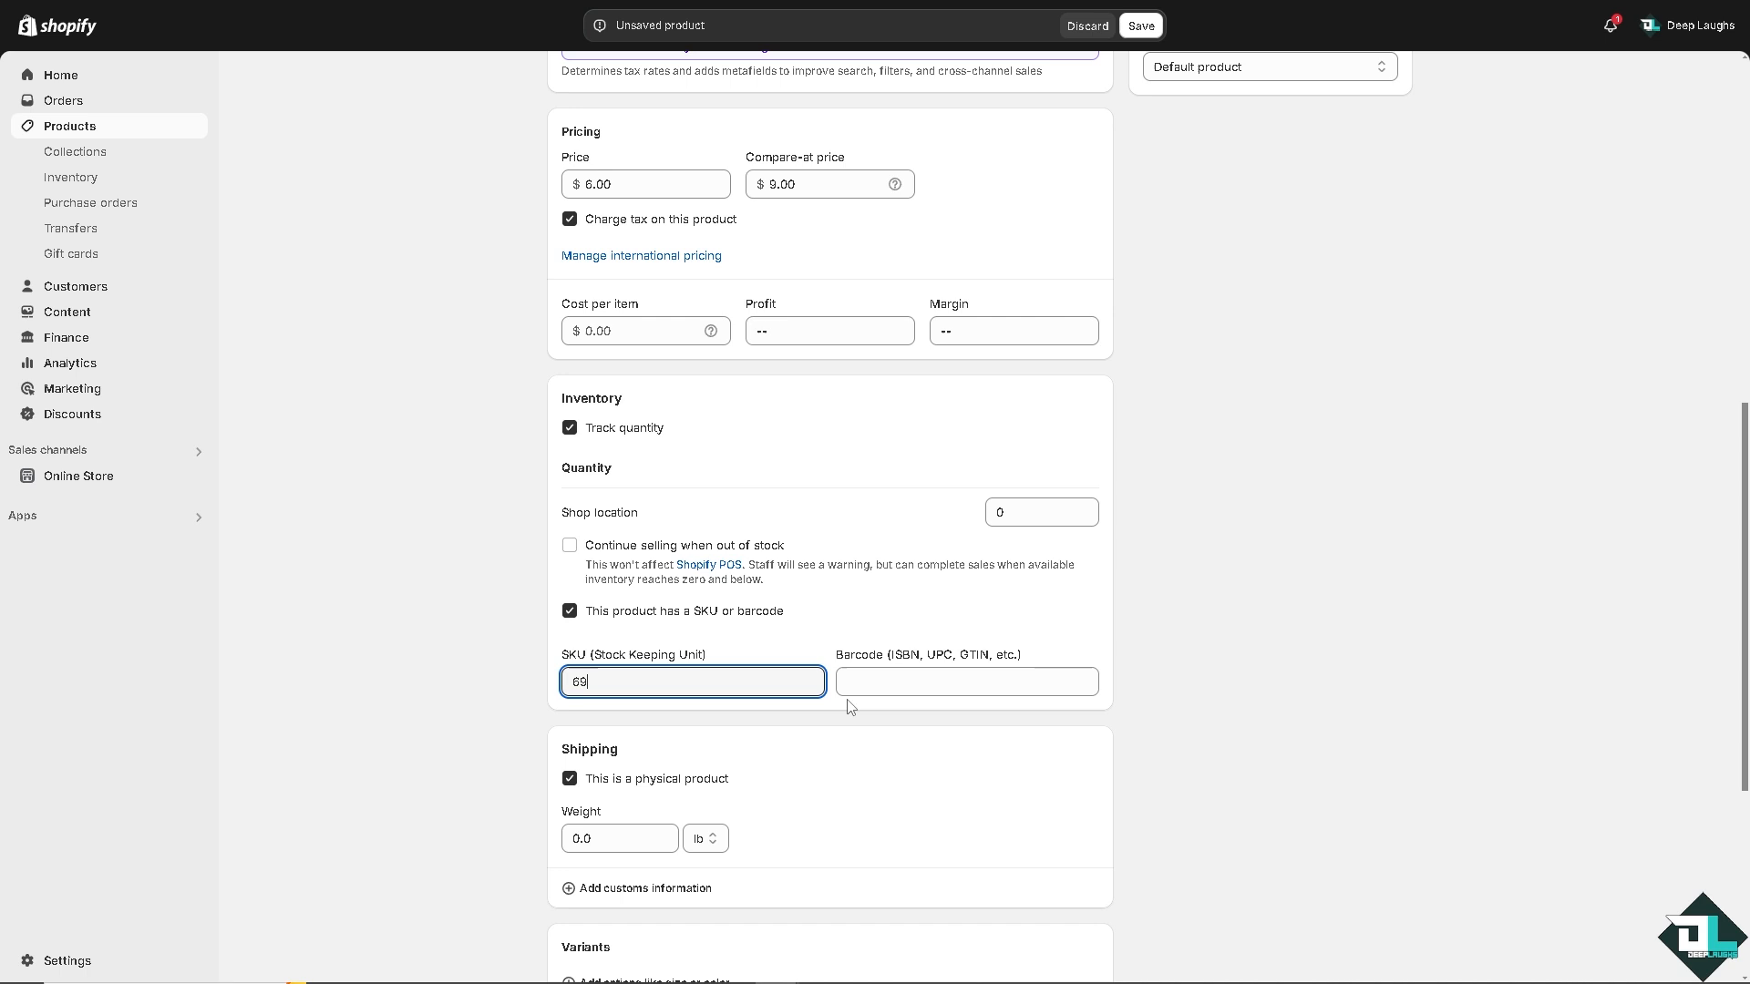
left_click(966, 681)
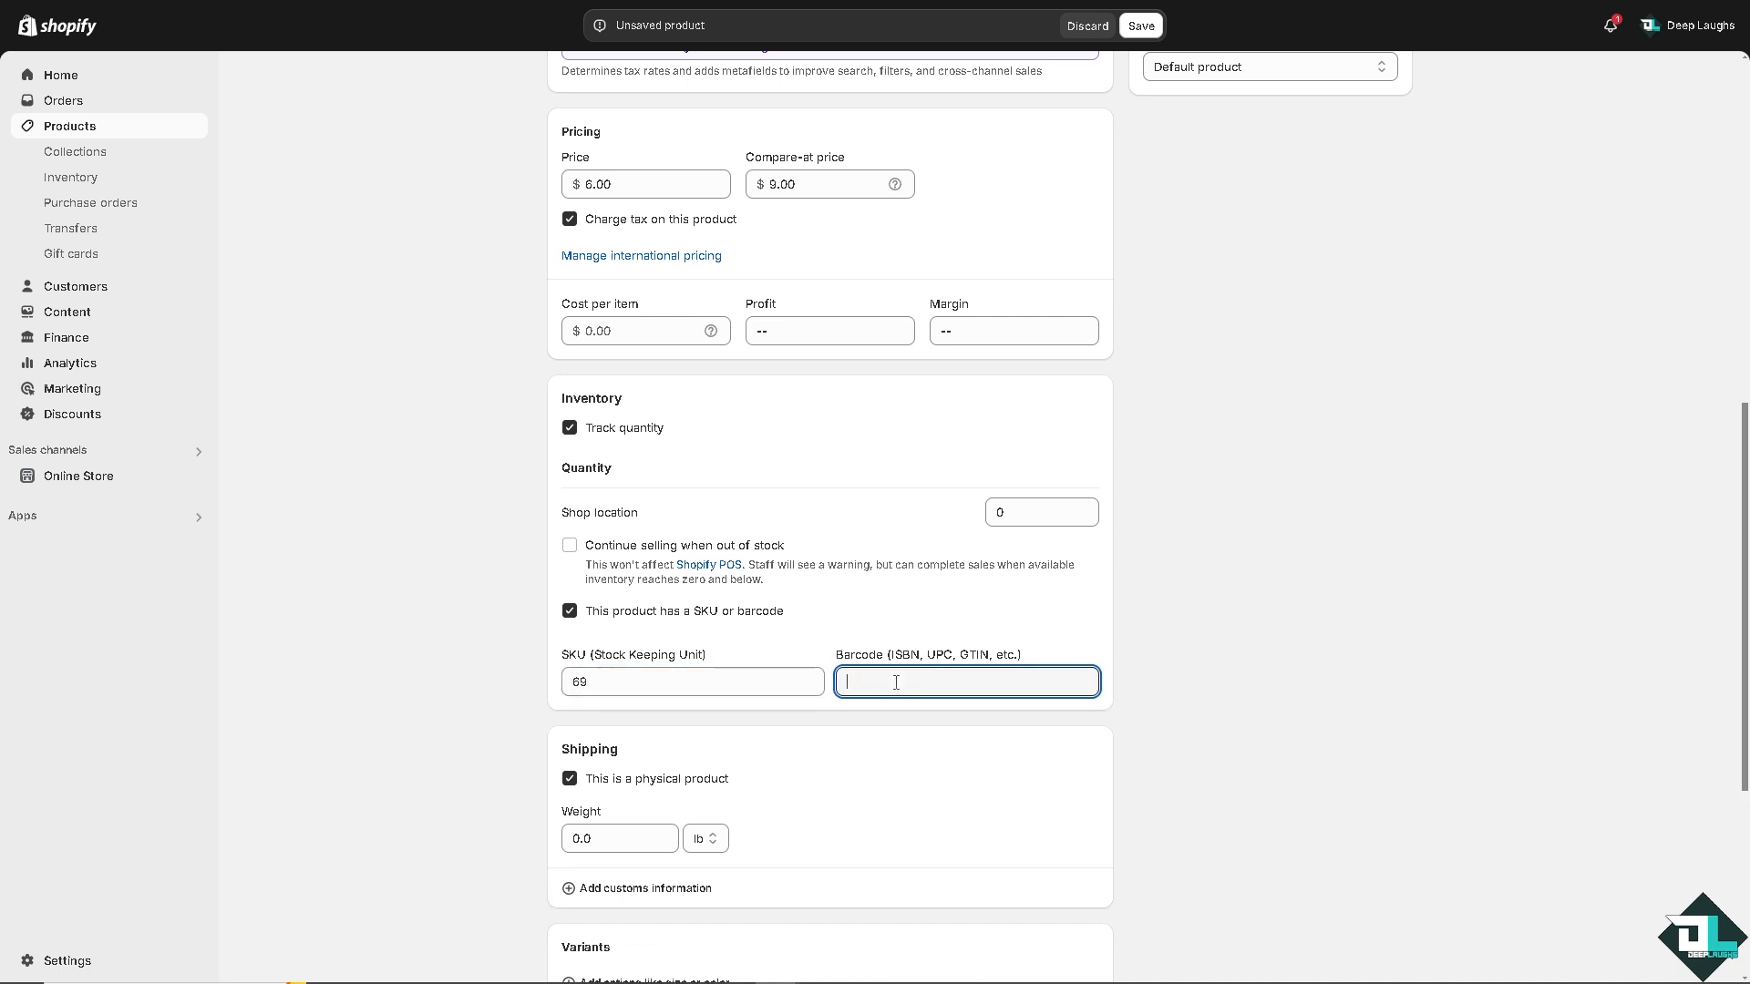
type("69")
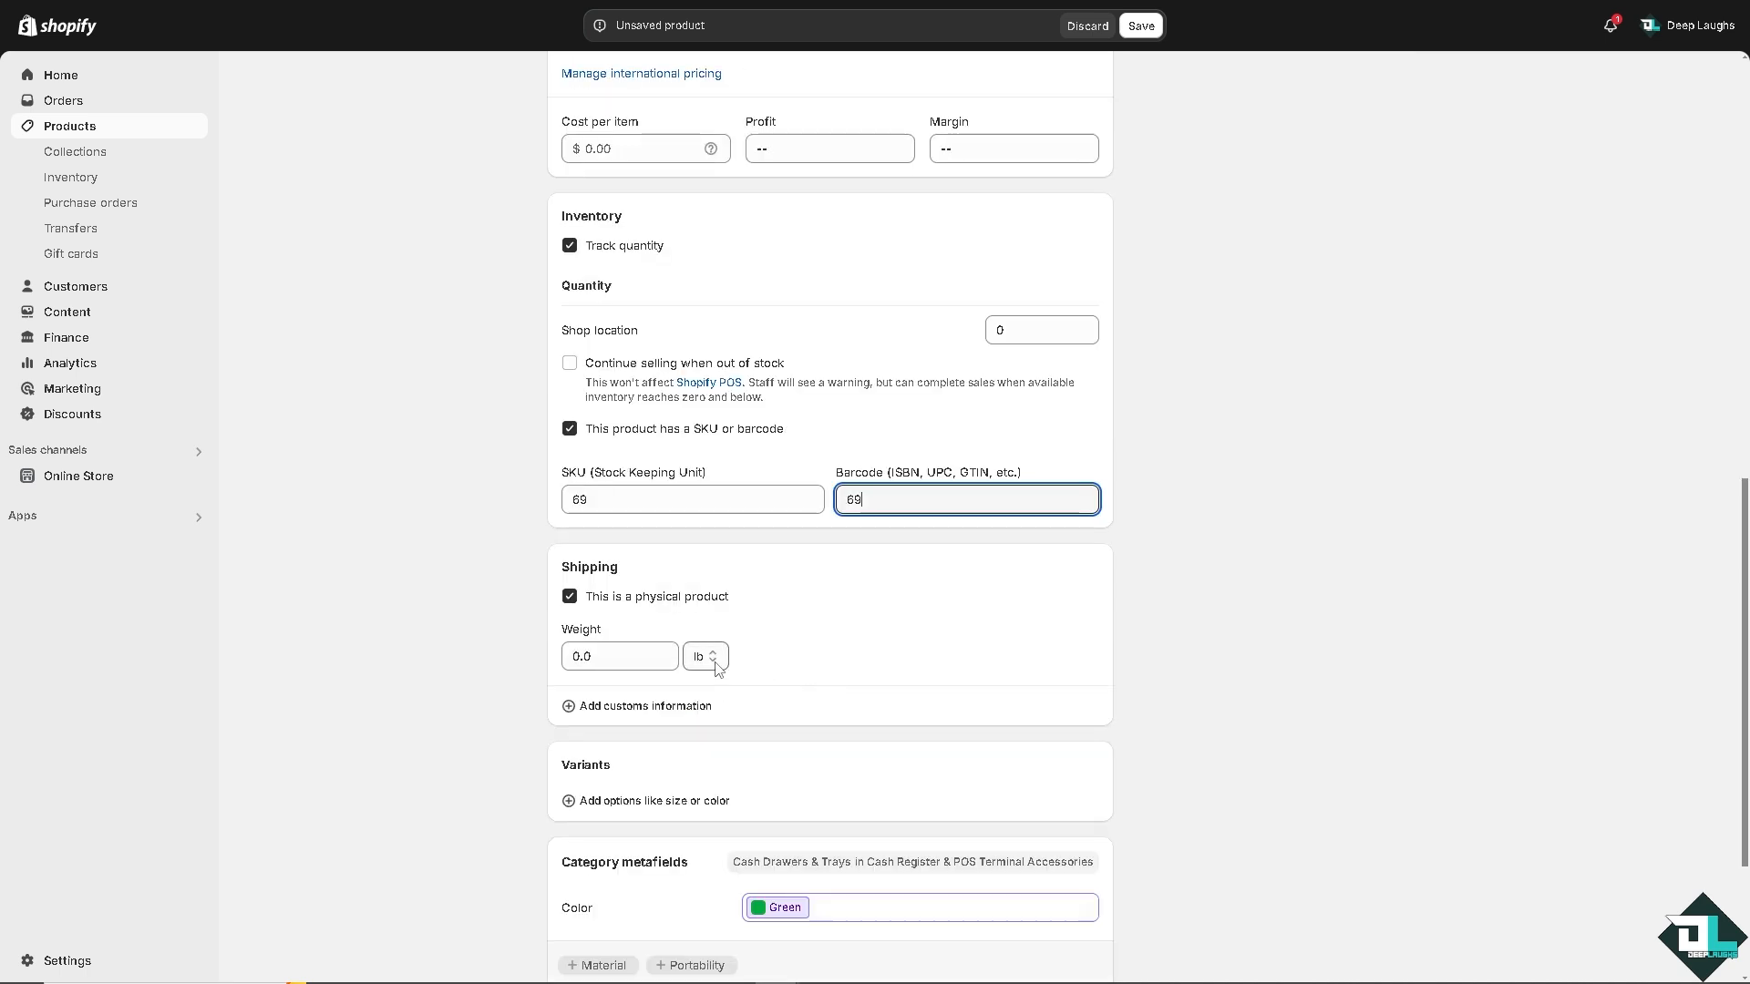
scroll("down", 3)
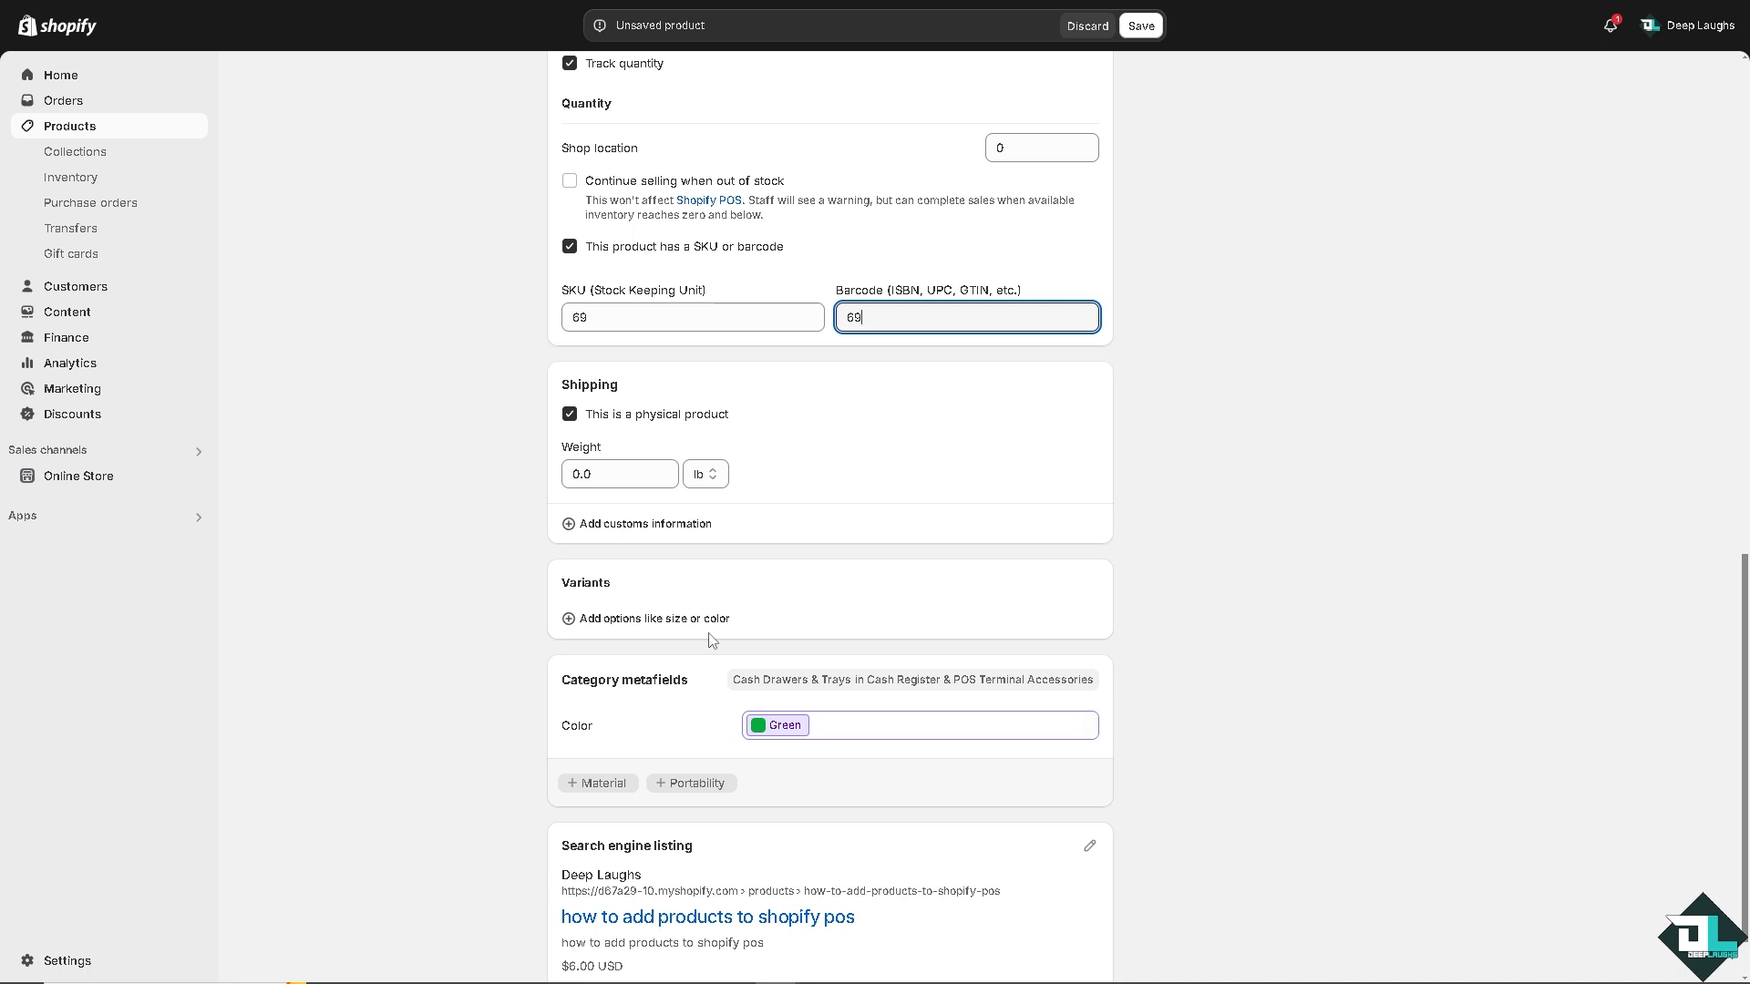
mouse_move(698, 627)
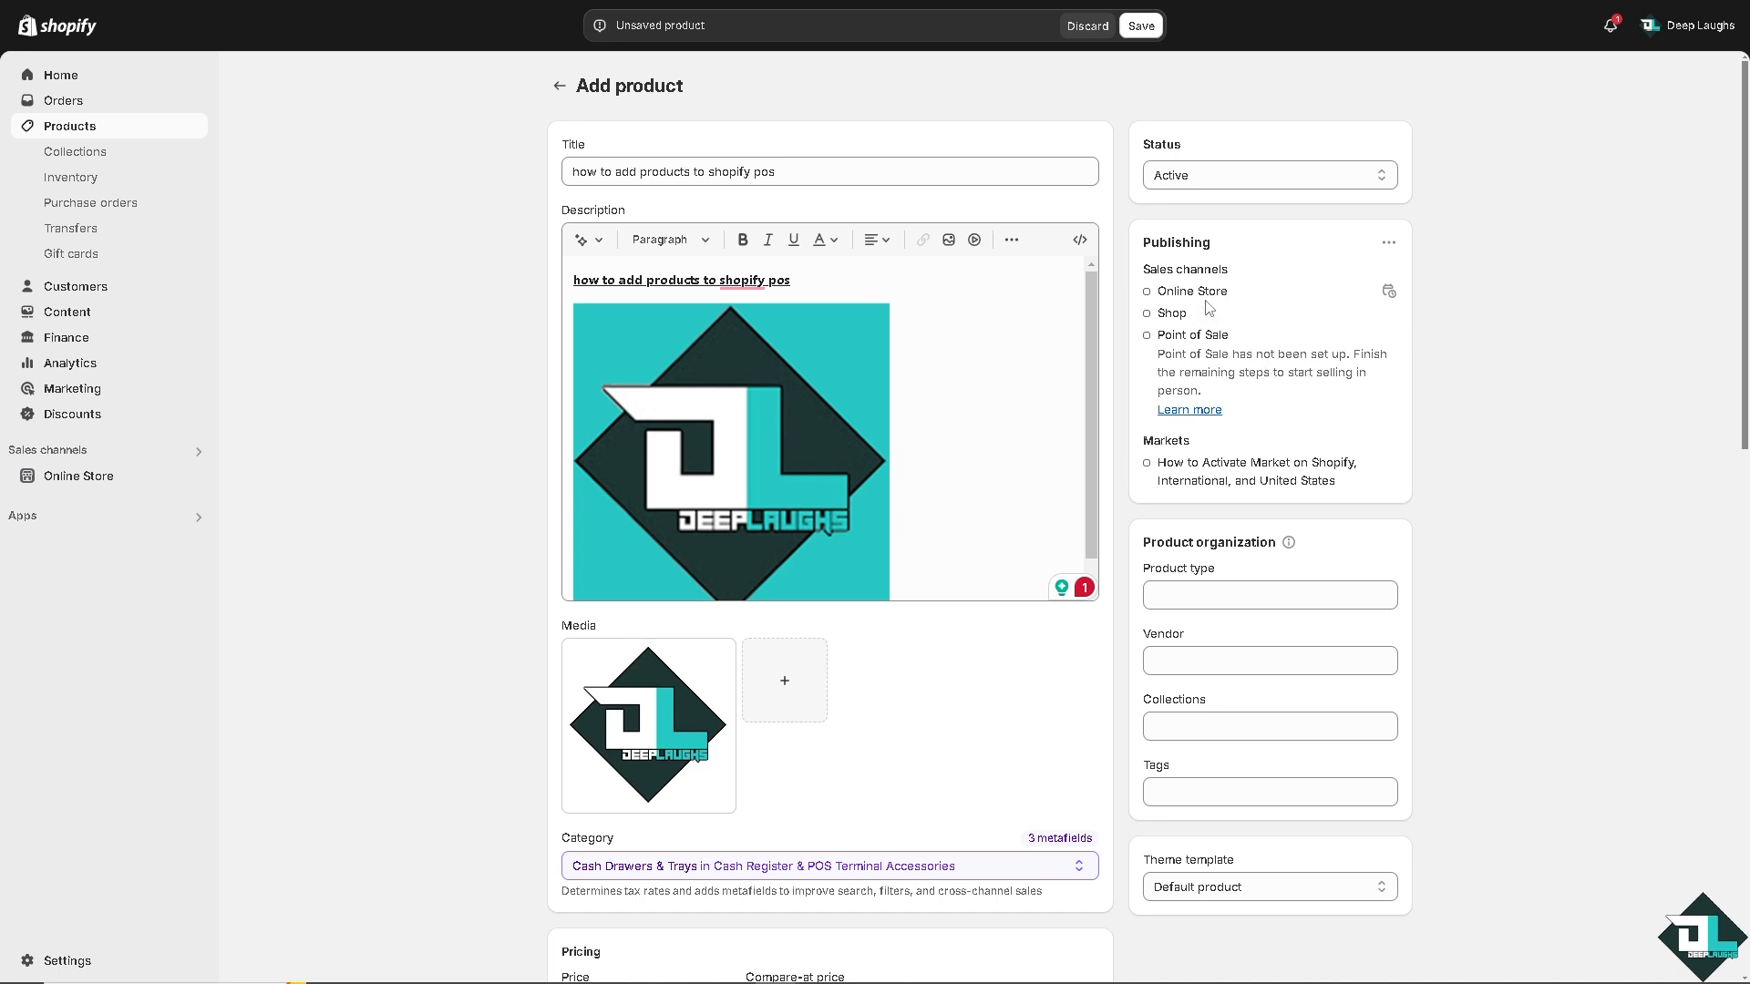
mouse_move(1210, 342)
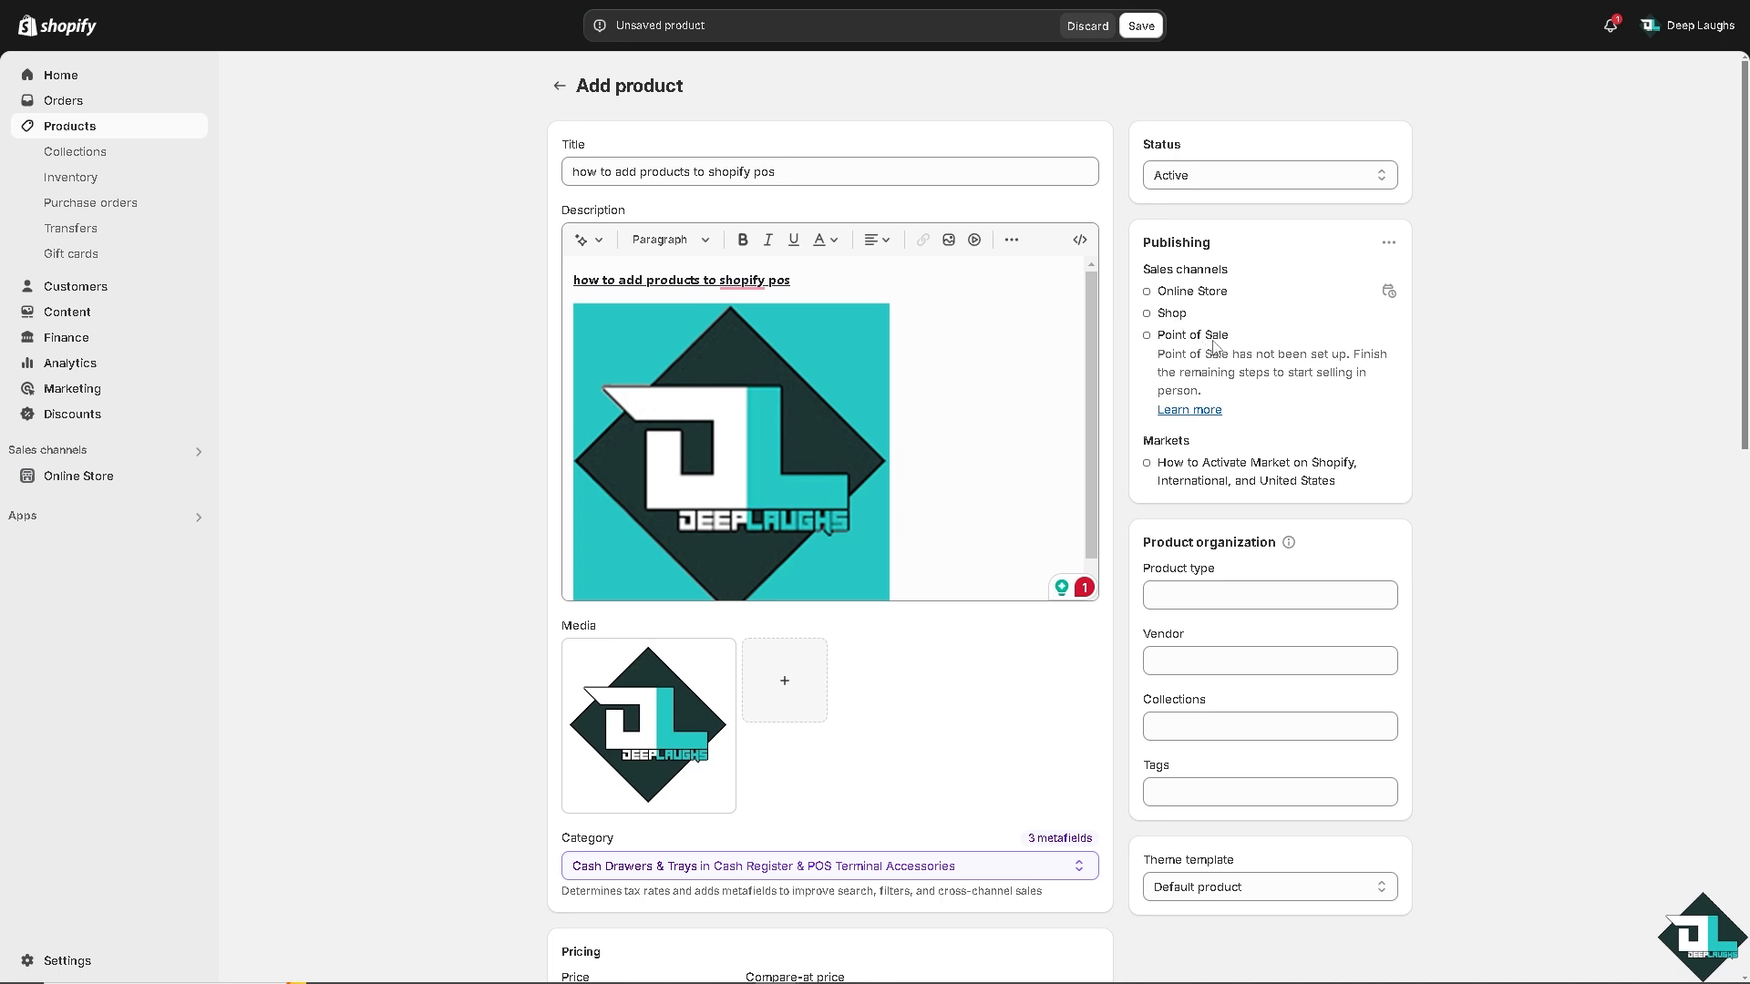
- Keep the default theme template and save the product as active on Online Store and Shop
left_click(1269, 594)
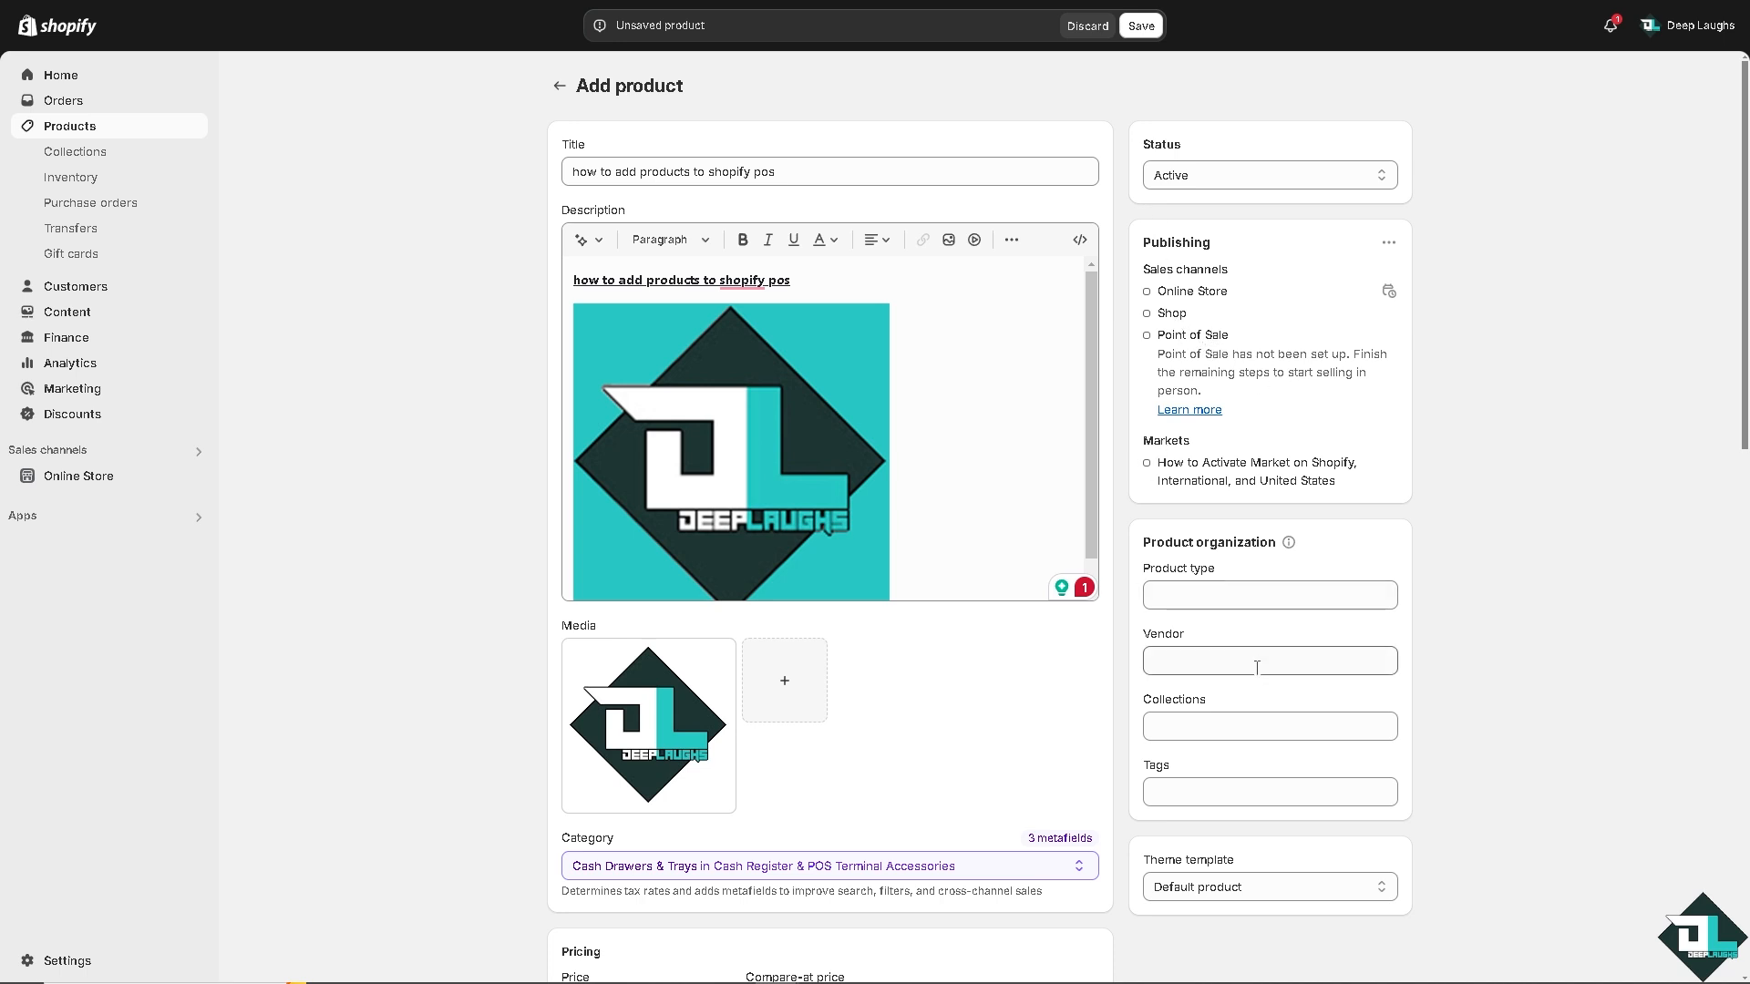
left_click(1269, 886)
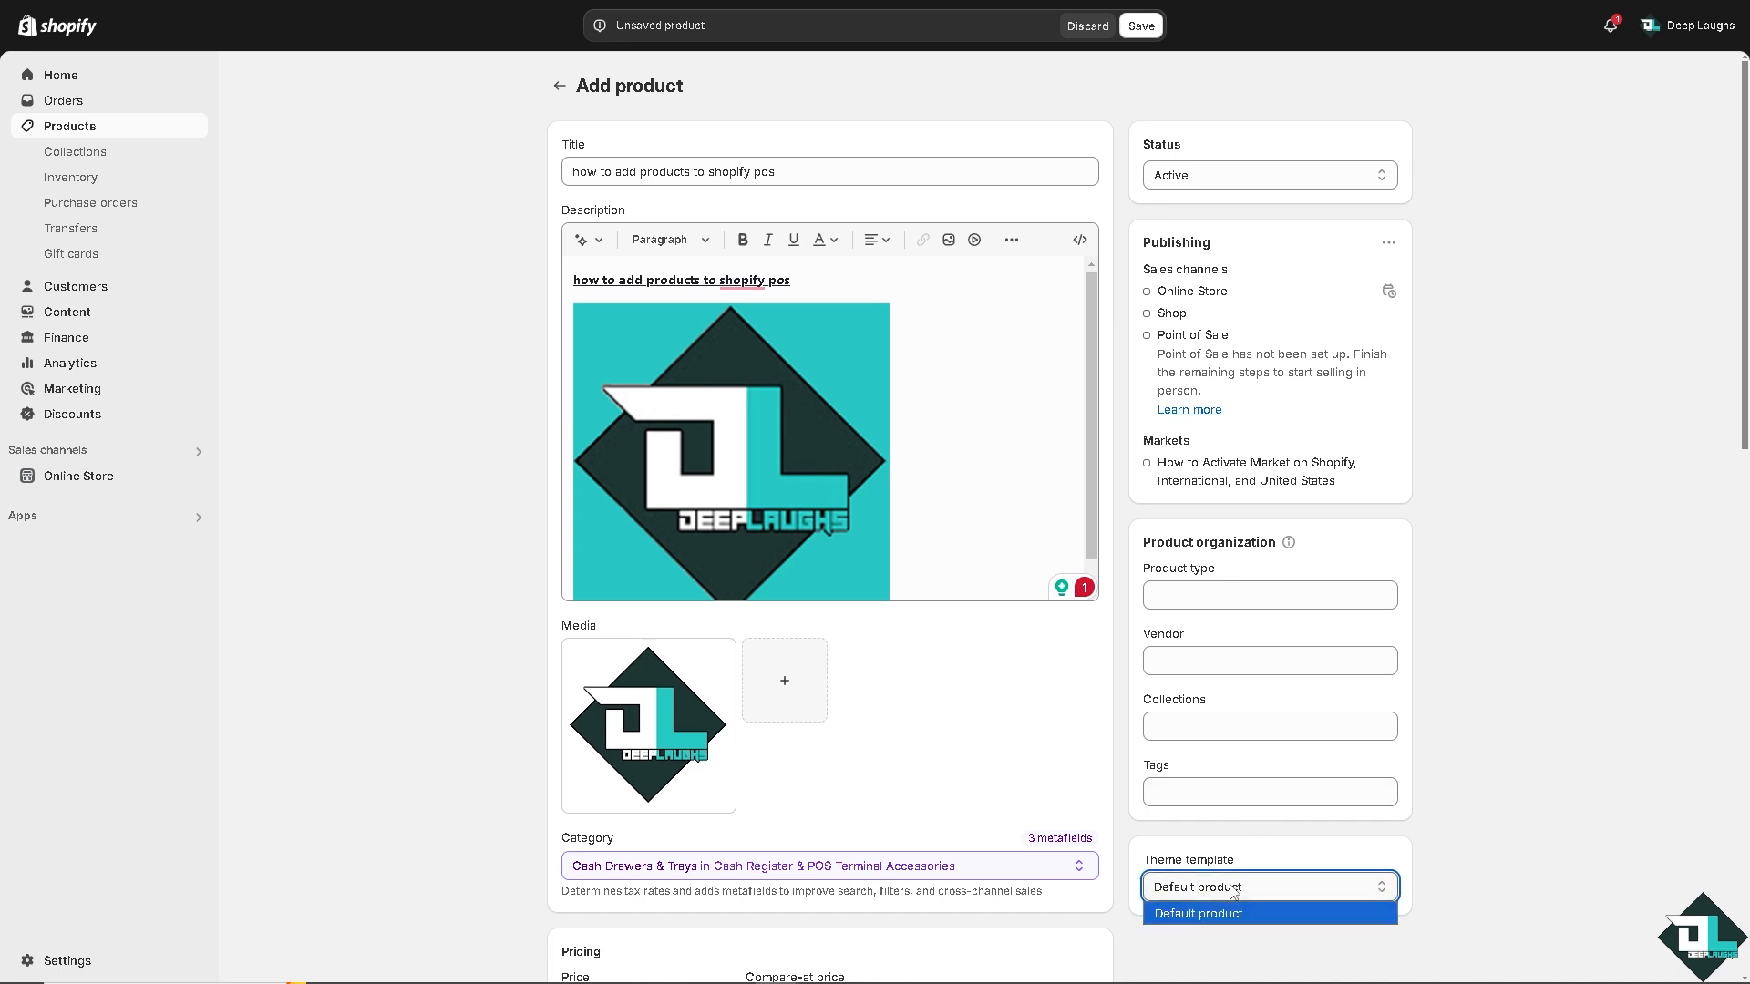
left_click(1199, 913)
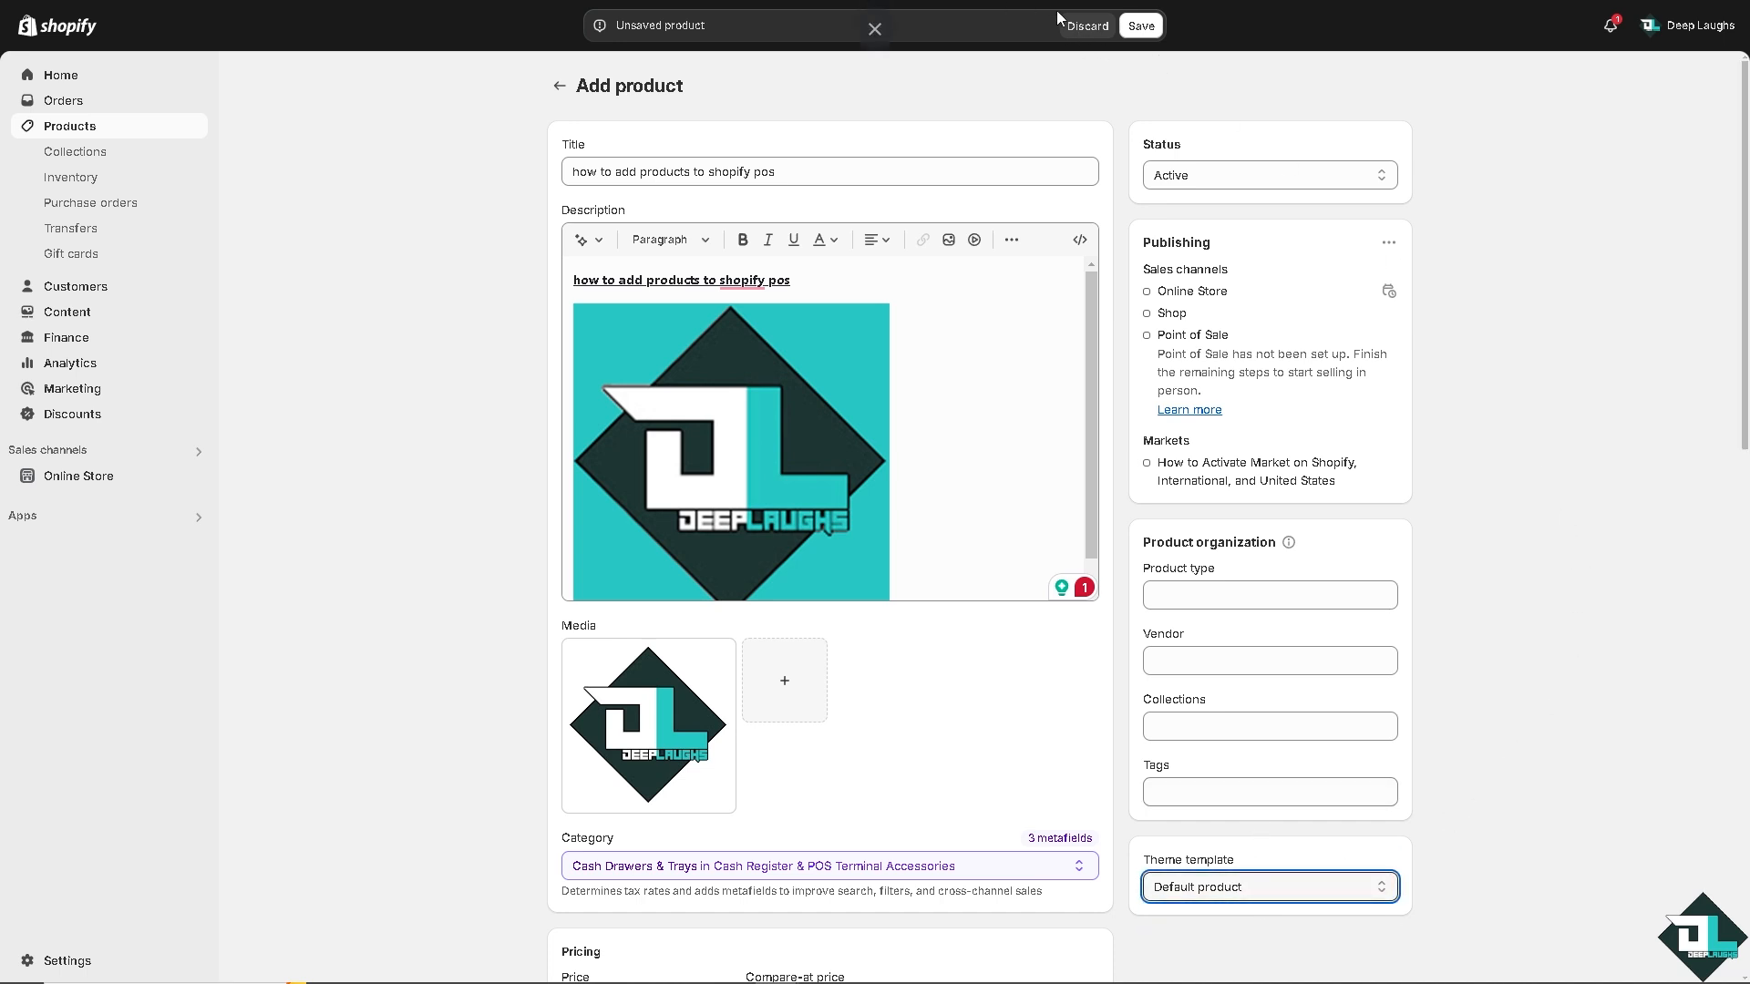
left_click(1139, 25)
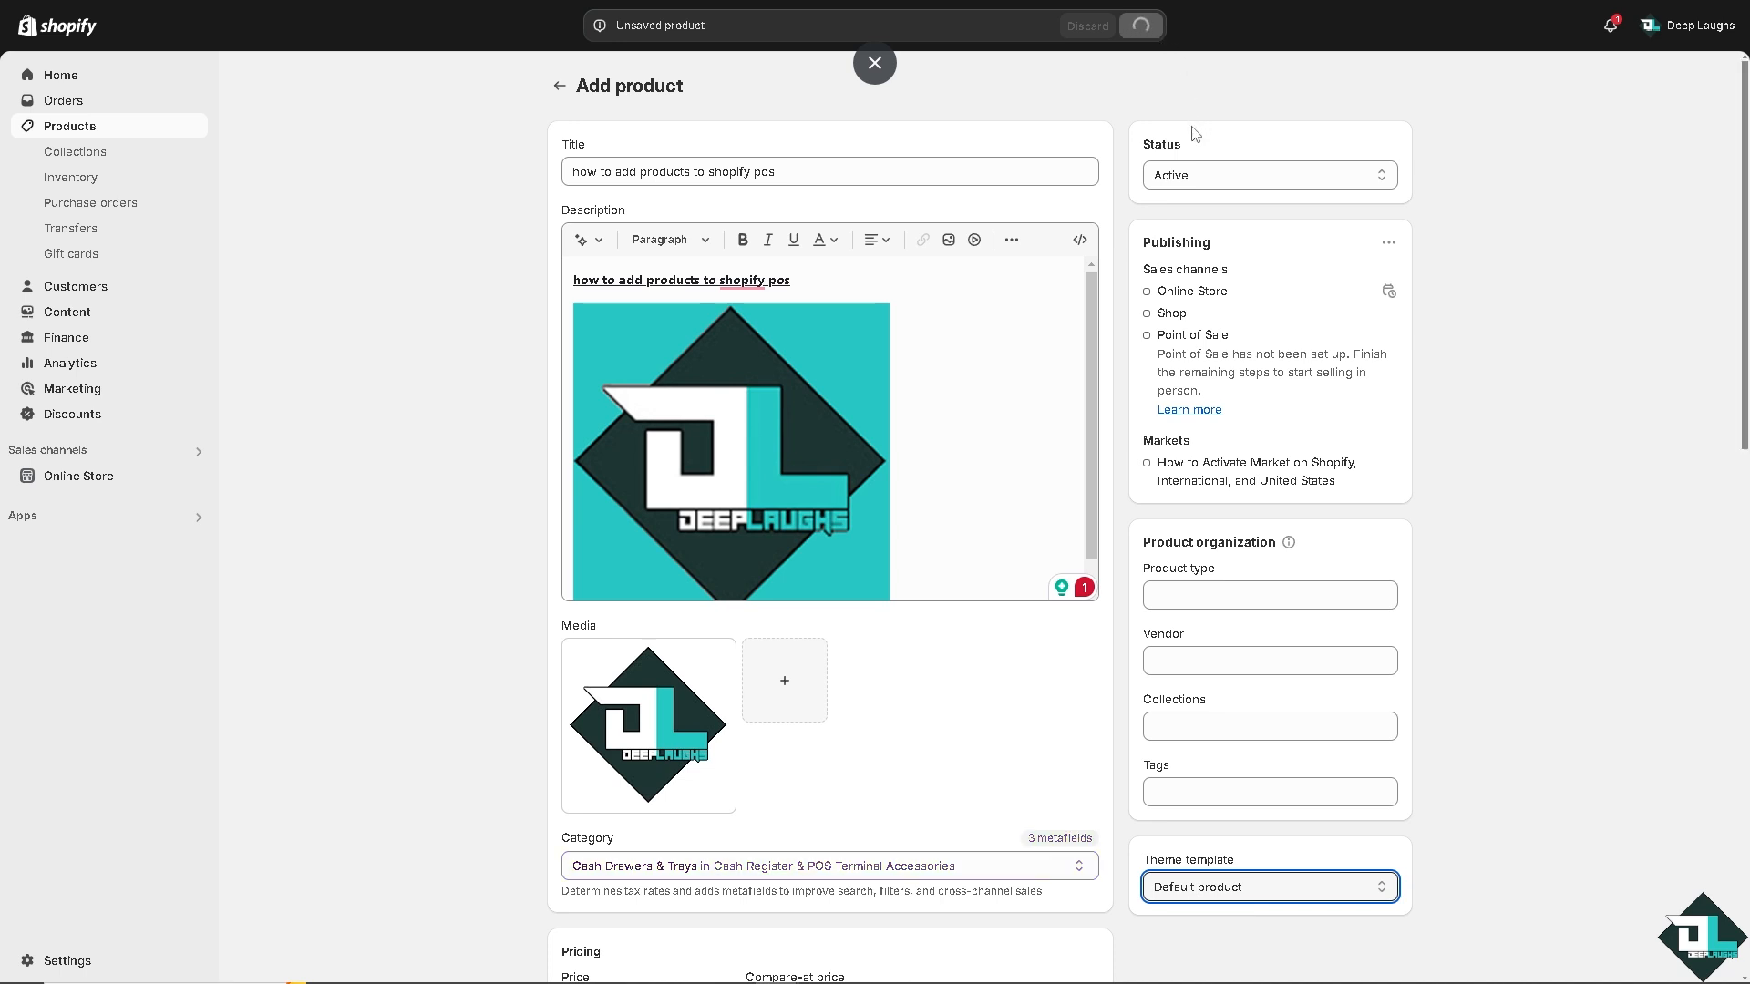
mouse_move(1159, 204)
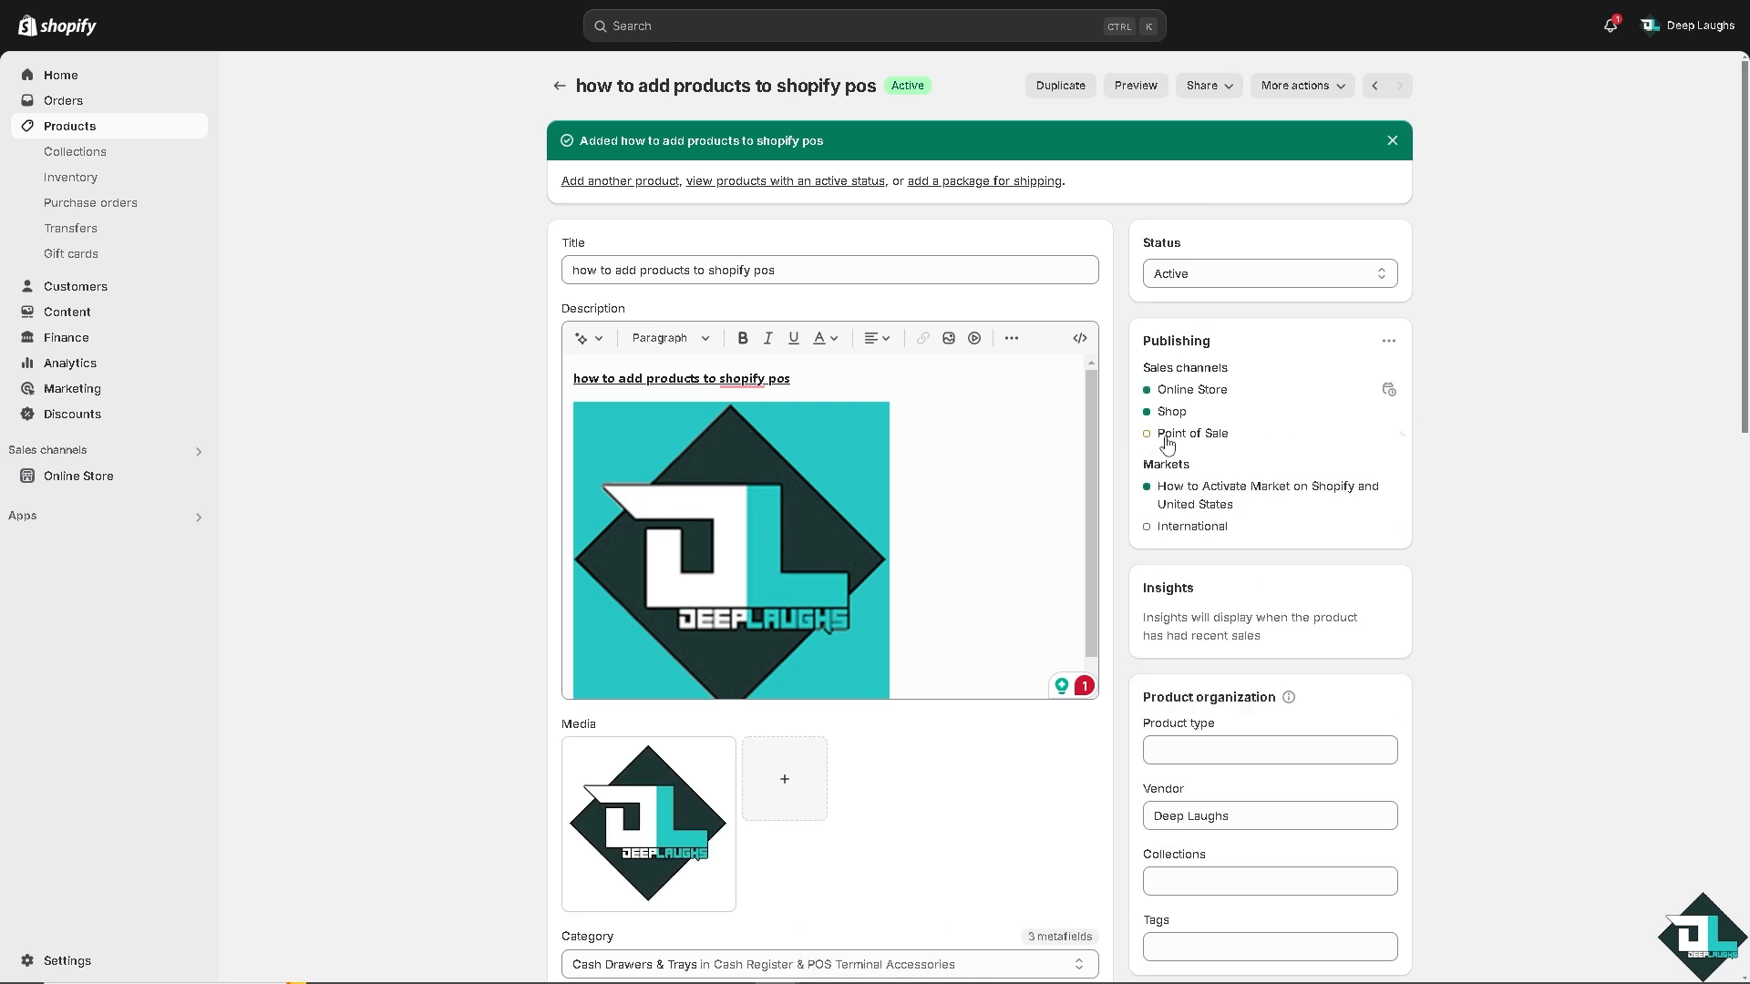
mouse_move(1166, 440)
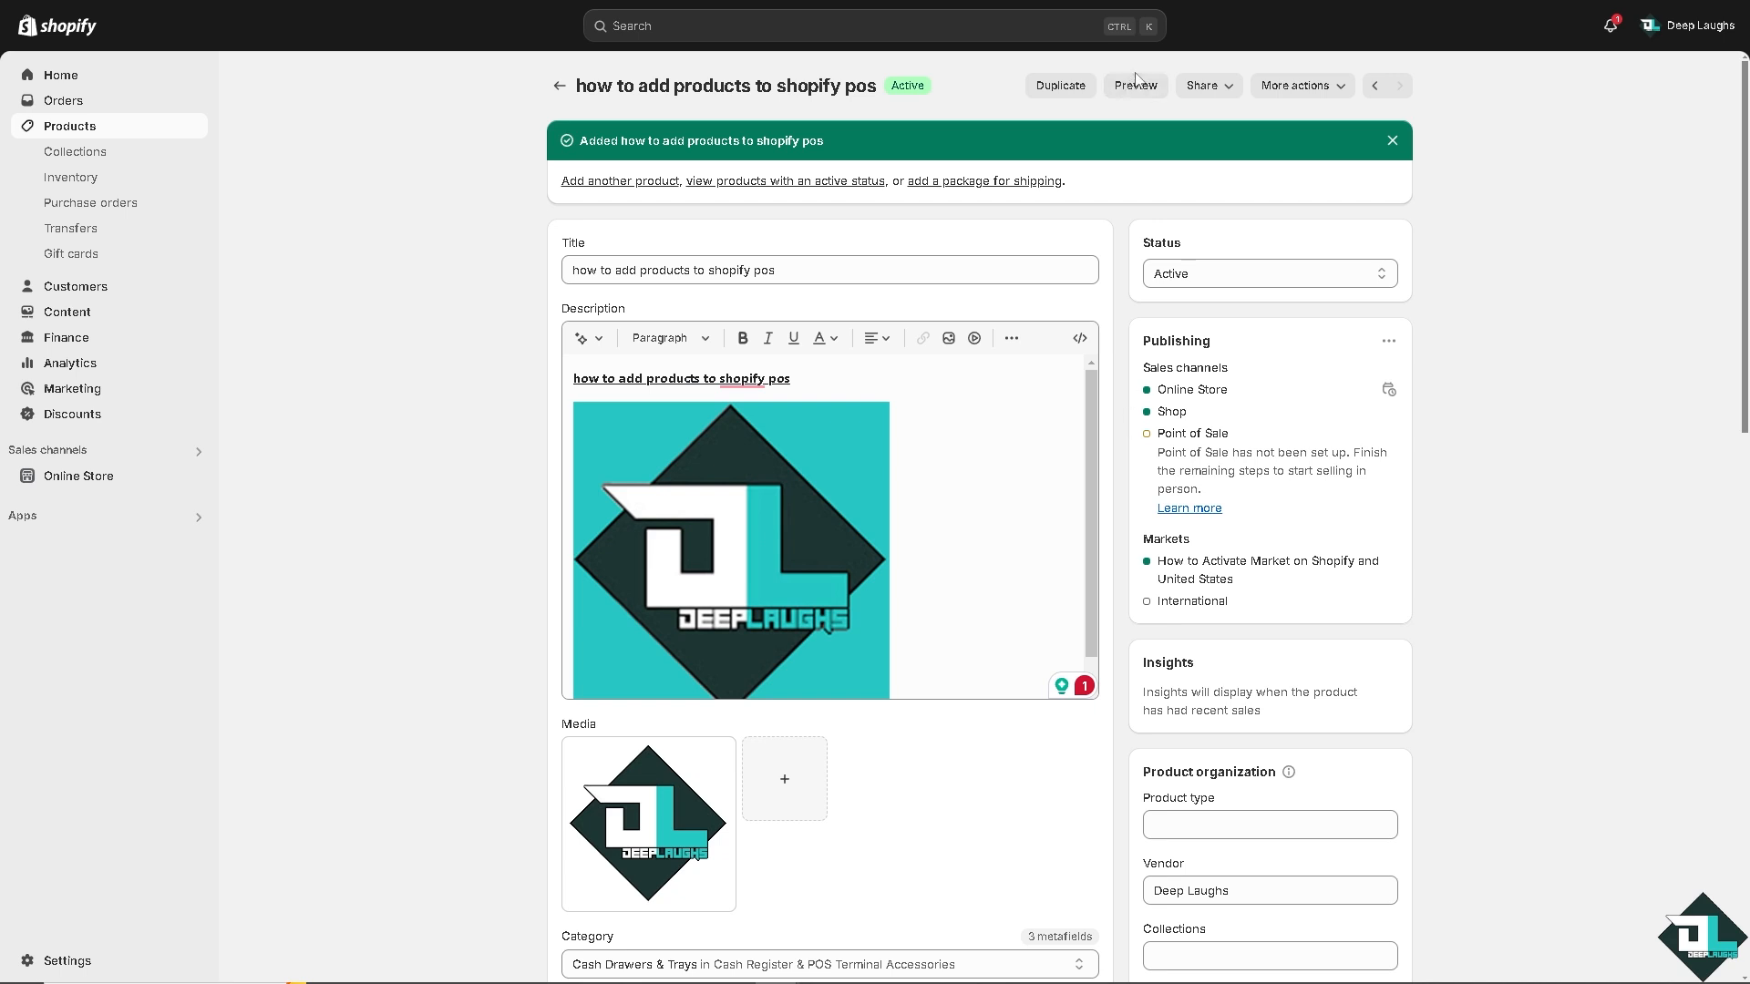
- Preview the product on the storefront, then pin Point of Sale to the store navigation
left_click(1136, 85)
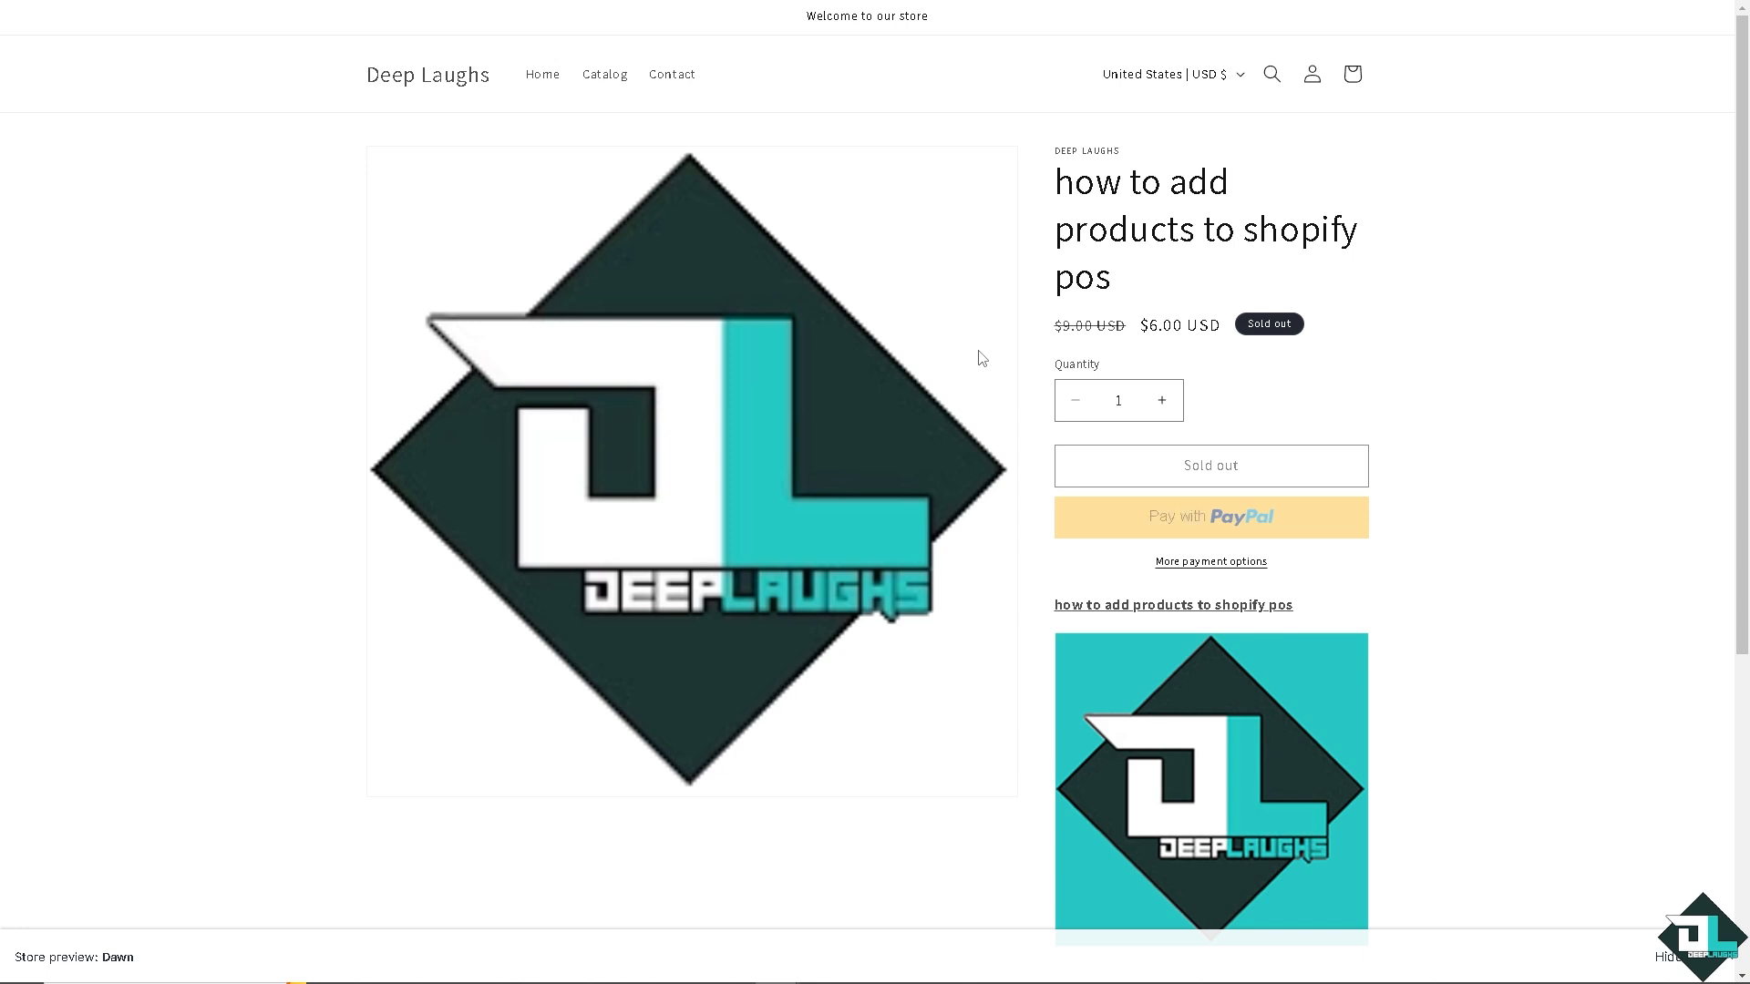
mouse_move(896, 126)
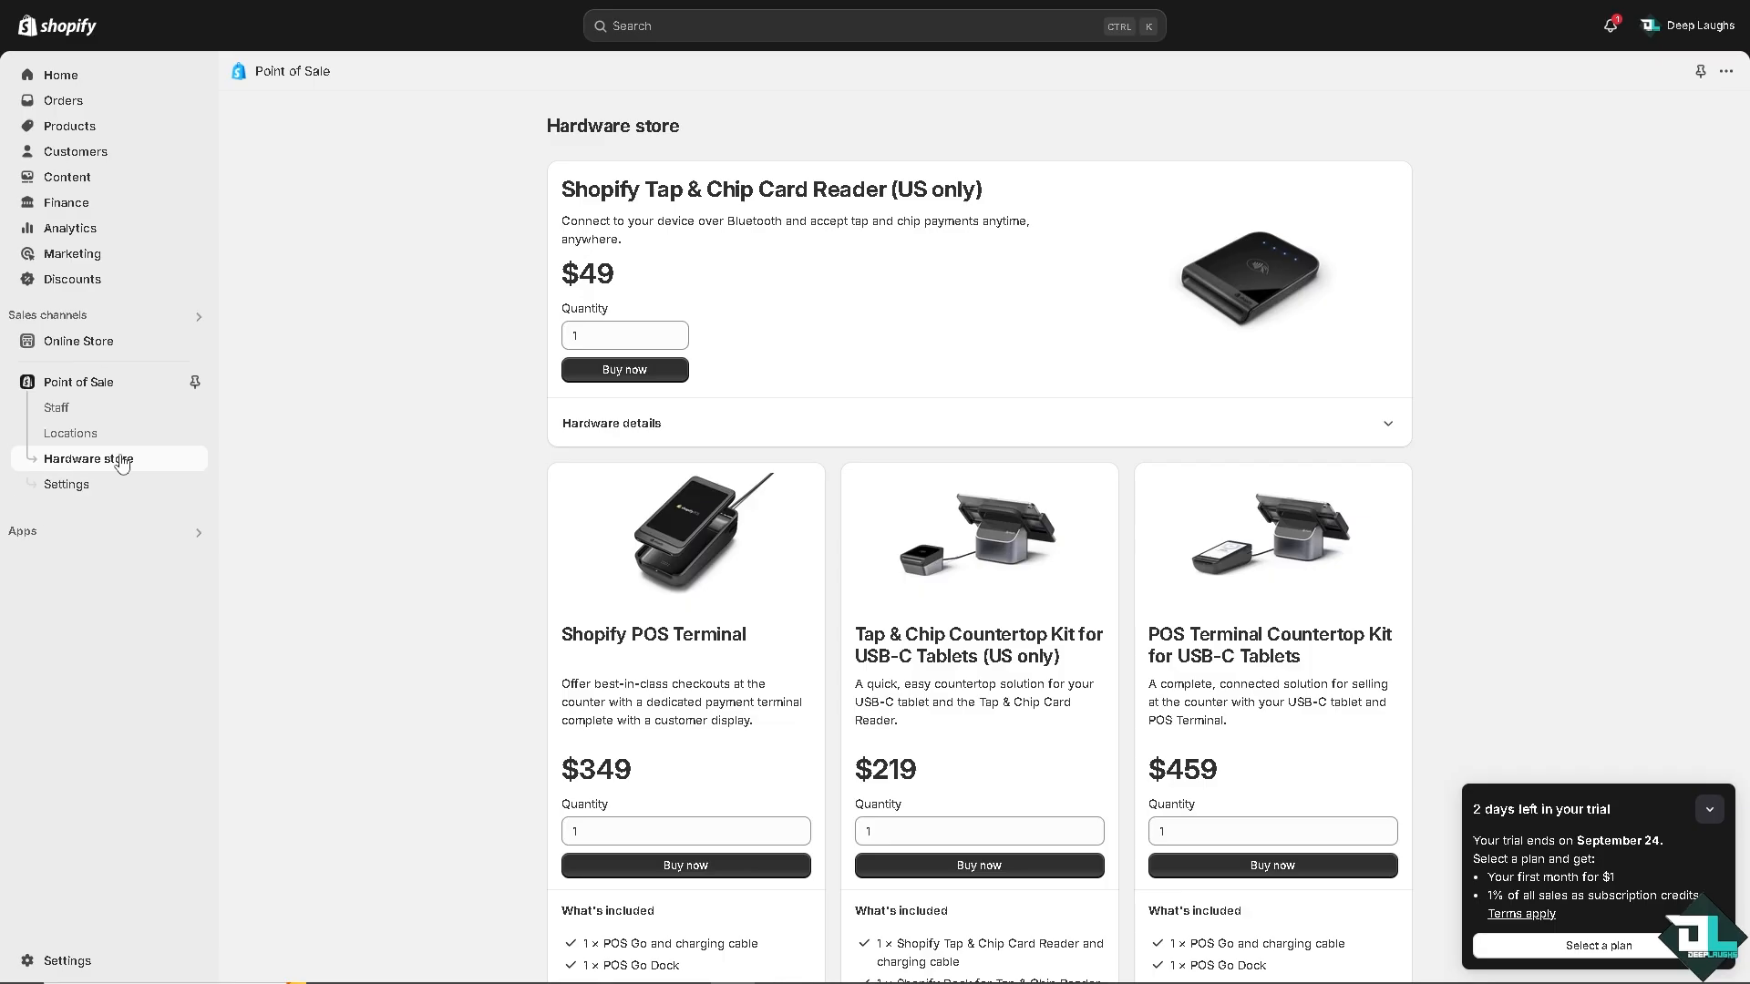
mouse_move(195, 383)
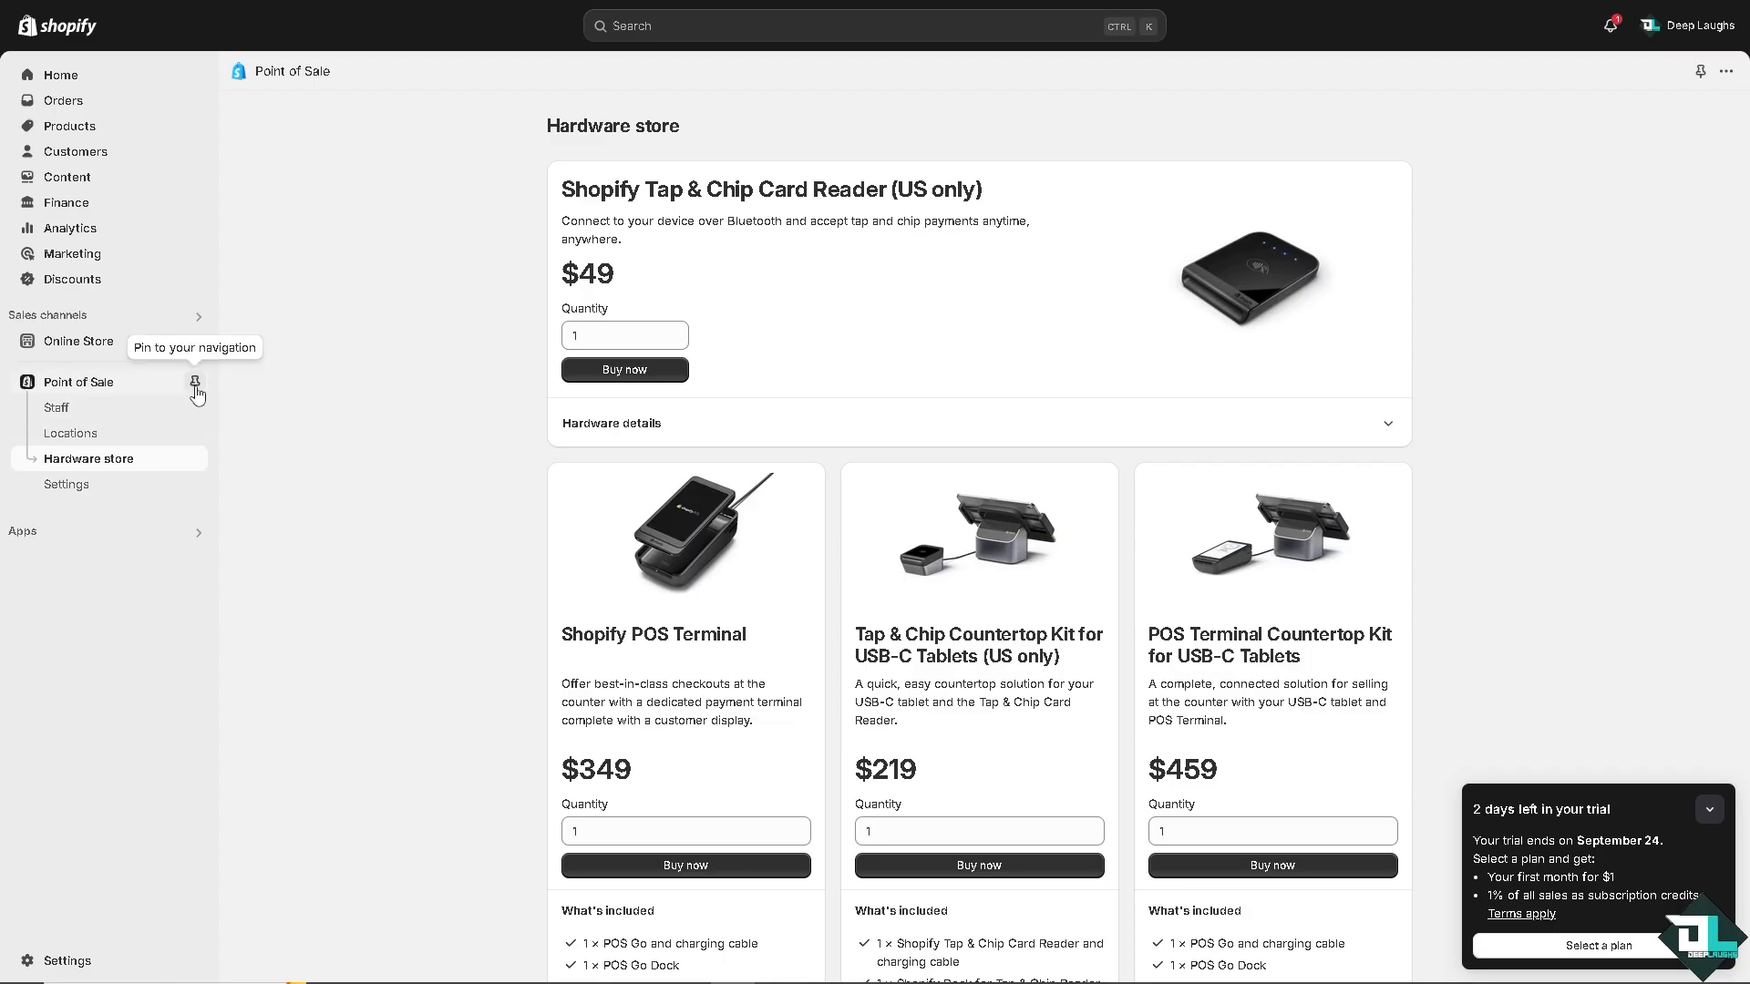
left_click(195, 383)
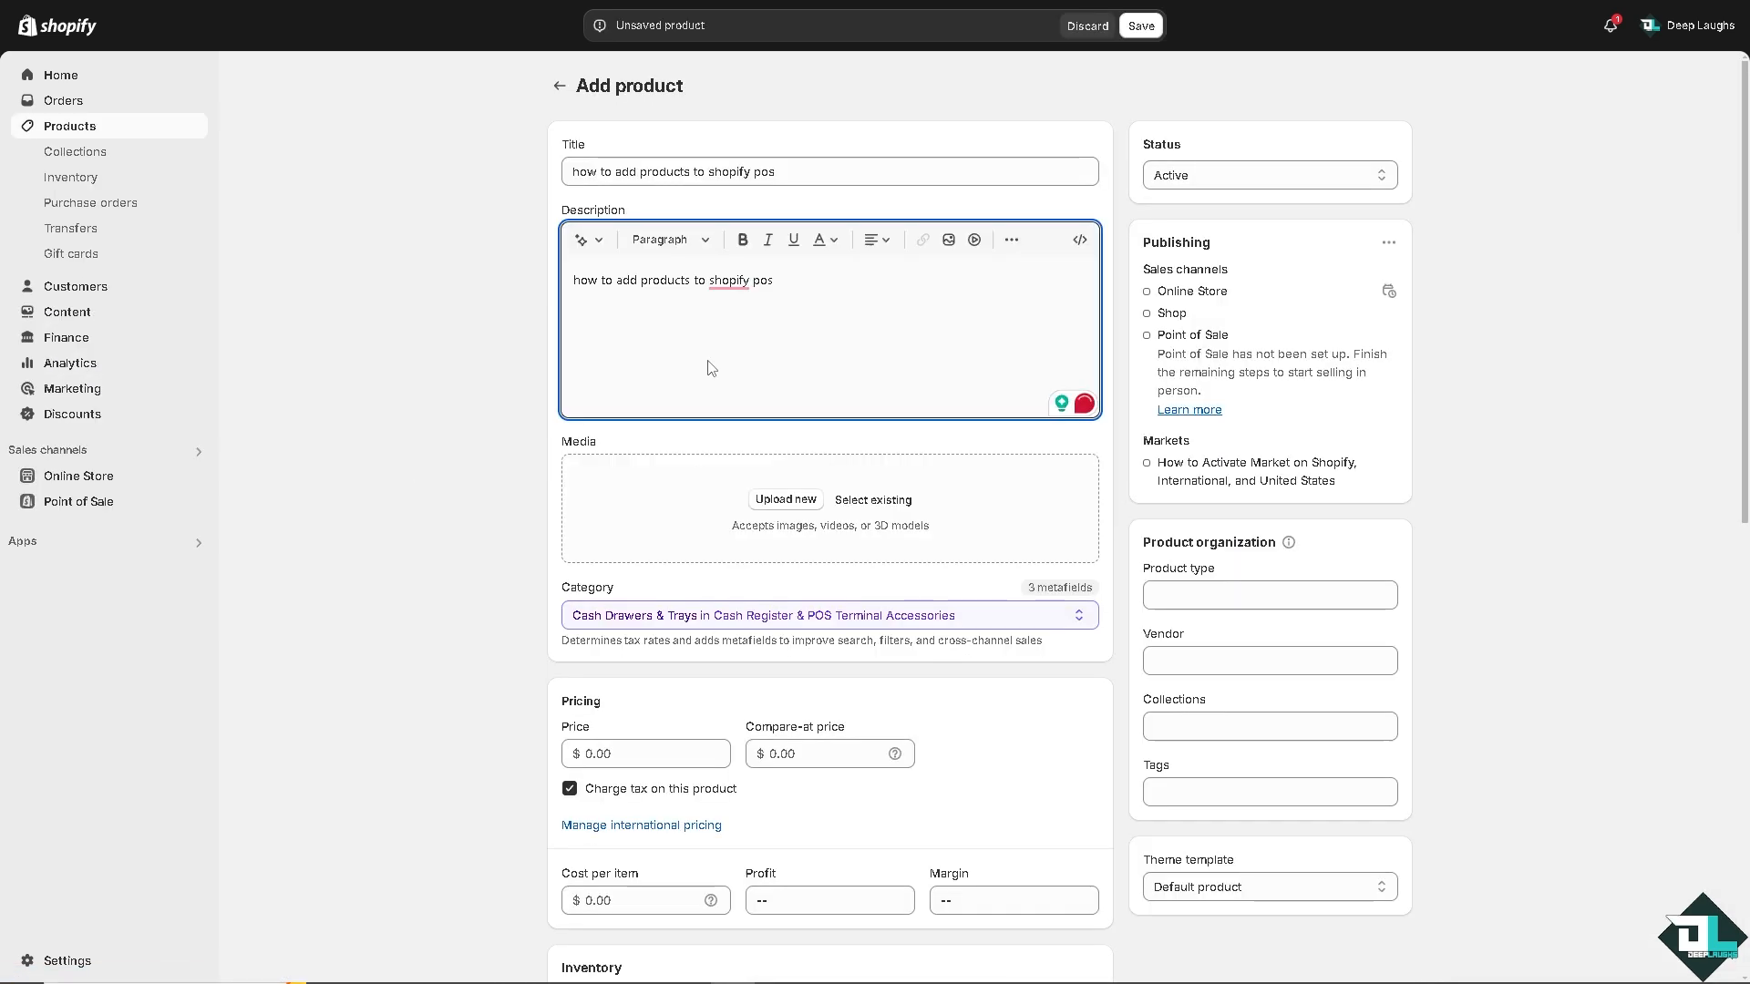
- Save the 'How to Add Products to Shopify POS' product as active
left_click(1139, 26)
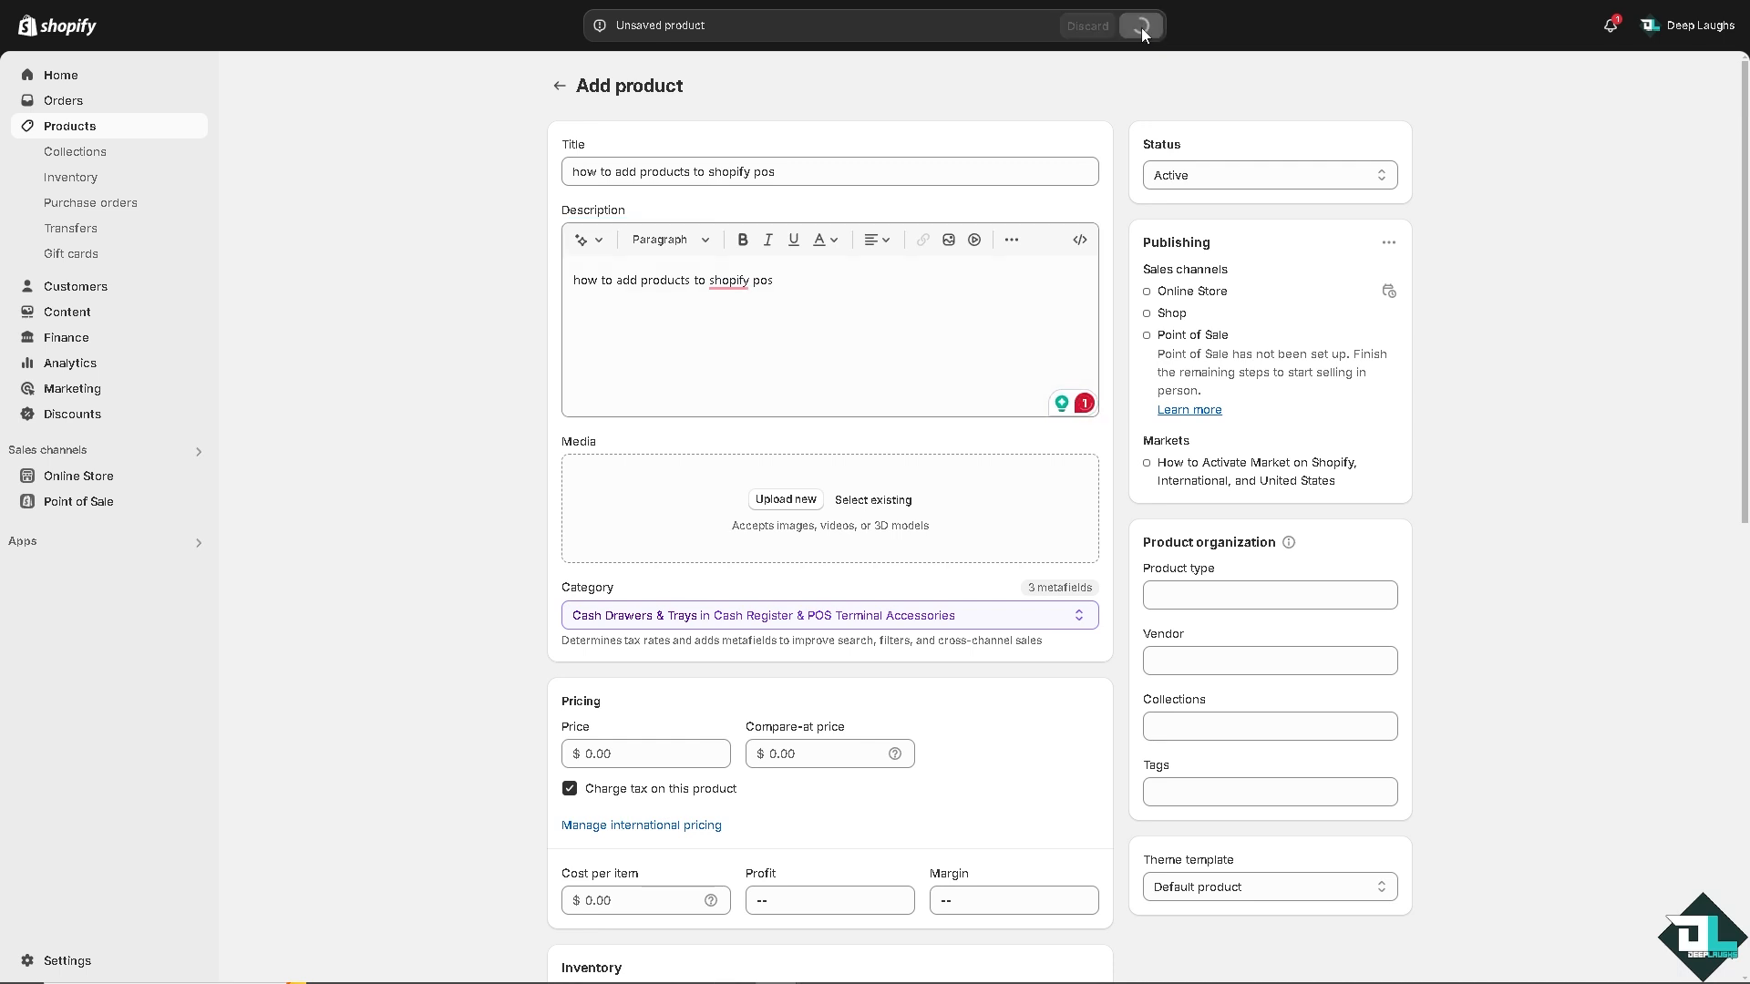
left_click(1141, 26)
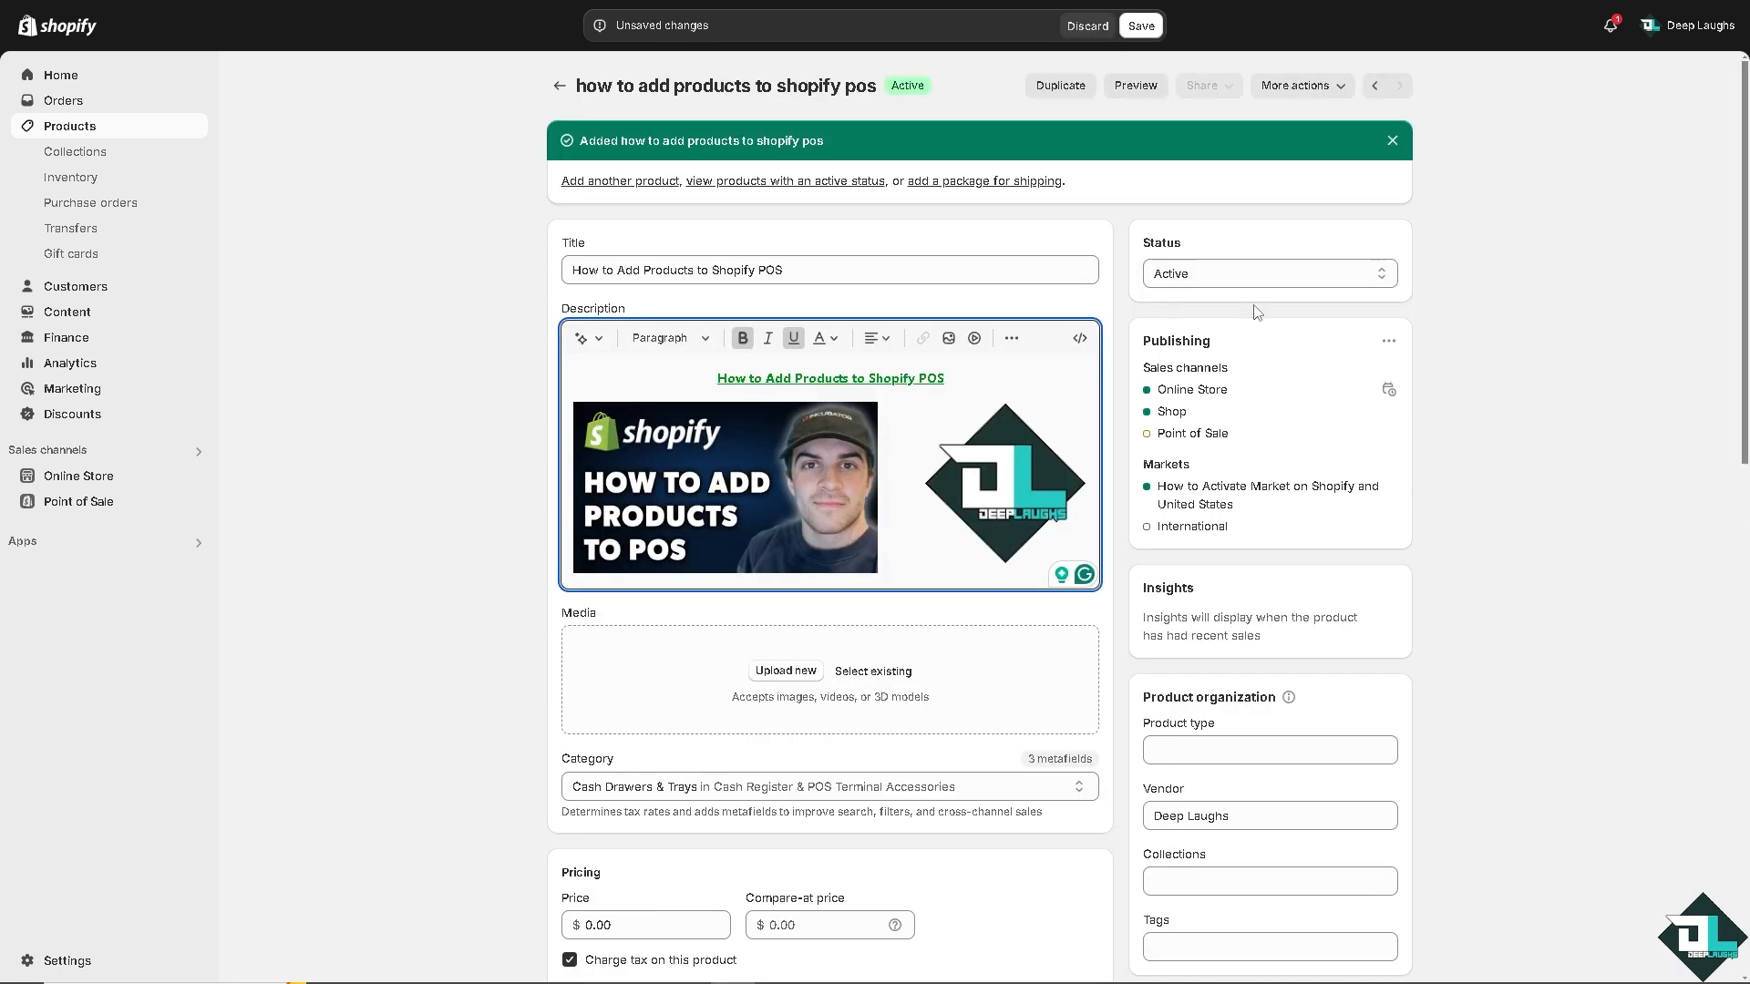
left_click(1139, 26)
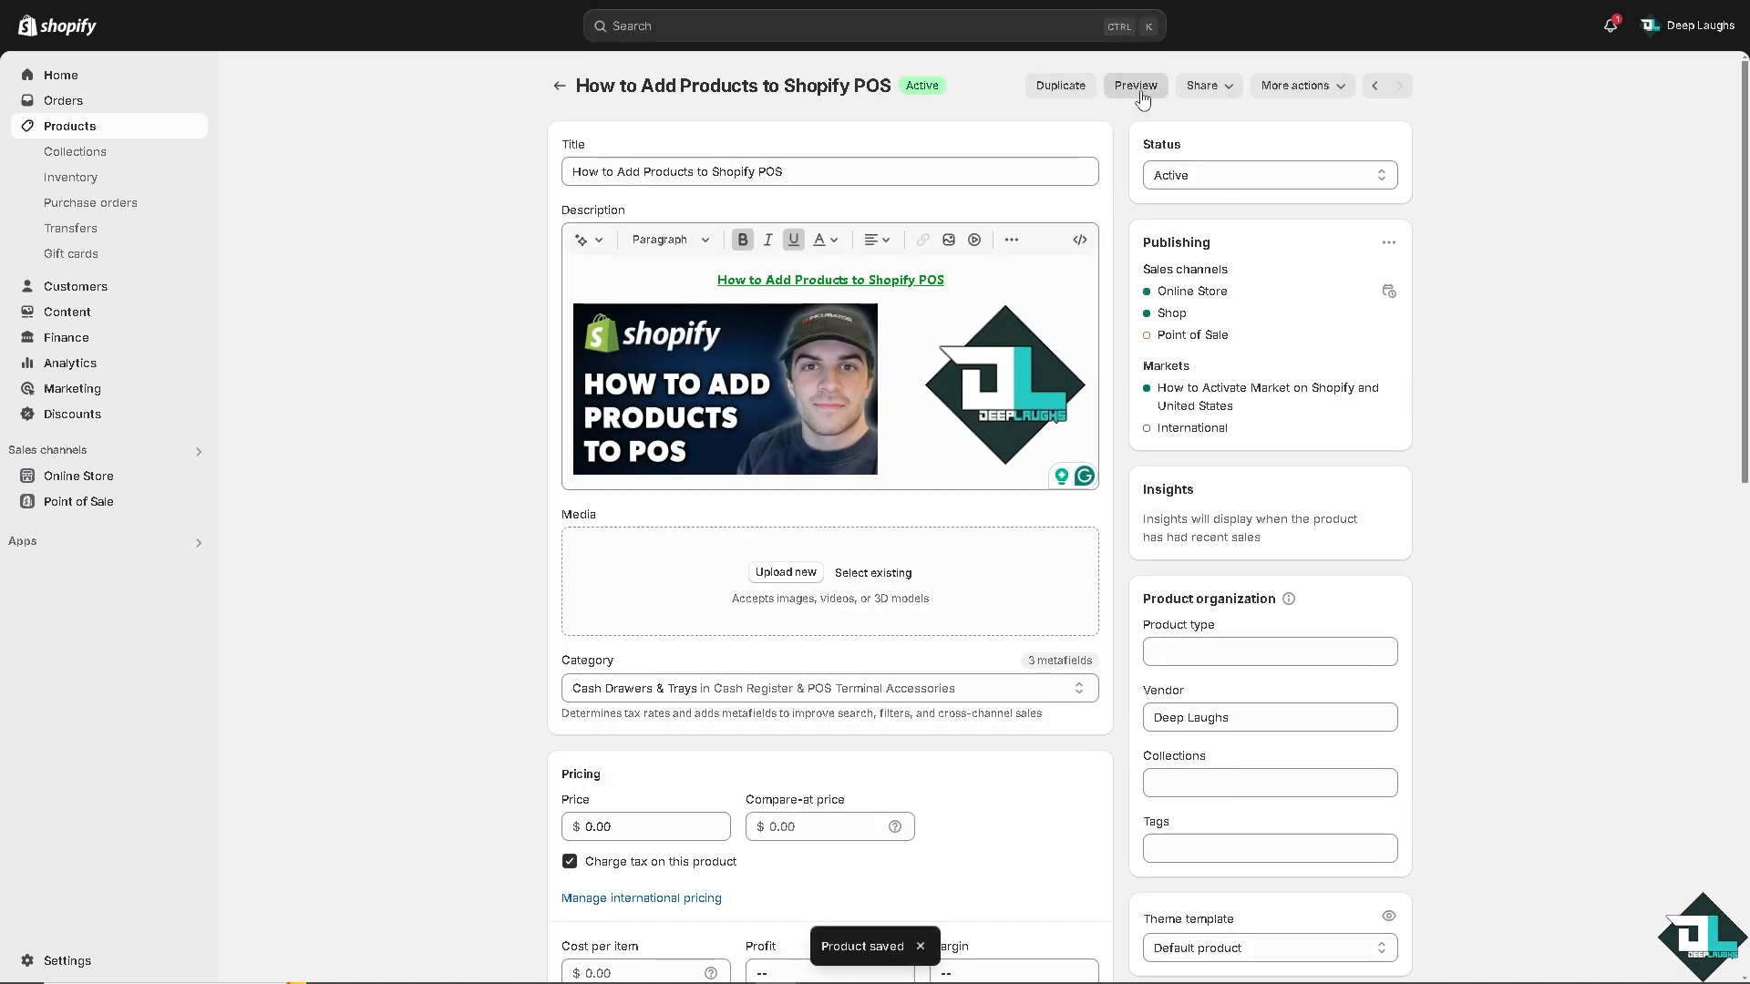
mouse_move(1146, 95)
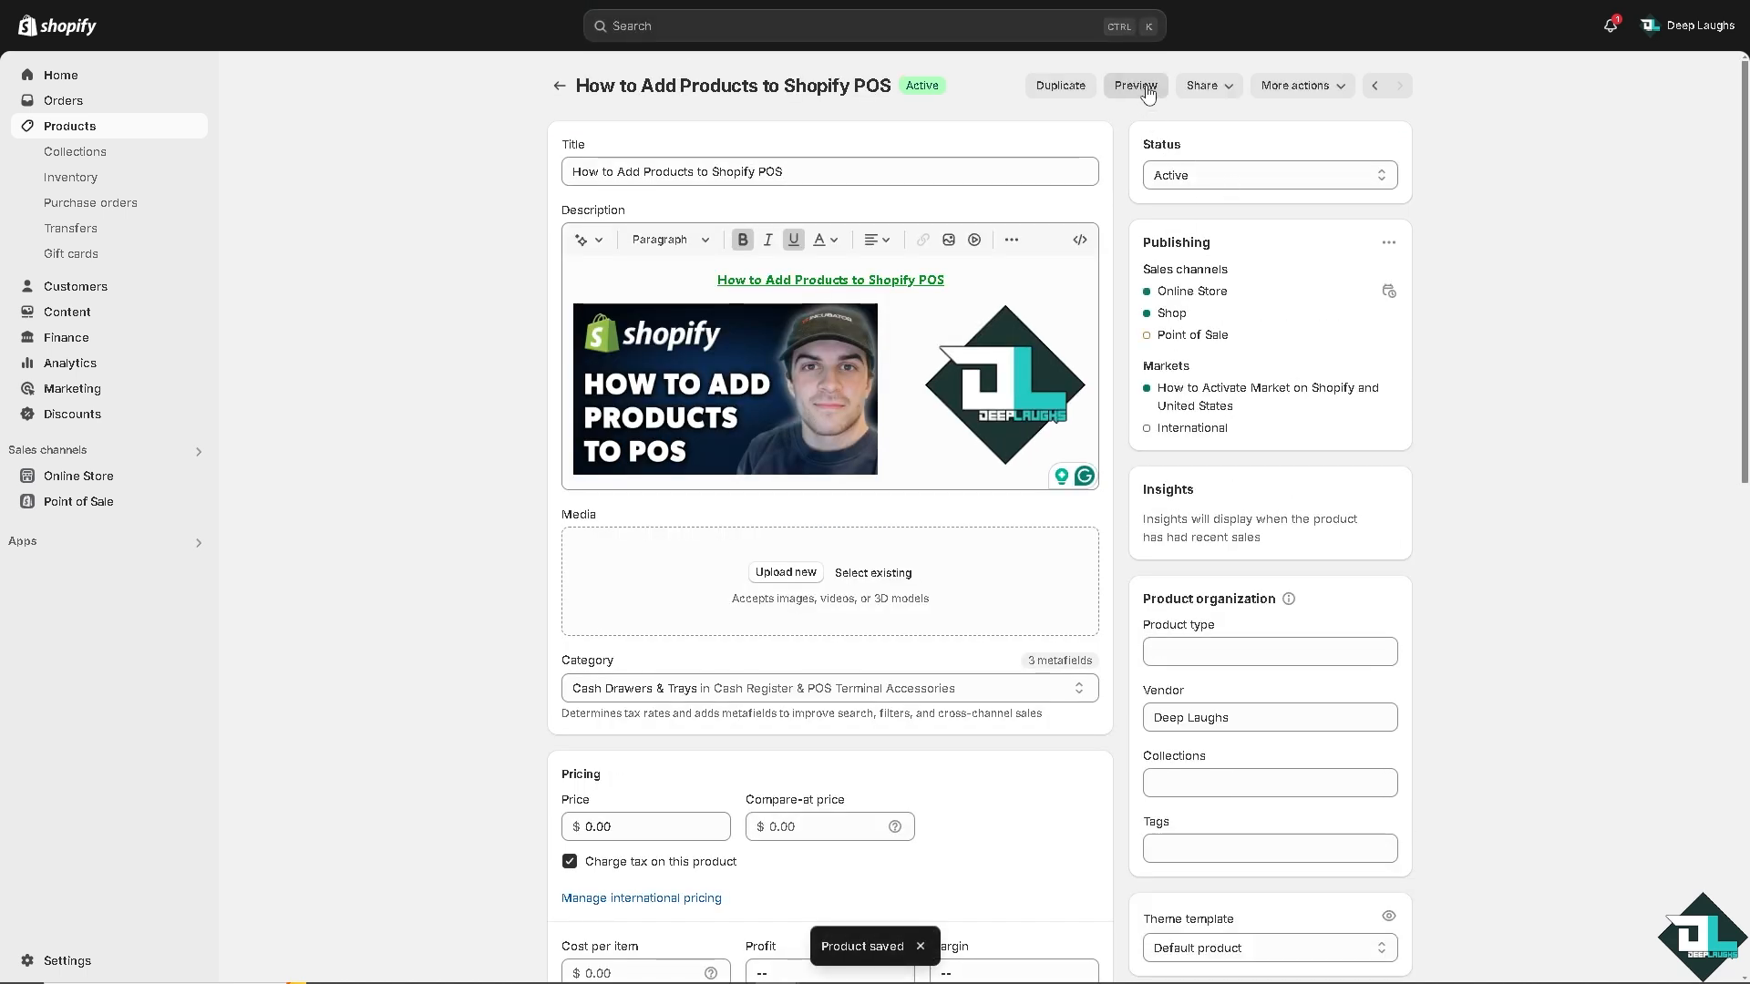
- Preview the storefront and browse to the store's product Catalog
left_click(1133, 86)
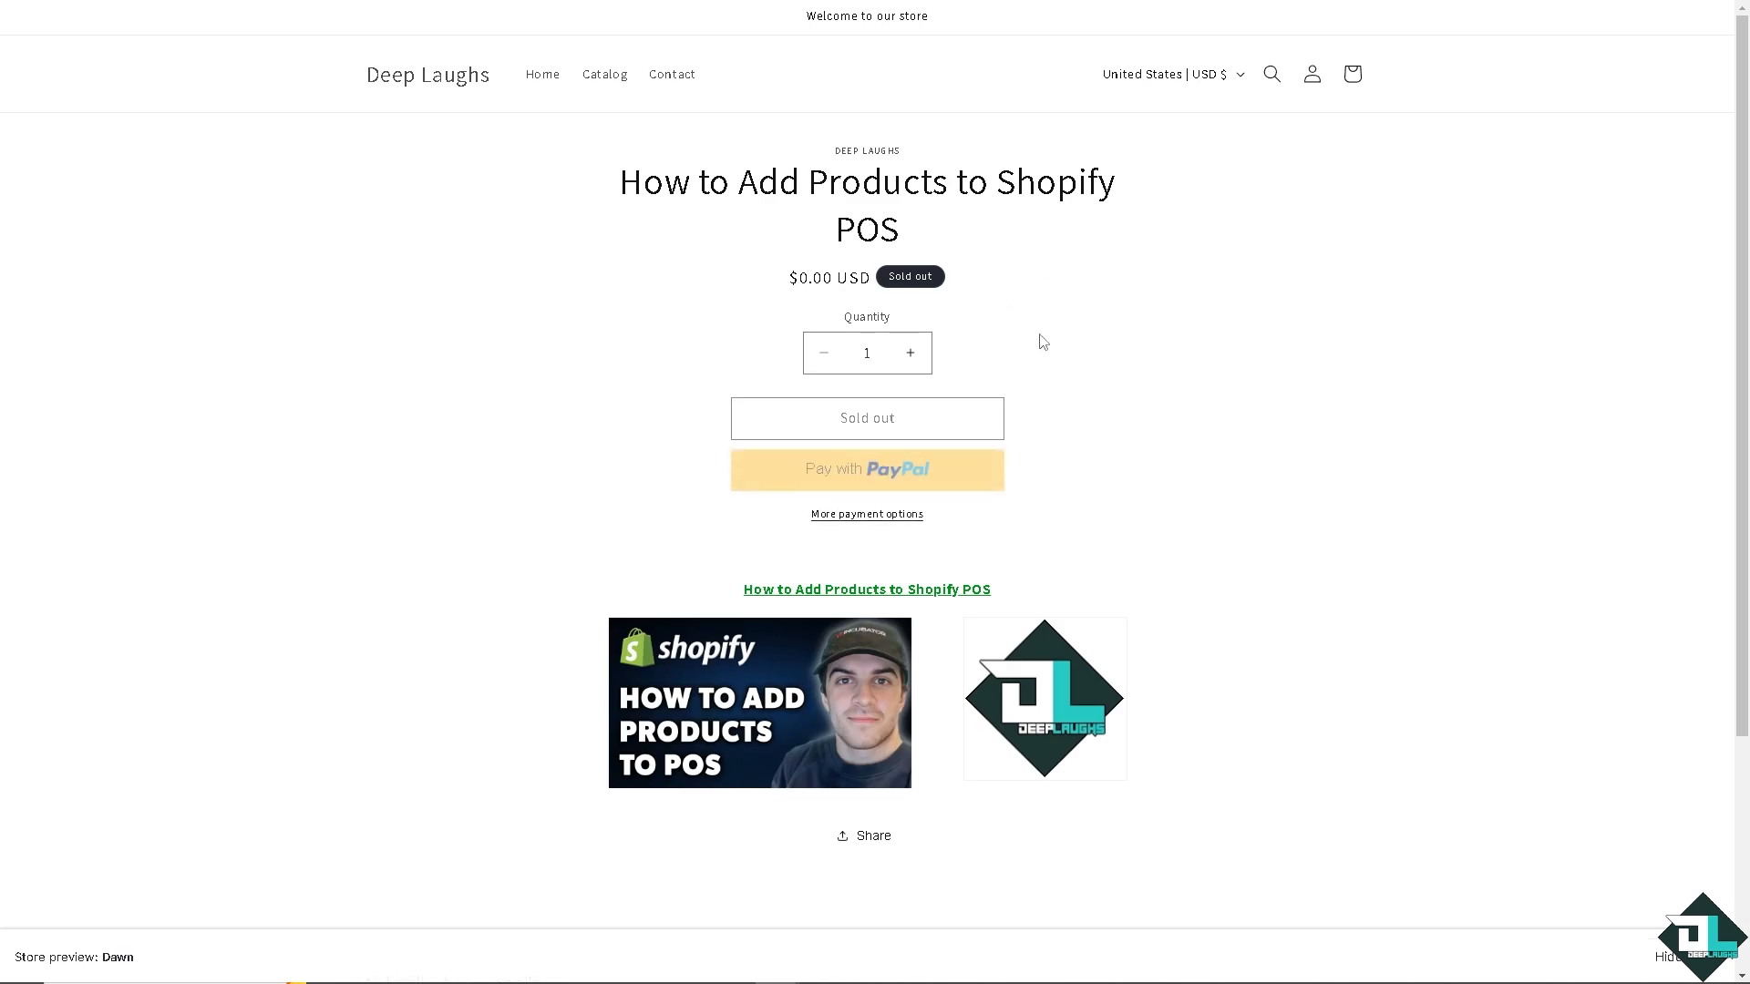
mouse_move(1062, 330)
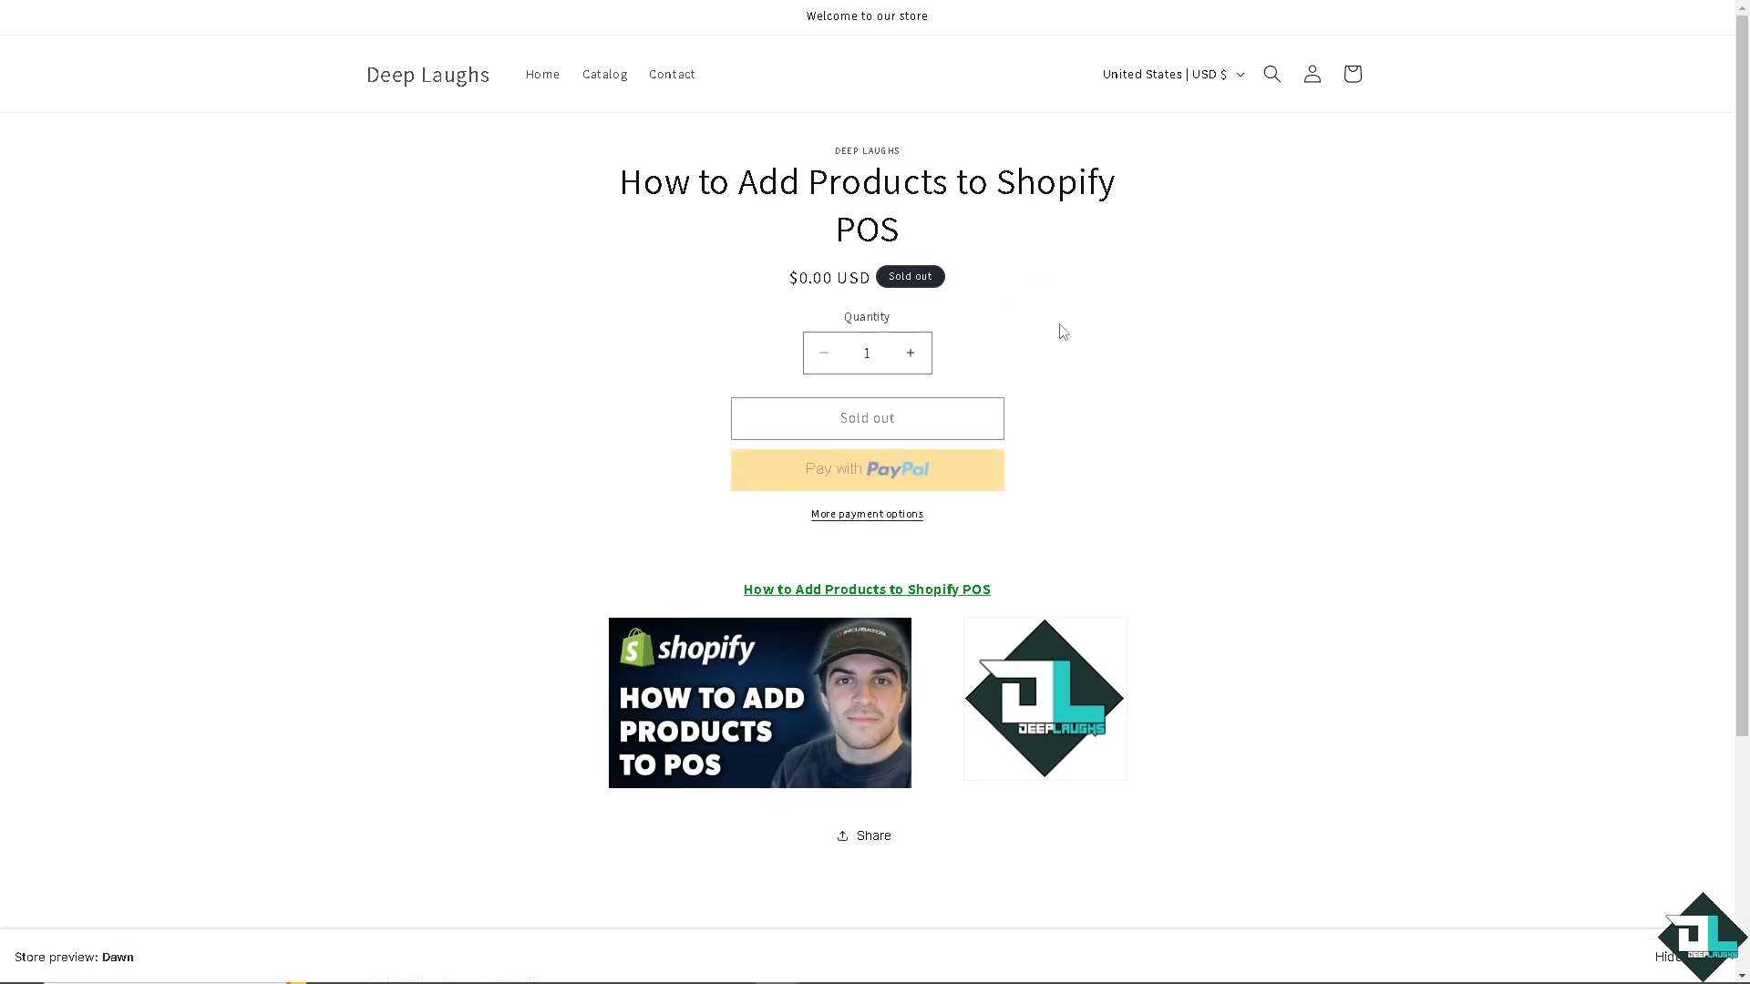
mouse_move(663, 226)
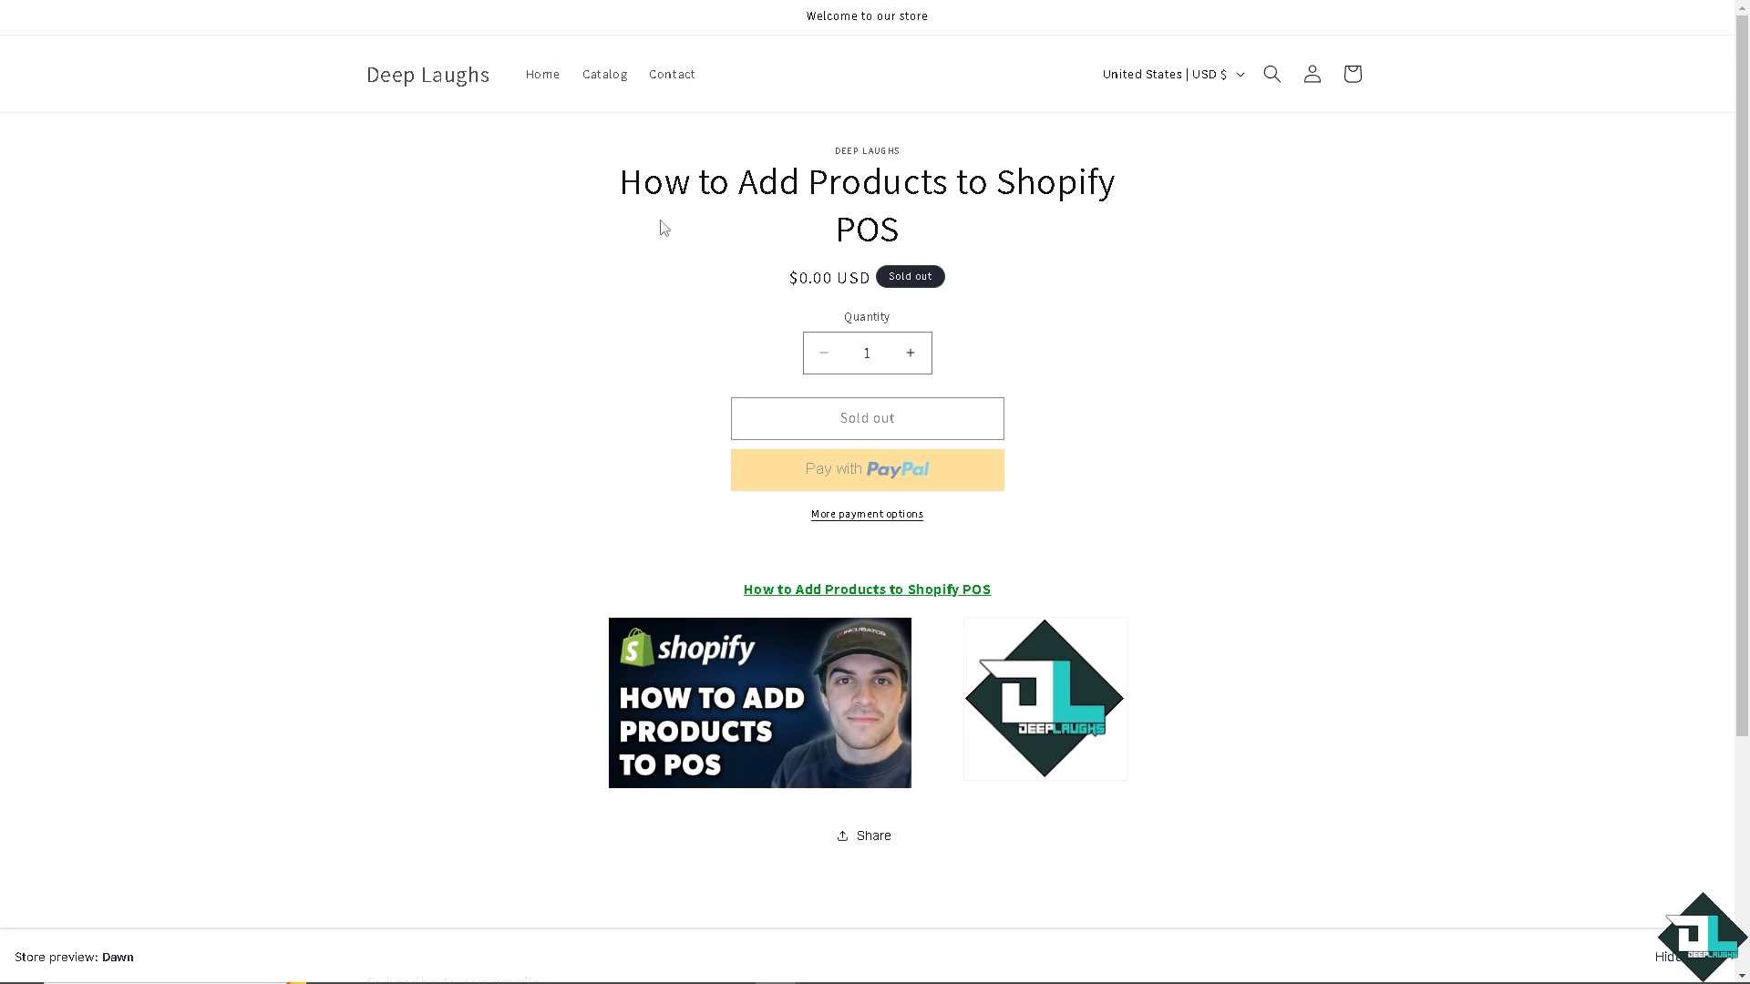
scroll("down", 3)
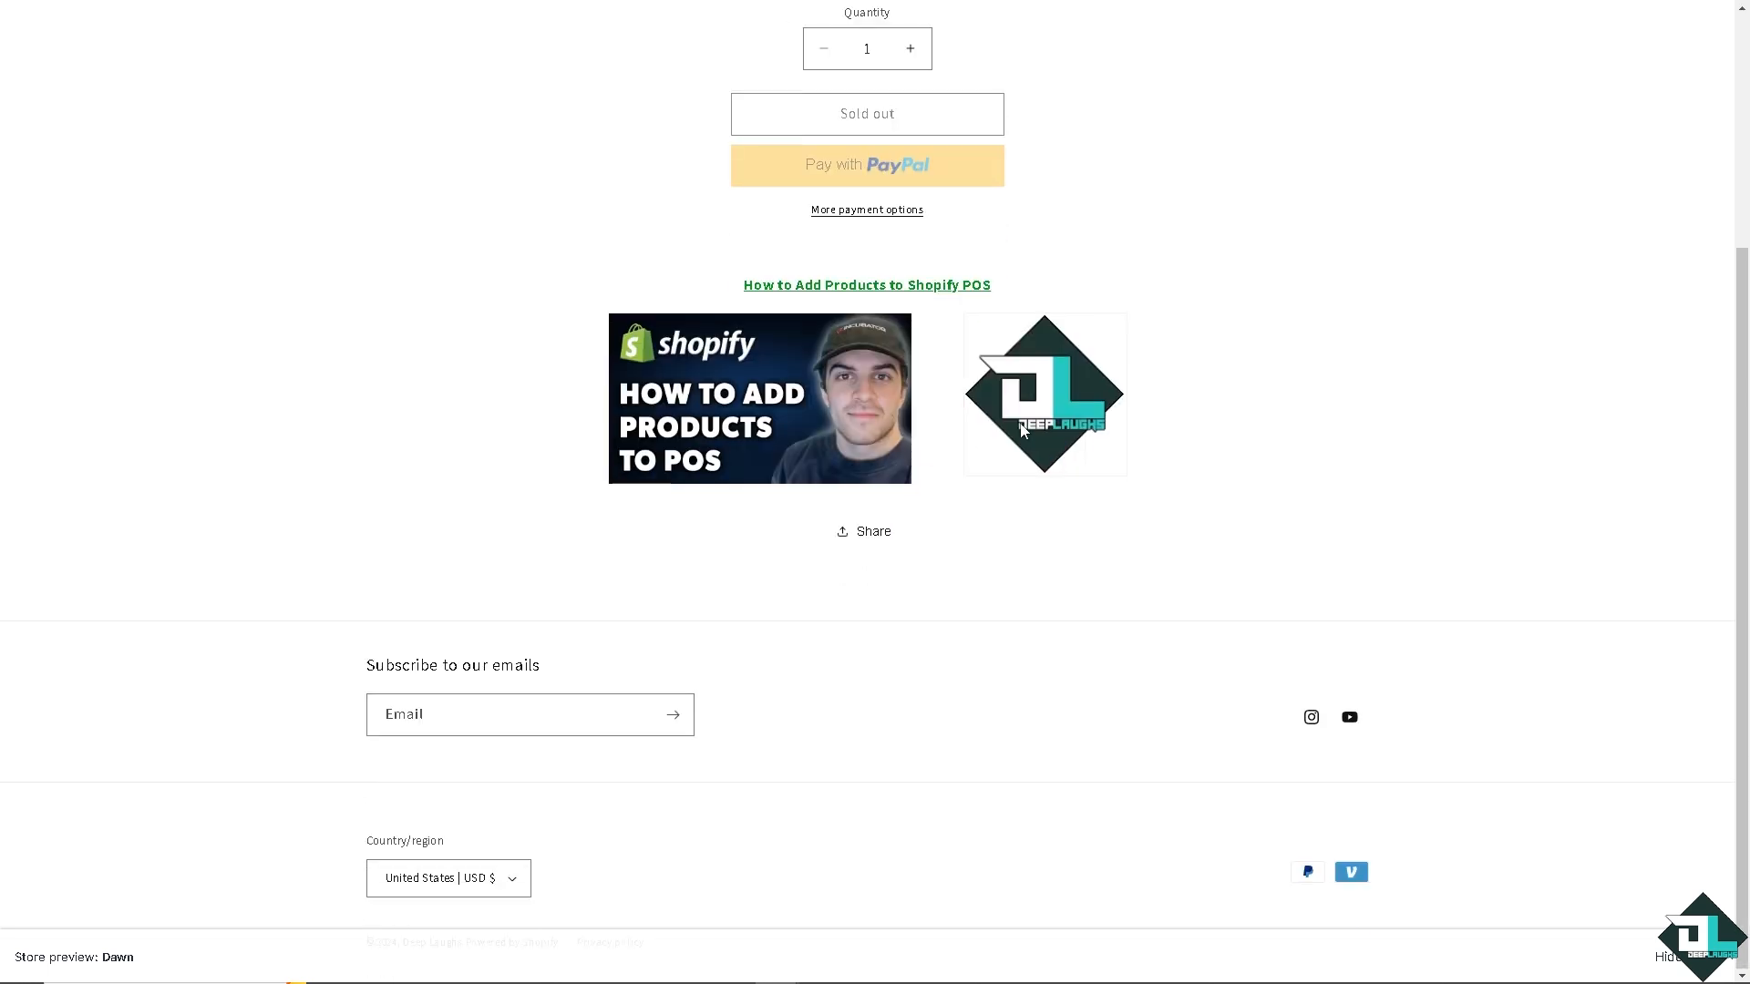
mouse_move(1013, 421)
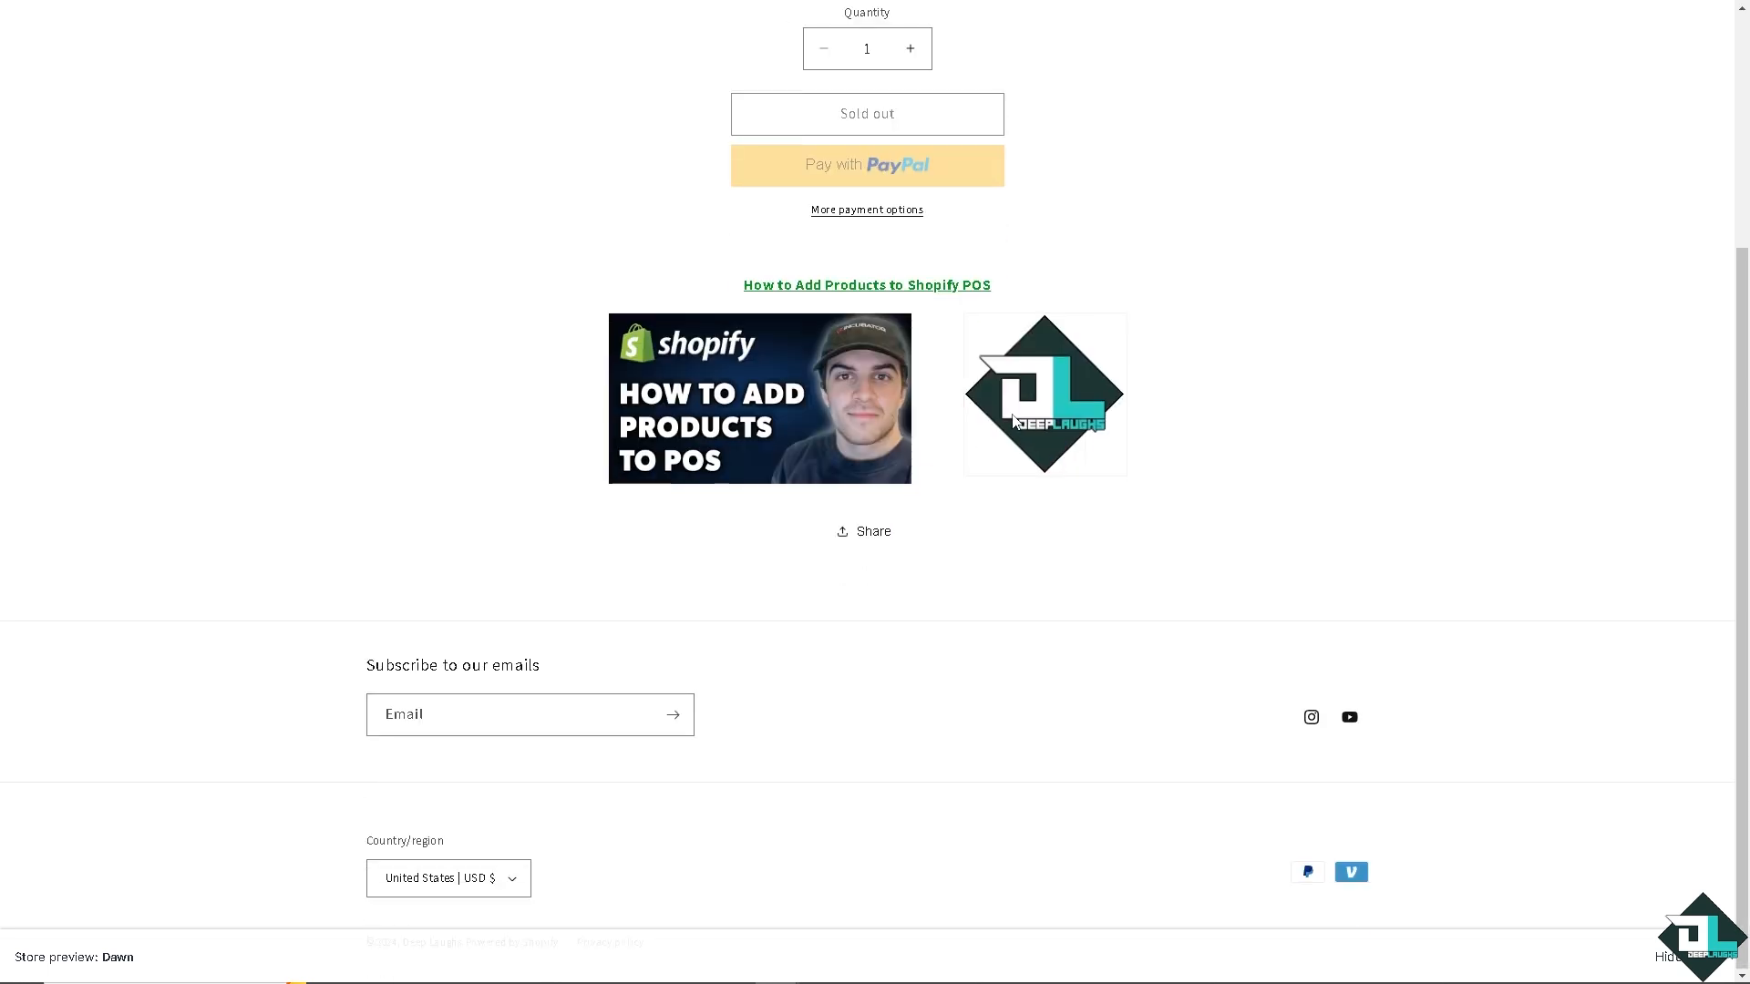
mouse_move(146, 933)
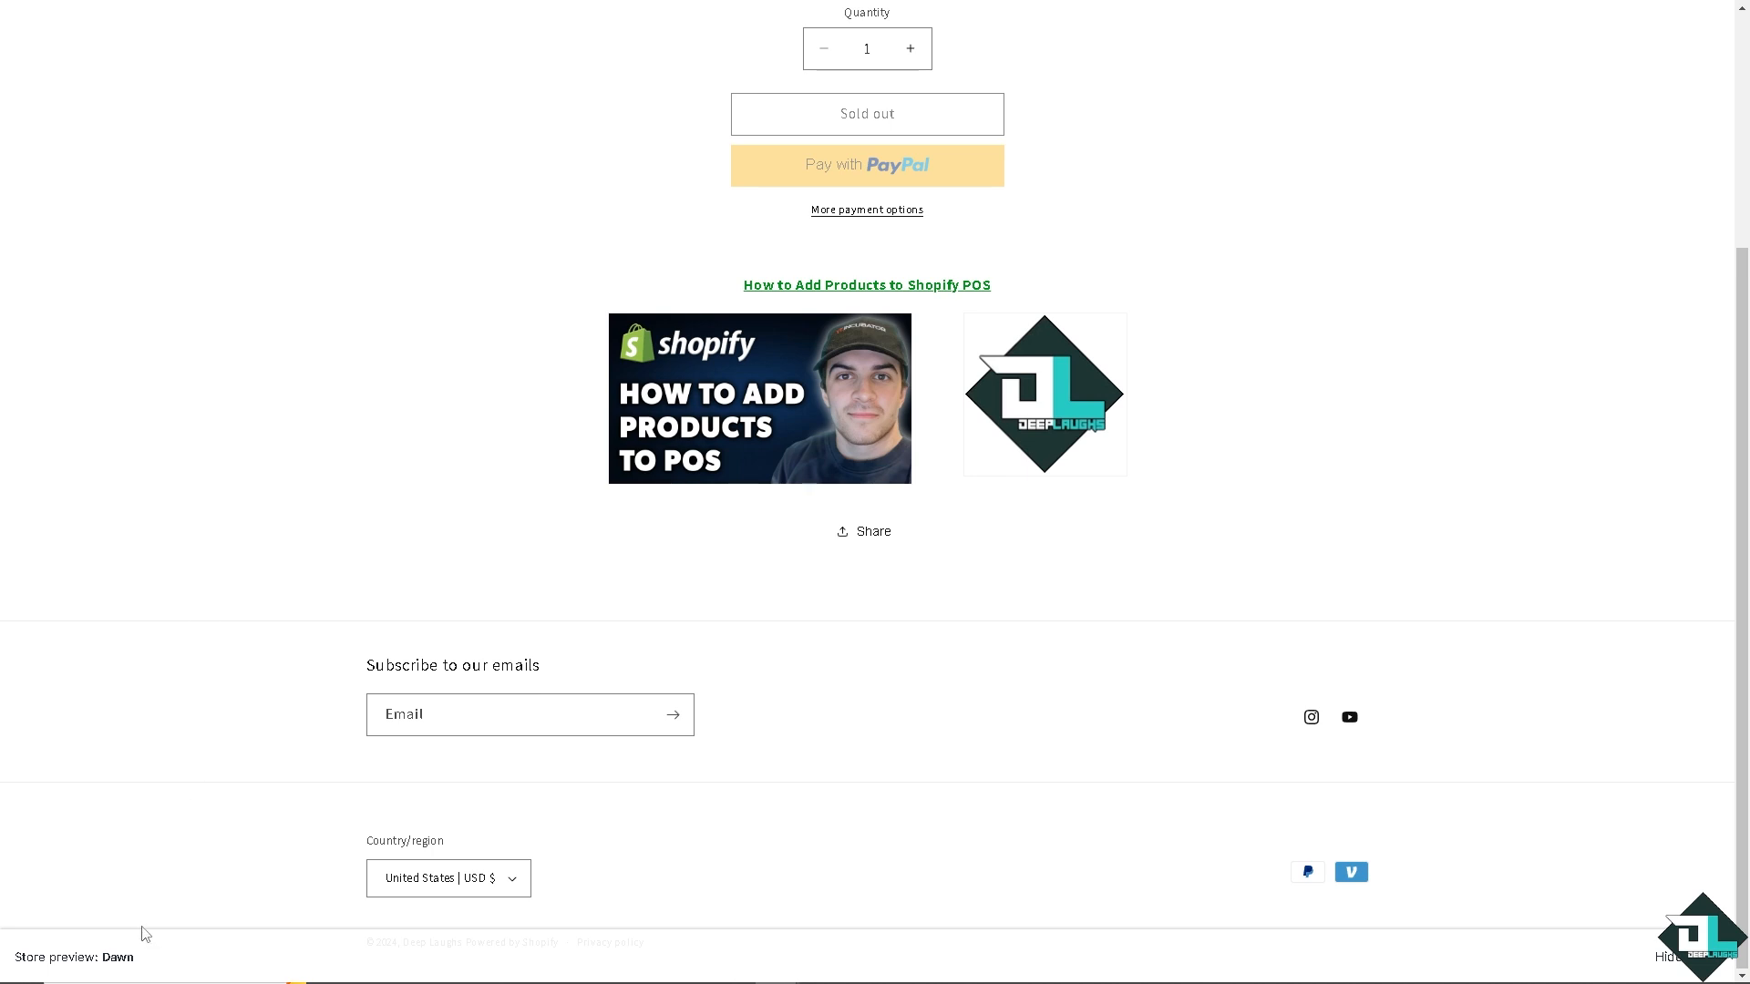
scroll("up", 3)
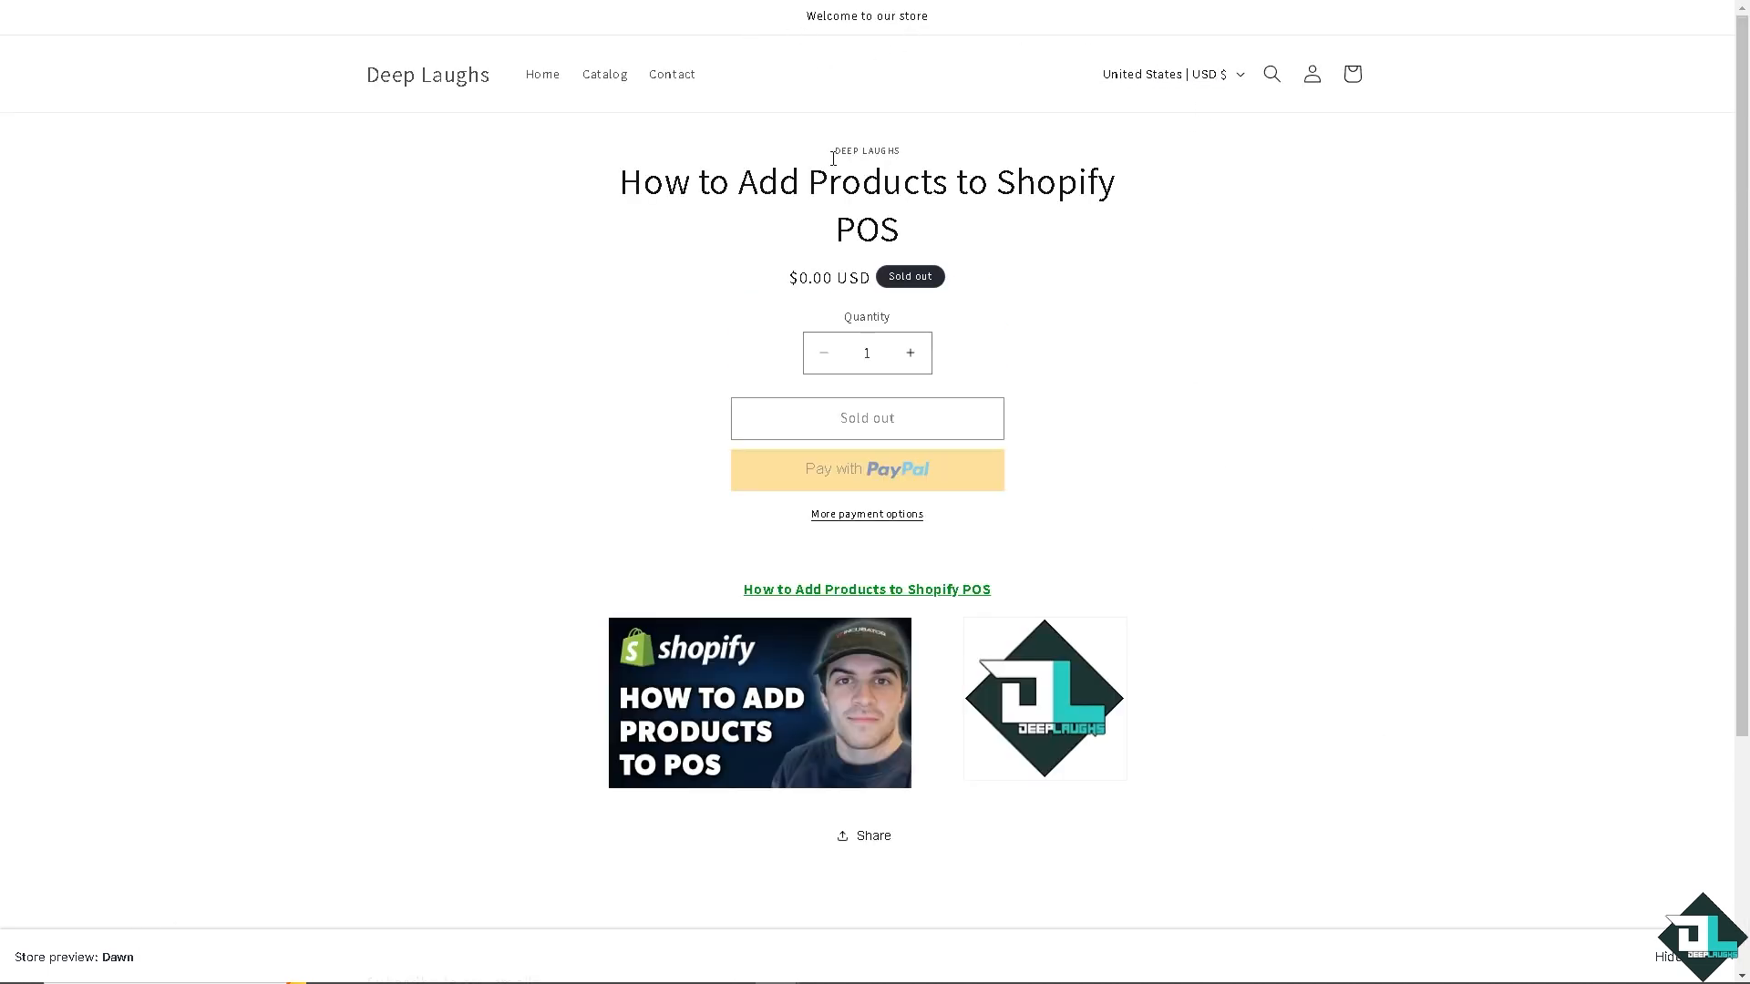
left_click(551, 73)
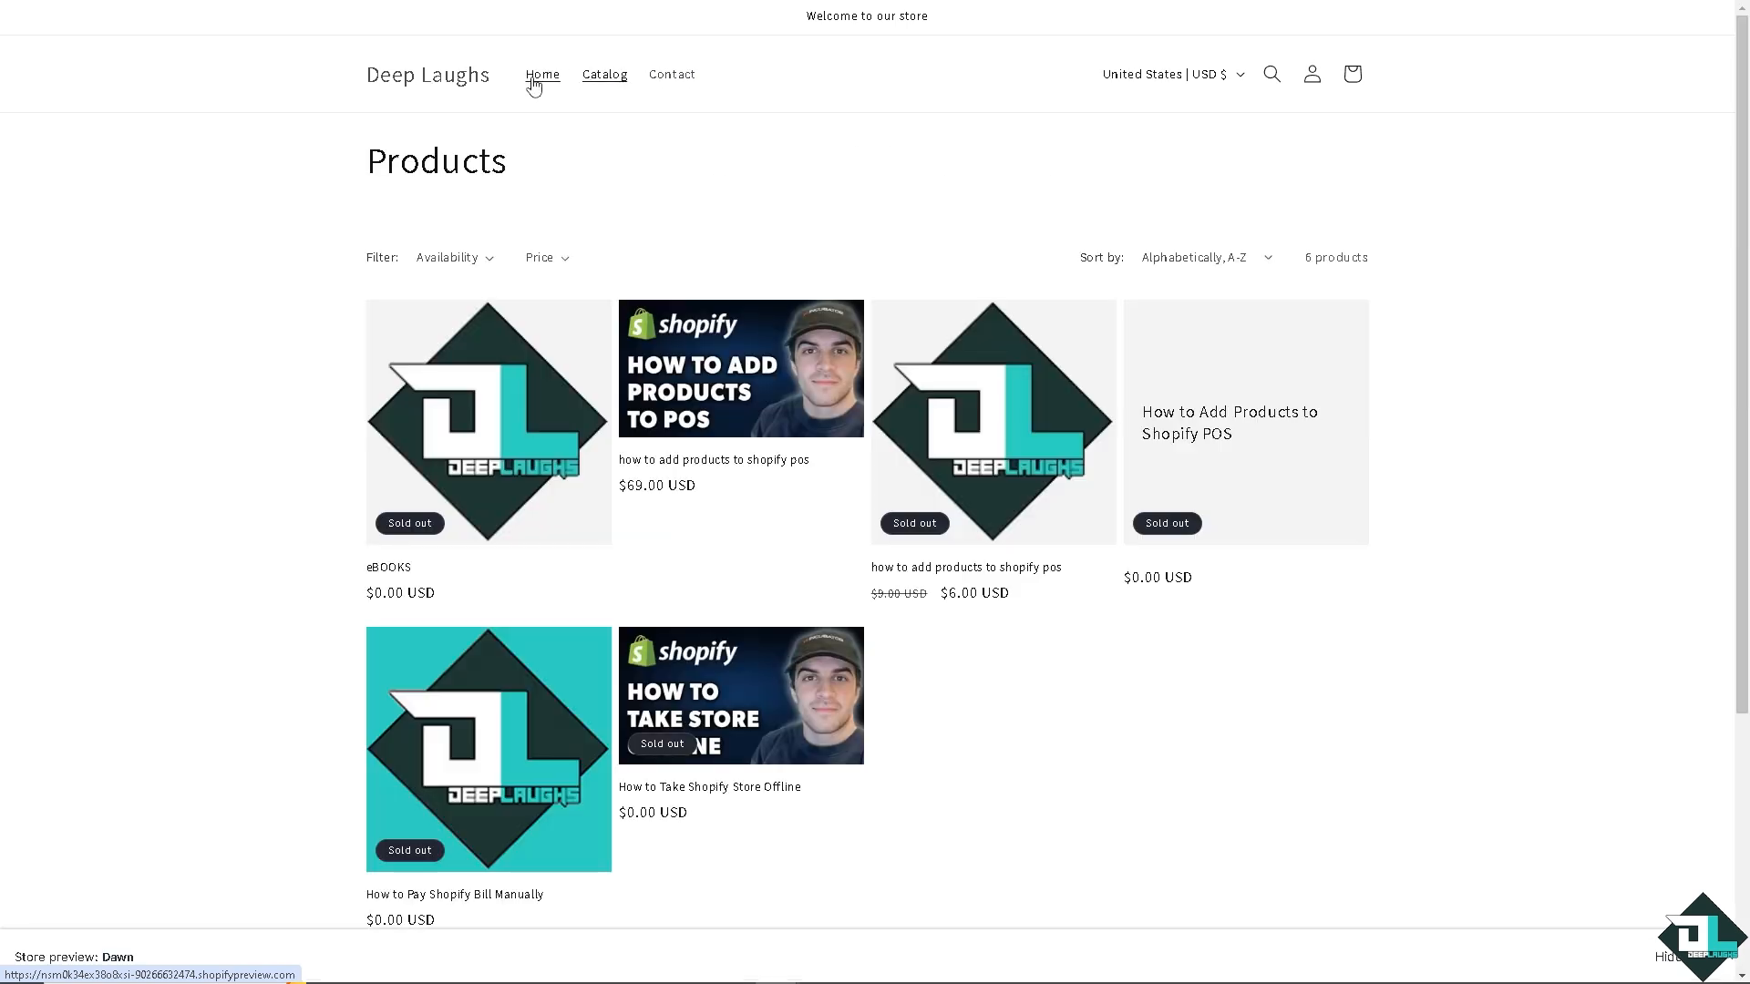
mouse_move(811, 365)
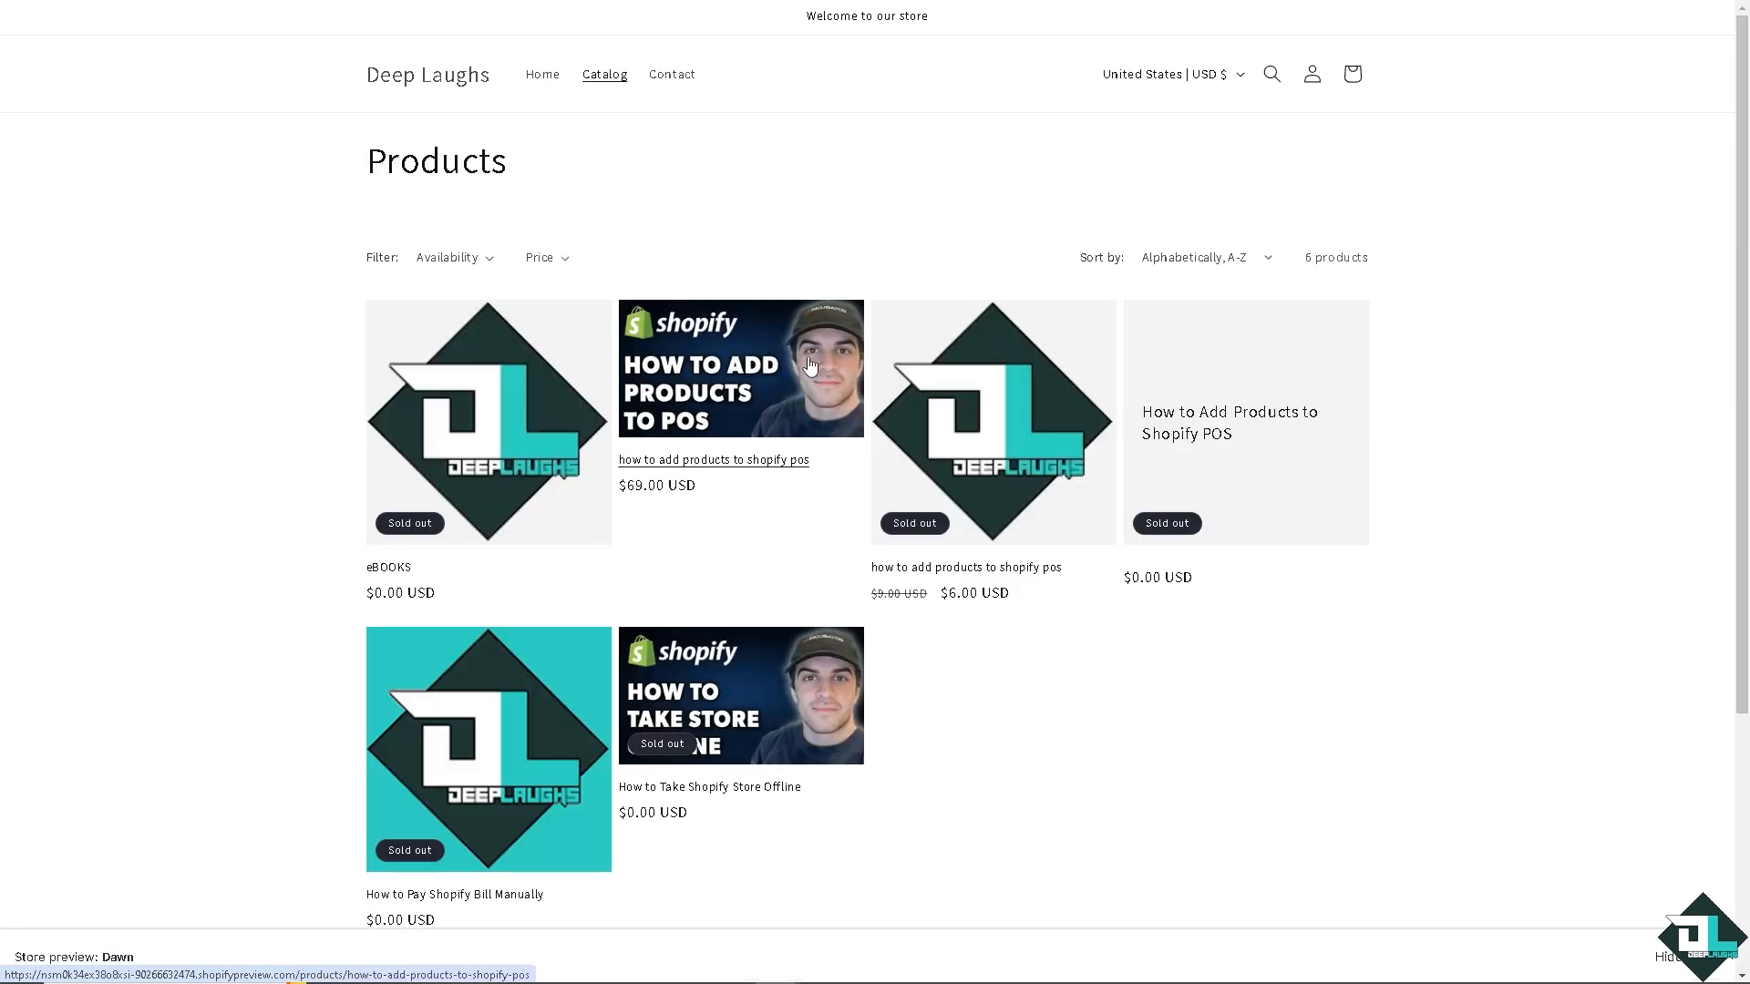
- Add 69 of the $69.00 'how to add products to shopify pos' item to the cart
left_click(809, 368)
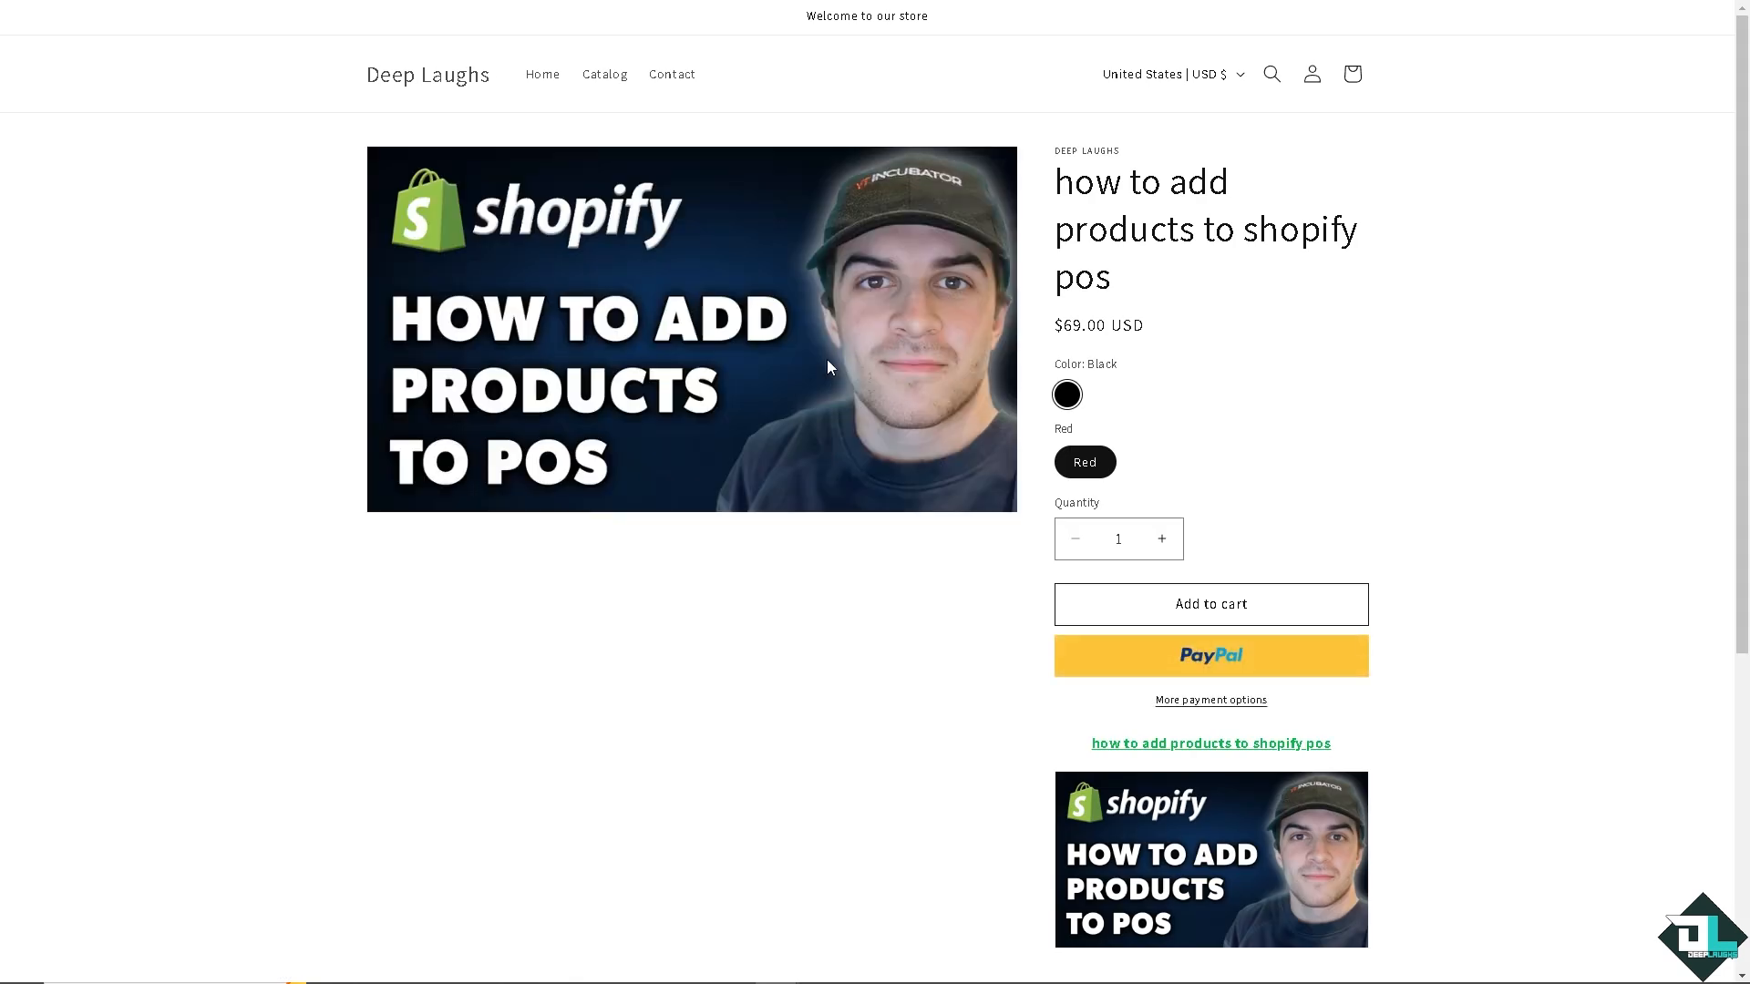
left_click(1163, 537)
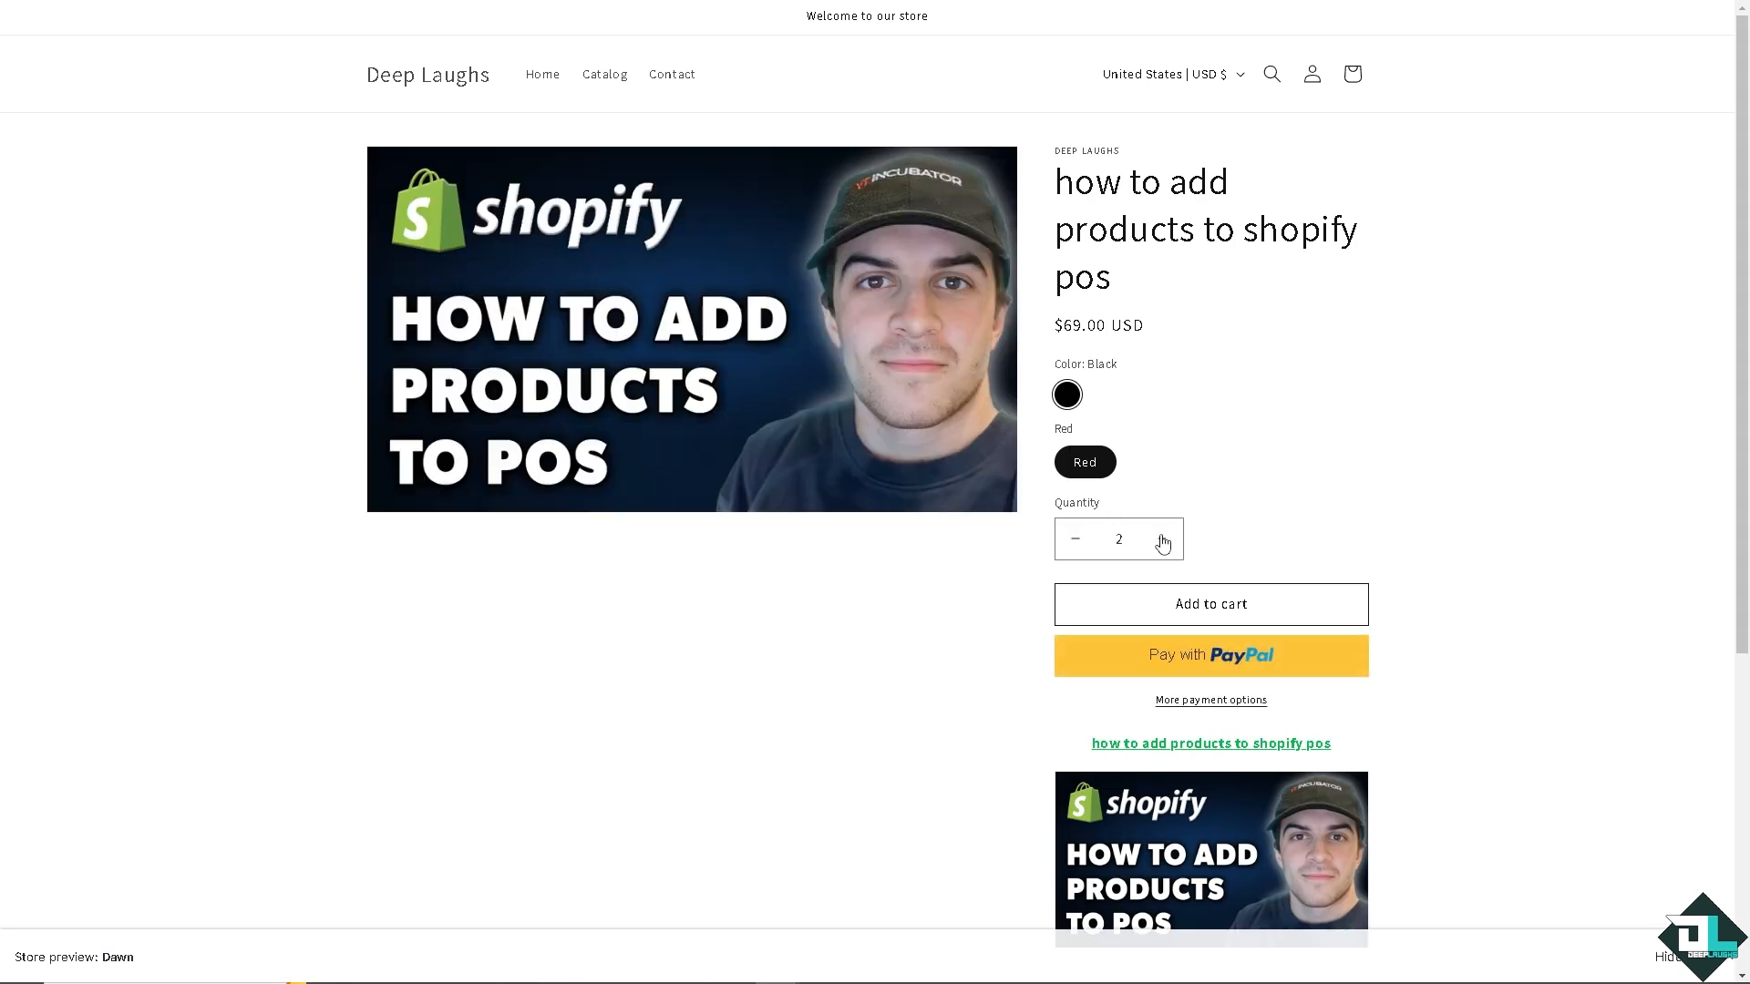
type("69")
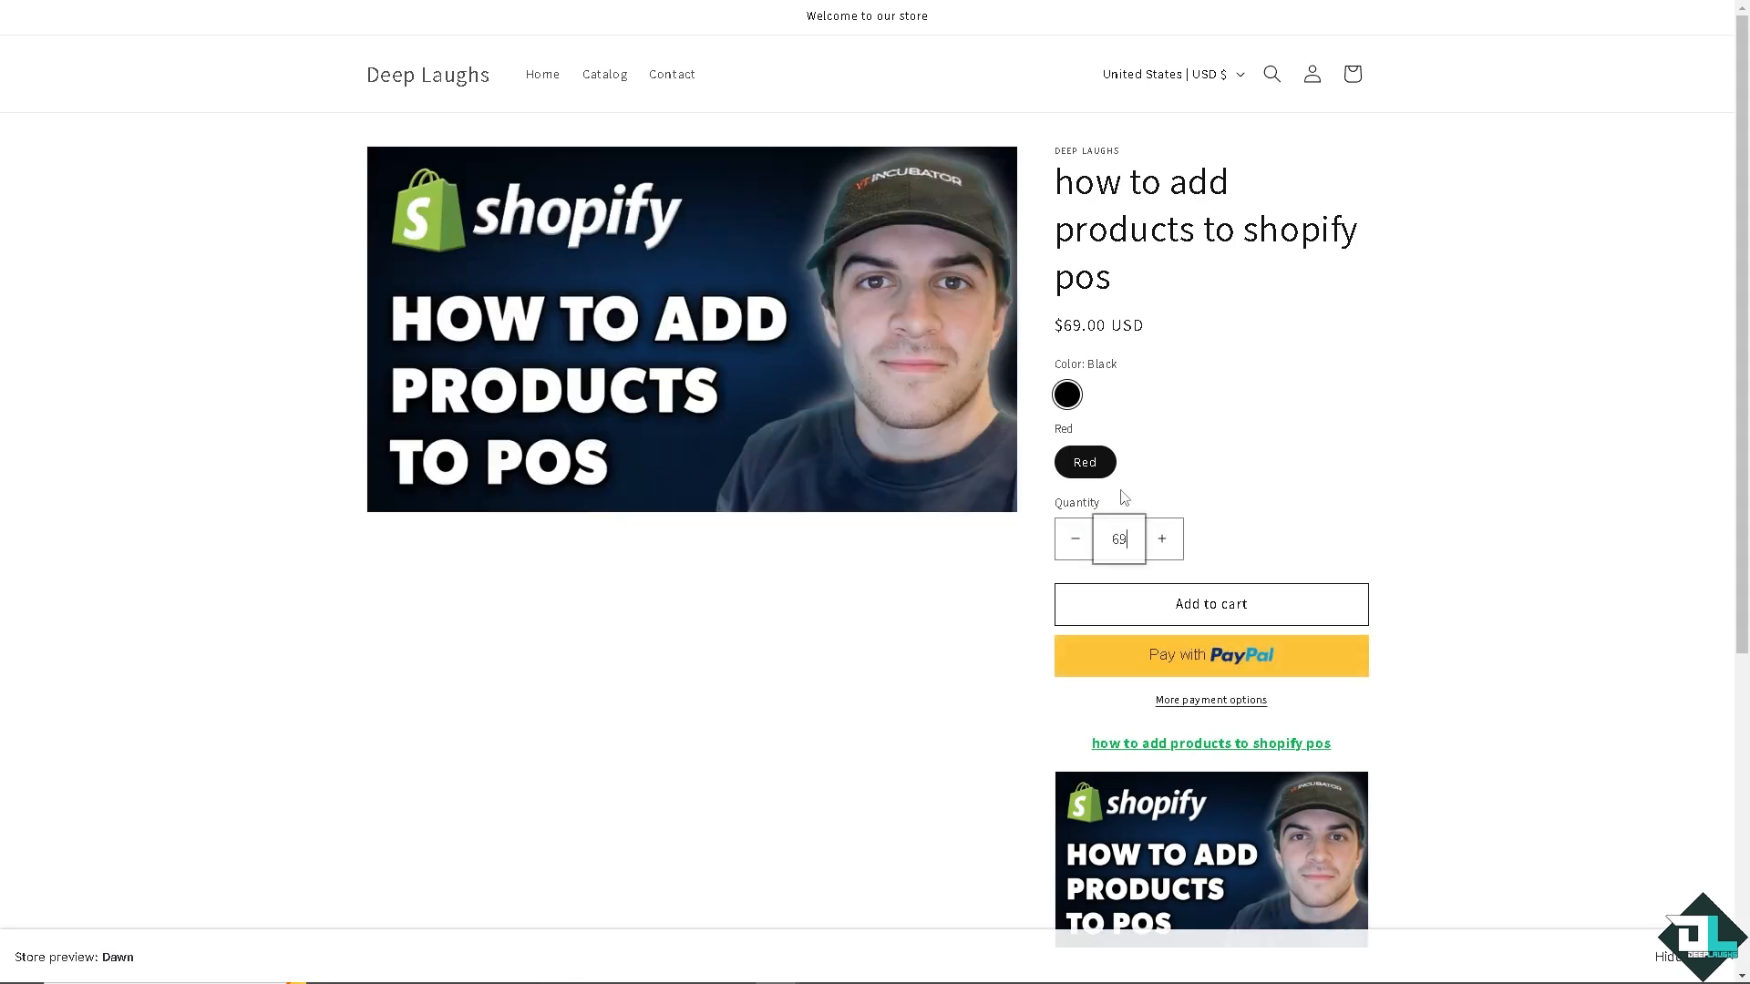
left_click(1210, 603)
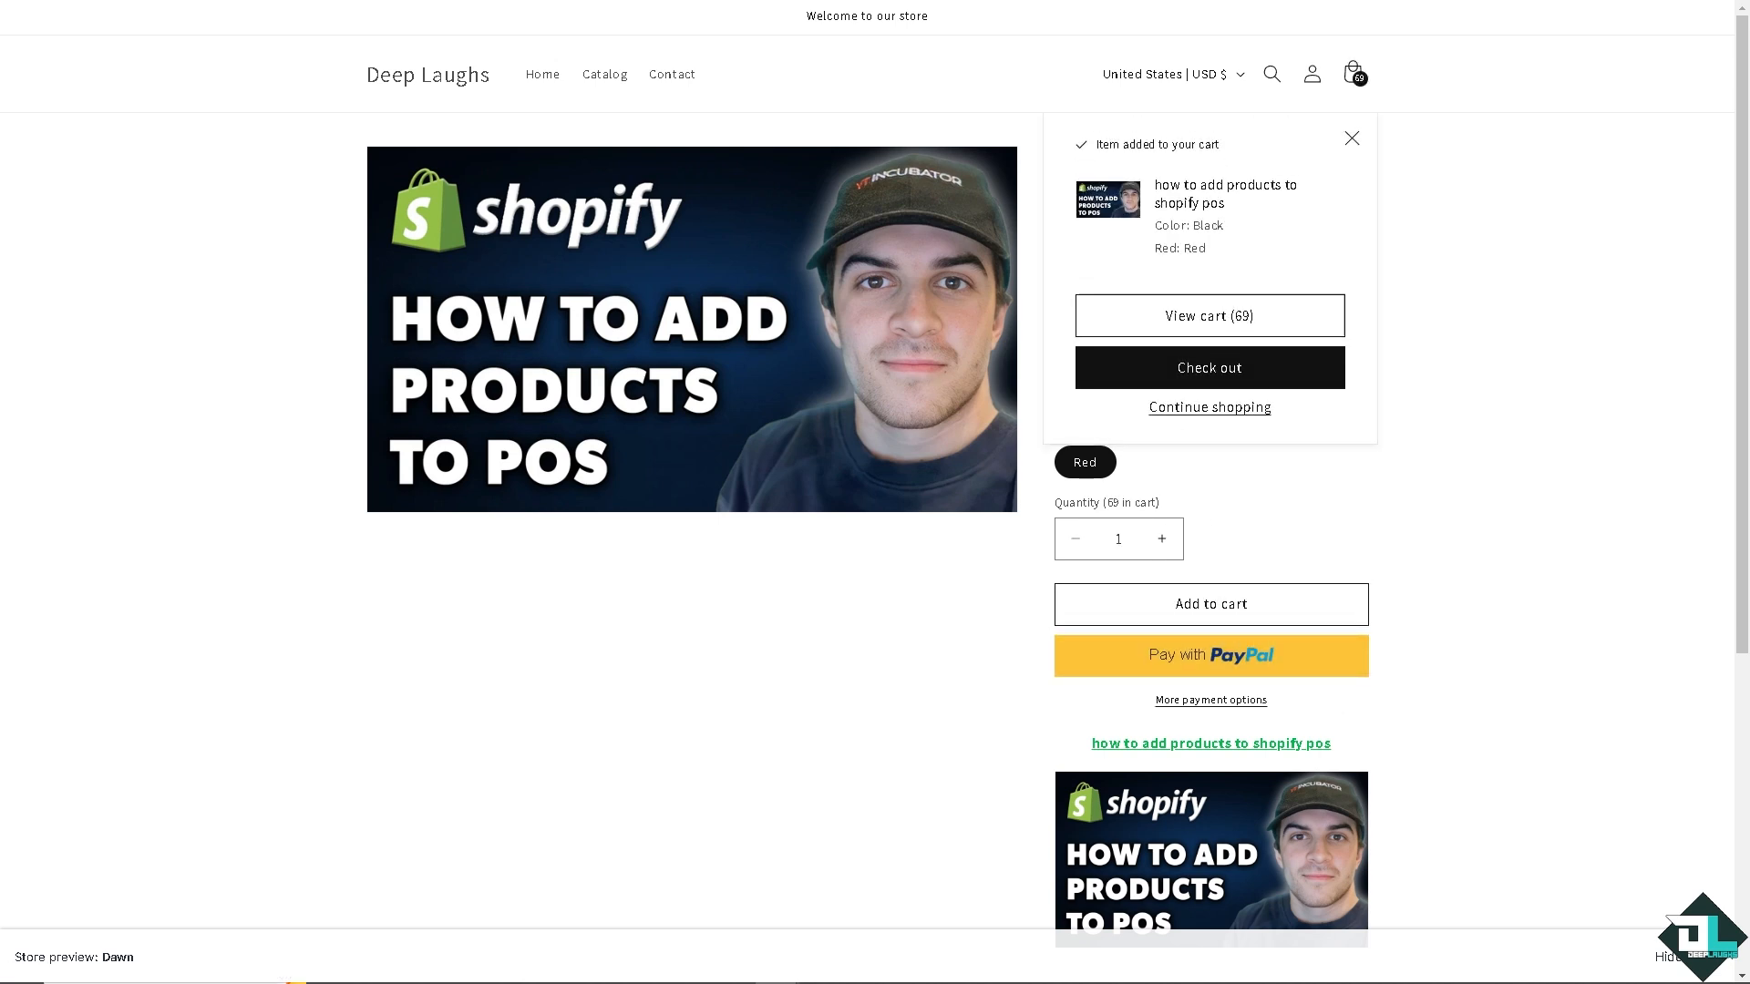
mouse_move(191, 467)
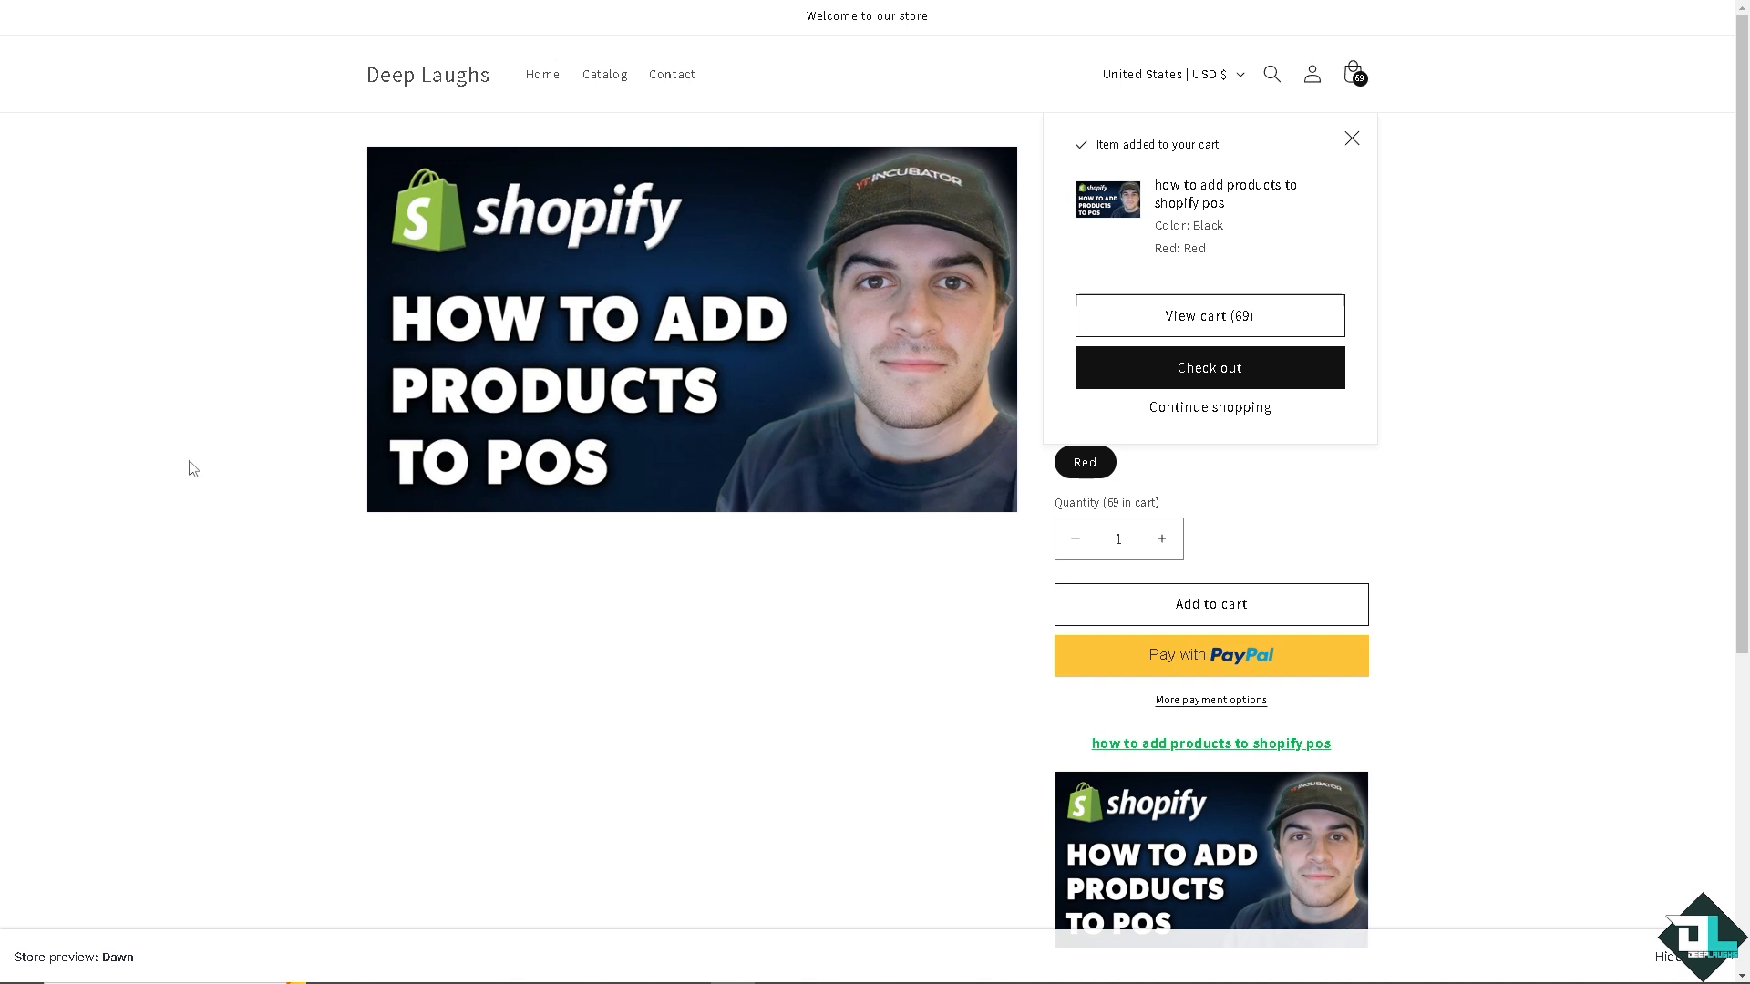
mouse_move(621, 696)
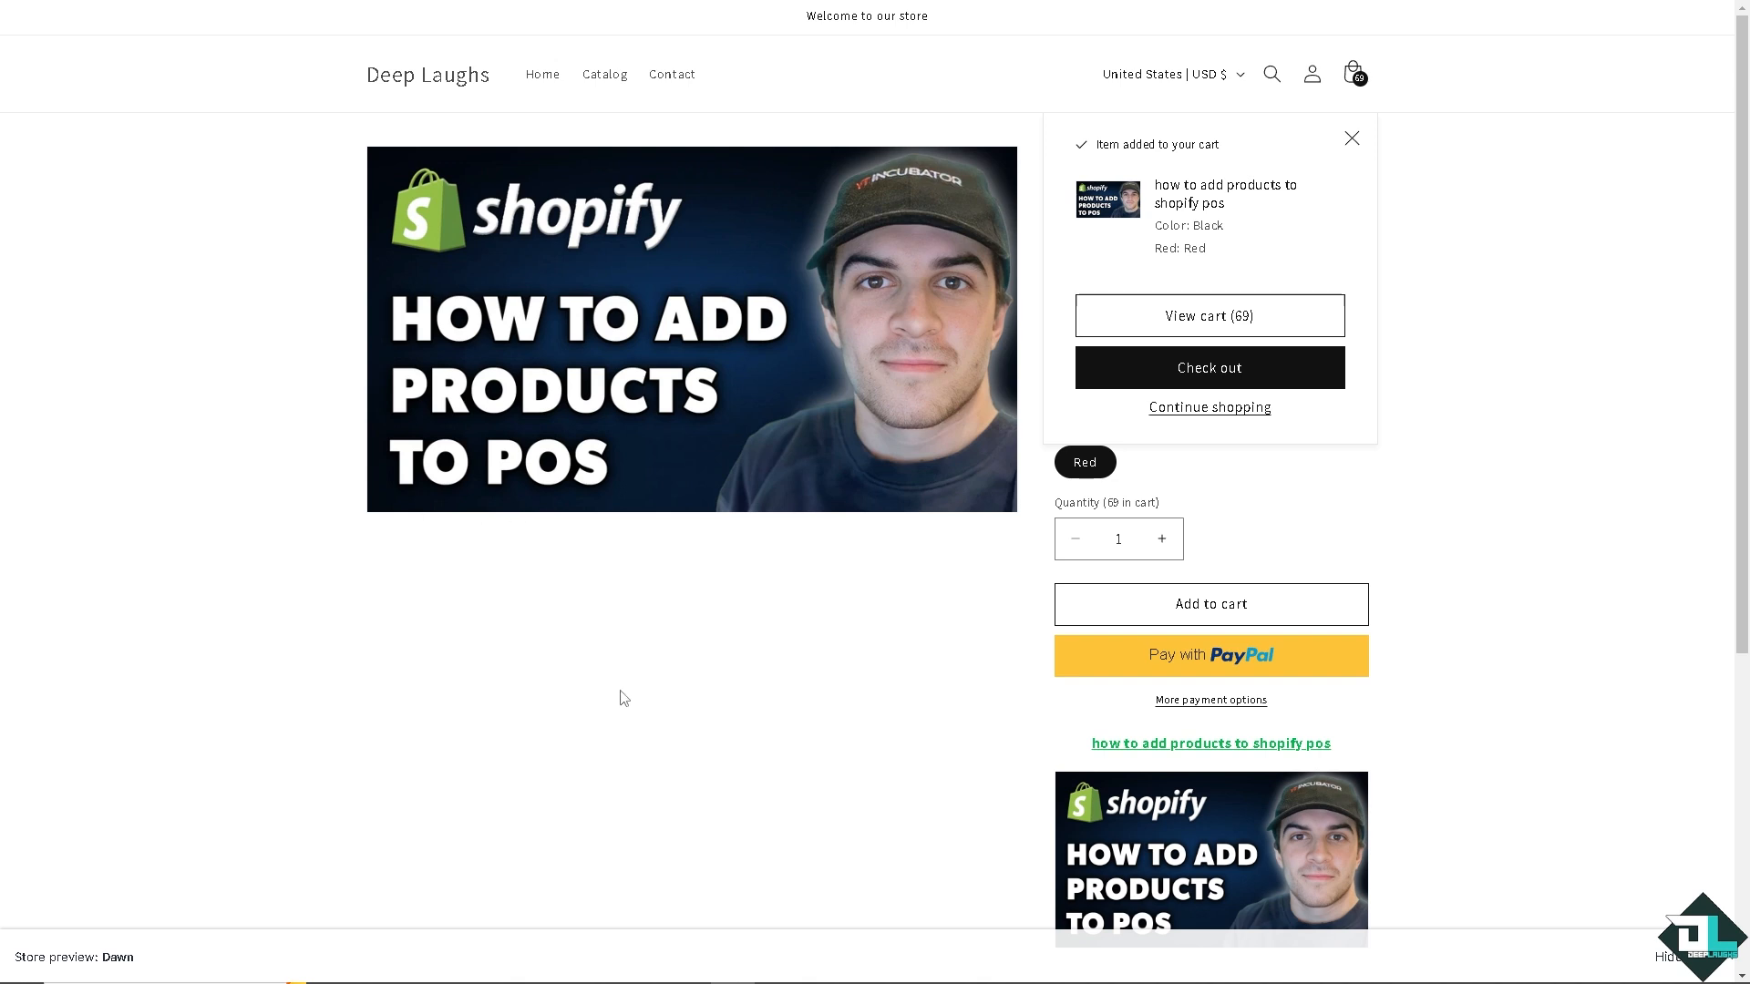
mouse_move(628, 711)
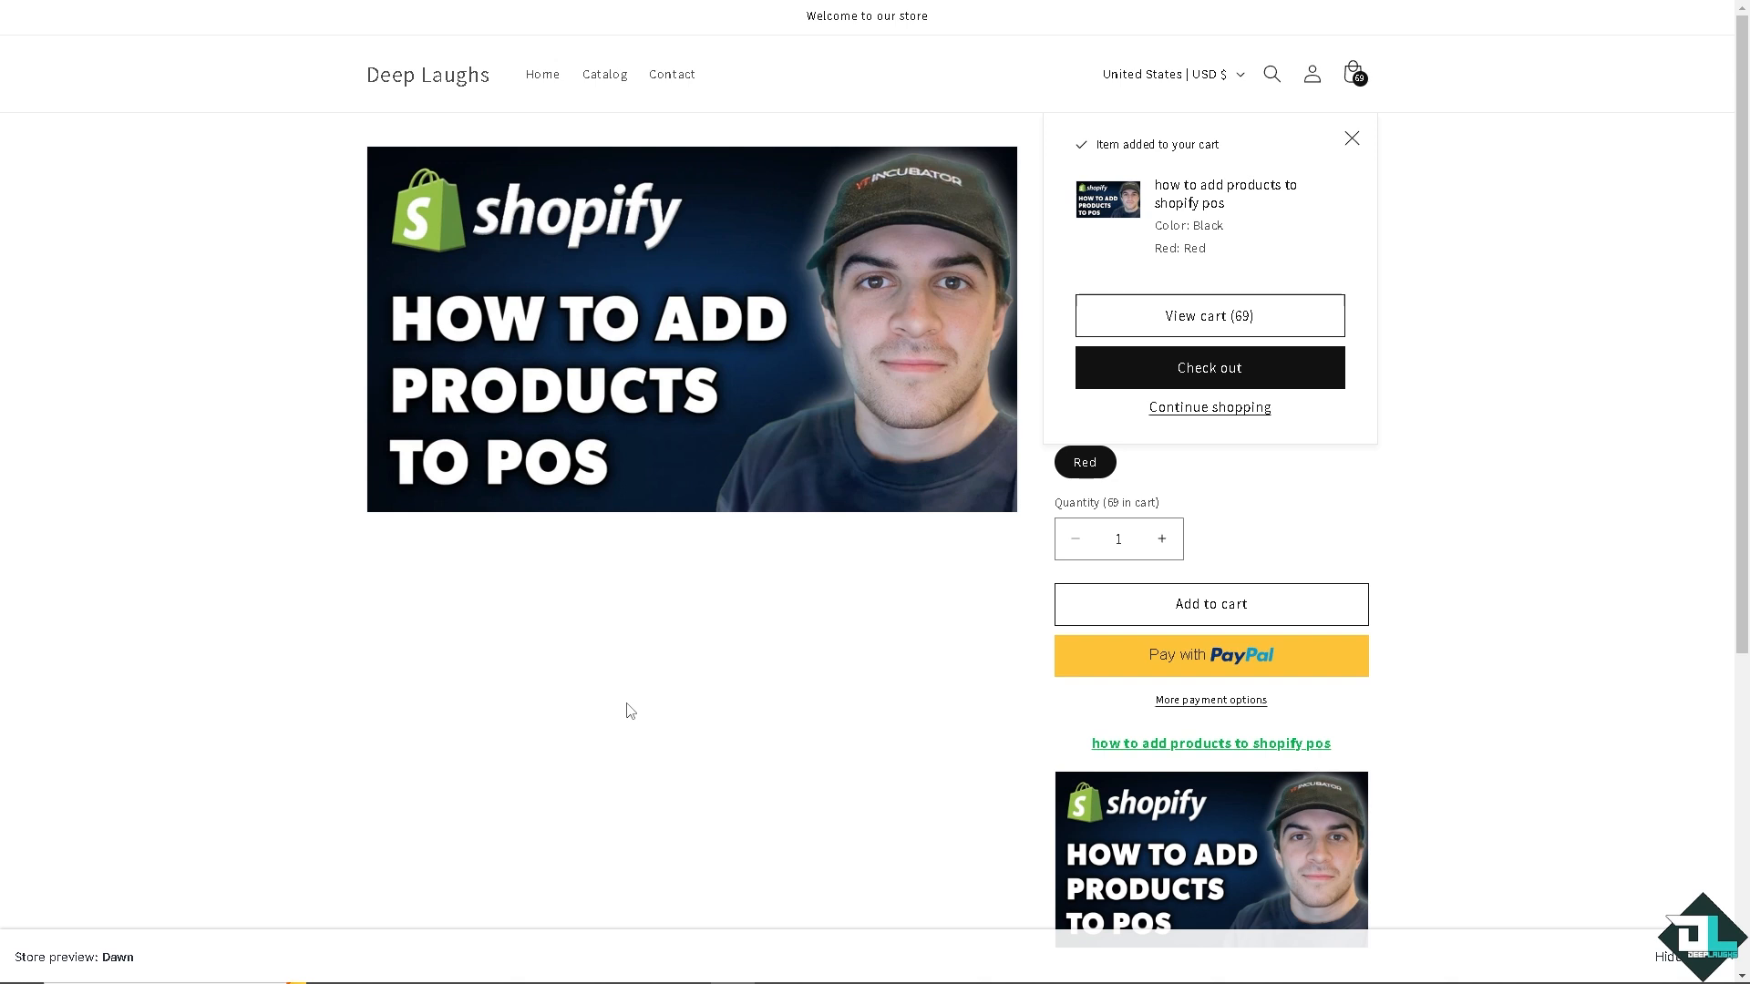
mouse_move(642, 700)
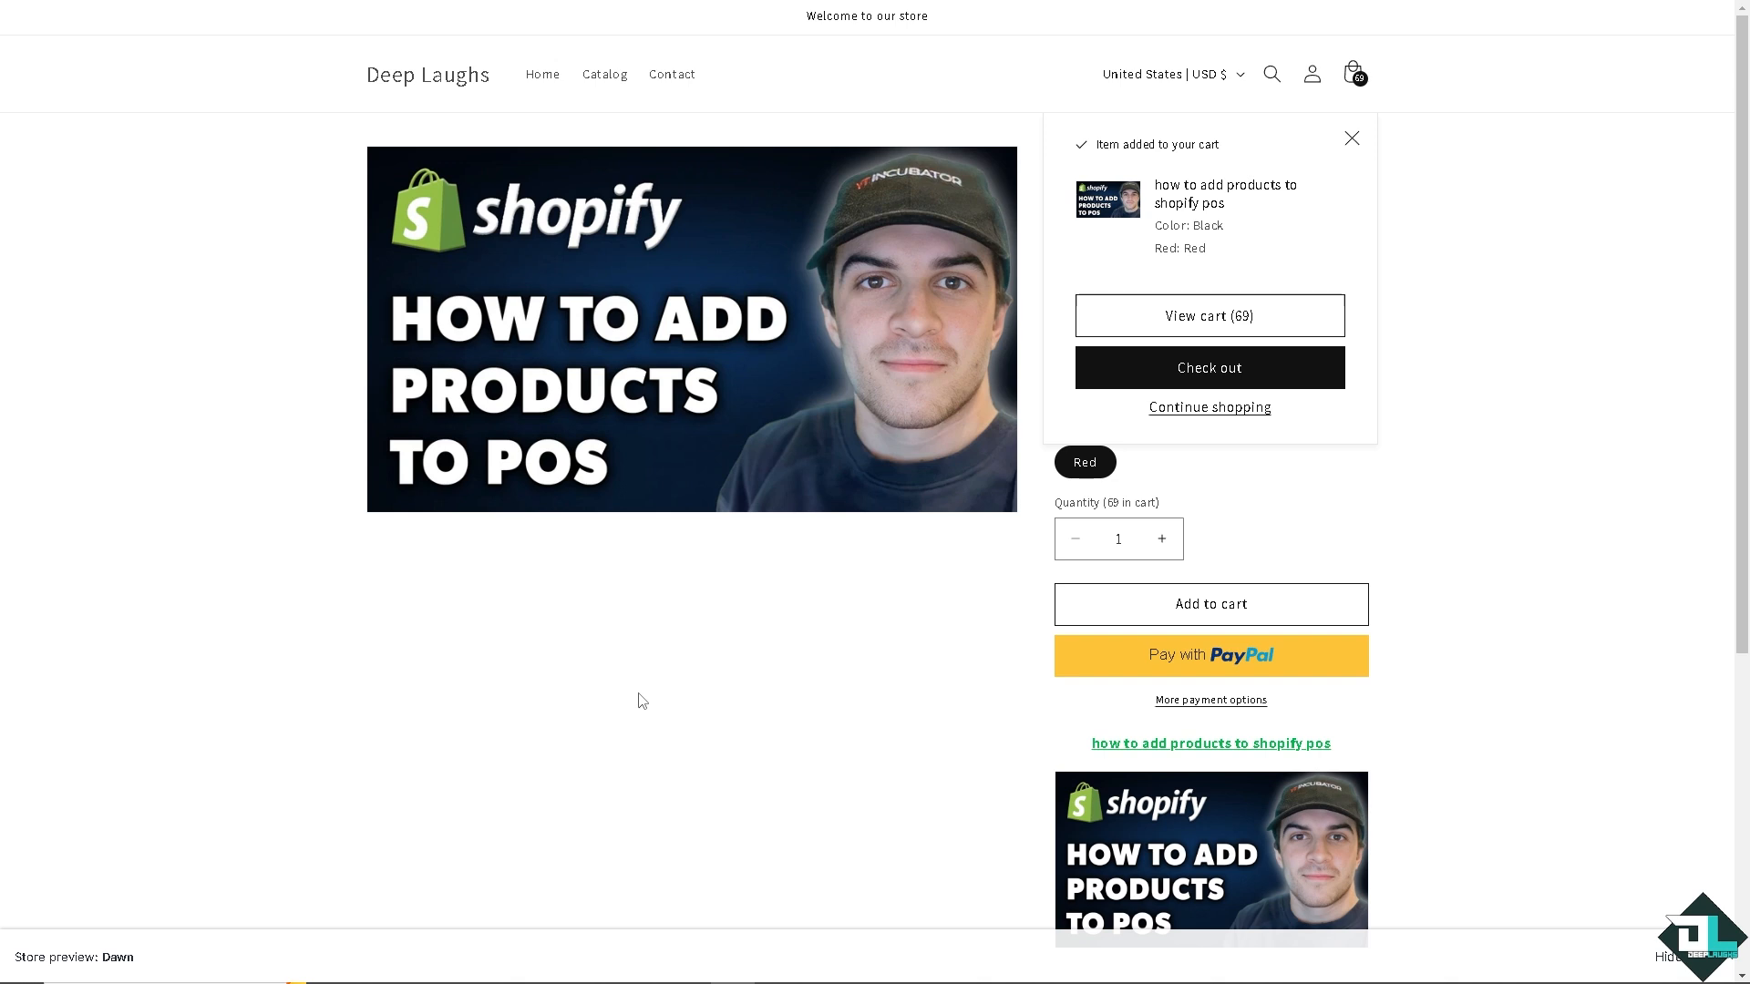
left_click(1352, 138)
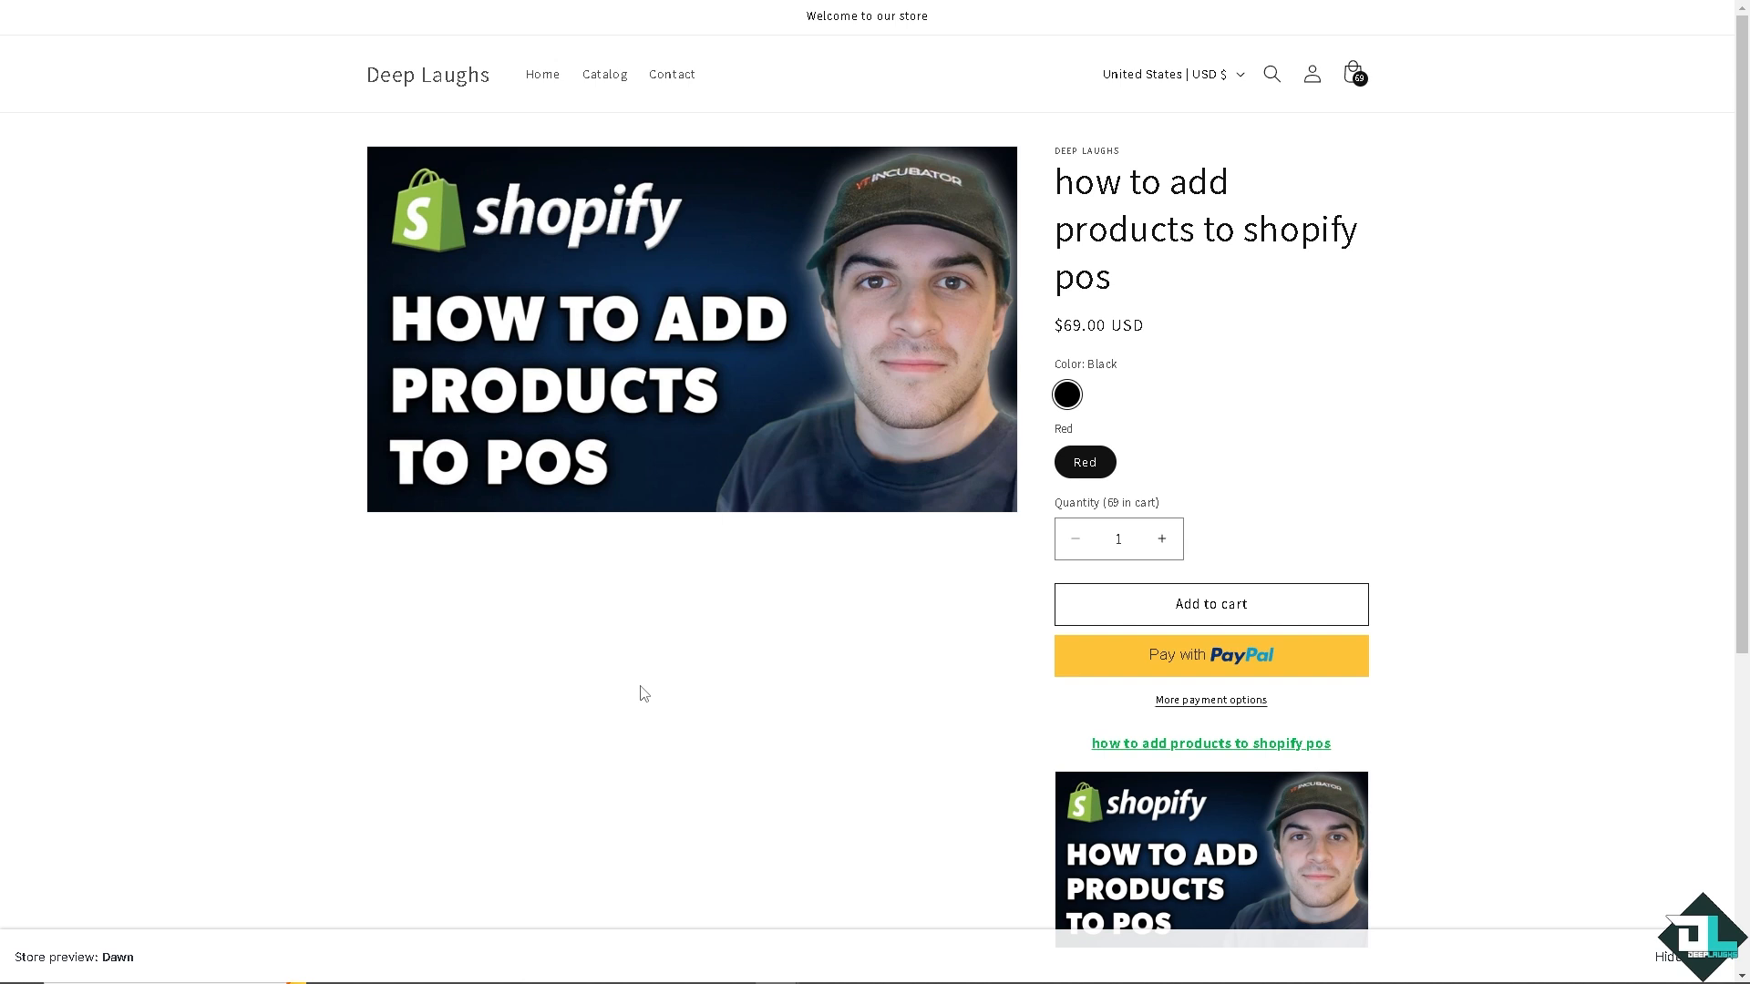
mouse_move(926, 569)
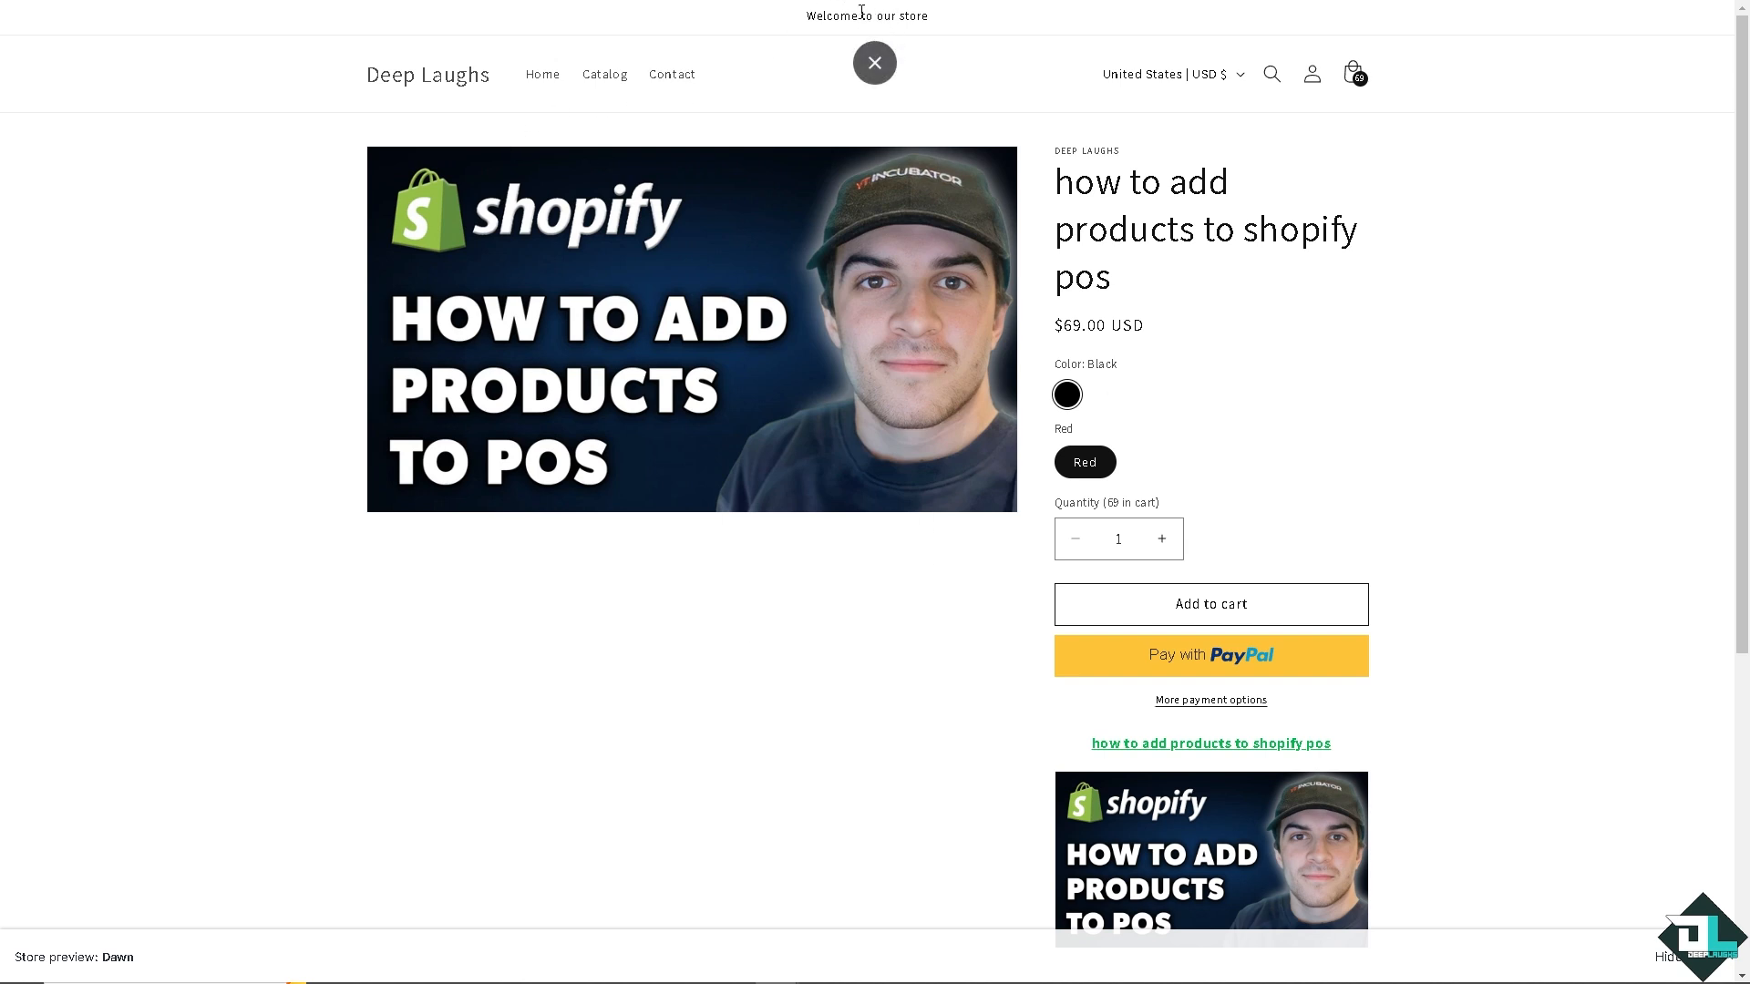
mouse_move(670, 82)
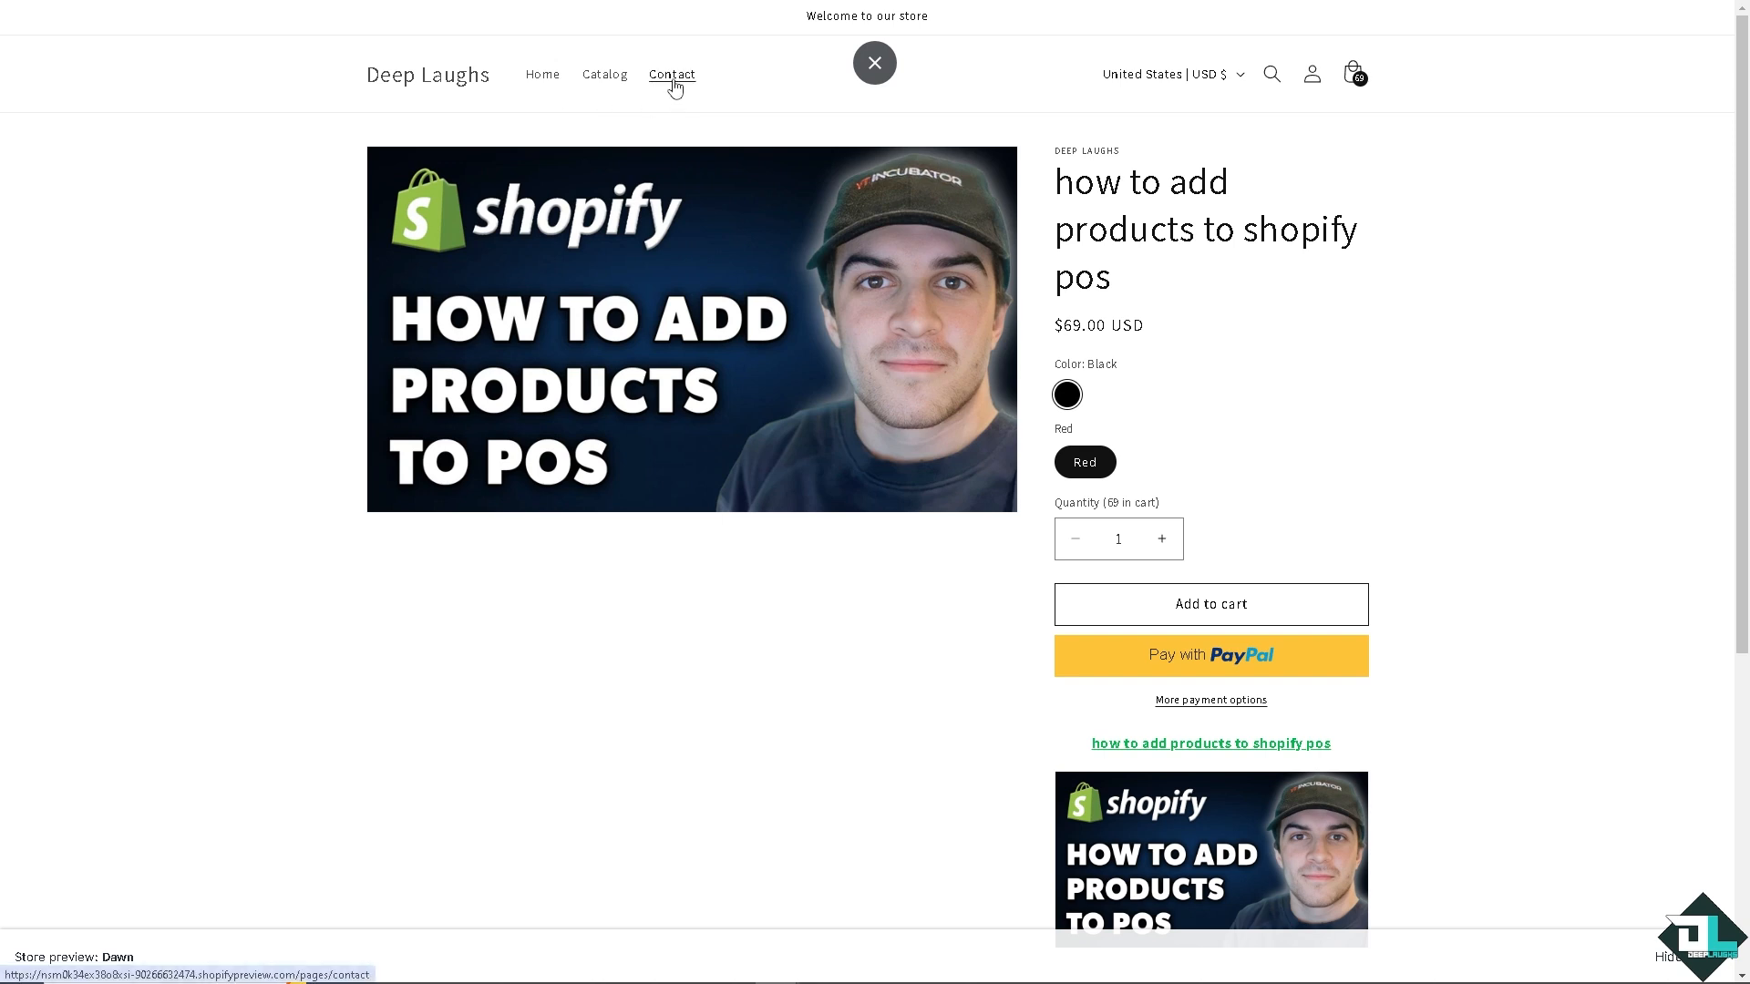
- Close the storefront preview and return to the product's admin editing page
left_click(670, 73)
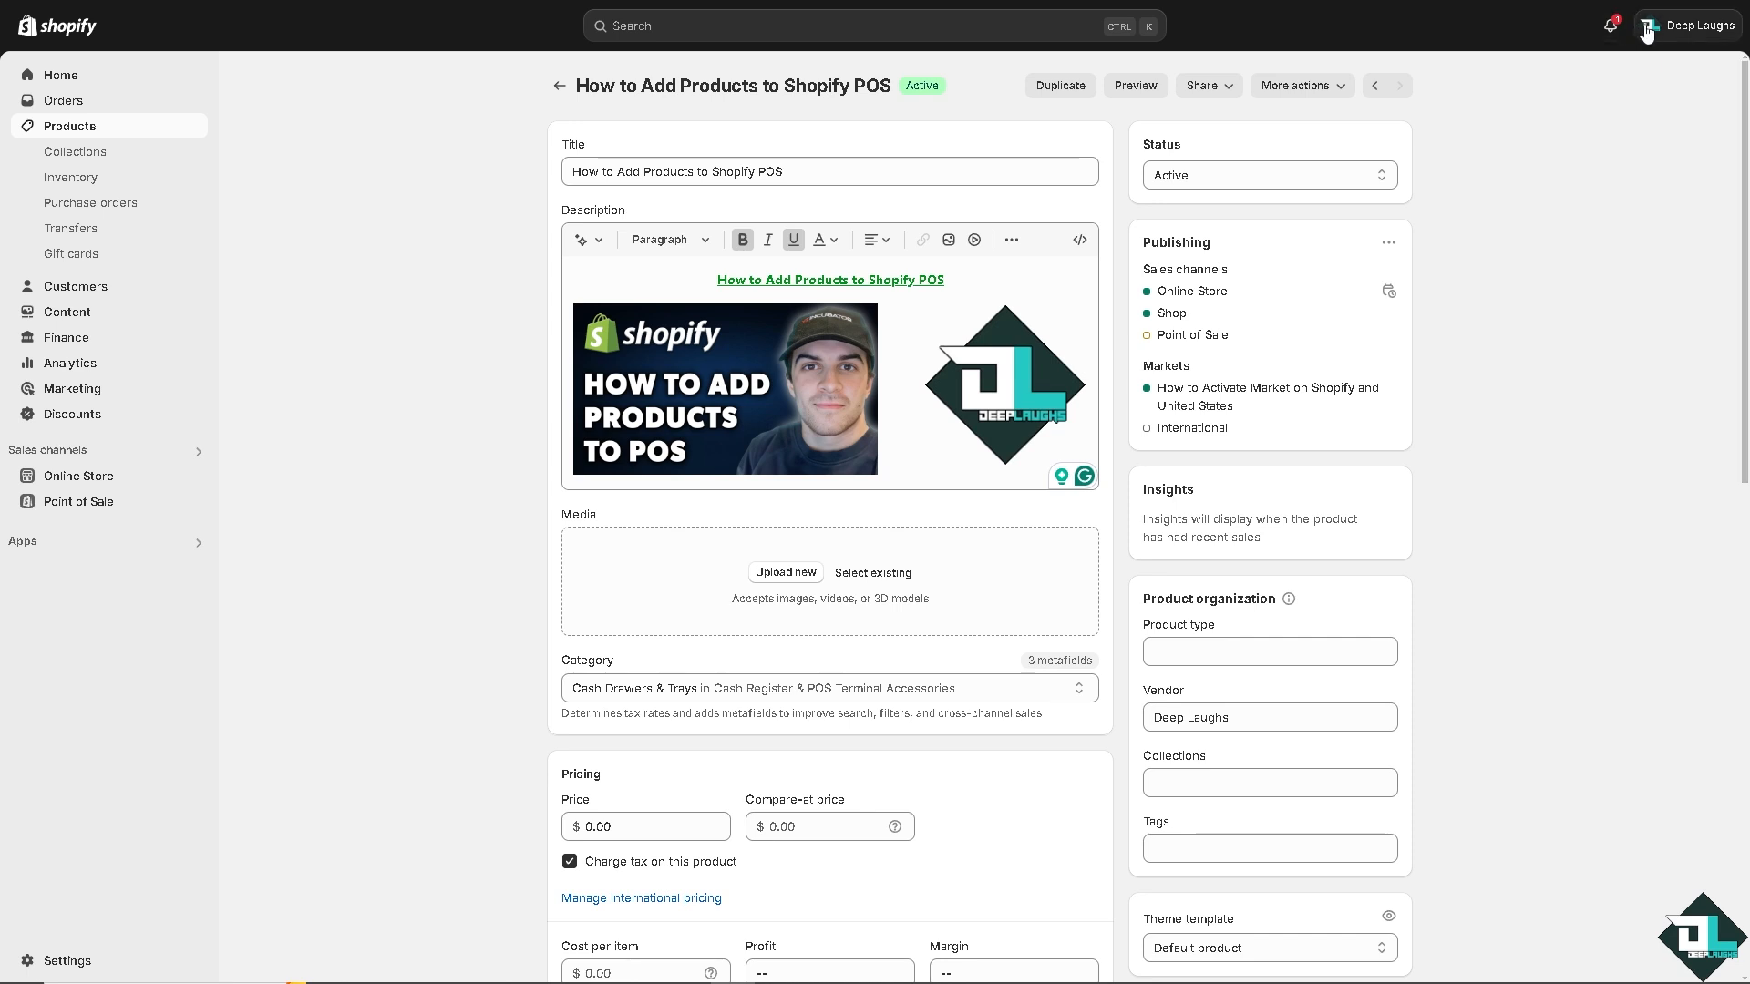
- Ask the Help Center assistant 'How to Add Products to Shopify POS' and read its answer
left_click(1687, 26)
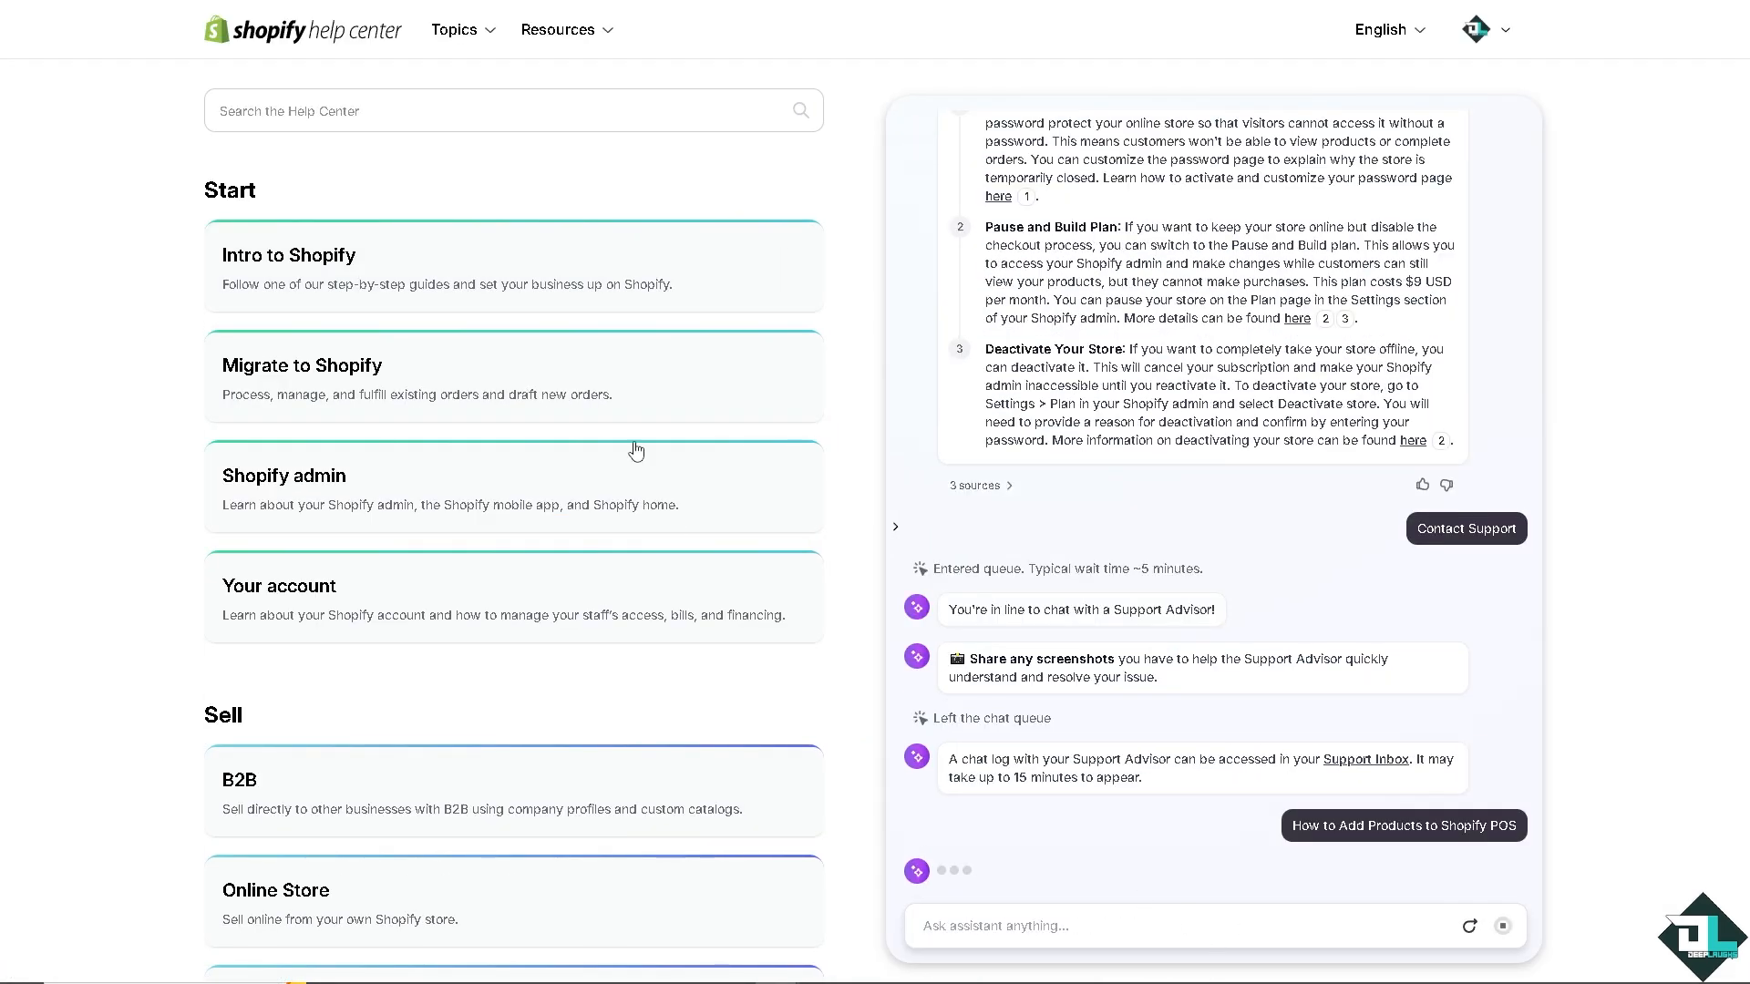
type("How to Add Products to Shopify POS")
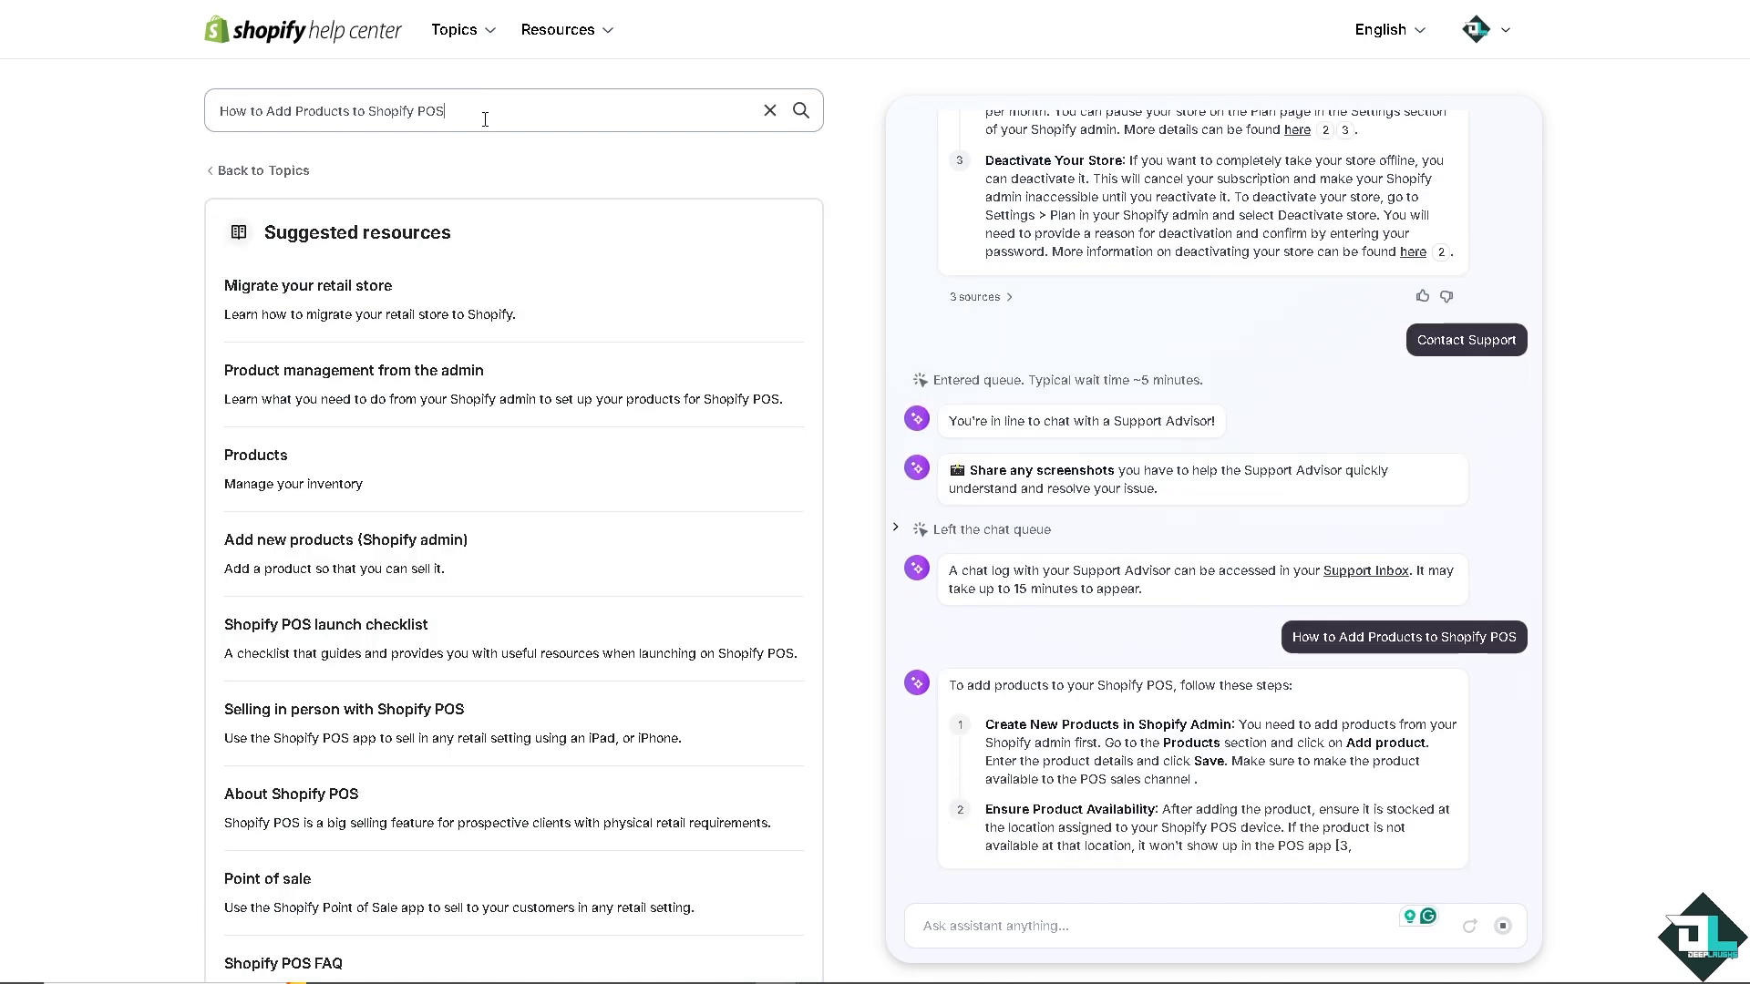
scroll("down", 3)
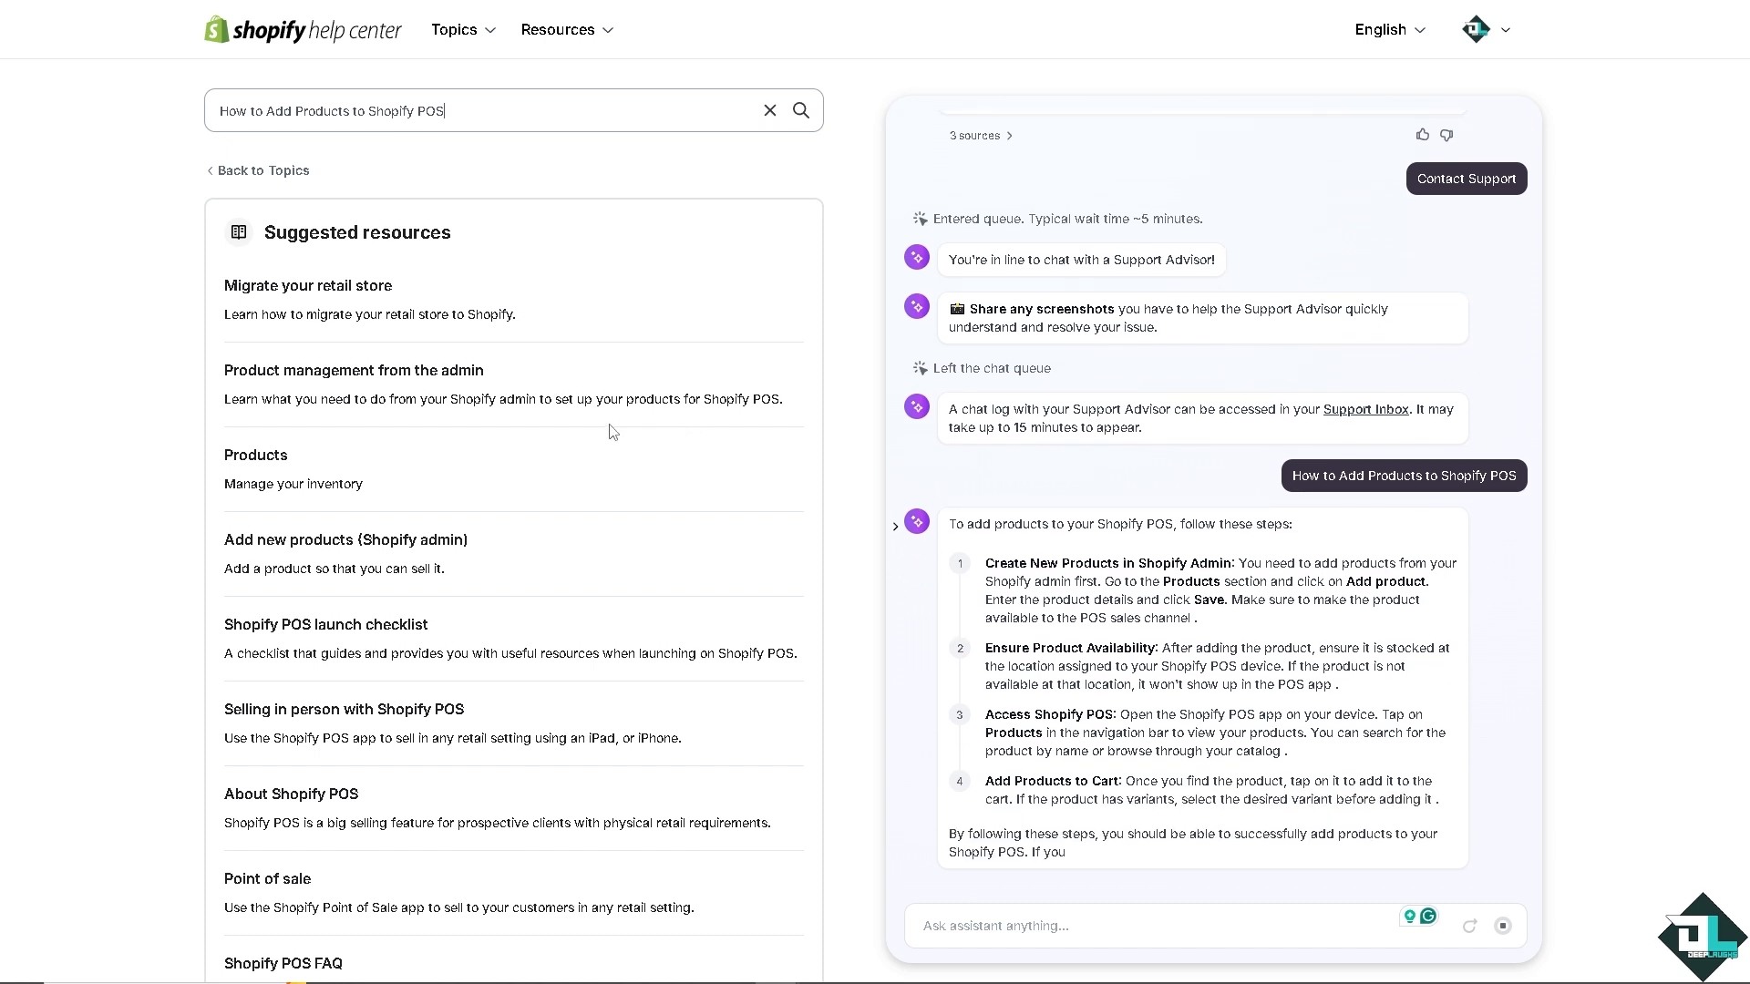
scroll("down", 3)
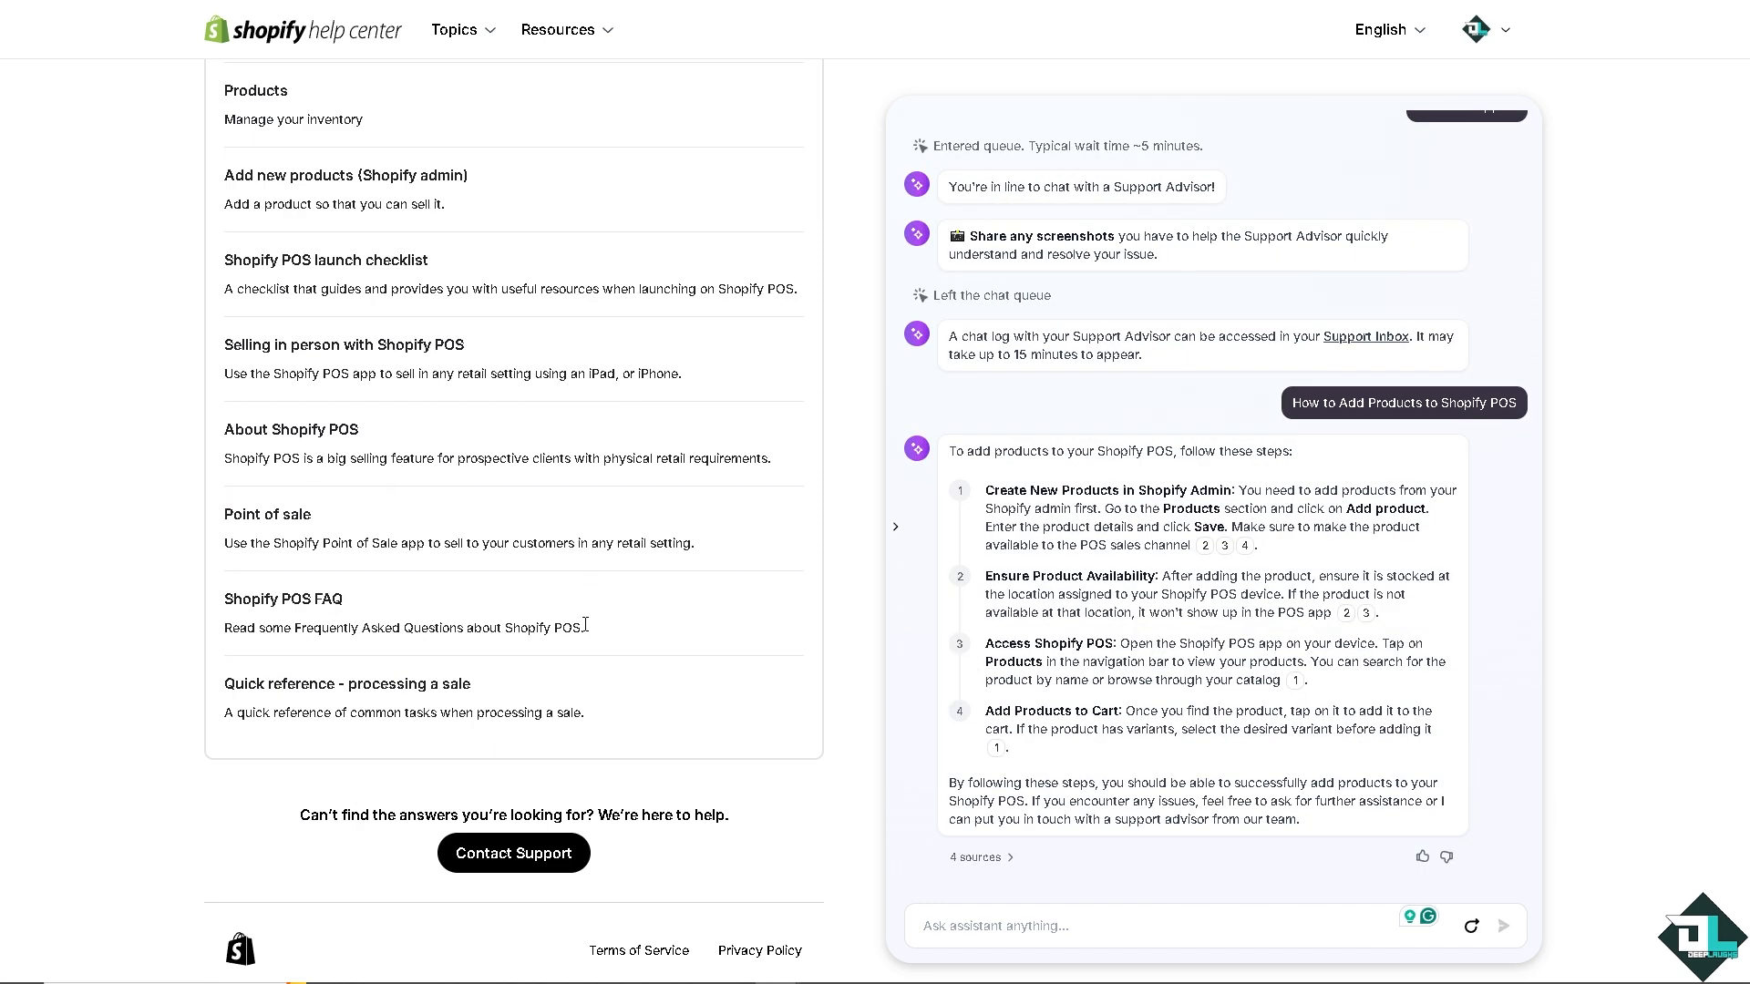